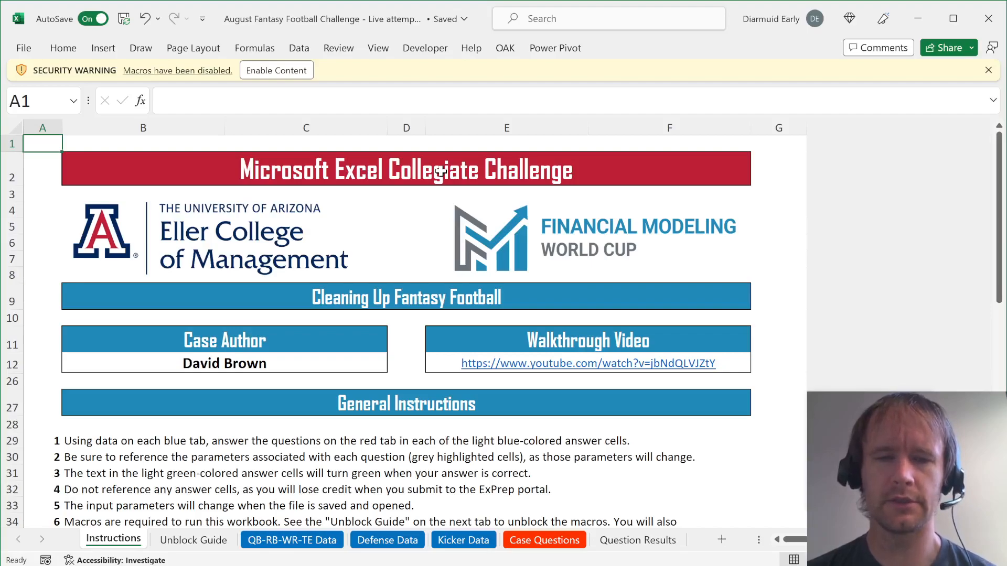
Enable Content, trust the document, acknowledge the random-values notice, and land on the QB-RB-WR-TE Data sheet
scroll("down", 3)
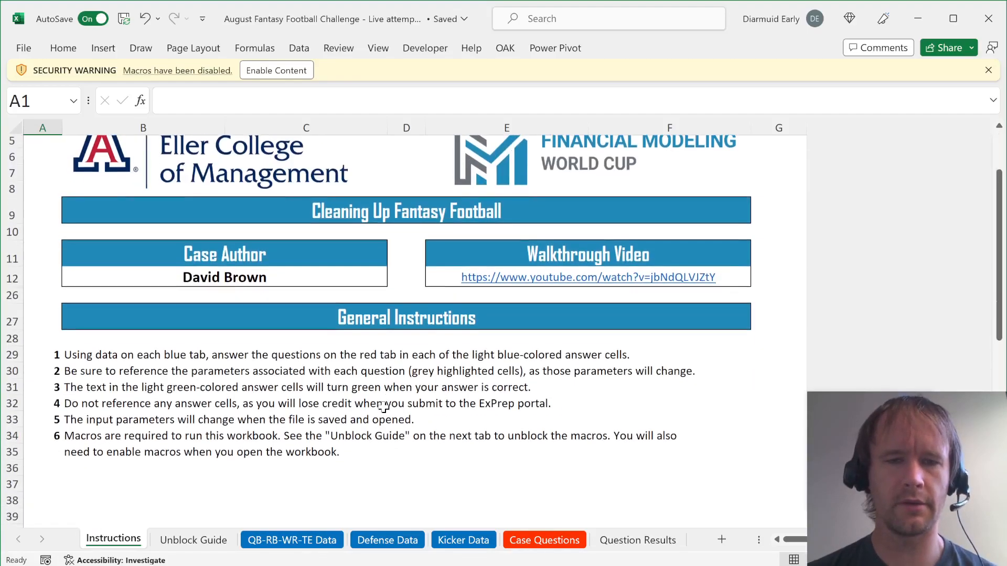
scroll("up", 3)
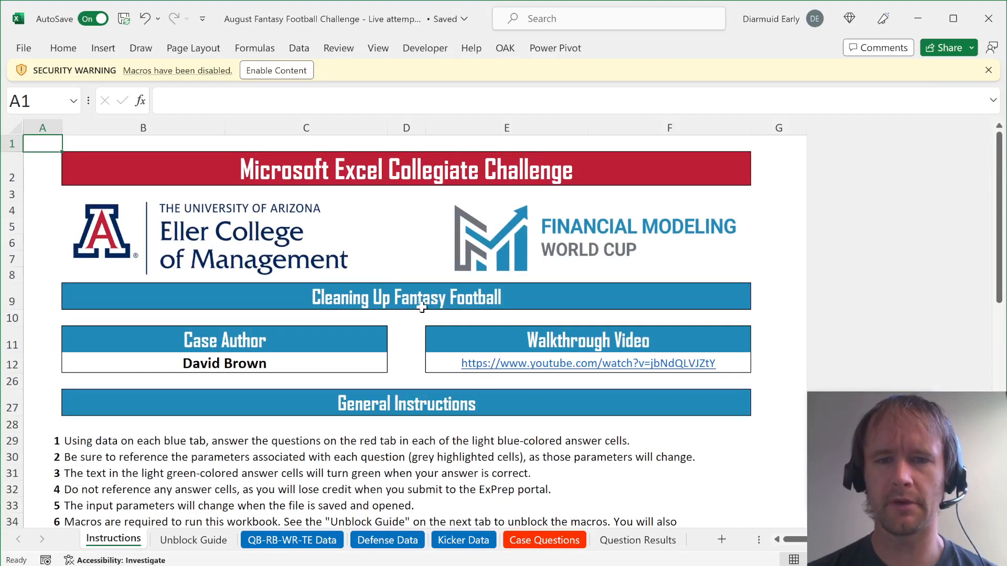
mouse_move(382, 317)
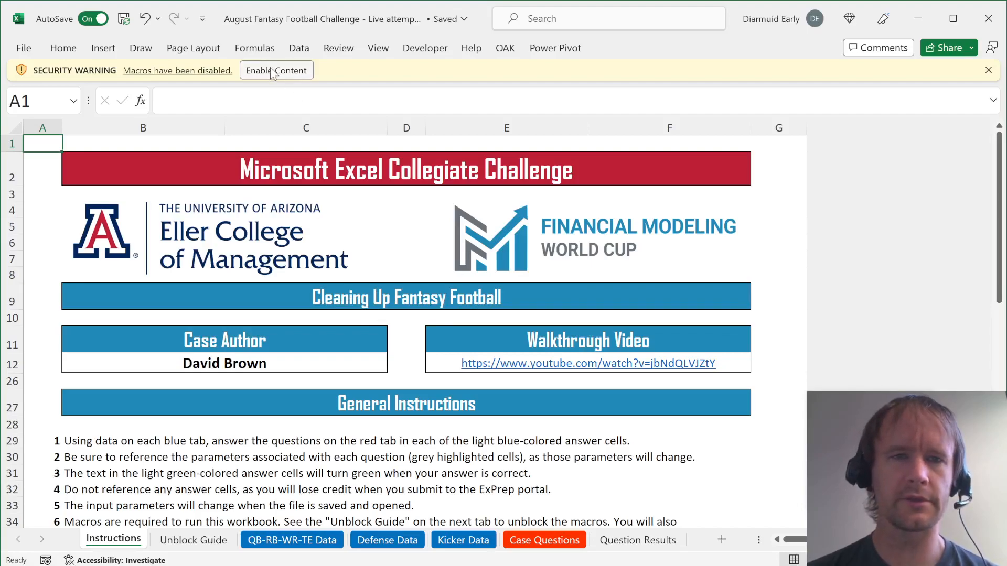
left_click(276, 70)
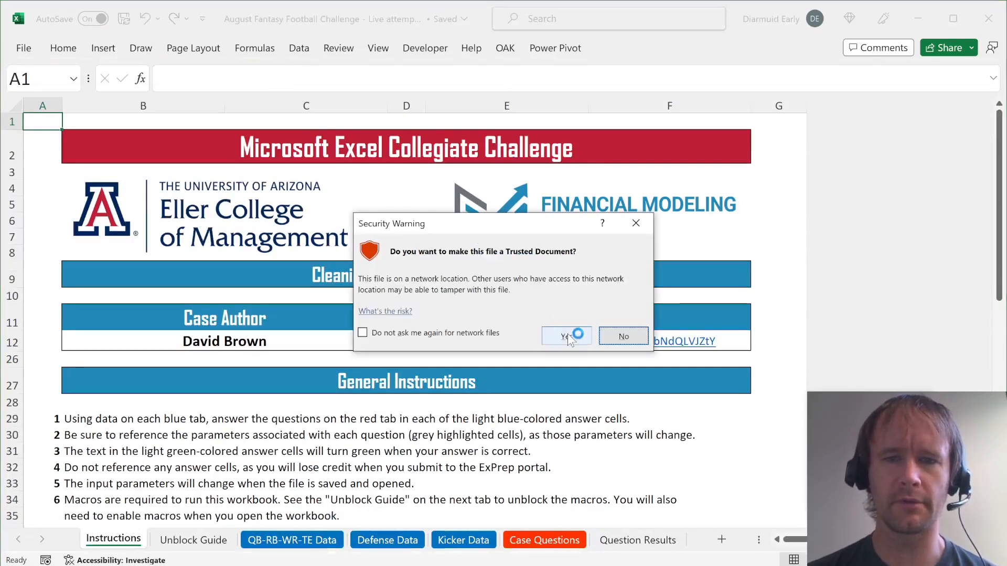
left_click(564, 336)
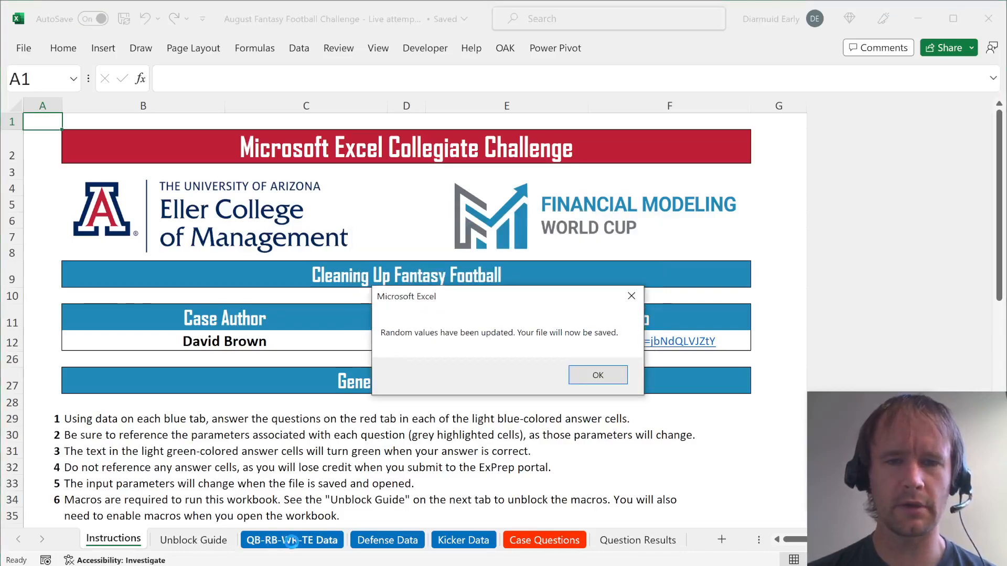
left_click(596, 375)
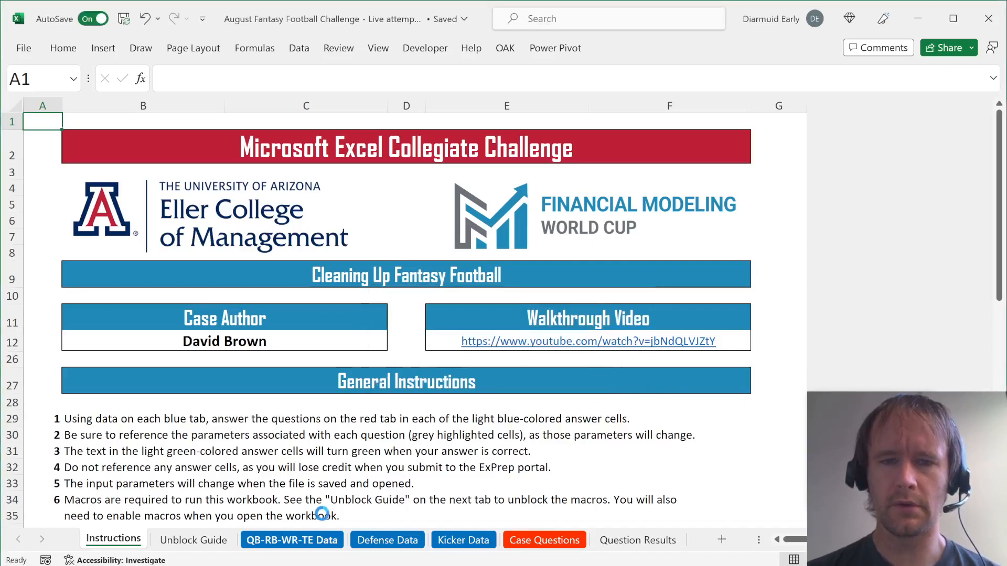
left_click(291, 539)
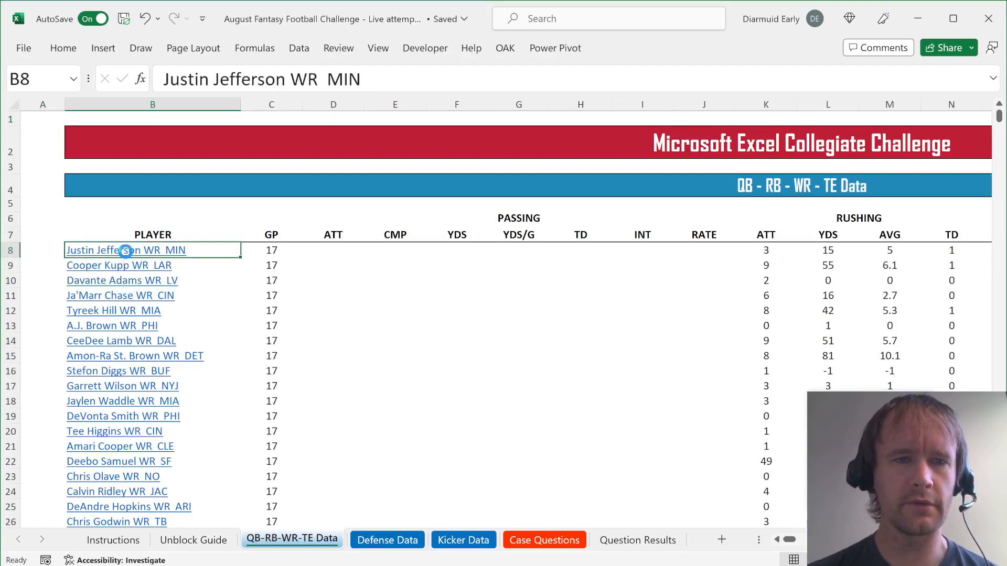
Review the first player entry, the Defense Data and Kicker Data sheets, ending on Case Questions
left_click(96, 249)
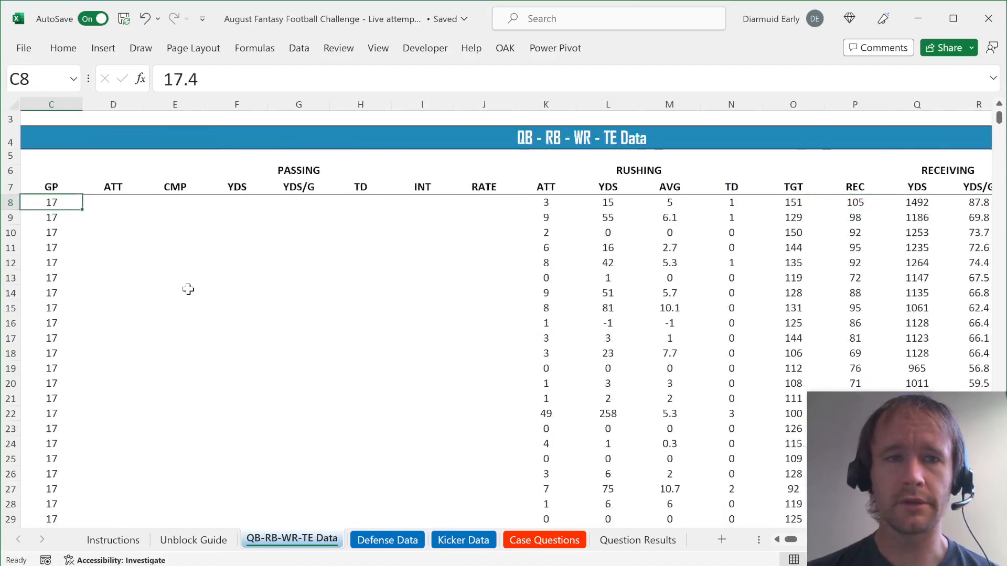
left_click(387, 539)
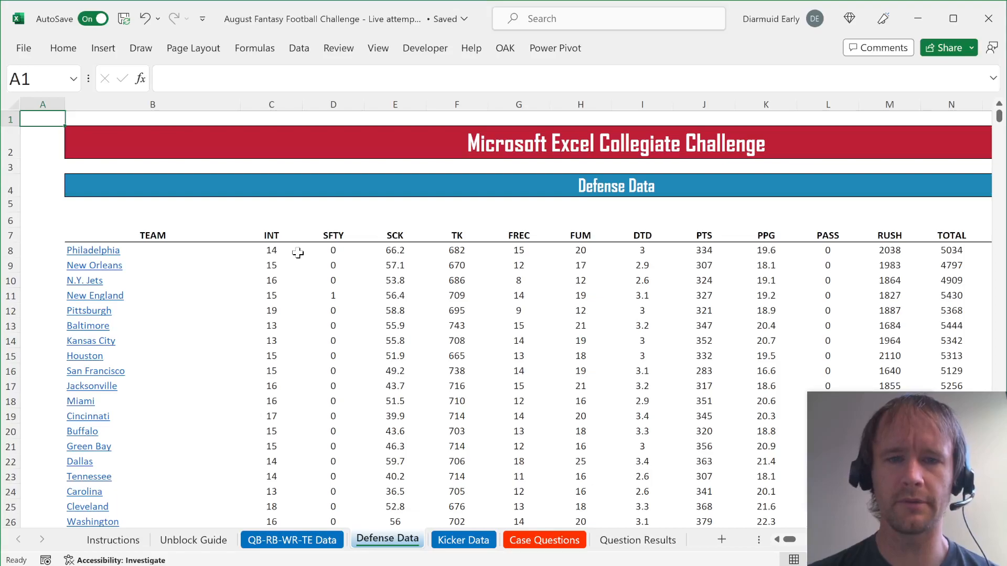
left_click(462, 539)
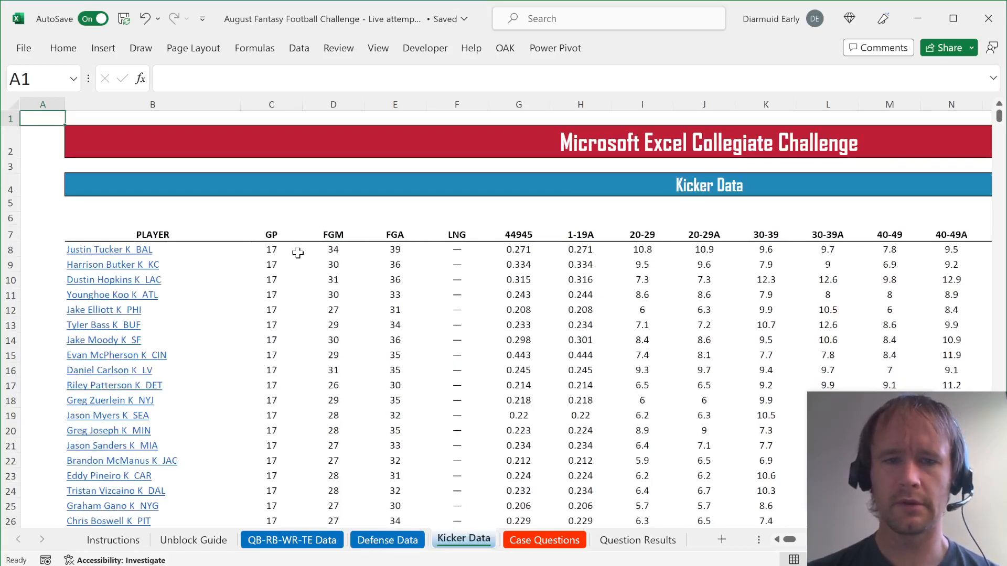
left_click(544, 540)
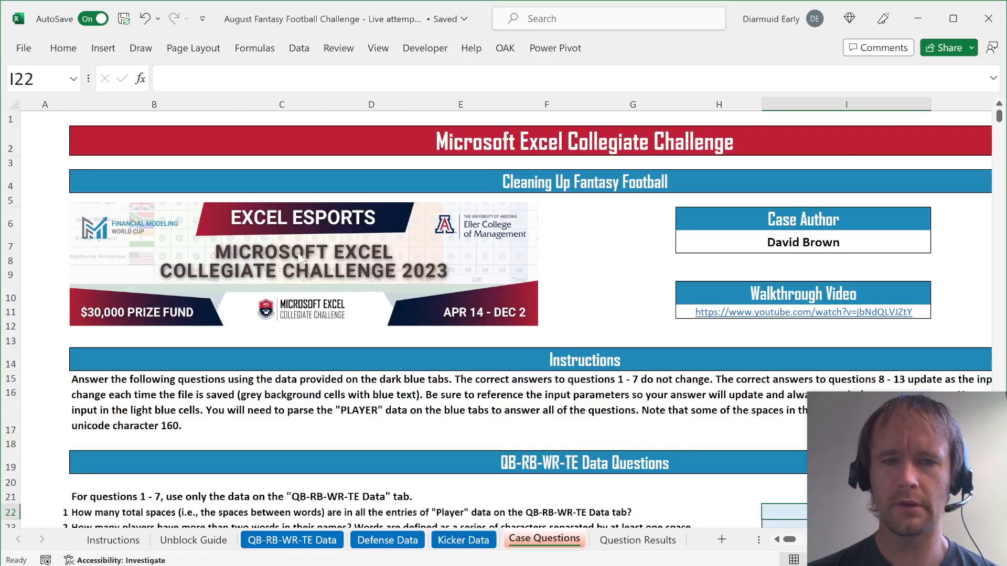
scroll("down", 3)
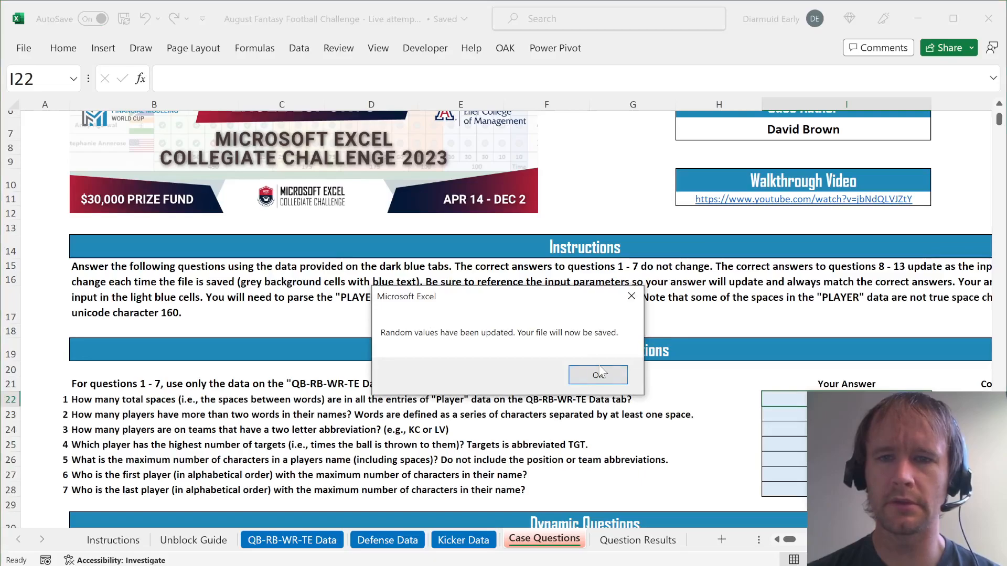
left_click(596, 375)
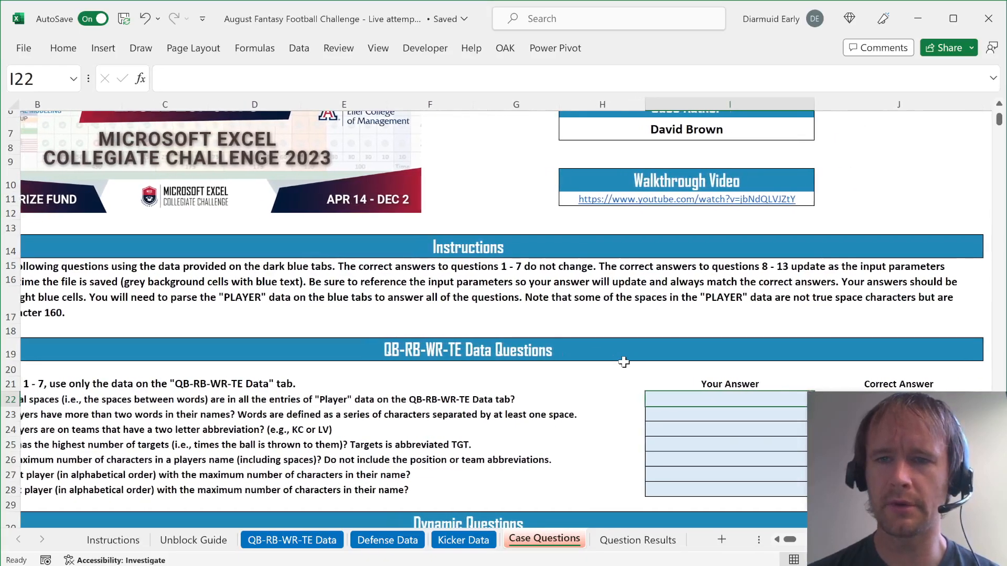
scroll("left", 3)
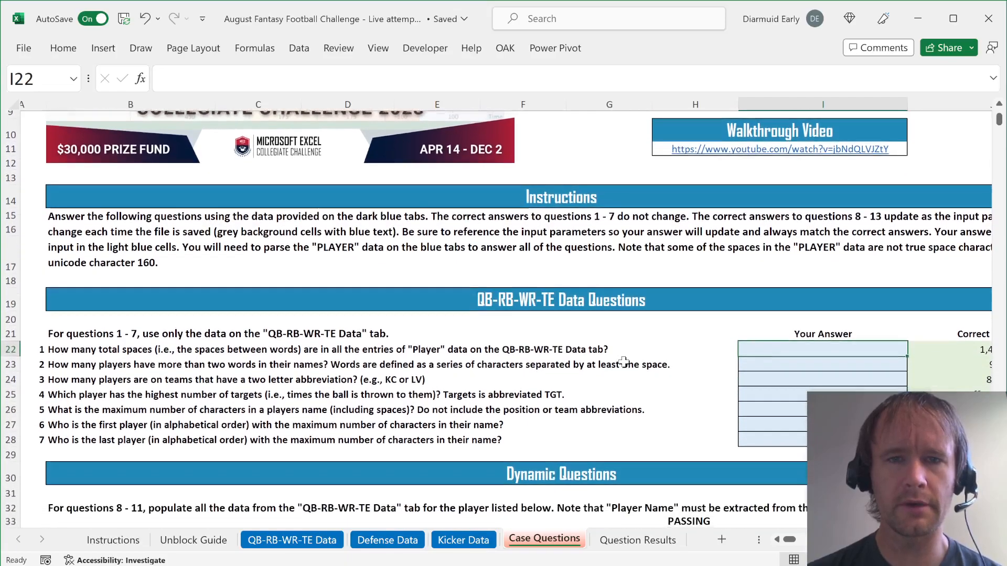
scroll("down", 3)
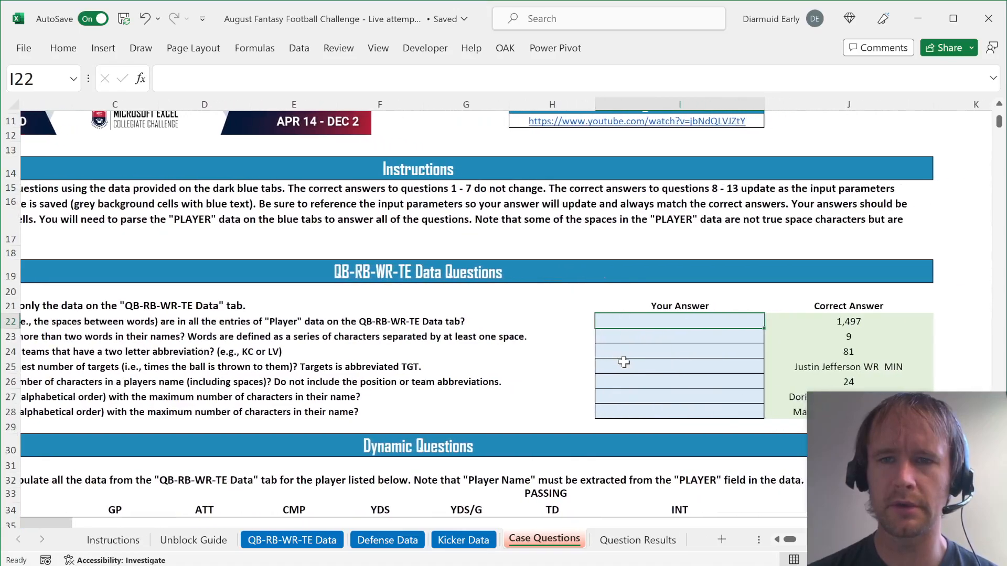
scroll("left", 3)
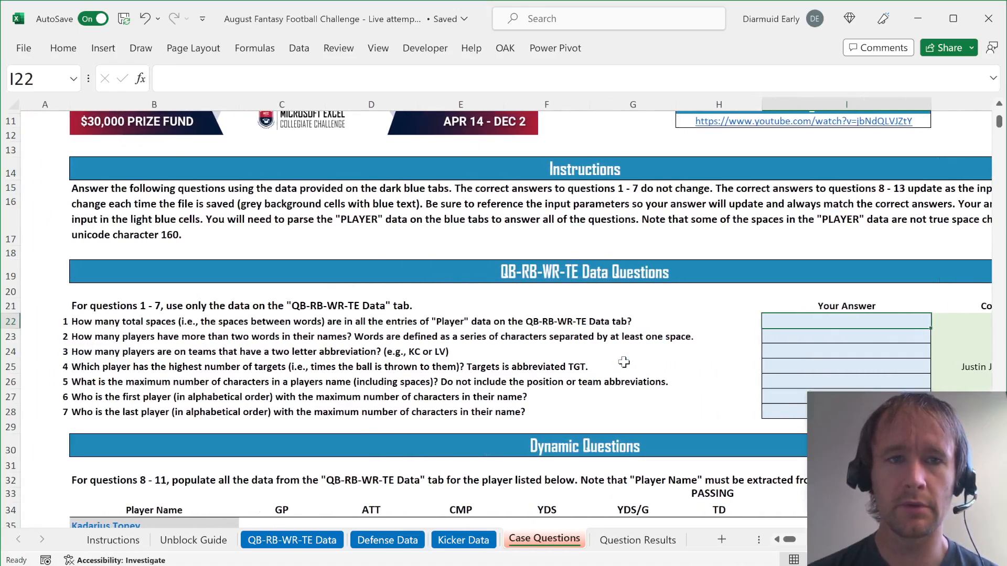
scroll("right", 3)
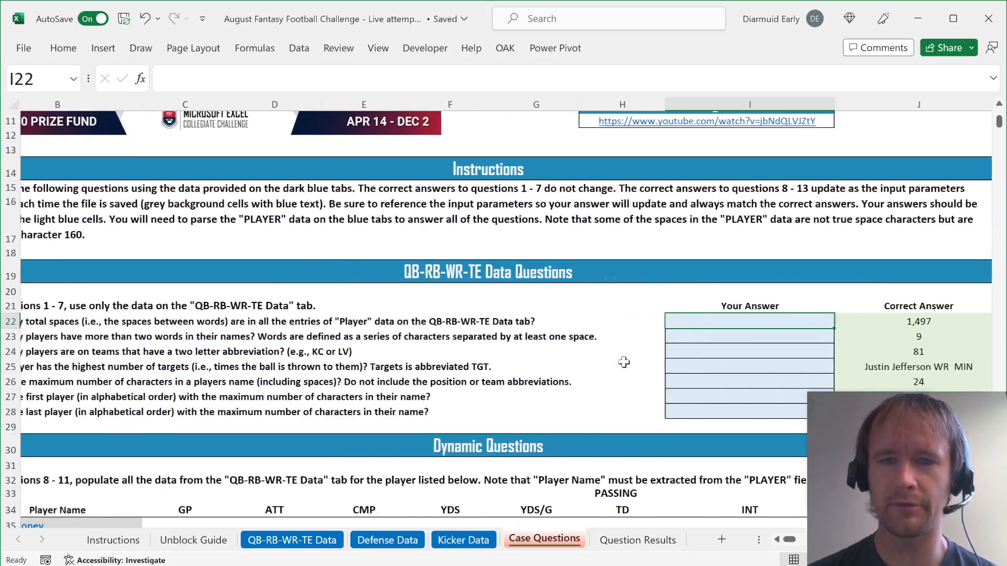
scroll("left", 3)
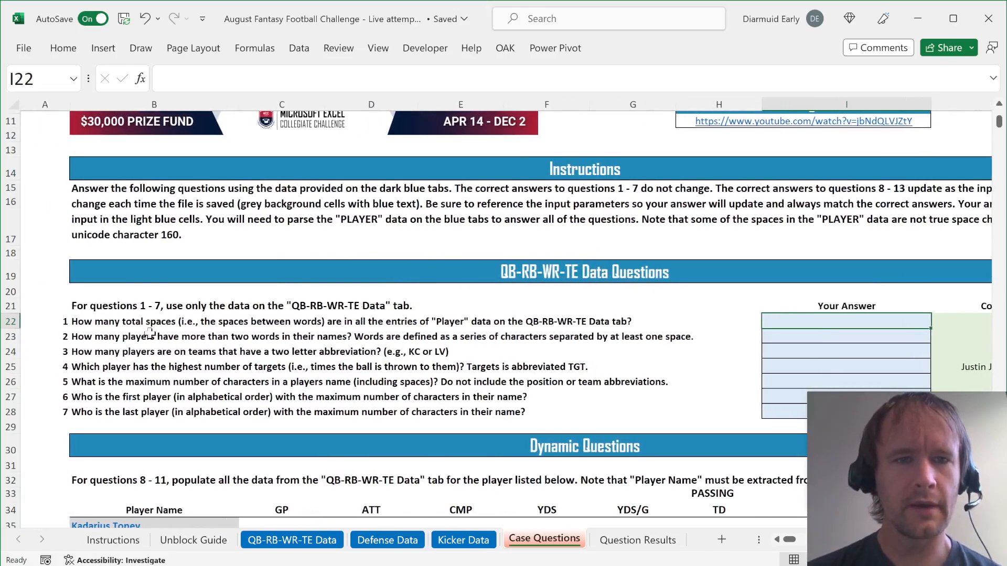
left_click(154, 321)
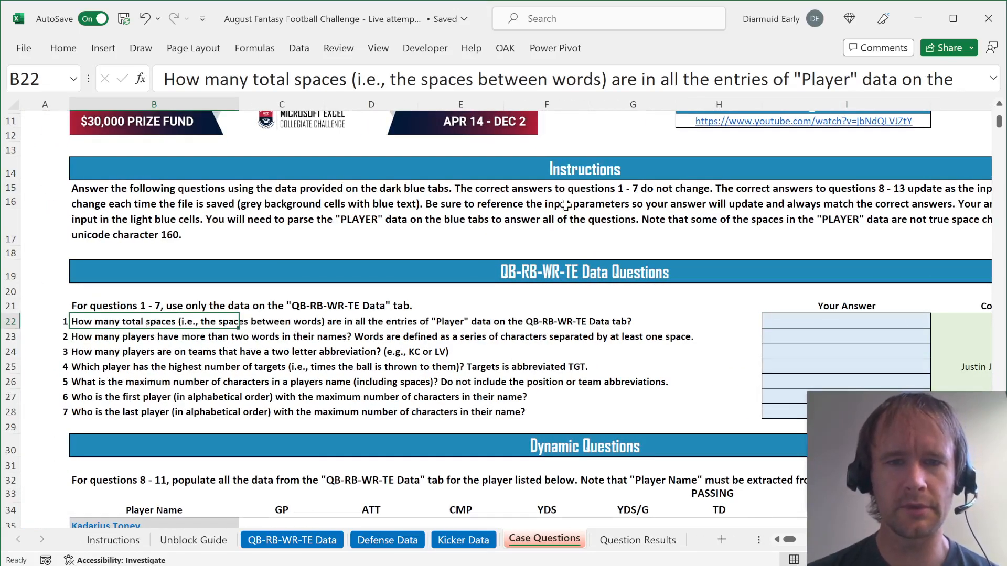
left_click(845, 320)
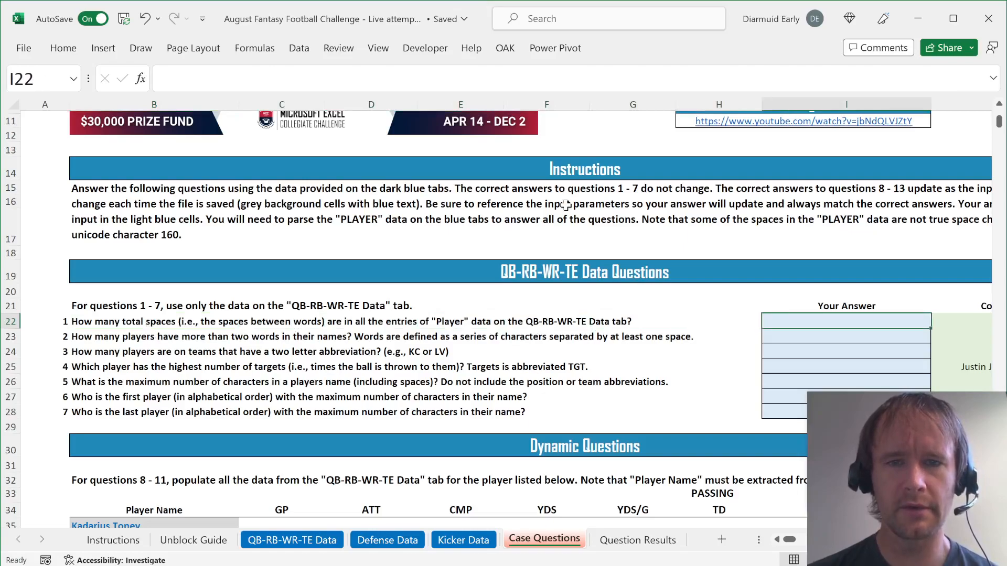
Inspect the player entries and columns, check Case Questions and Defense Data, and return to QB-RB-WR-TE Data
left_click(290, 539)
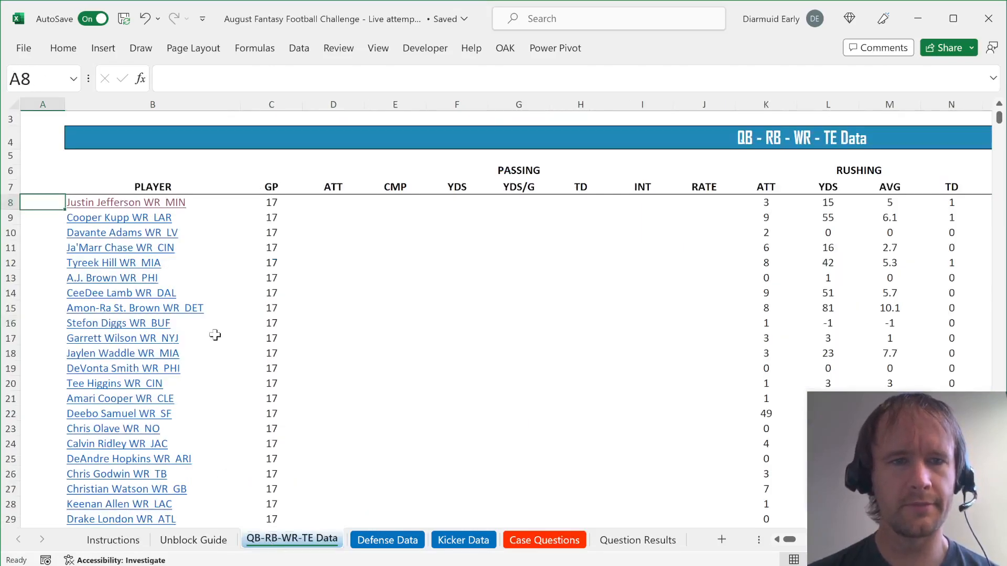
left_click(126, 203)
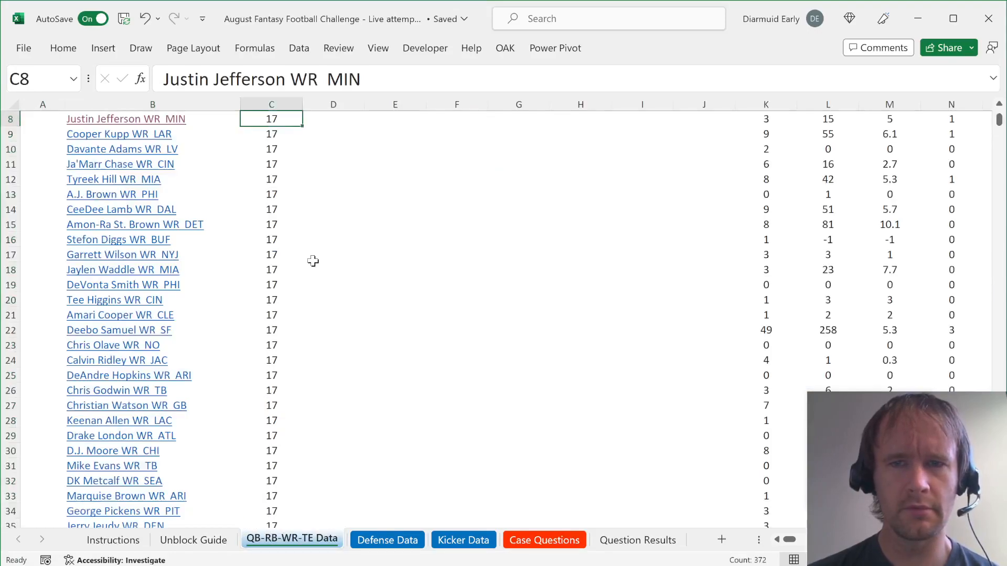
scroll("right", 3)
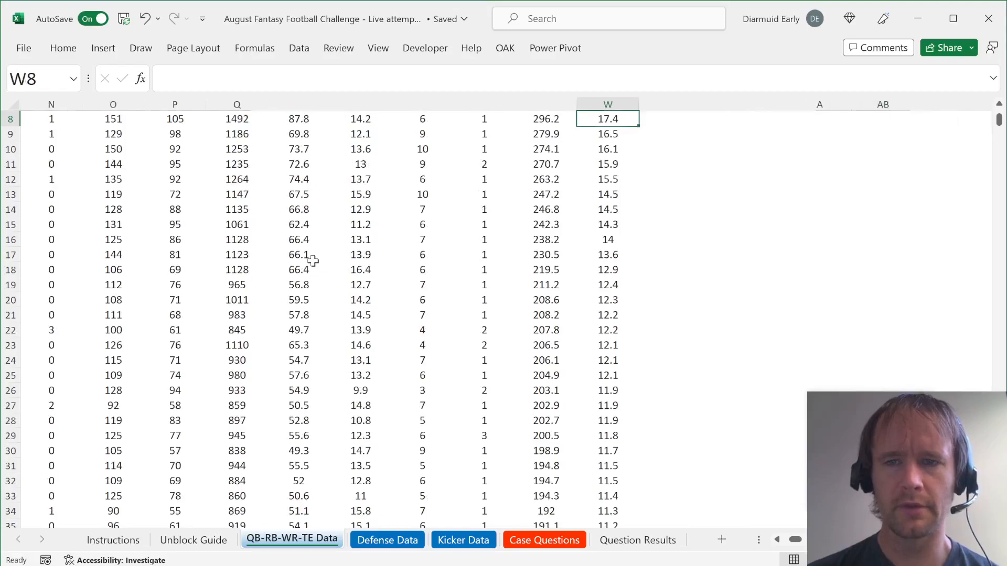
left_click(387, 539)
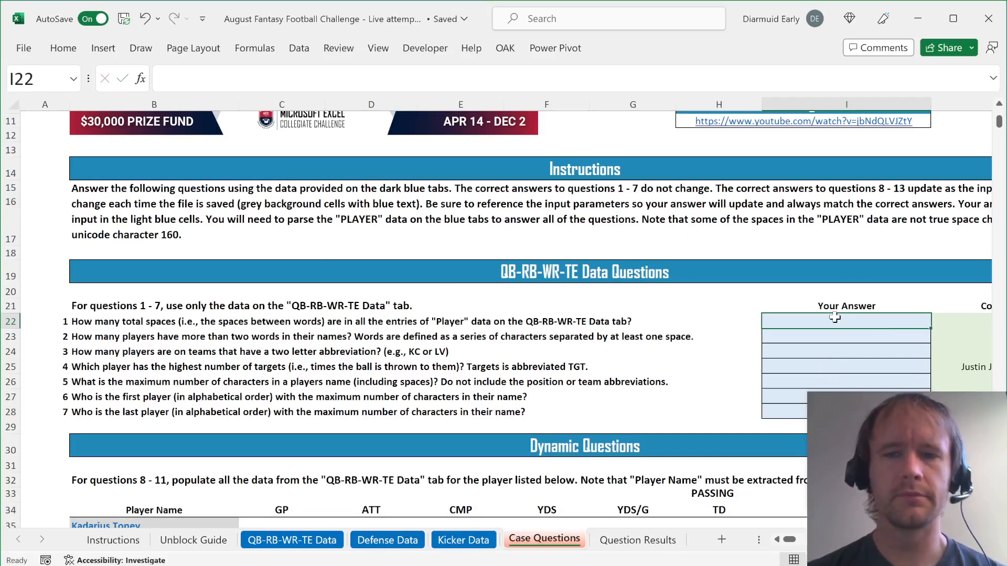
left_click(386, 539)
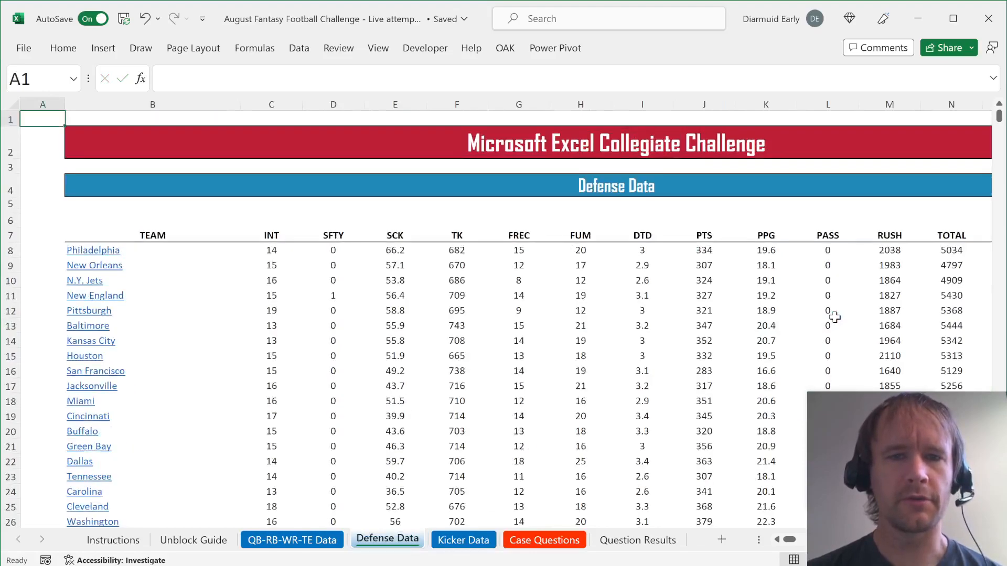
left_click(291, 539)
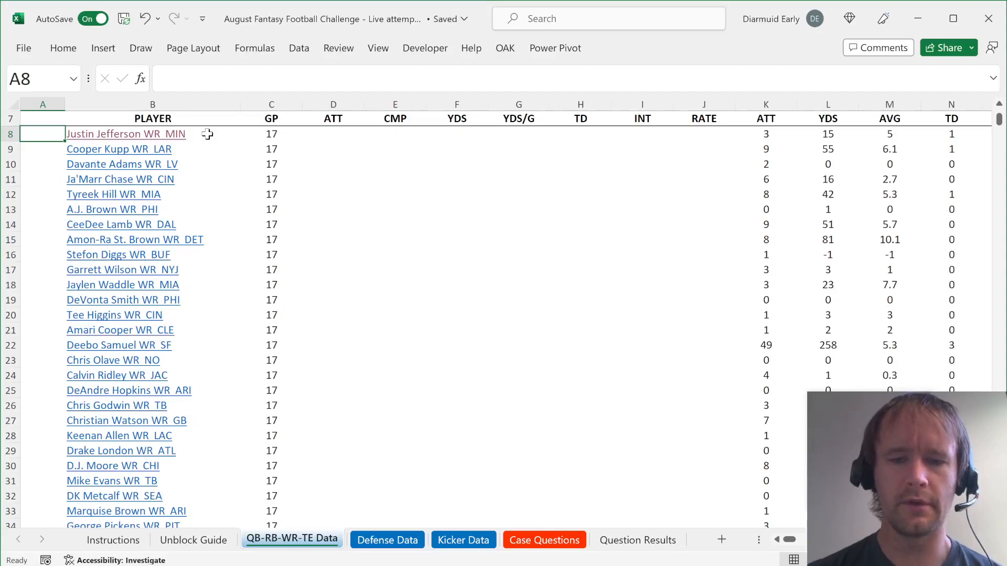
Test =LEN(B8) in a scratch cell and start a quoted 'Jefferson WR' test in D8
type("=LEN(B8")
left_click(42, 149)
type("=SUBSTITUTE(B8,")
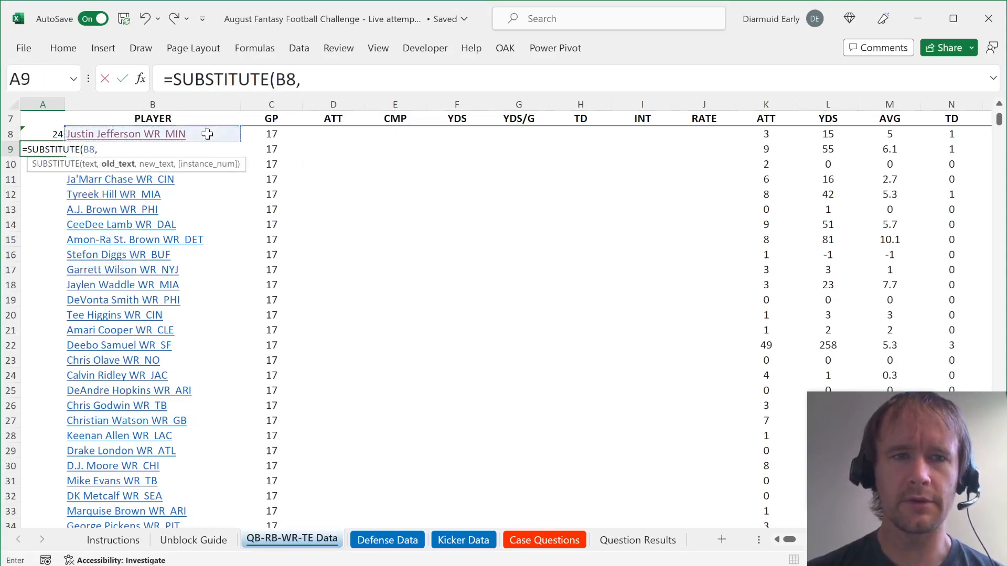
type("\" \"")
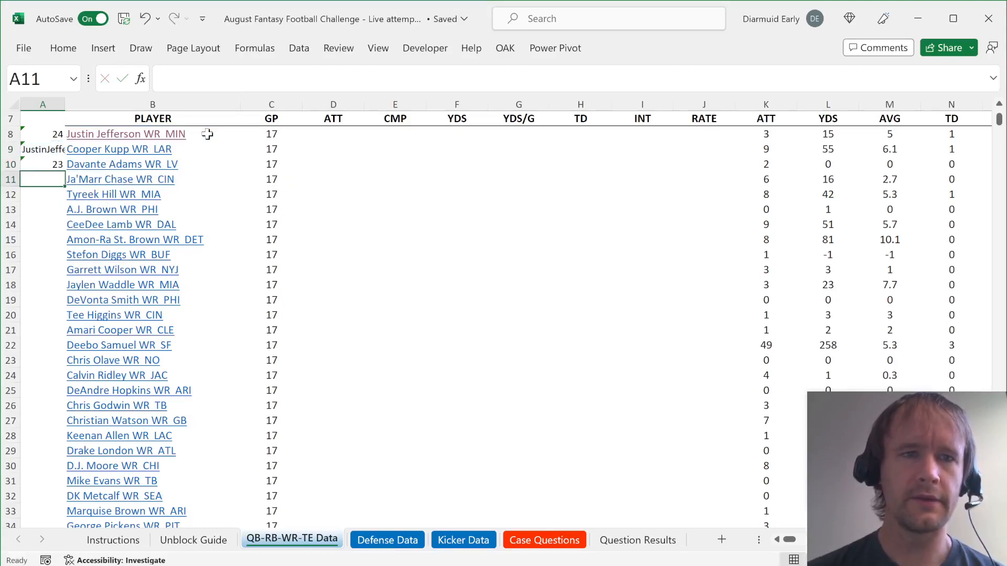
left_click(42, 133)
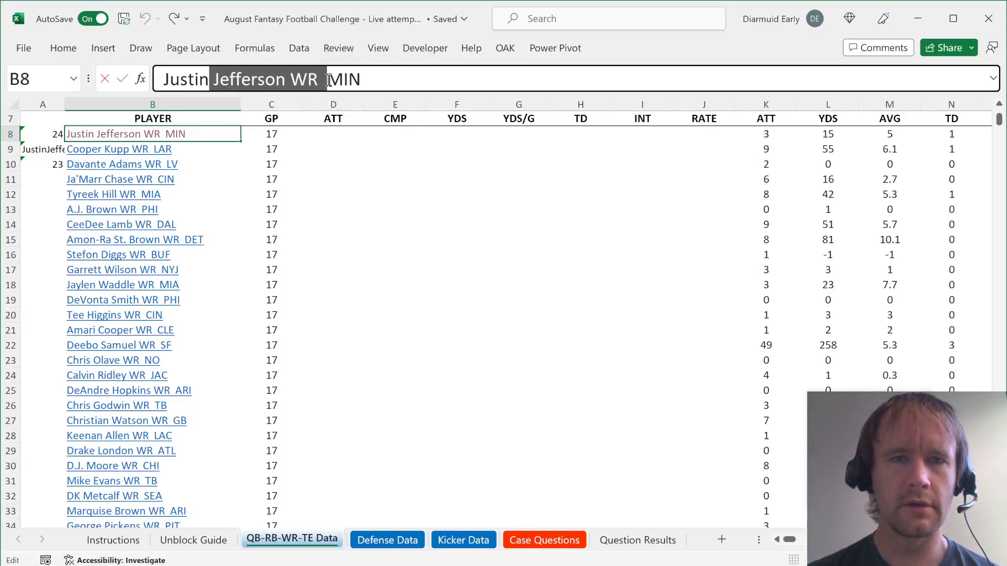
left_click(332, 133)
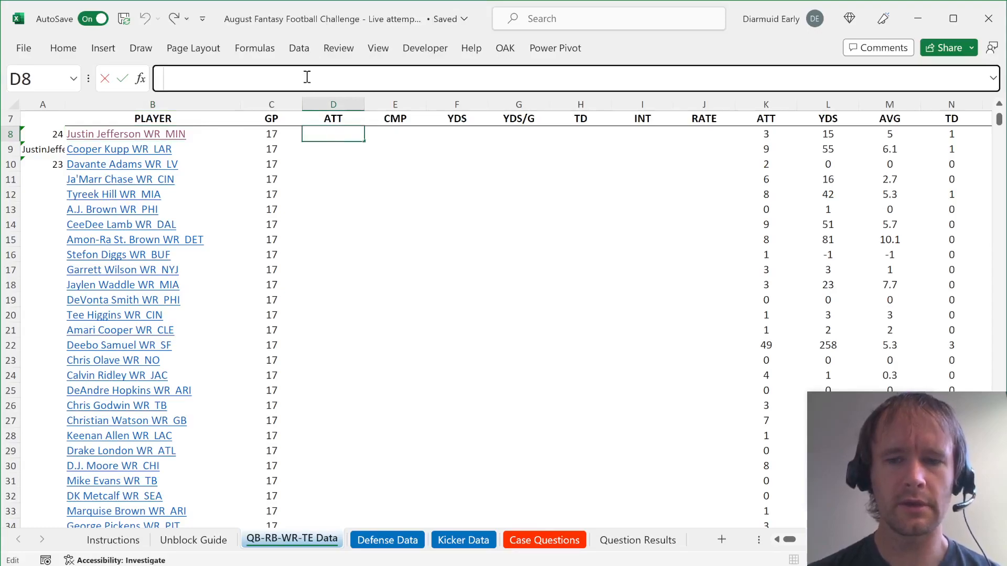
type("=\"")
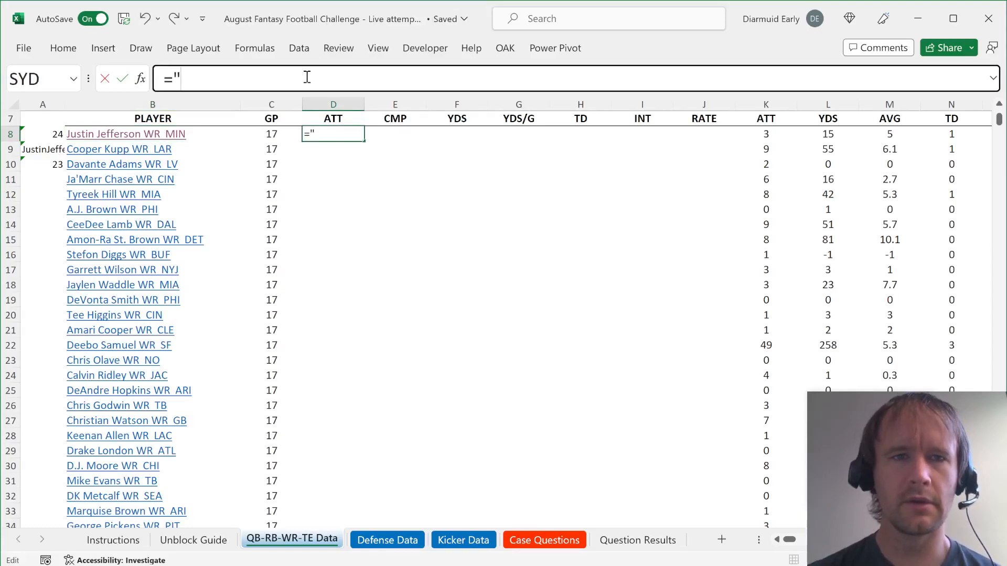
type("Jefferson WR")
left_click(333, 149)
type("=")
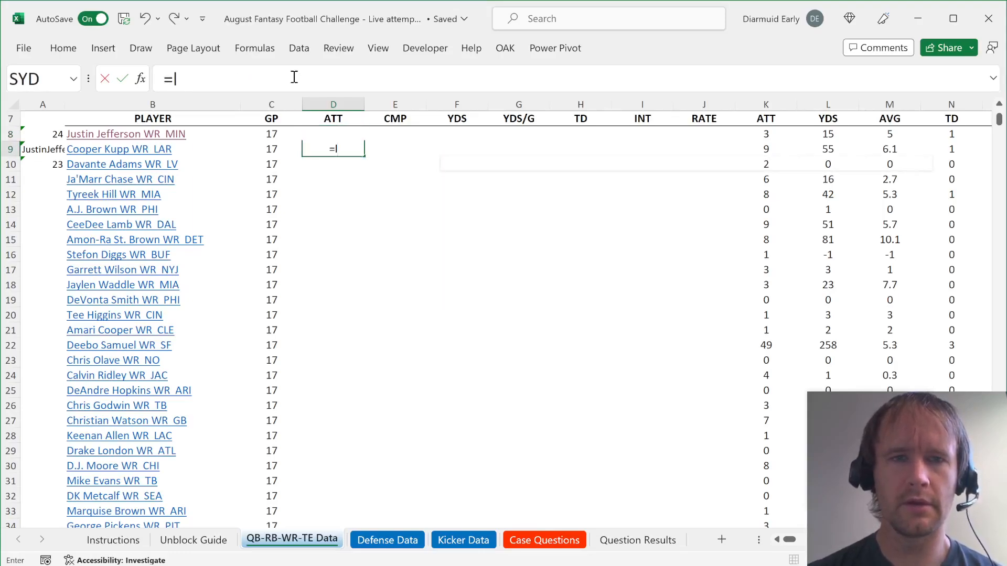
Try LEFT and UNICHAR(D9) scratch formulas, abandon them, and switch to the Case Questions sheet
type("LEFT(D8")
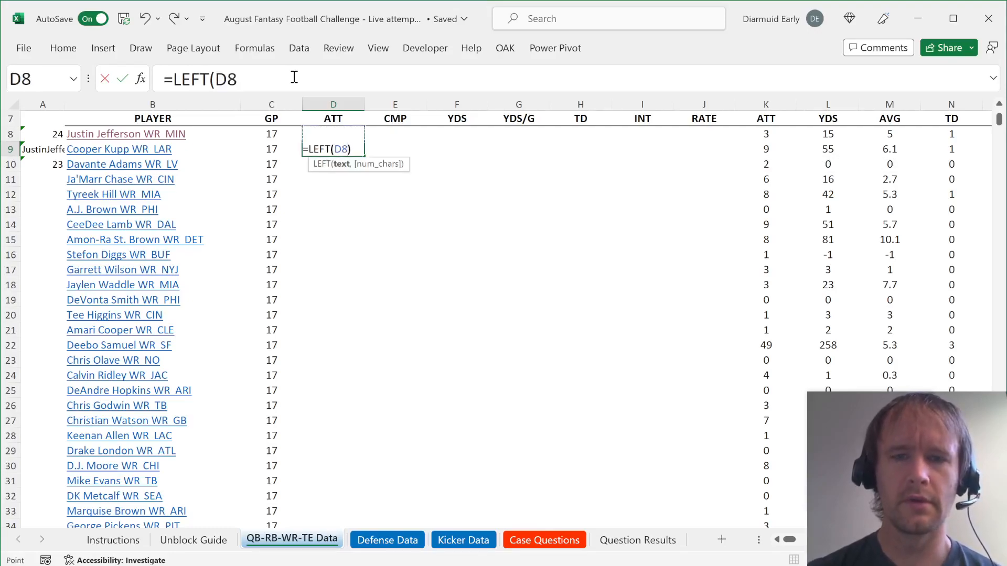
type("=ch")
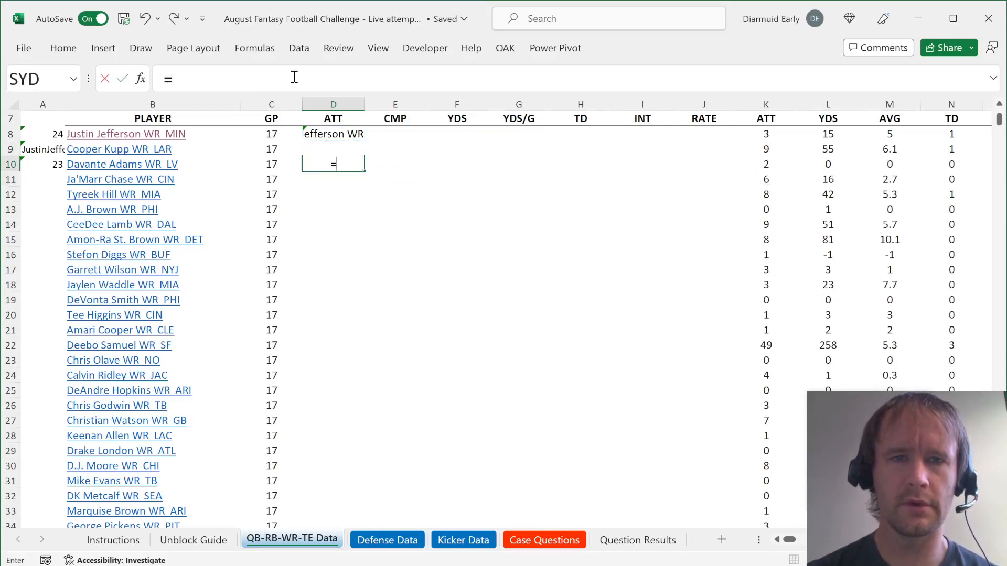
type("UNICHAR(D9")
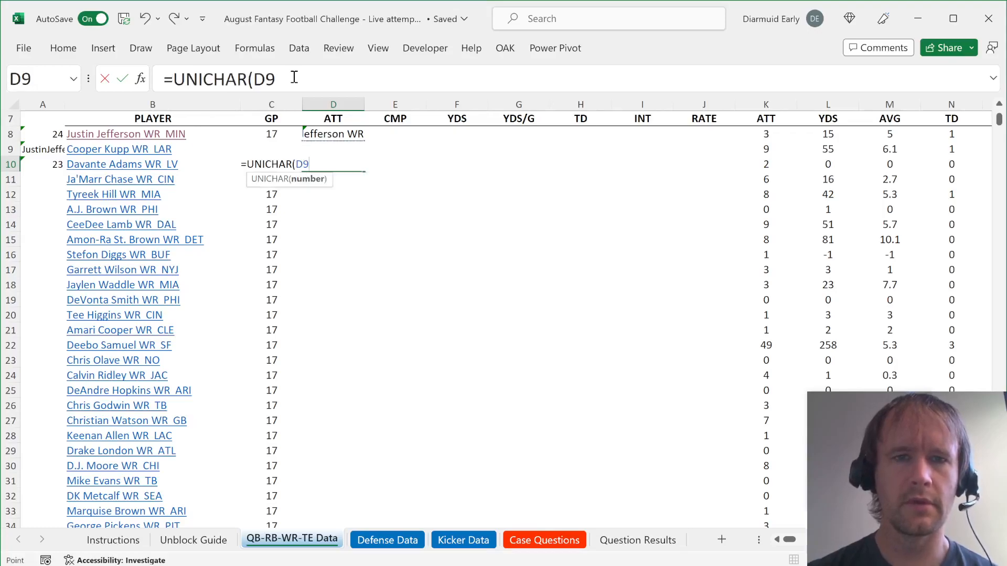
key("Enter")
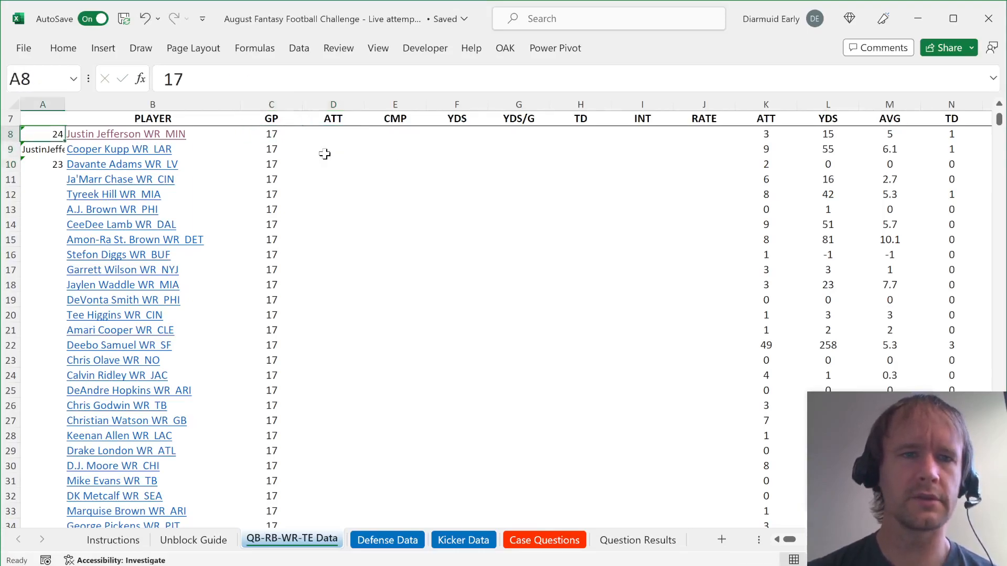
left_click(42, 148)
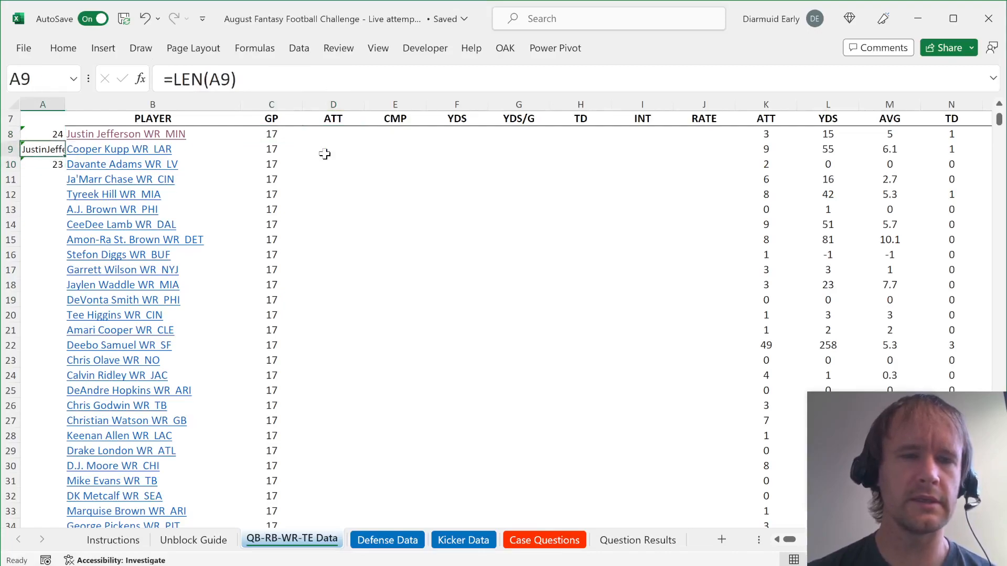
left_click(387, 539)
type("=")
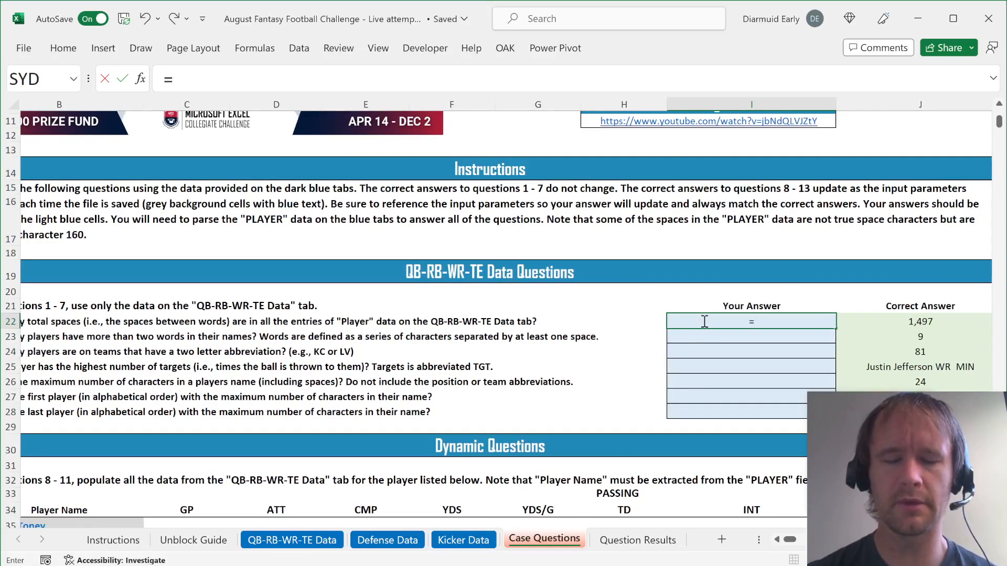
In I22 build =SUM(LEN(B8:B379)-LEN(SUBSTITUTE(B8:B379," ",""))) referencing the player data range
left_click(387, 539)
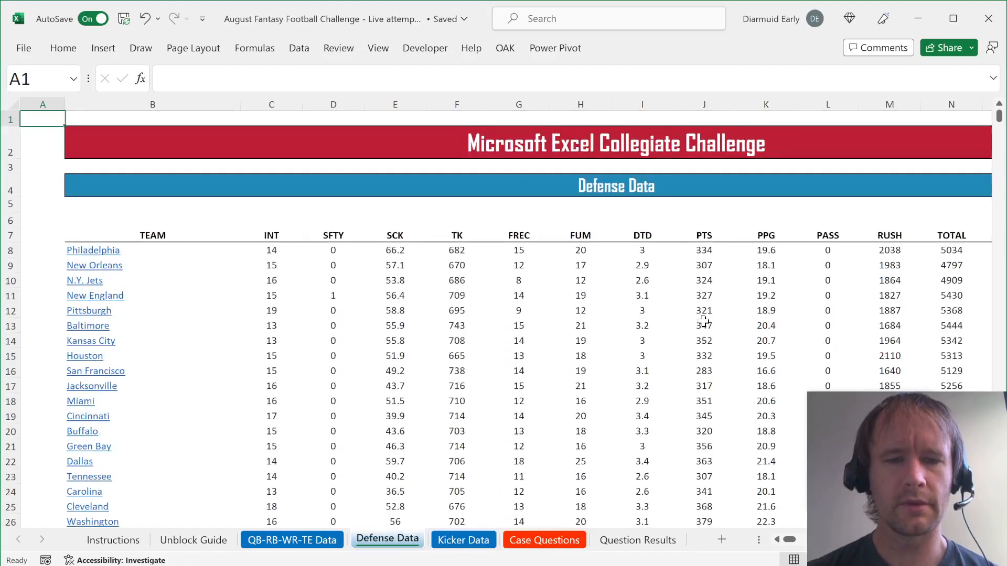
left_click(545, 539)
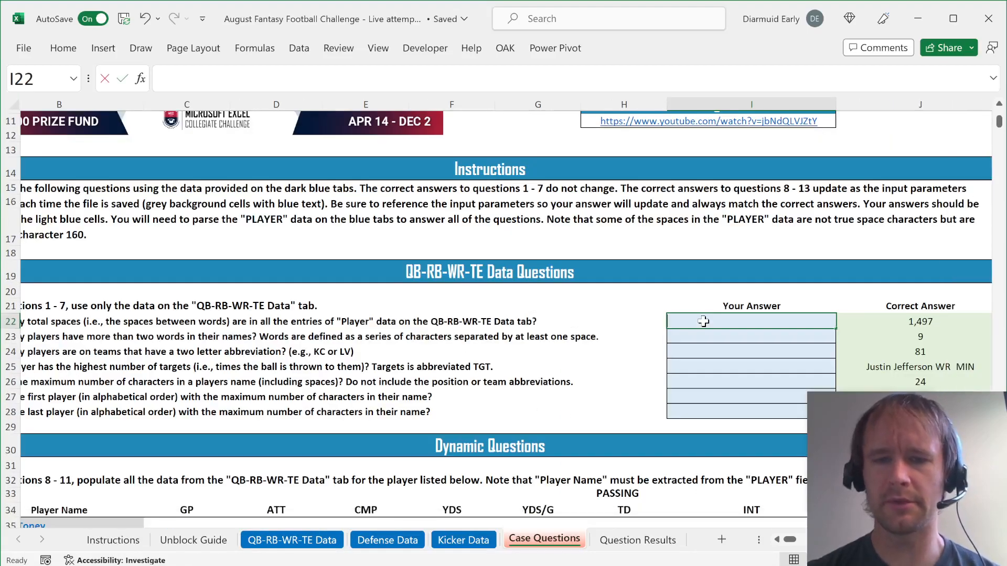
type("=SUM(")
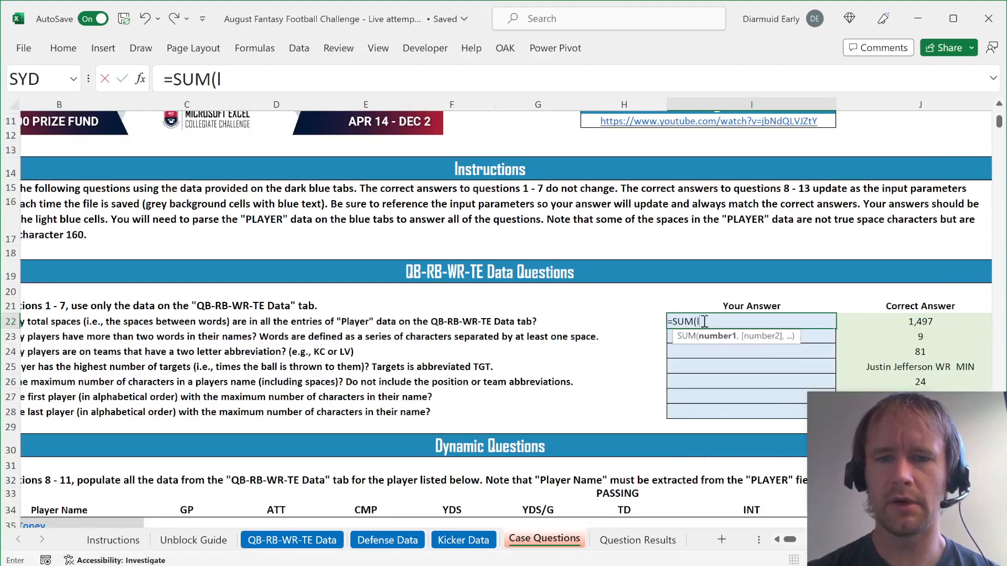
left_click(292, 539)
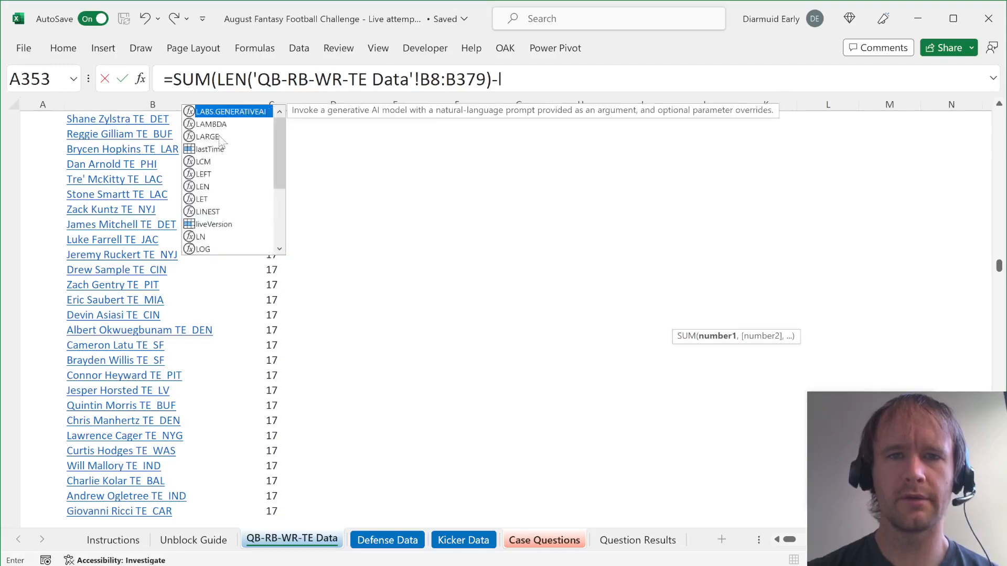
type("EN(SUBSTITUTE('QB-RB-WR-TE Data'!B8:B379,\" \",\"")
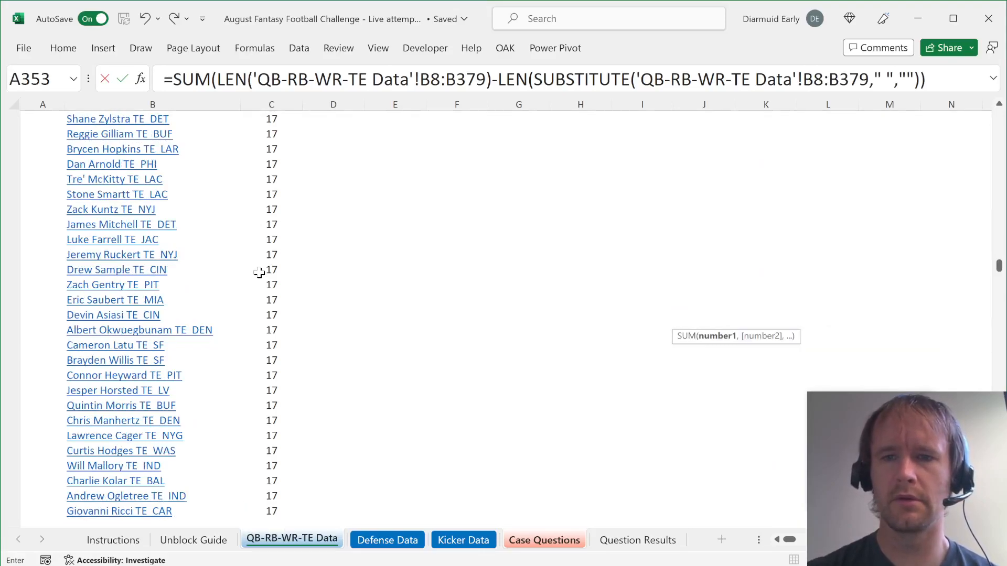
left_click(543, 539)
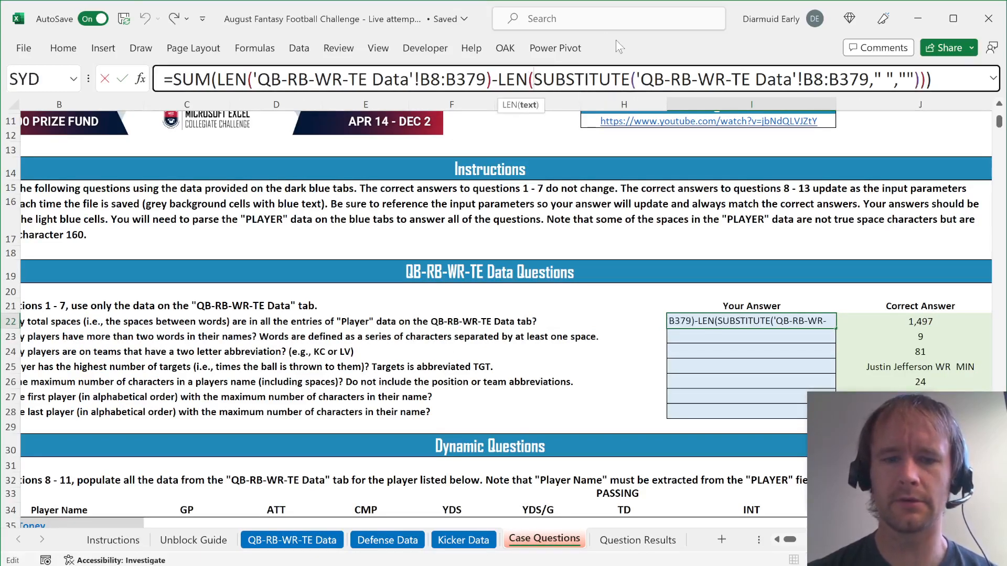
Nest another SUBSTITUTE removing CHAR(160) so question 1 returns 1,497, then move to question 2
type("SUBSTITUTE(")
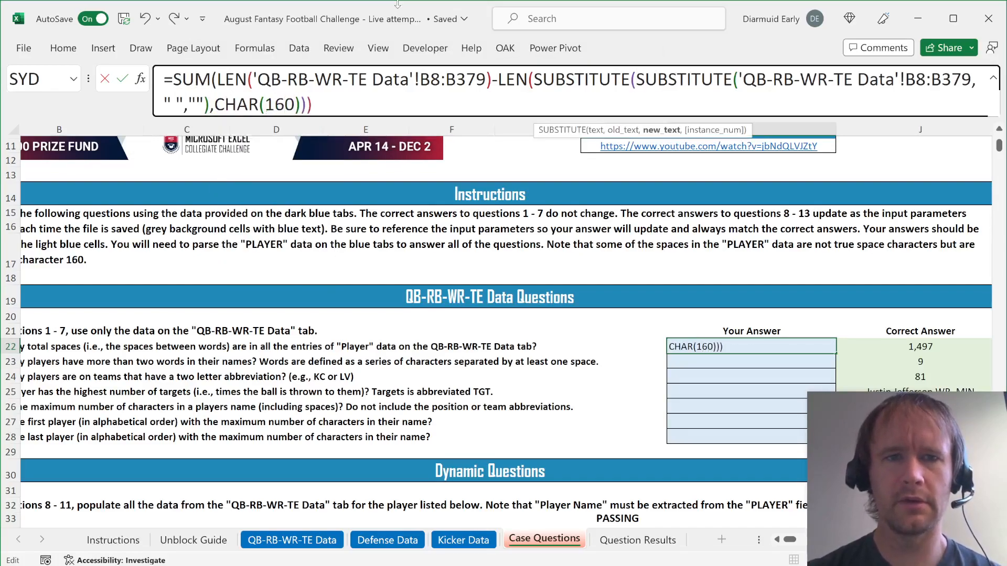
type(",\"\"")
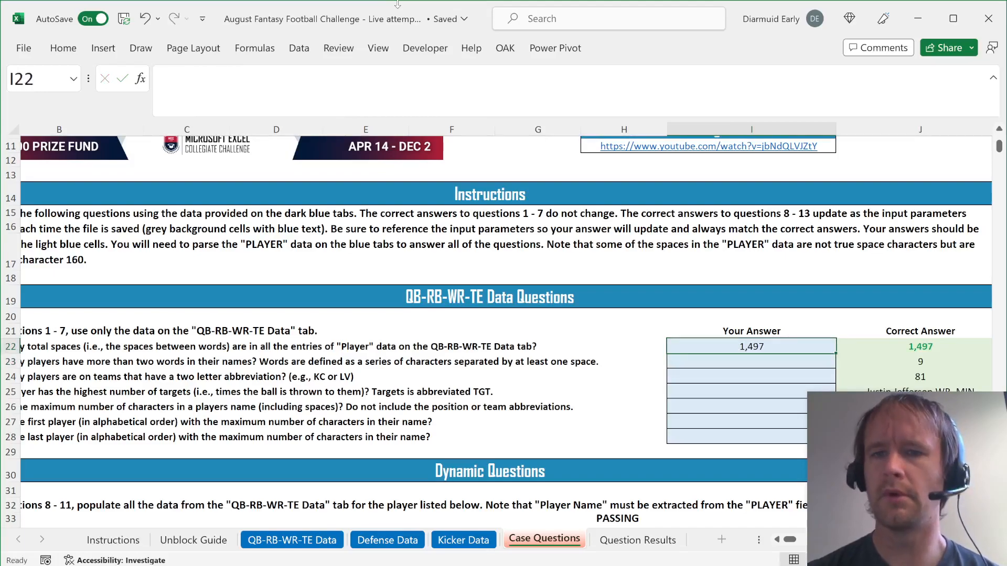
left_click(105, 346)
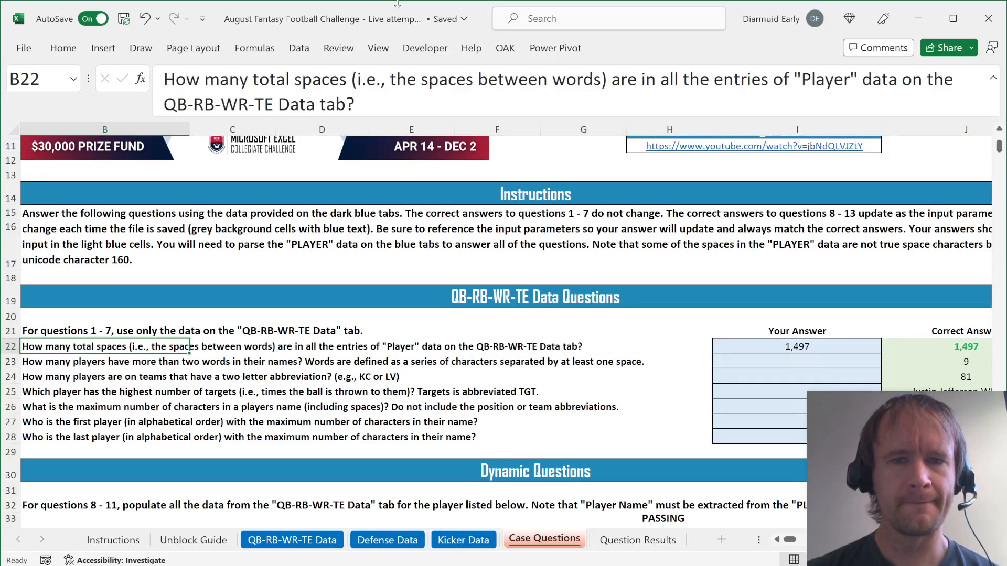
left_click(105, 362)
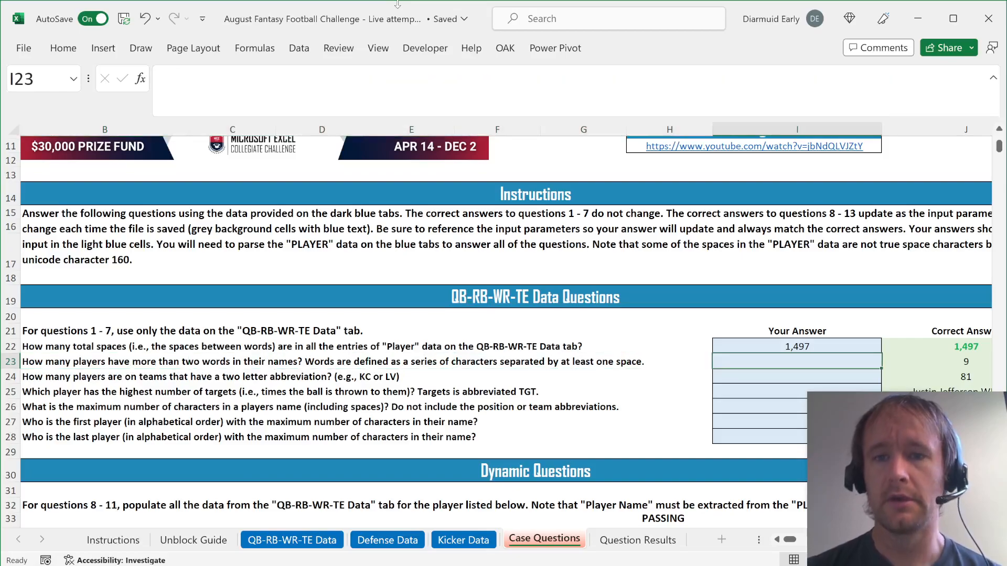
Enter =SUBSTITUTE(B8,CHAR(160)," ") as a helper in A8 on the player data sheet
left_click(387, 539)
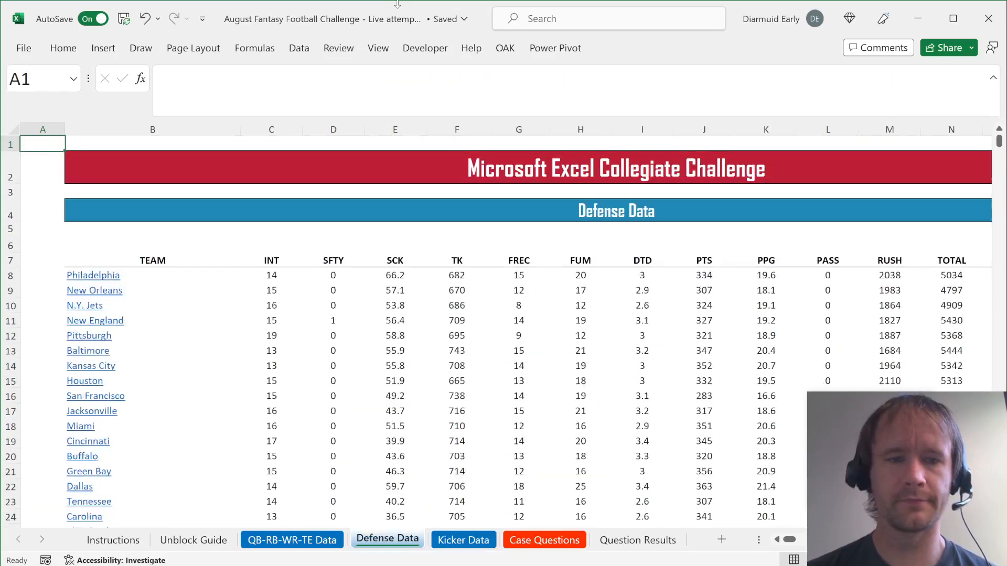
left_click(293, 539)
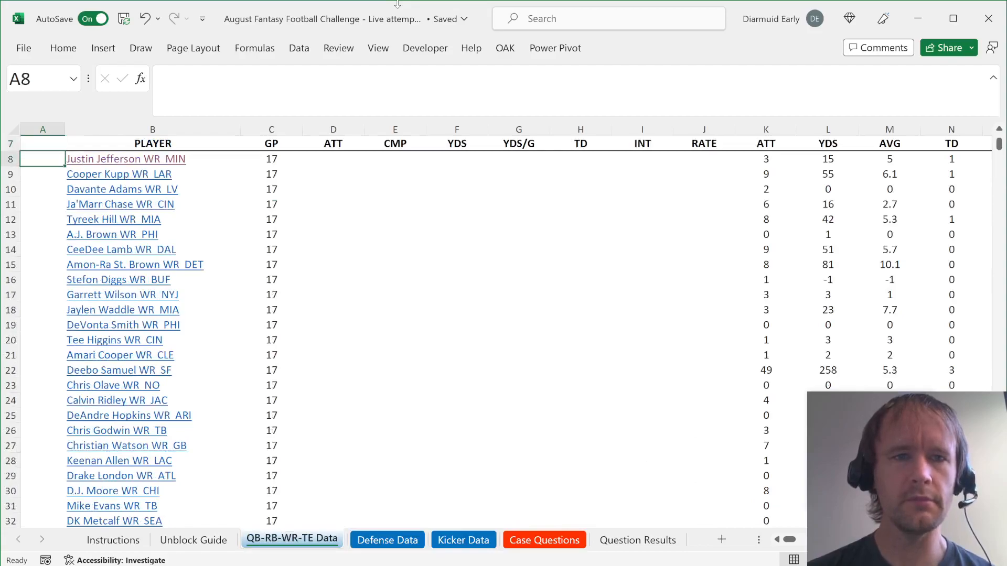
type("=")
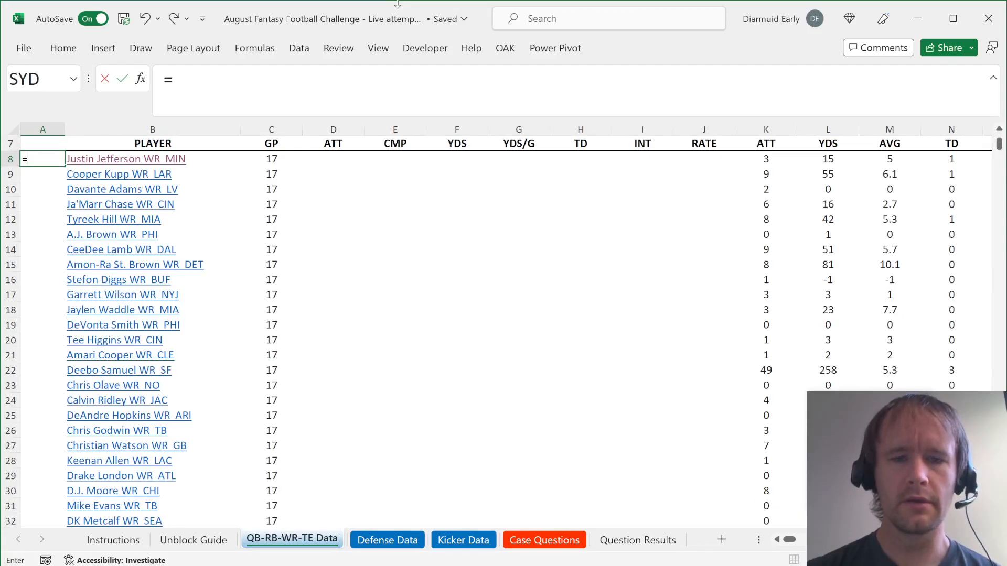
type("SUBSTITUTE(B8")
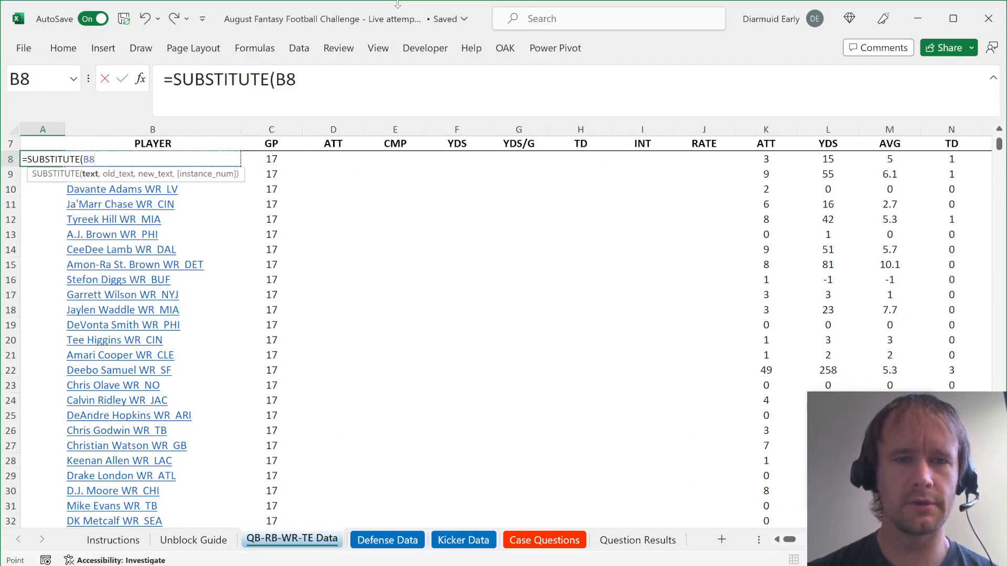
type(",char")
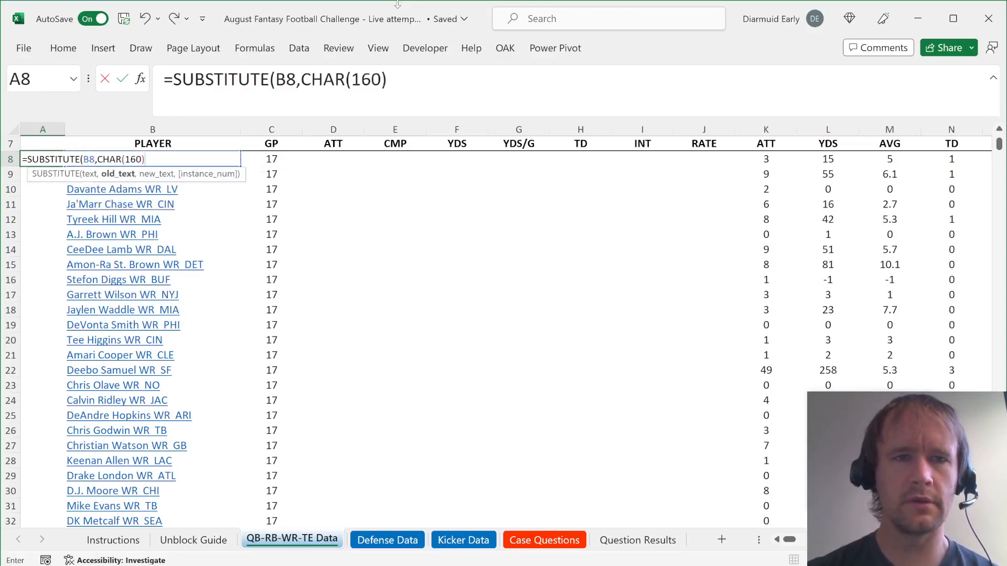
type(",\" \"")
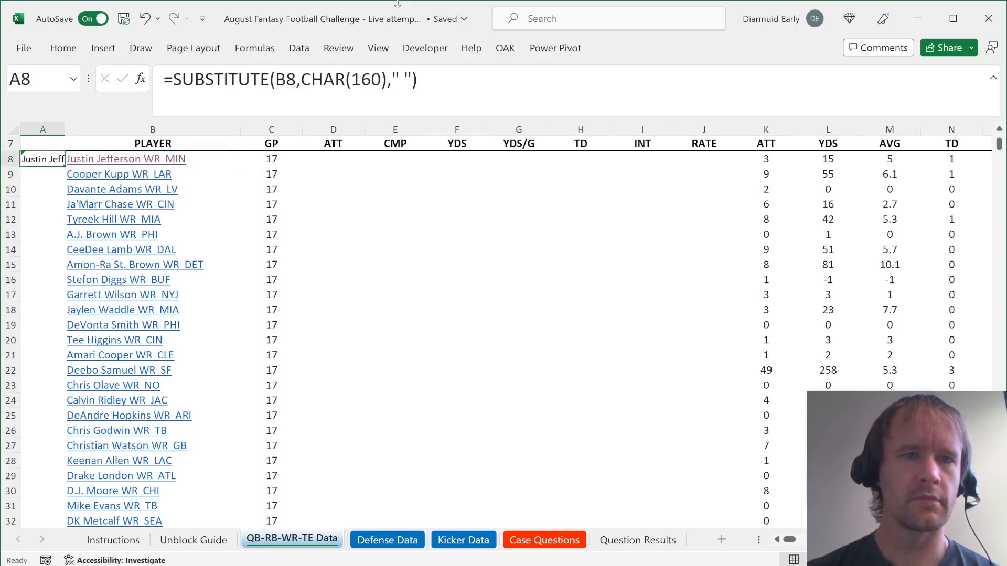
mouse_move(182, 182)
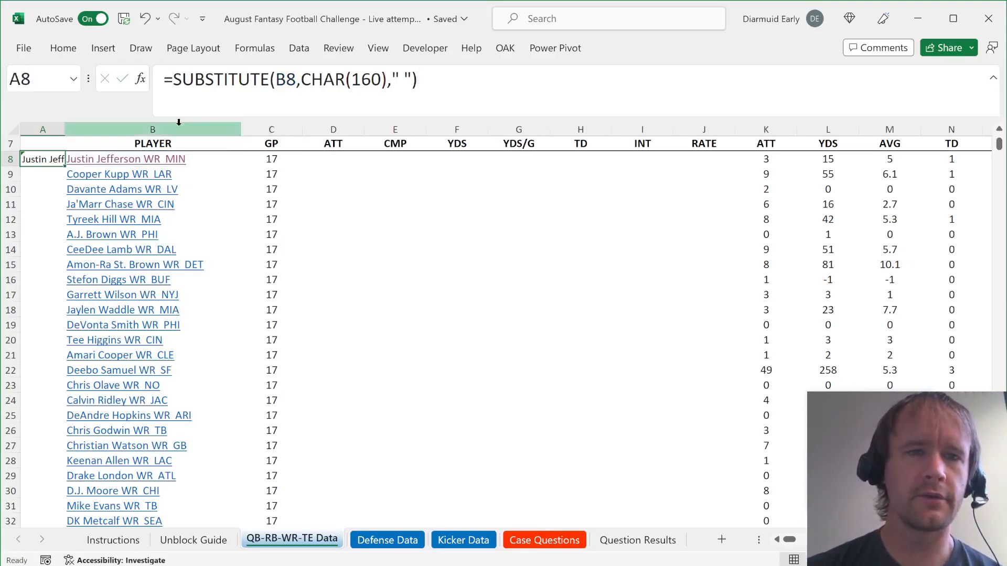
mouse_move(97, 158)
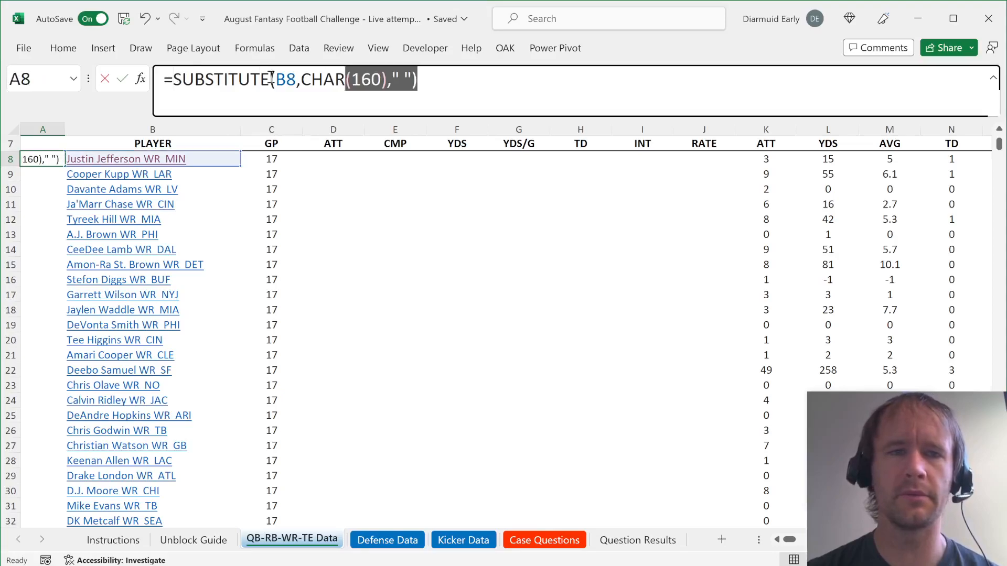
Enter a TEXTSPLIT of the cleaned B8 text and inspect the empty piece between WR and MIN
key("Escape")
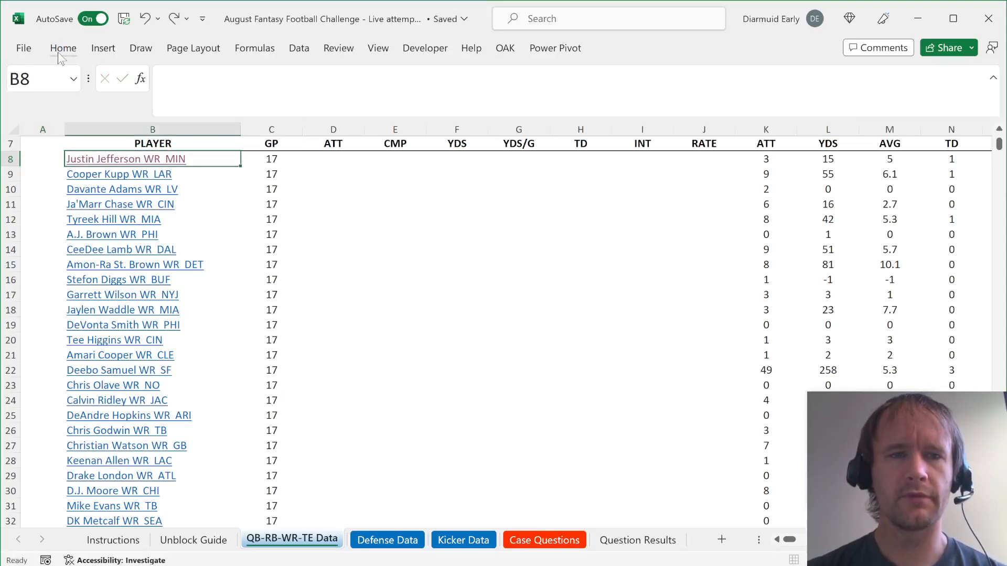
type("=SUBSTITUTE(B8,CHAR(160),\" \")")
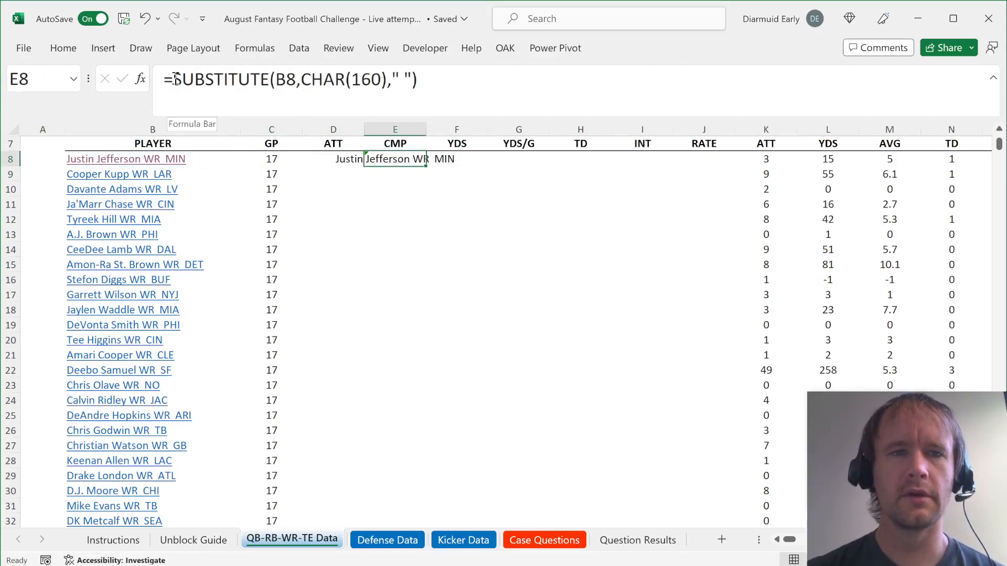
type("texts")
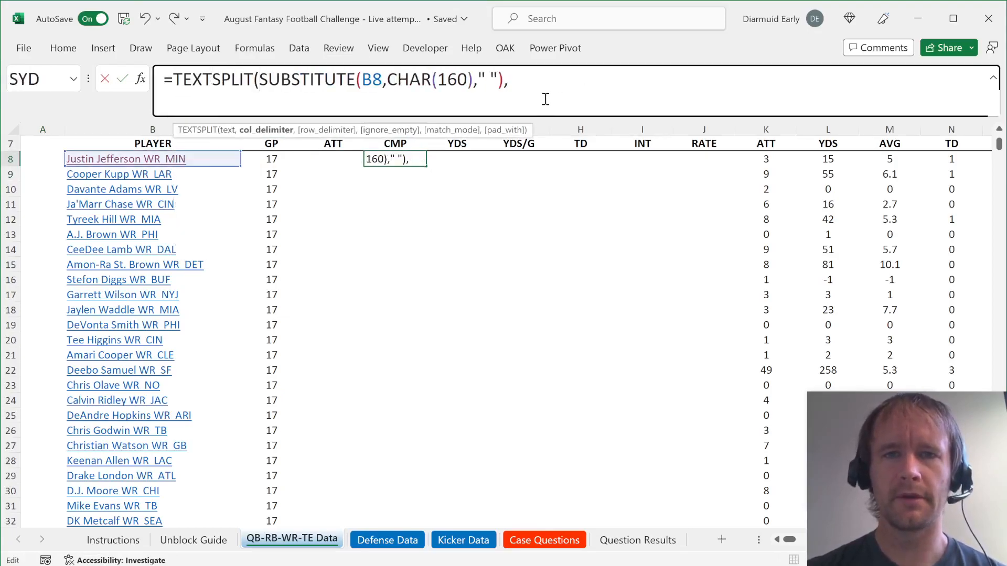
key("enter")
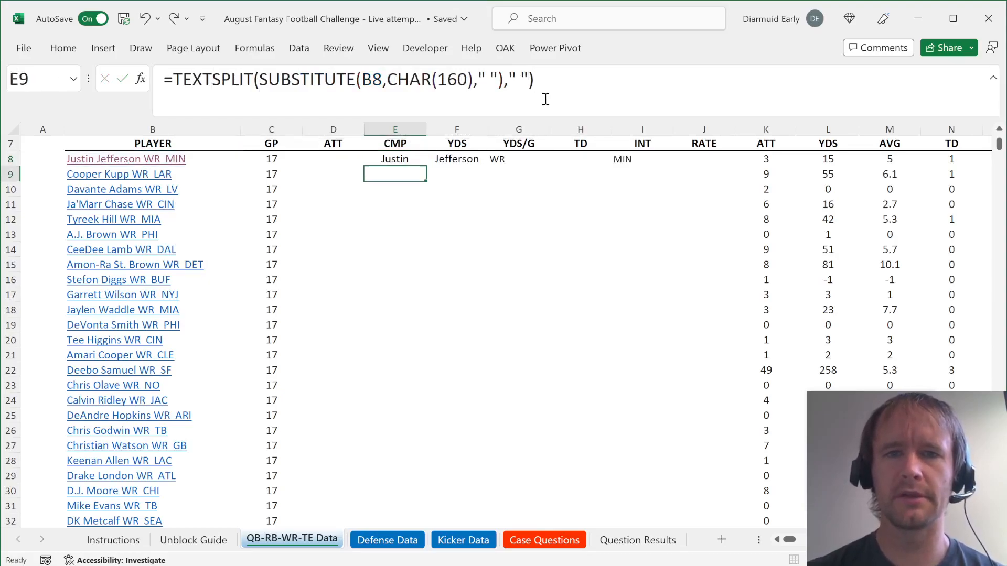
left_click(580, 158)
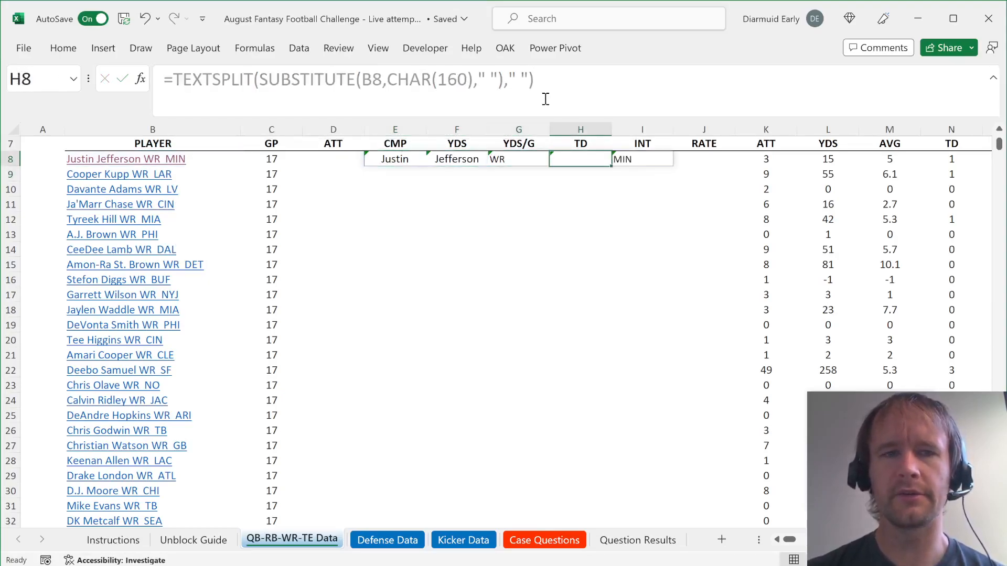
left_click(396, 158)
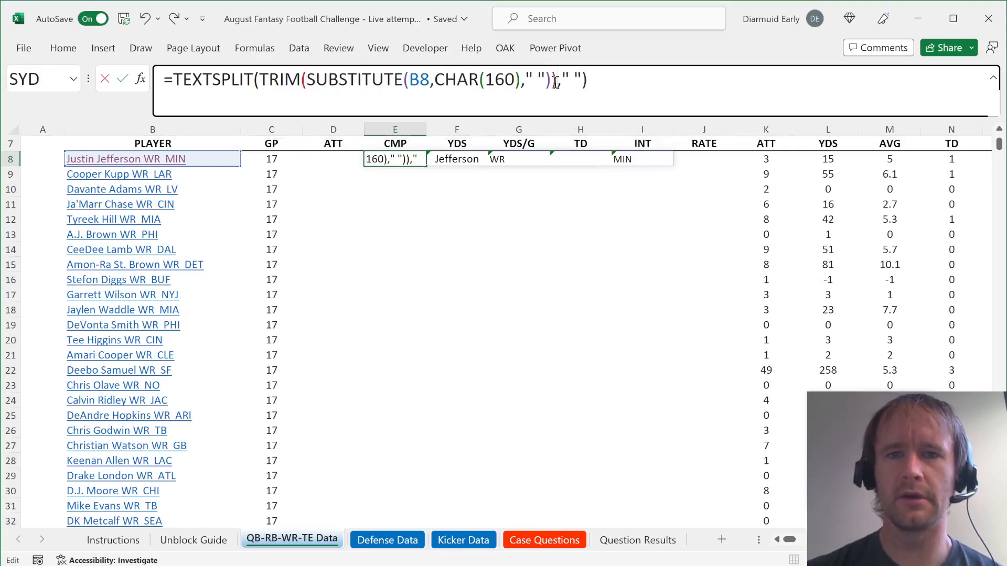
Remove TRIM, add ignore_empty (,,1) so row 8 splits into Justin, Jefferson, WR, MIN
key("enter")
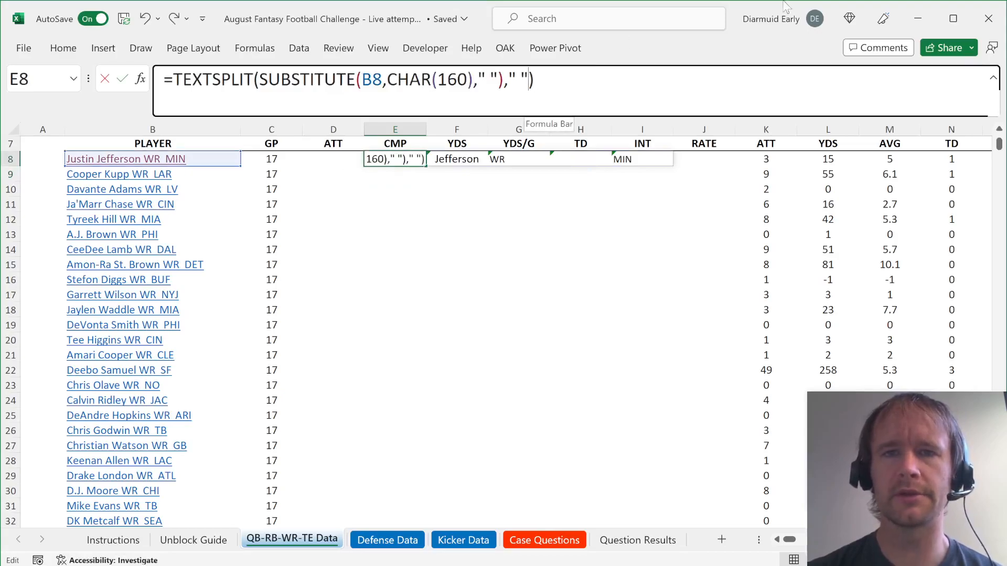
type(",,")
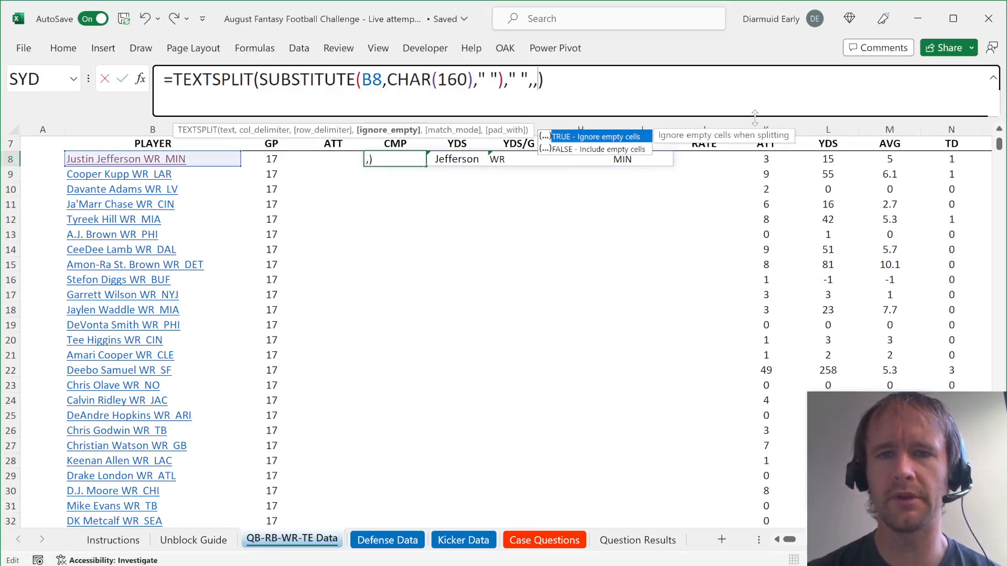
type("1")
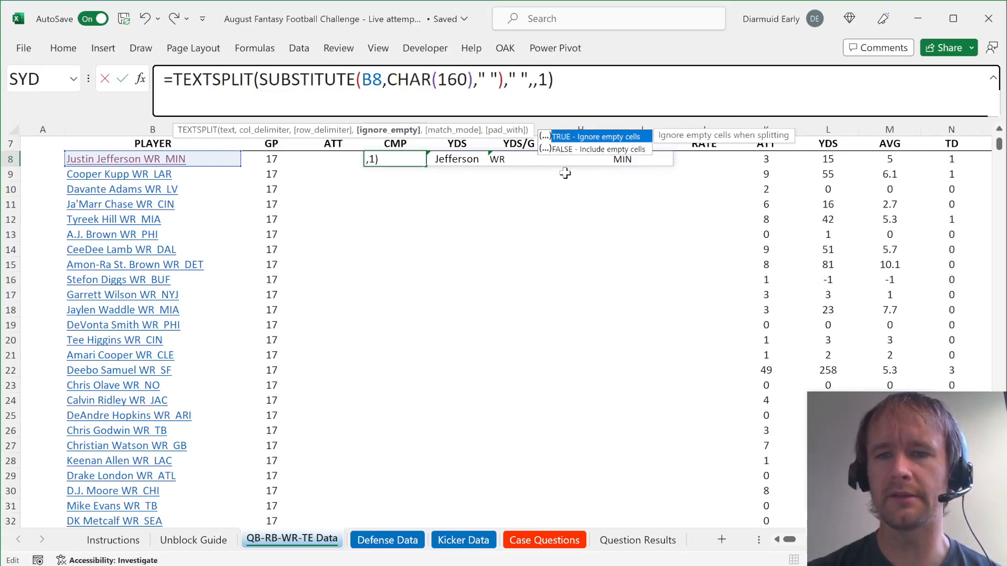
key("Enter")
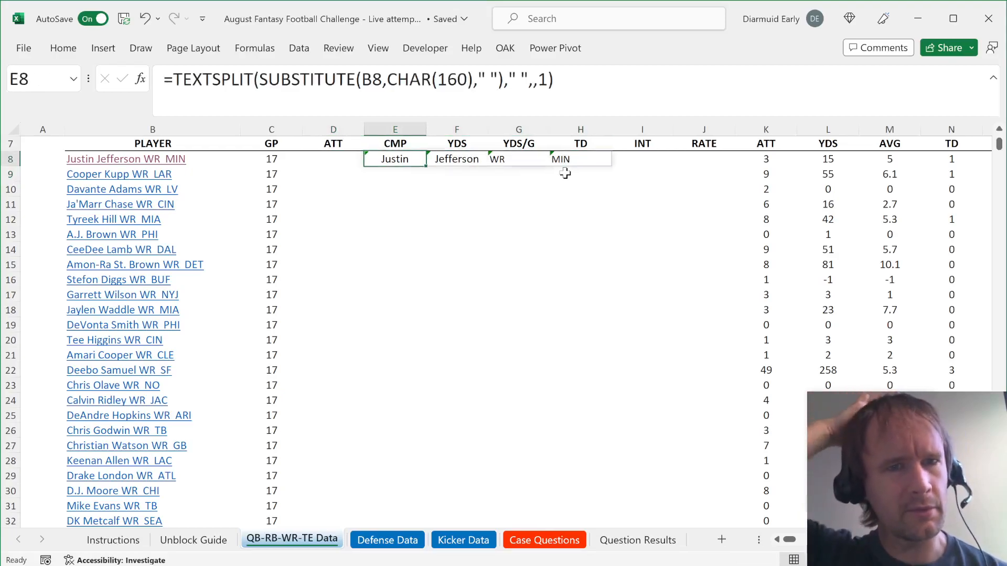
left_click_drag(395, 159, 580, 159)
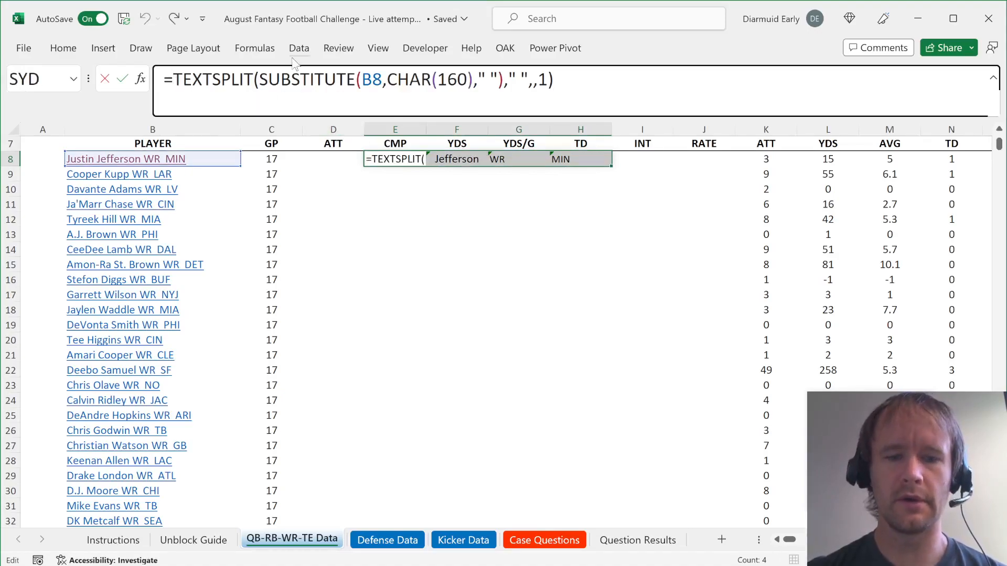
mouse_move(466, 178)
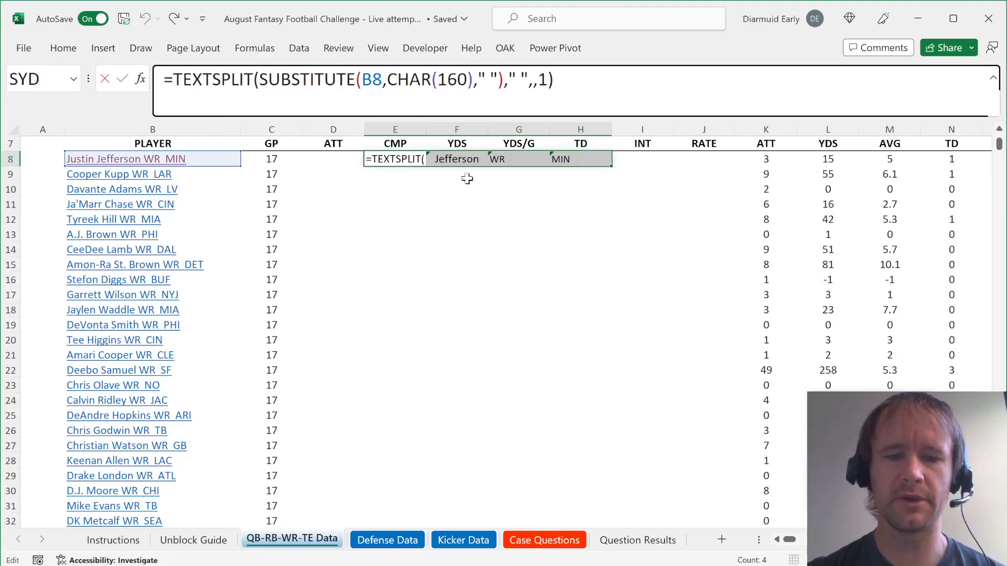
Wrap the split in =COLUMNS(TEXTSPLIT(SUBSTITUTE(B8,CHAR(160)," ")," ",,1))-2 in A8 as the name word count
type("col")
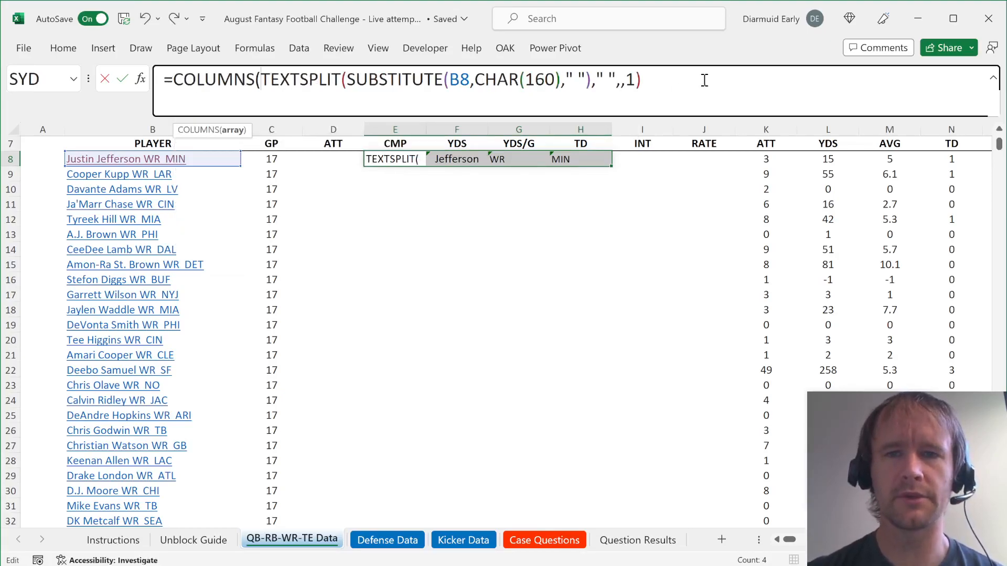
type(")")
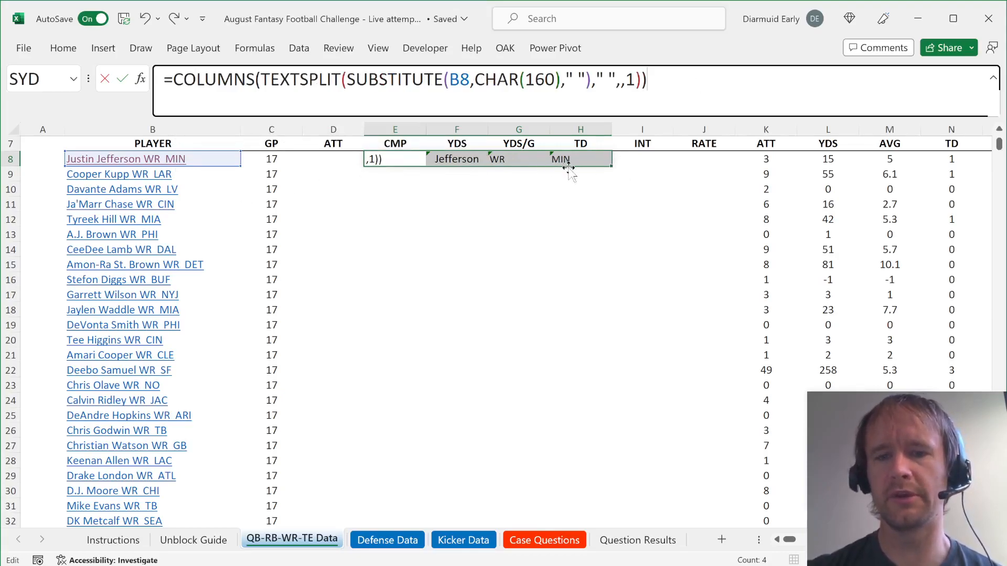
key("Enter")
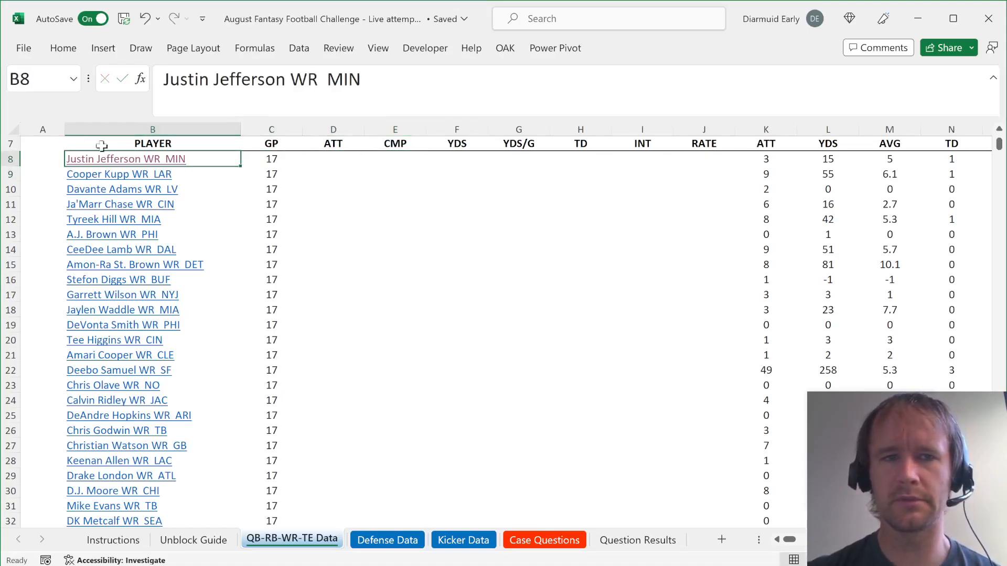
type("=COLUMNS(TEXTSPLIT(SUBSTITUTE(B8,CHAR(160),\" \"),\" \",,1))-2")
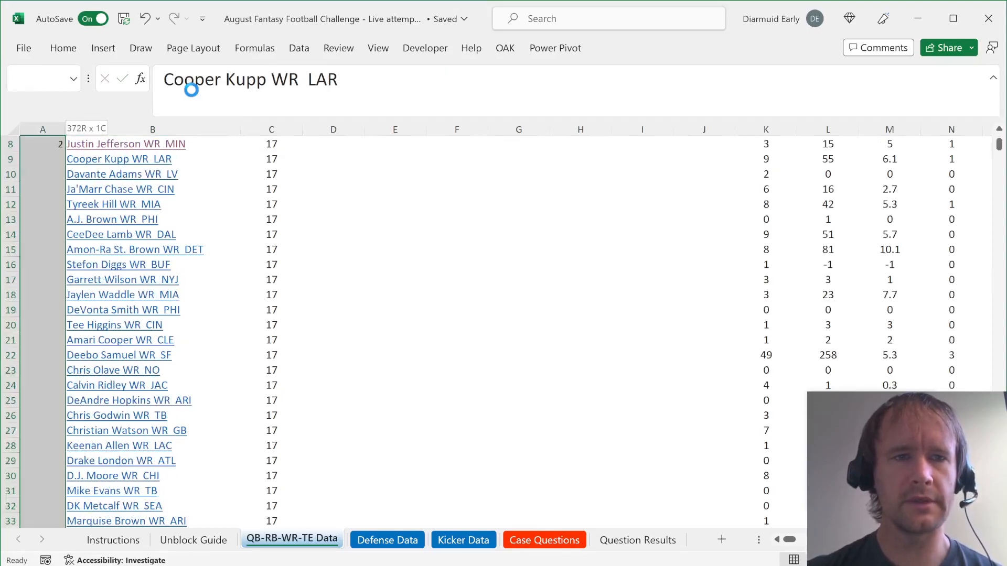
left_click(462, 539)
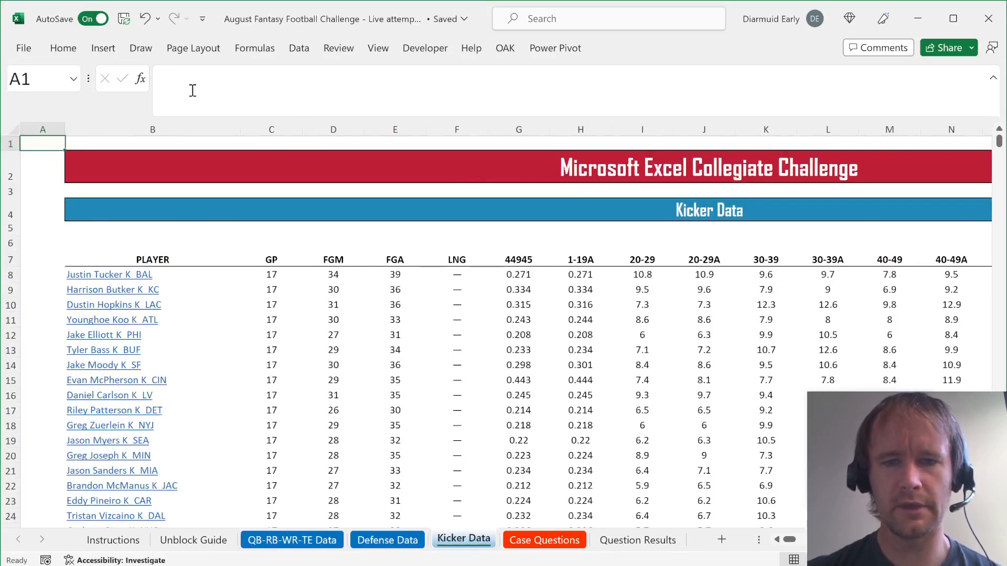
Enter =COUNTIF('QB-RB-WR-TE Data'!A8:A379,">=3") in I23, returning 9
left_click(544, 538)
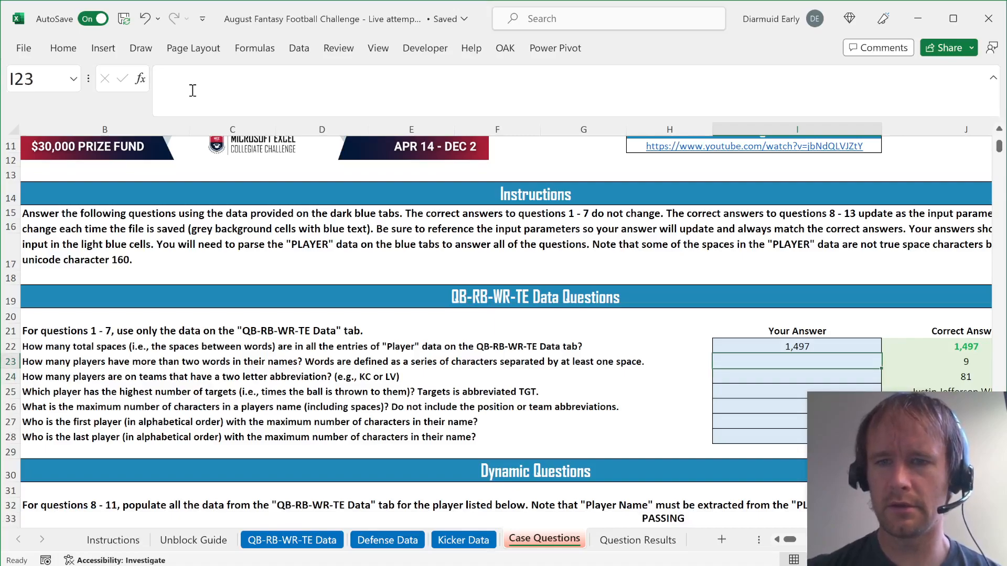
type("=counti")
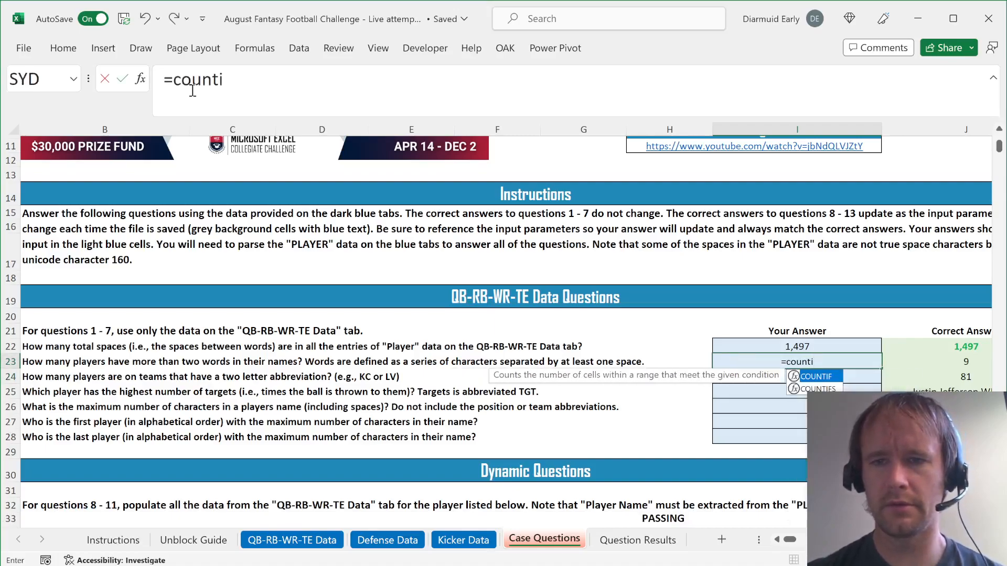
left_click(292, 539)
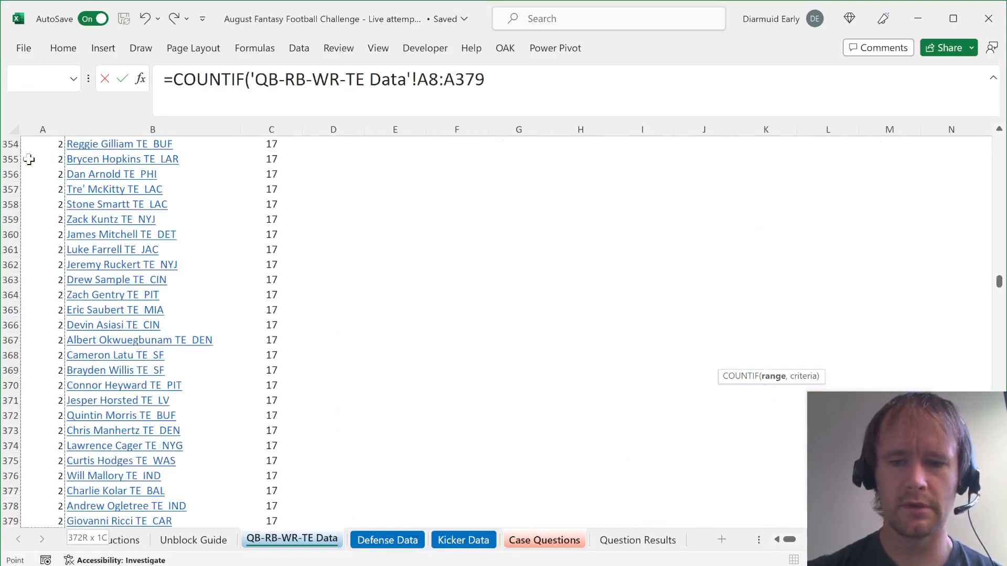
type(",\">=3\")")
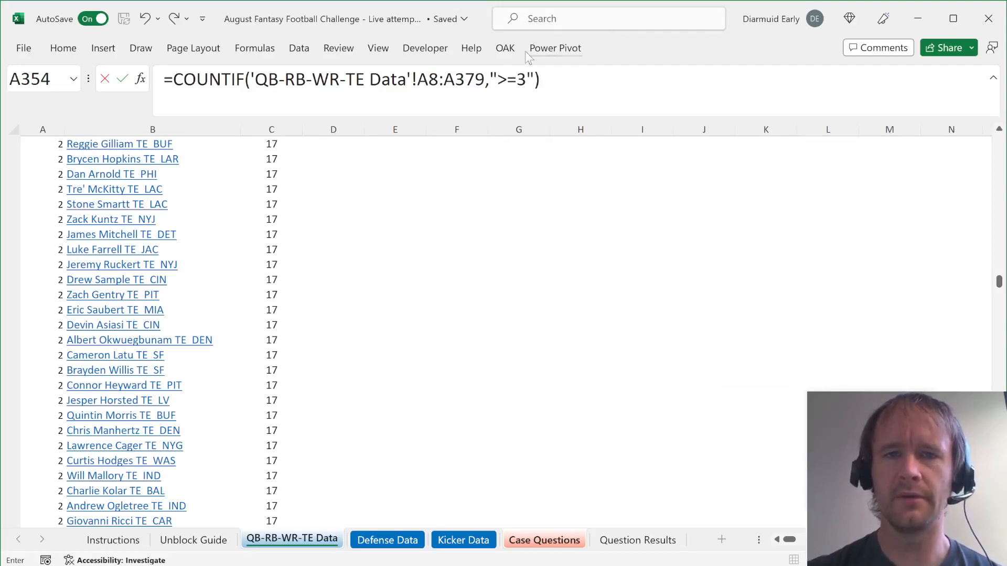
double_click(510, 80)
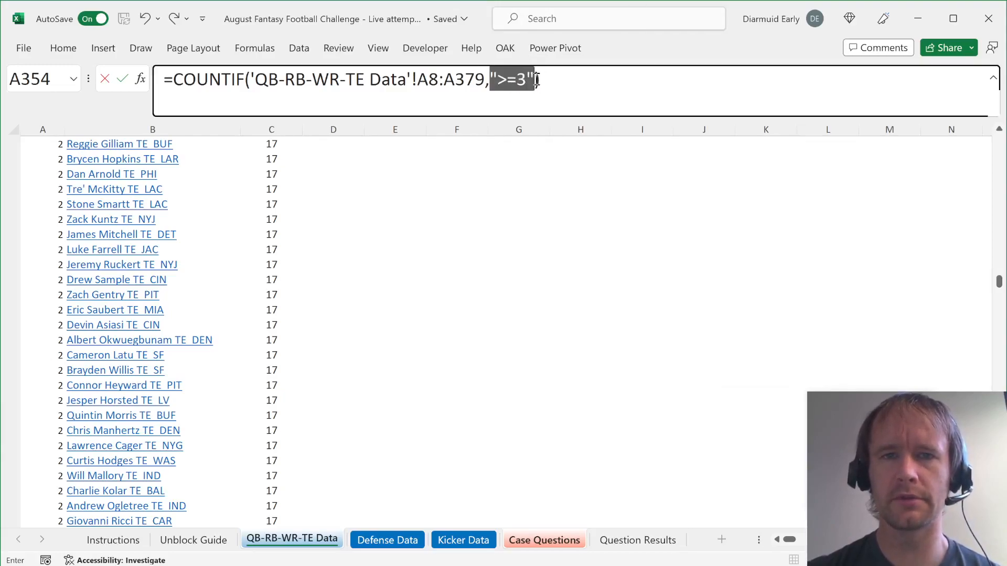
left_click(543, 539)
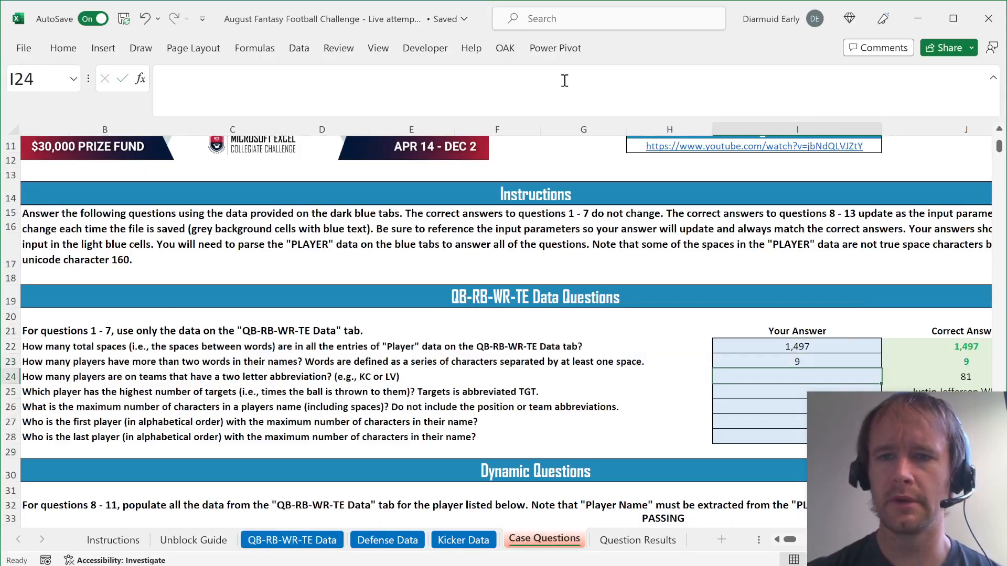
left_click(796, 361)
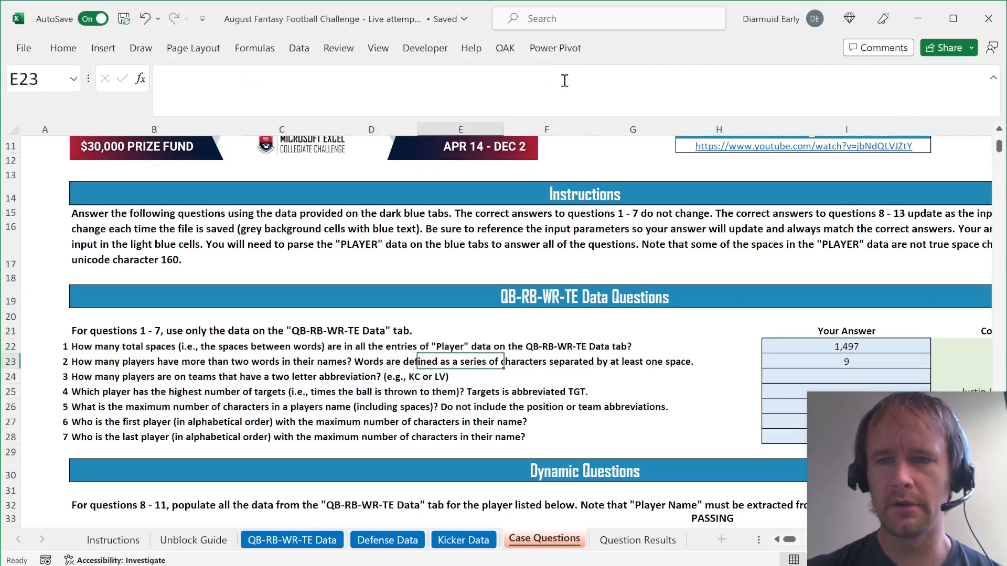
left_click(462, 539)
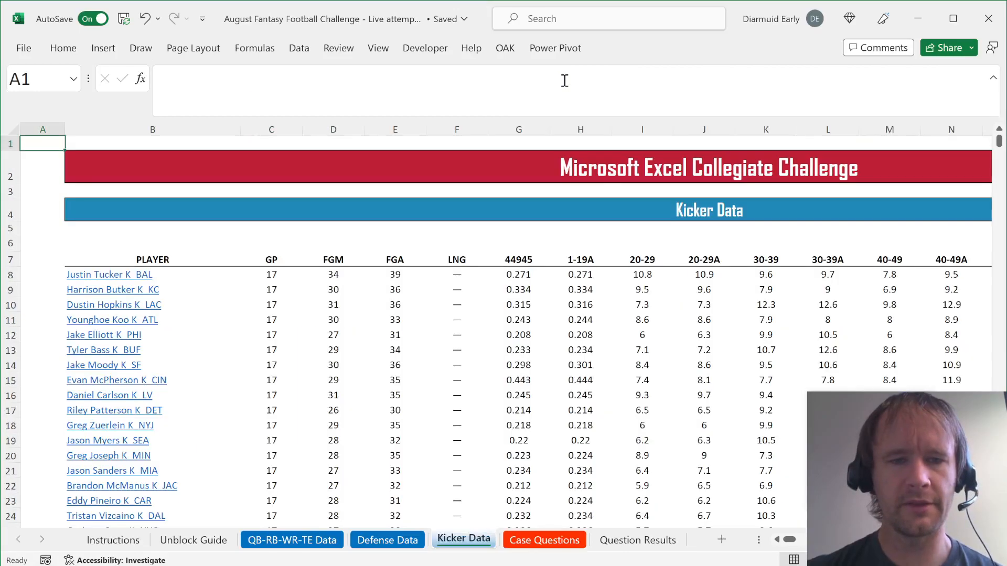
left_click(193, 540)
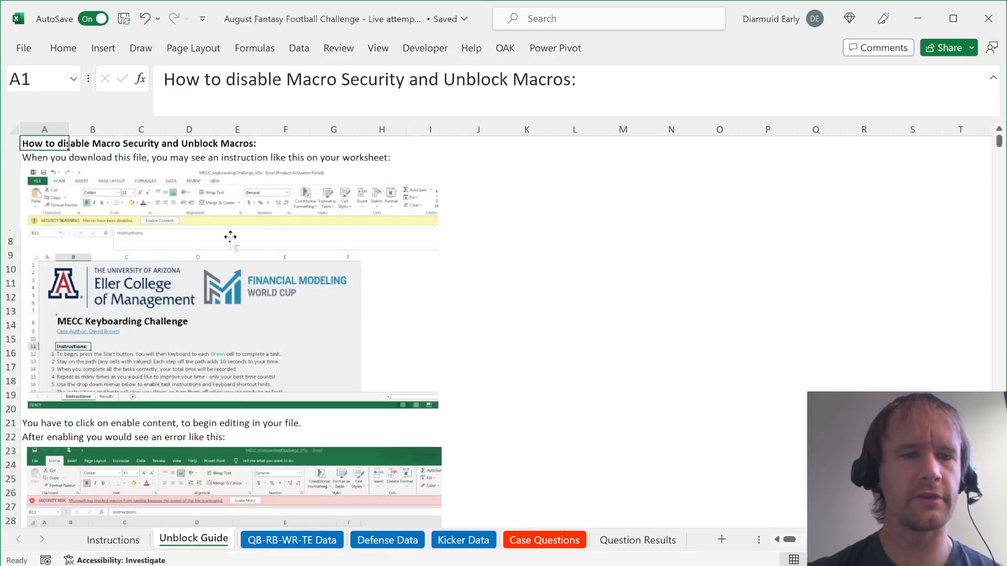
left_click(291, 539)
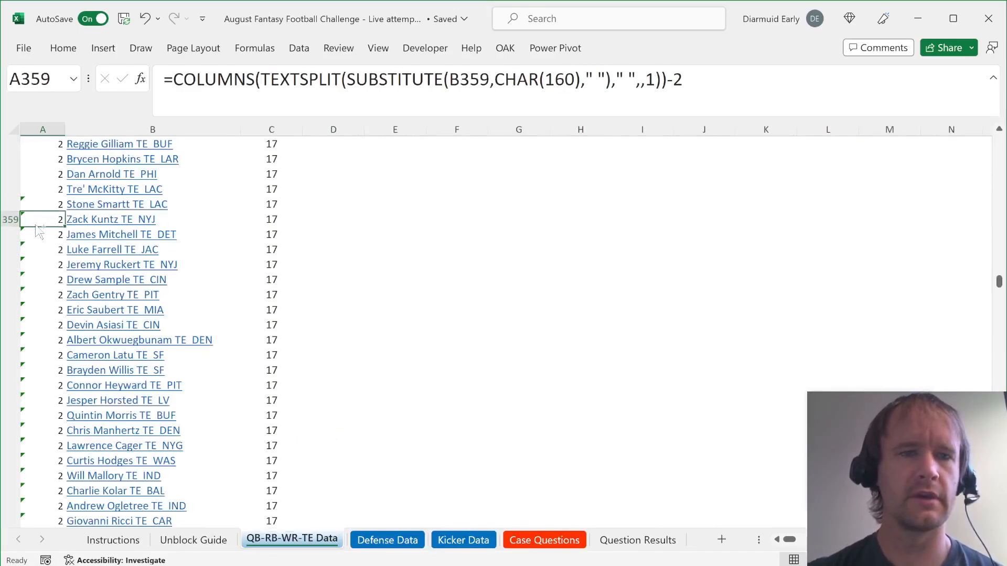
left_click(42, 129)
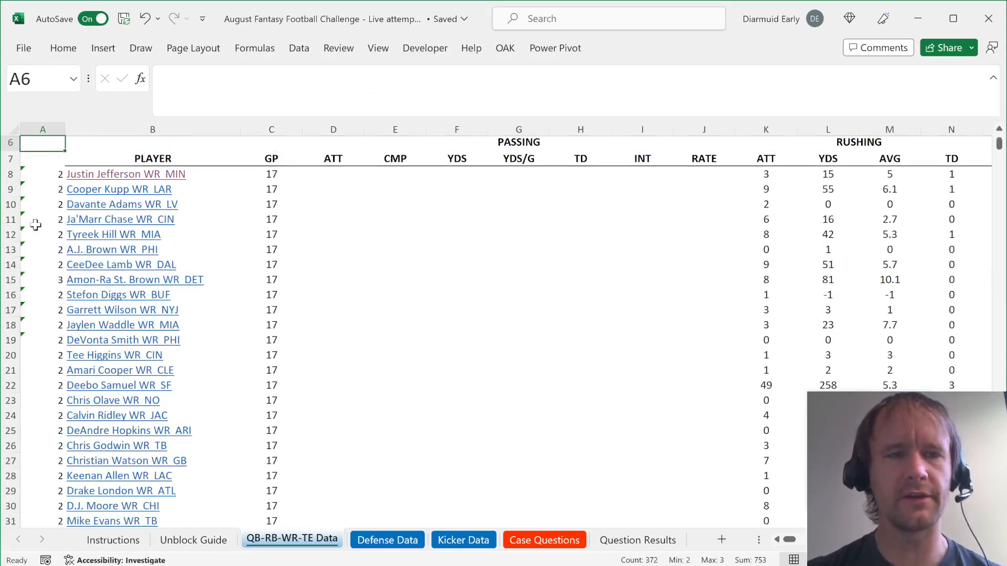
left_click(42, 174)
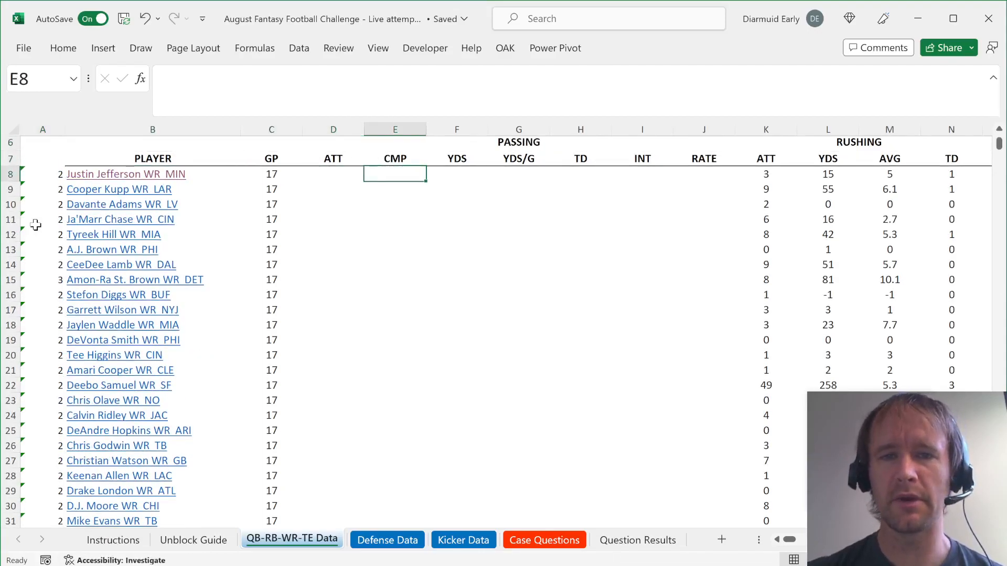
scroll("right", 3)
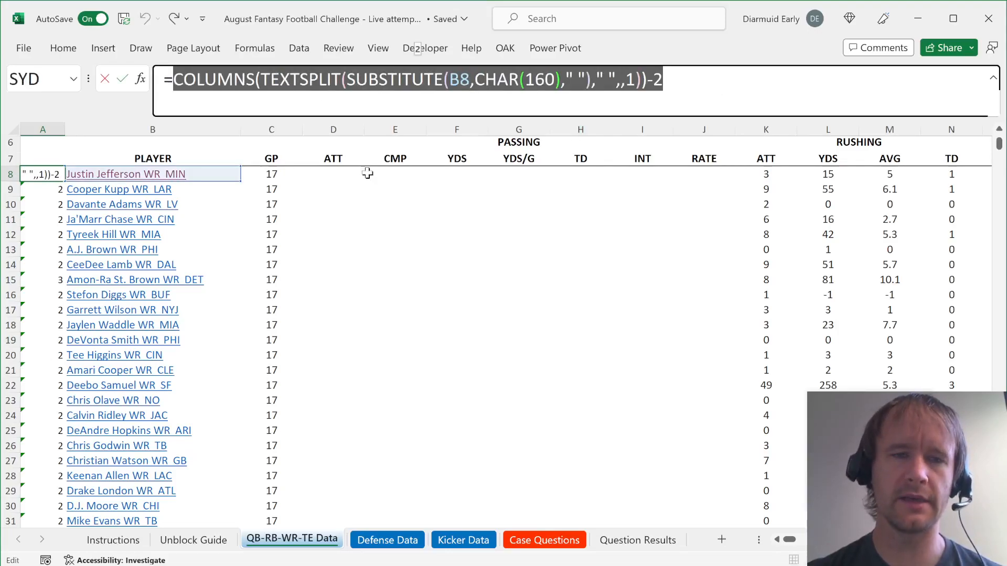
mouse_move(542, 312)
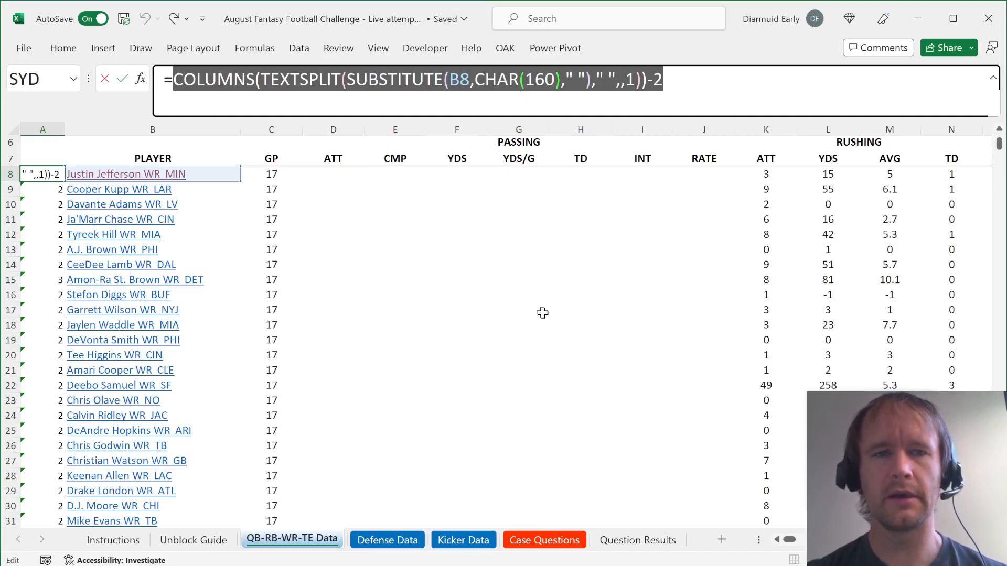
left_click(544, 539)
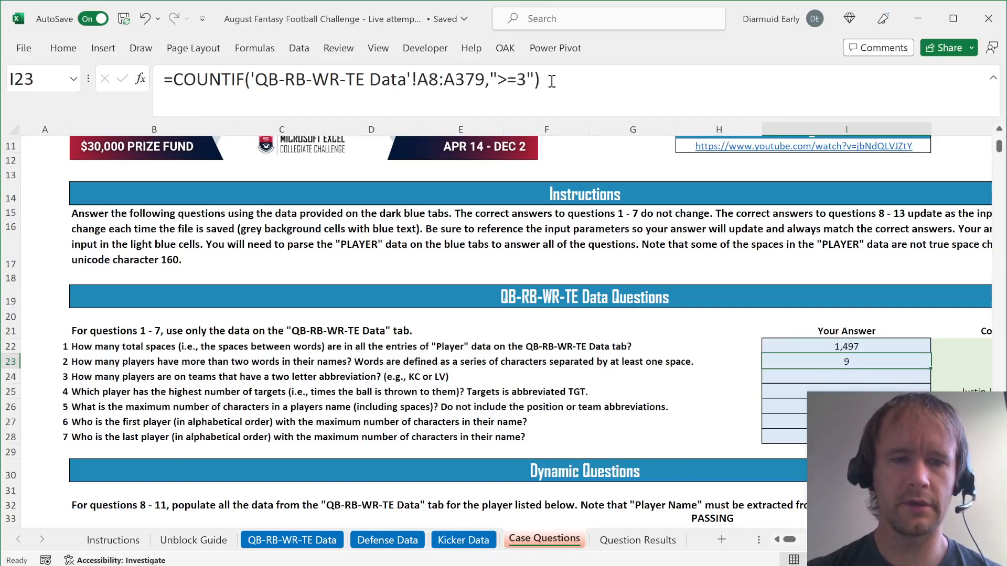
Enter a MAP/LAMBDA formula in A8 counting name words via TEXTSPLIT over B8:B379
left_click(292, 539)
type("=m")
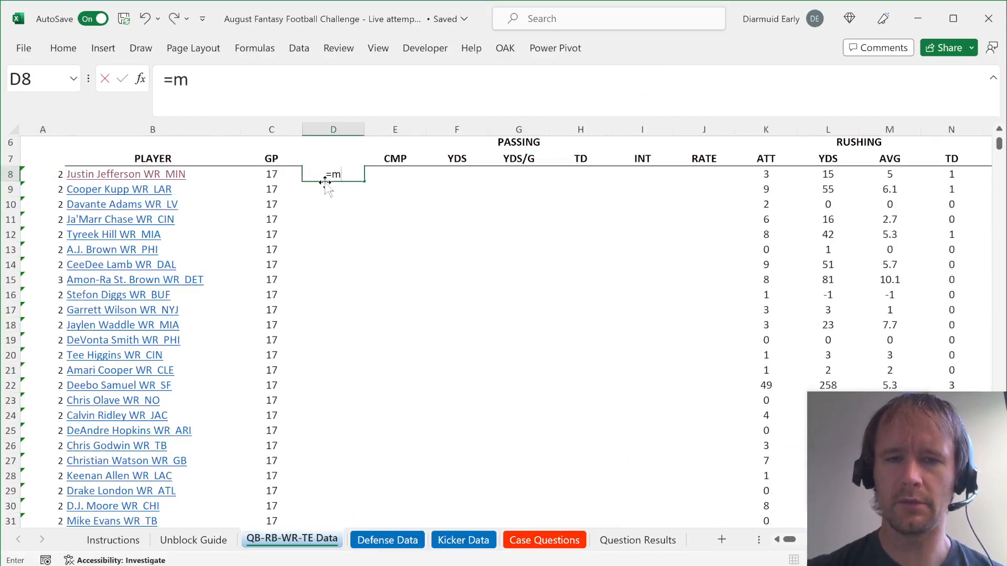
type("AP(B8:B379")
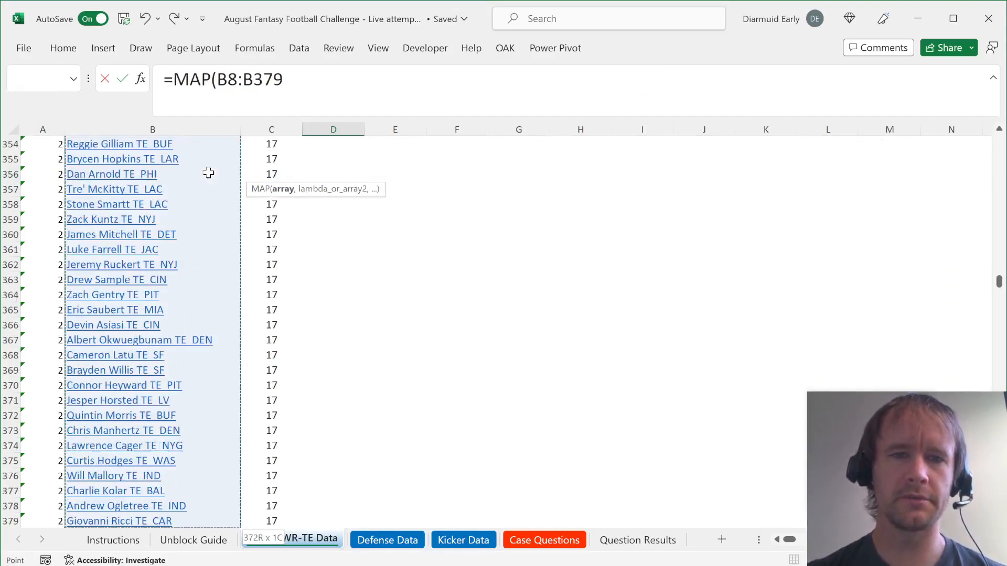
scroll("up", 3)
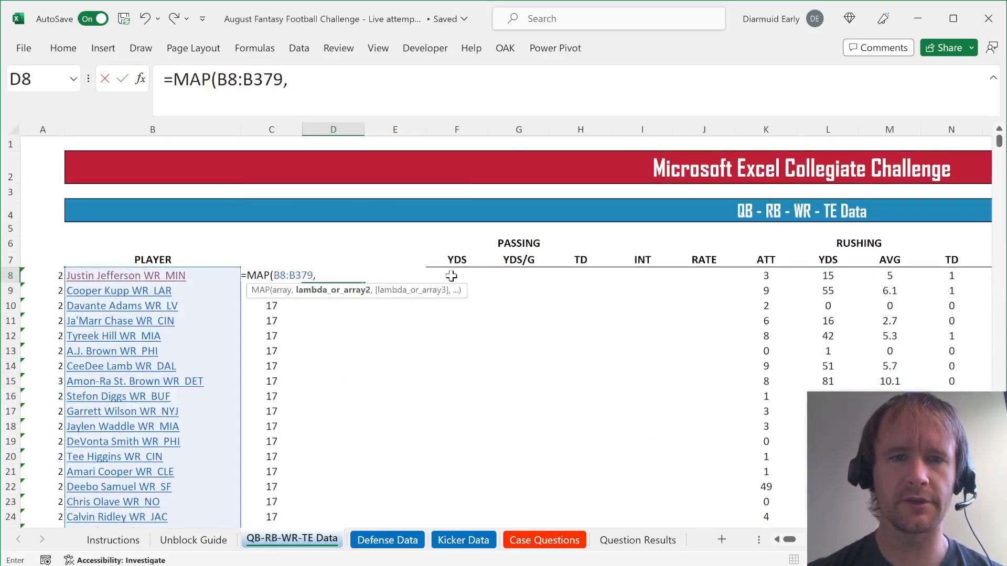
type("COLUMNS(TEXTSPLIT(SUBSTITUTE(B8,CHAR(160),\" \"),\" \",,1))-2")
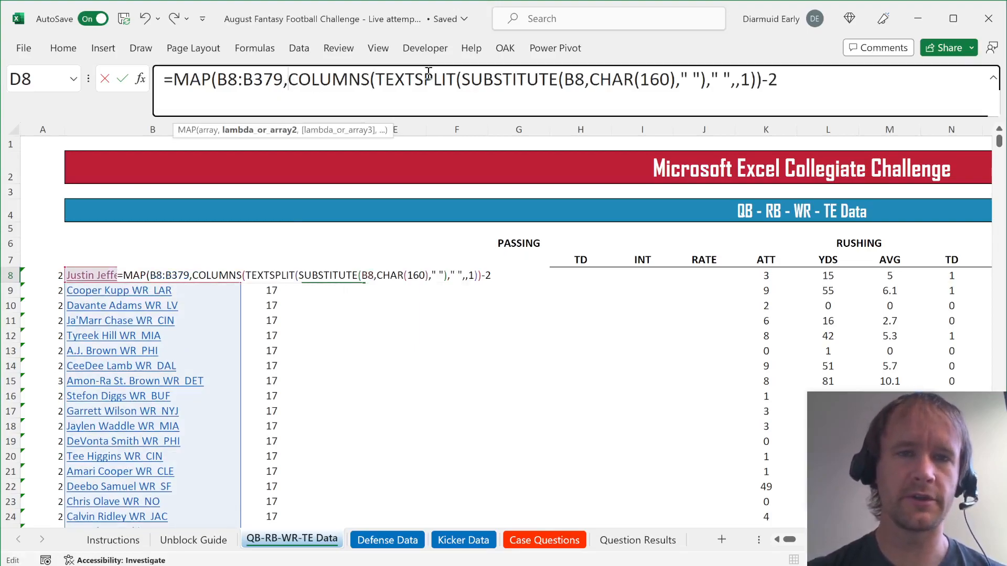
type("lam")
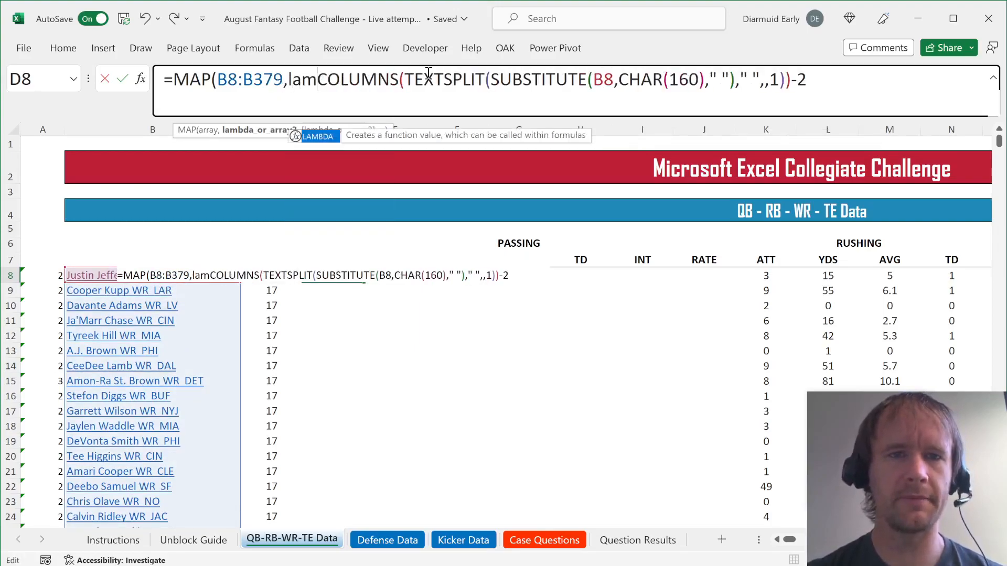
type("LAMBDA(x,")
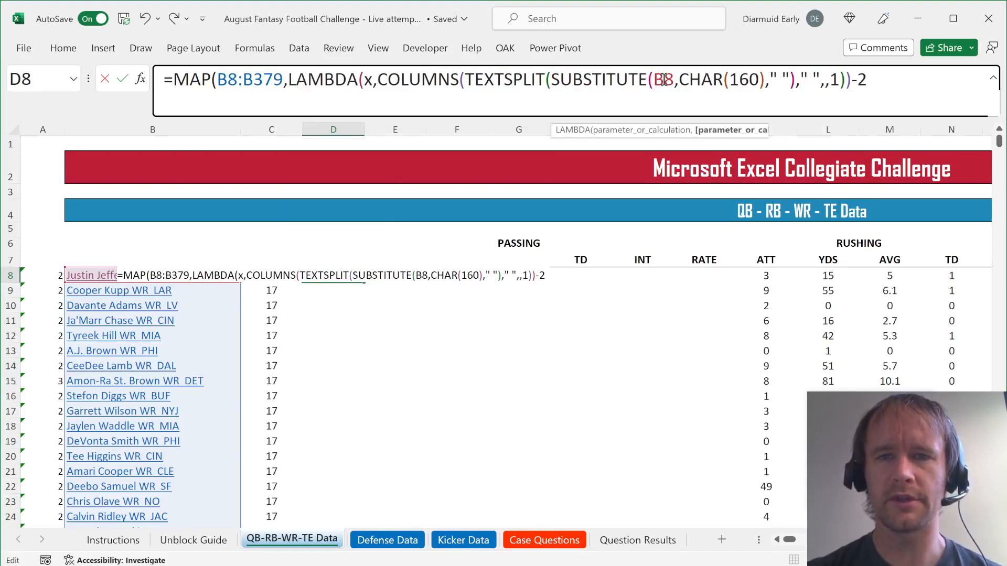
type("x")
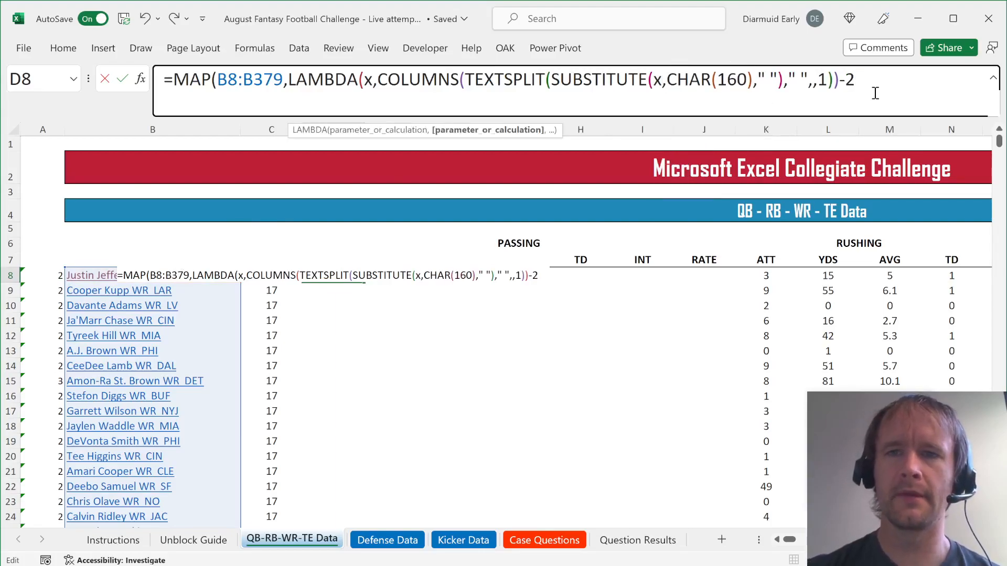
key("Enter")
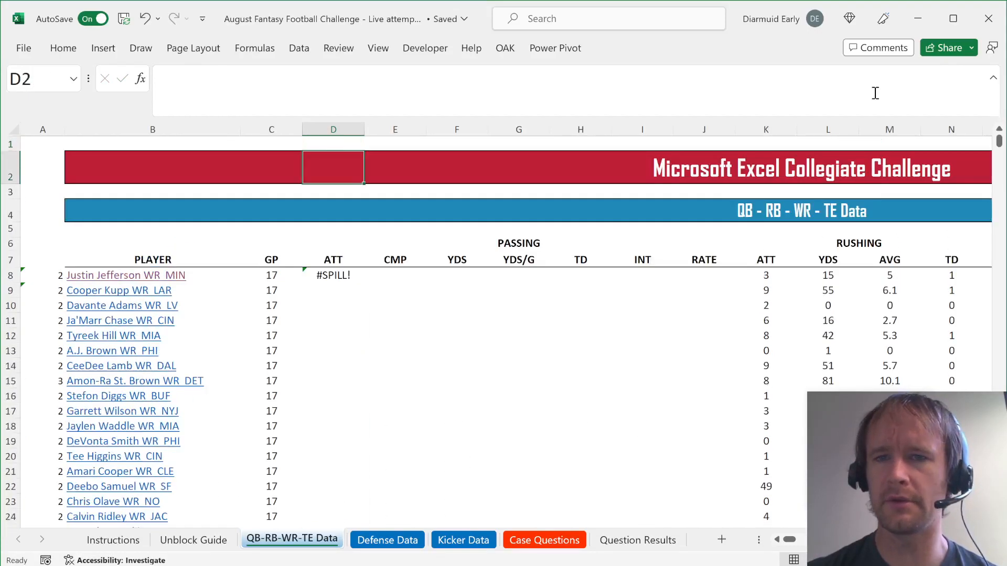
Reopen the word-count formula in A8 after it shows a spill error
left_click(333, 275)
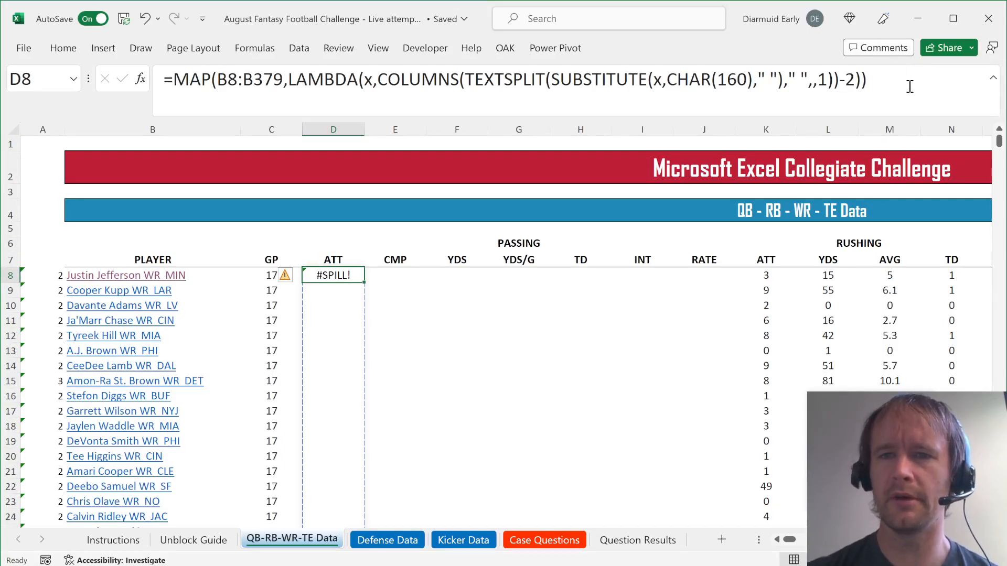
double_click(333, 275)
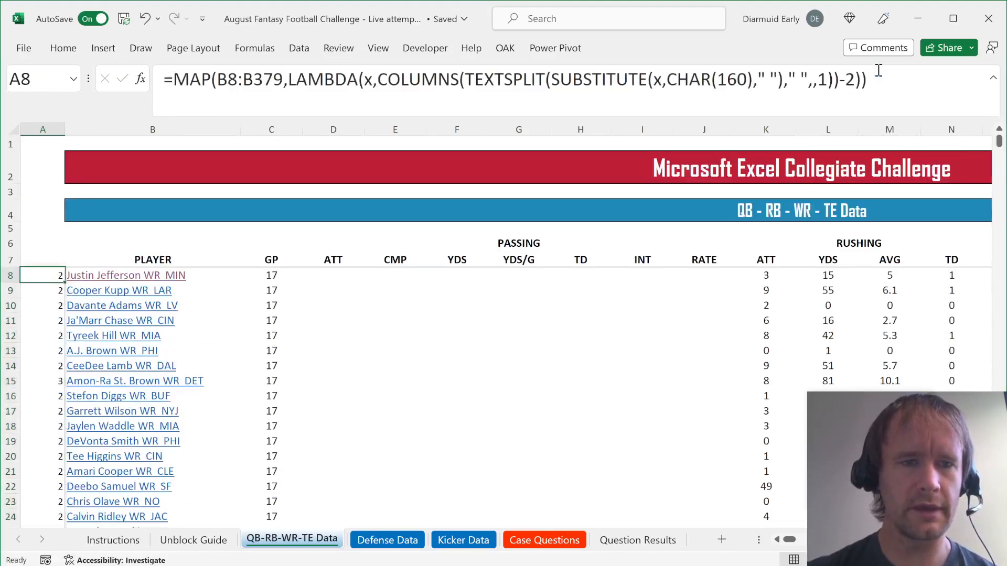
scroll("down", 3)
type(">=3")
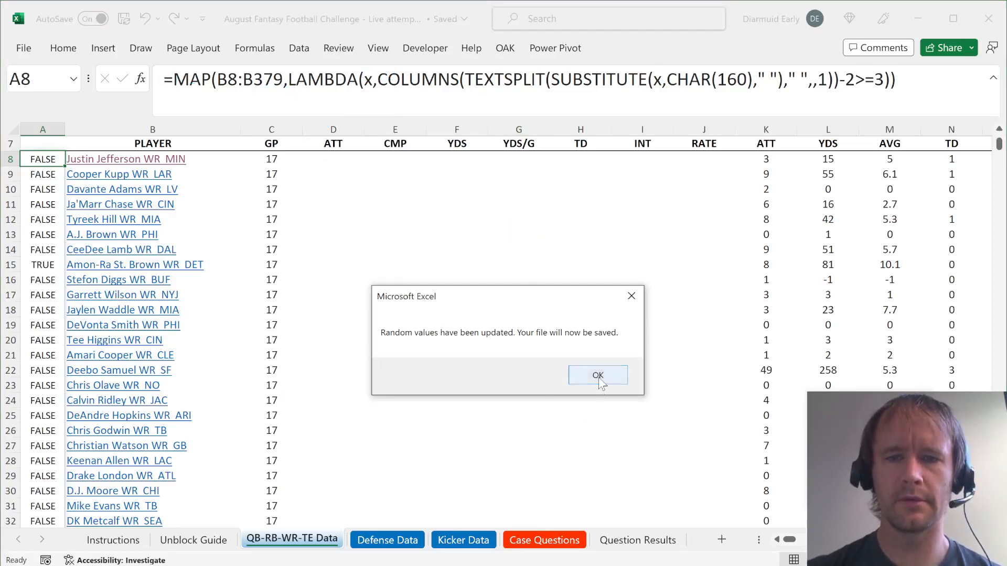
Wrap the MAP flags in SUM with 1* coercion to total players with more than two name words
left_click(596, 376)
type("SUM(")
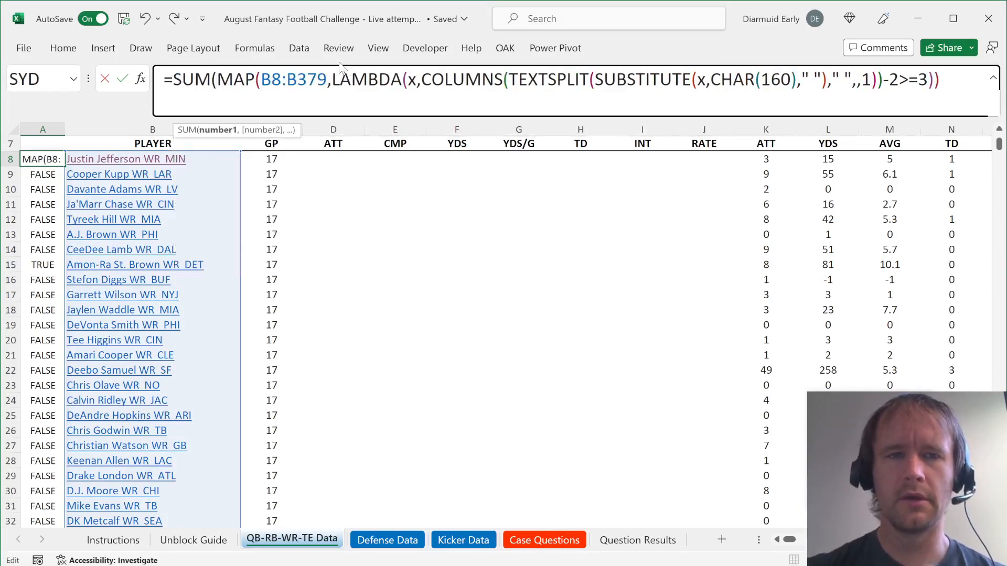
type("--")
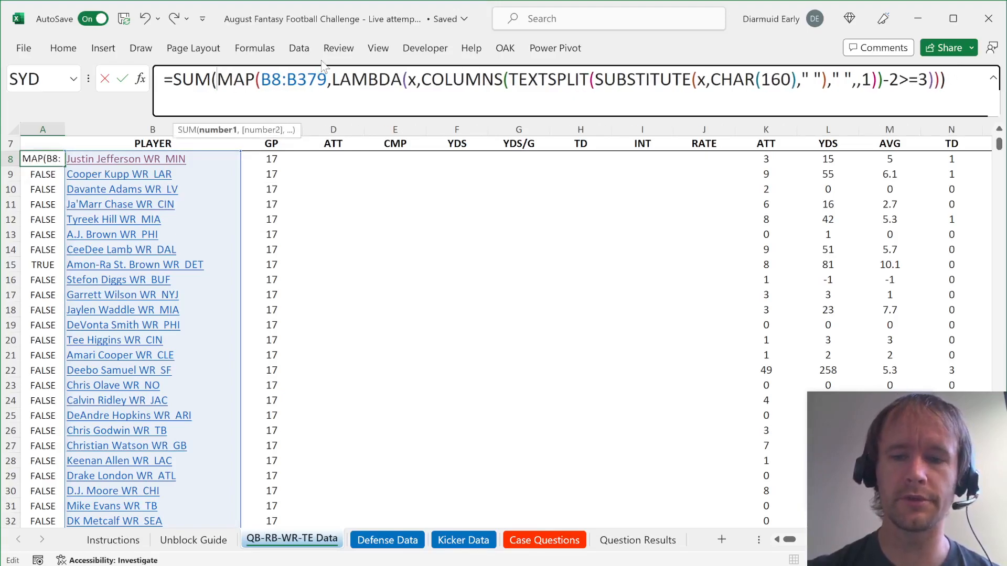
type("1")
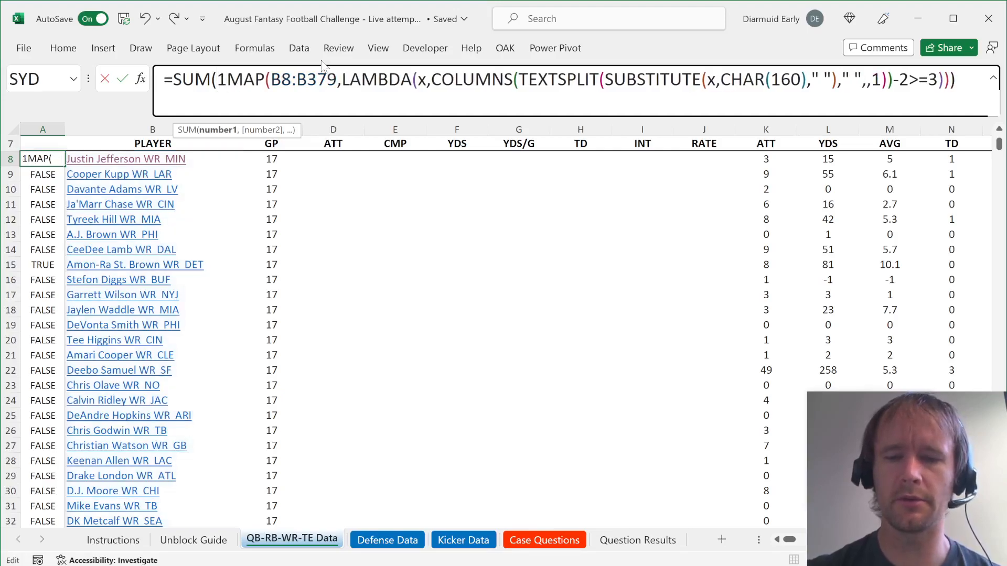
type("*")
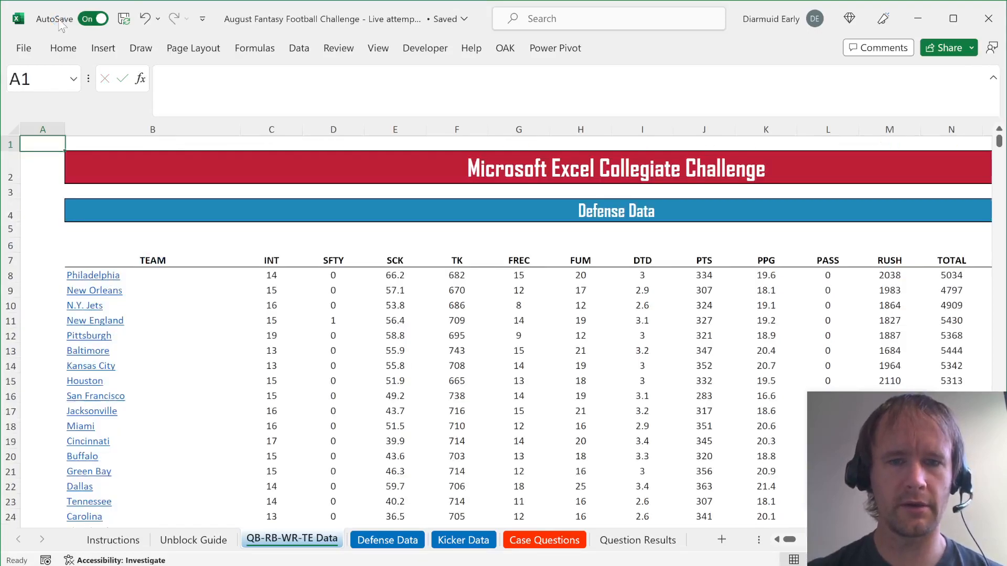
Place the SUM-IF-MAP word-count formula as question 2's answer on Case Questions, returning 9
left_click(544, 539)
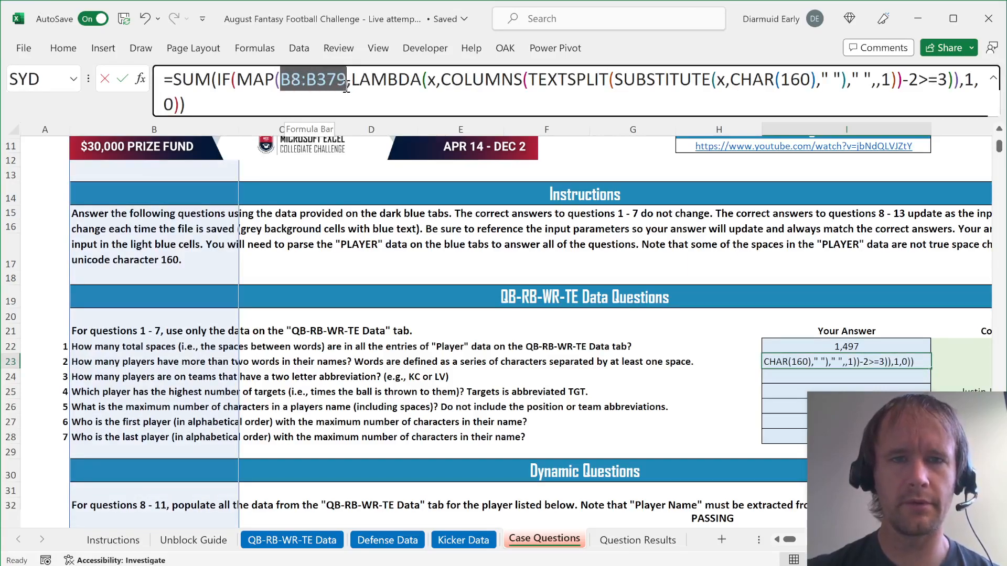
left_click(387, 539)
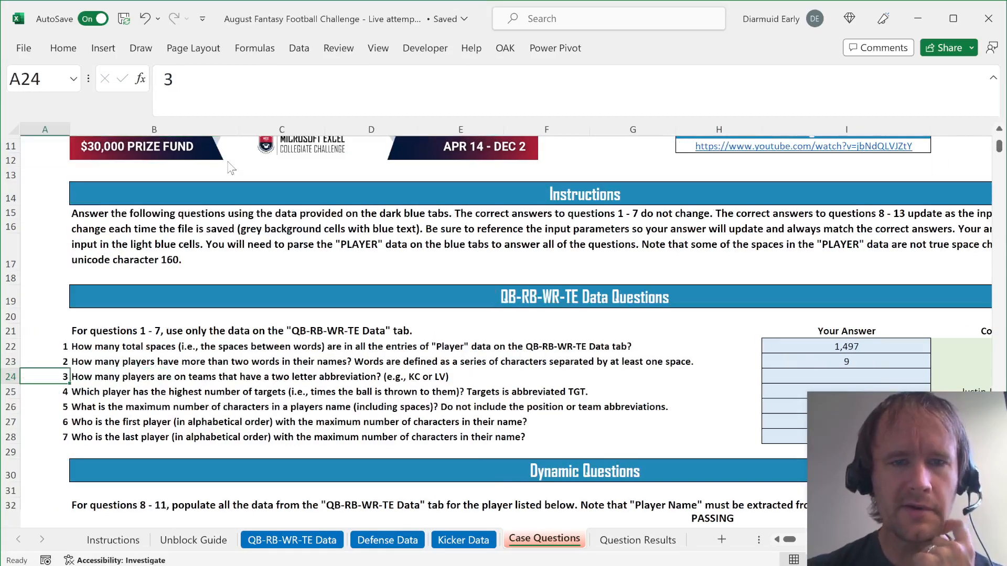
Return to the QB-RB-WR-TE Data sheet and select the empty helper cell A8
left_click(718, 377)
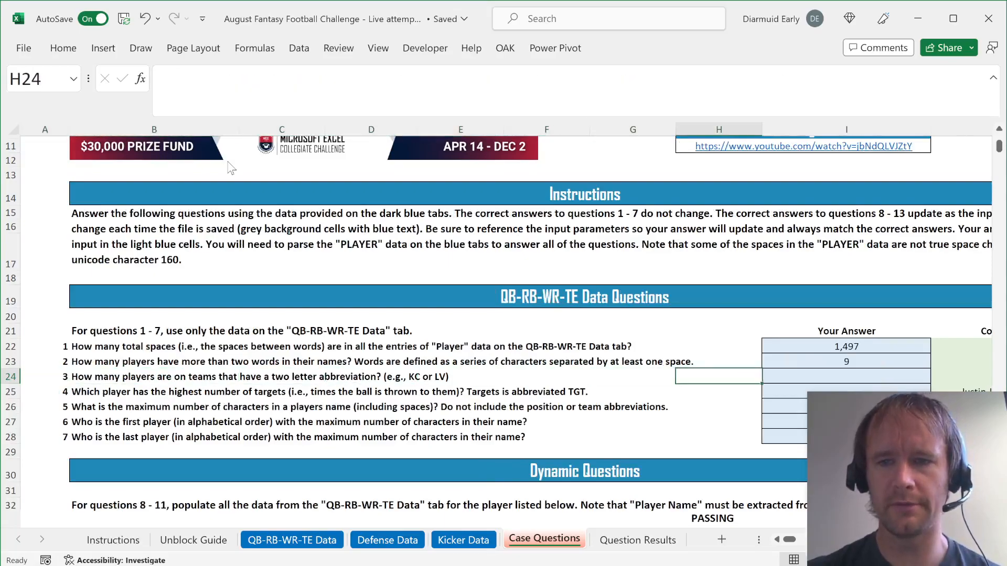
left_click(292, 539)
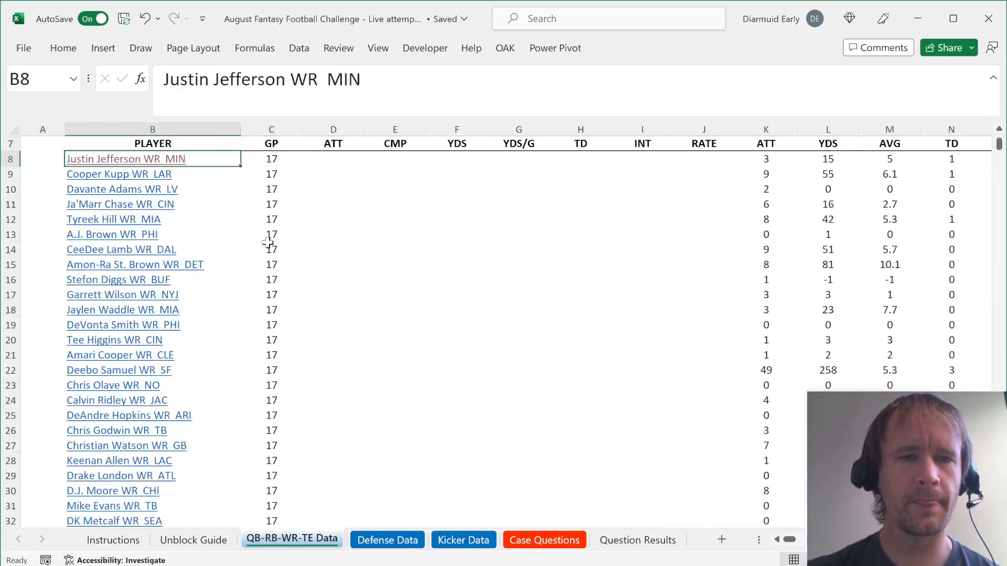
mouse_move(190, 196)
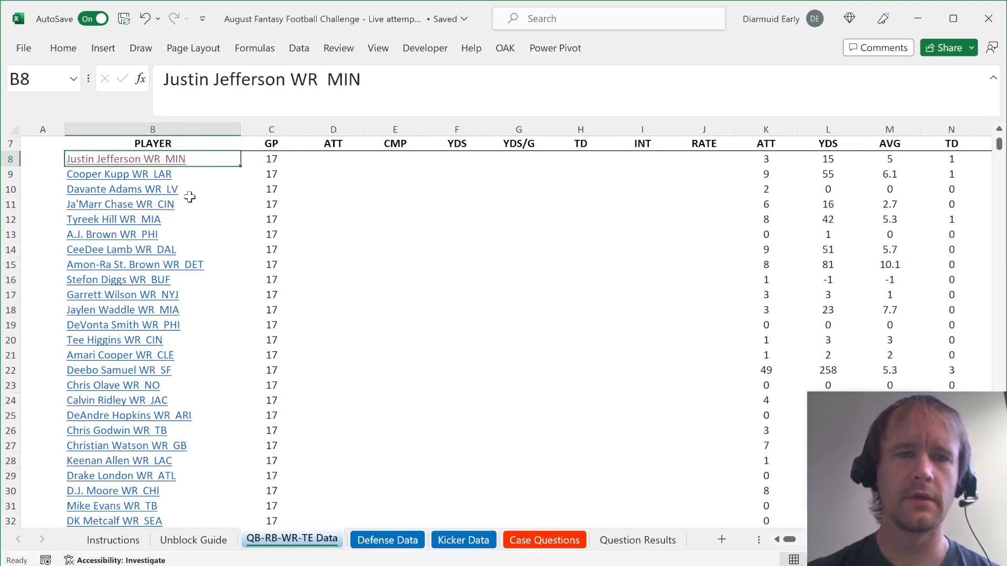
left_click(42, 158)
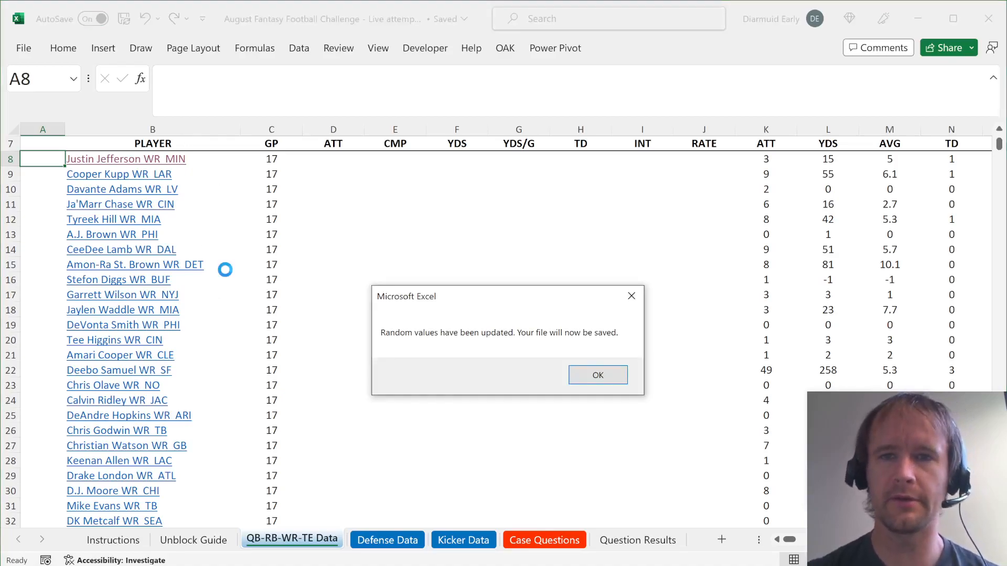
Enter =TEXTAFTER(SUBSTITUTE(B8:B379,CHAR(160)," ")," ",-1) in A8 to extract each team abbreviation
left_click(597, 374)
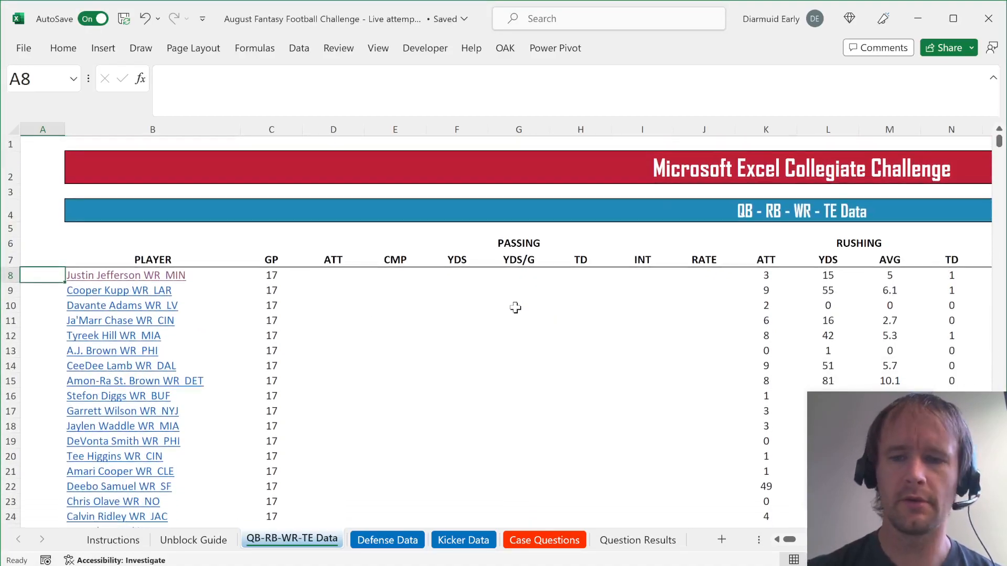
type("=sub")
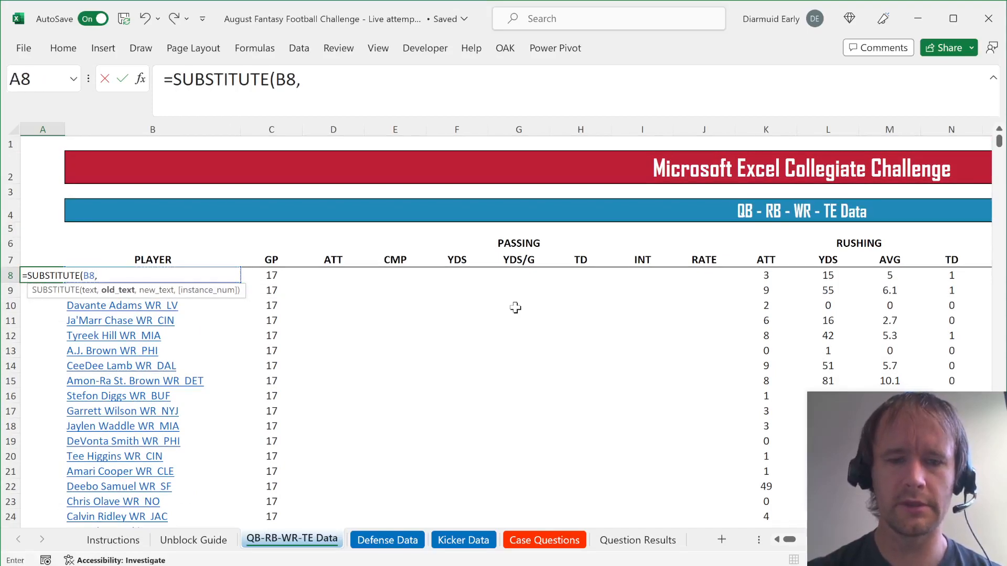
type("CHAR(160")
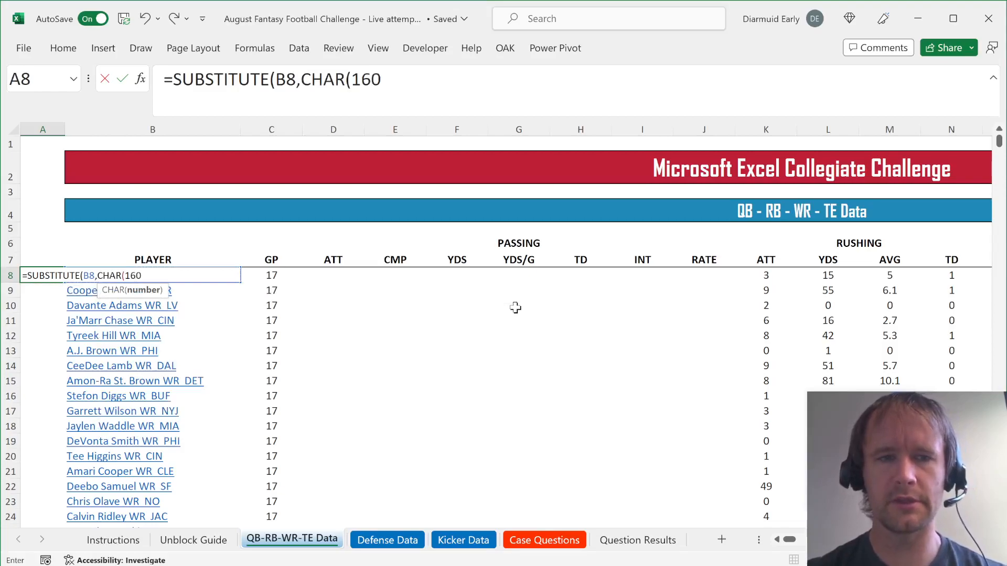
type("),\" \")")
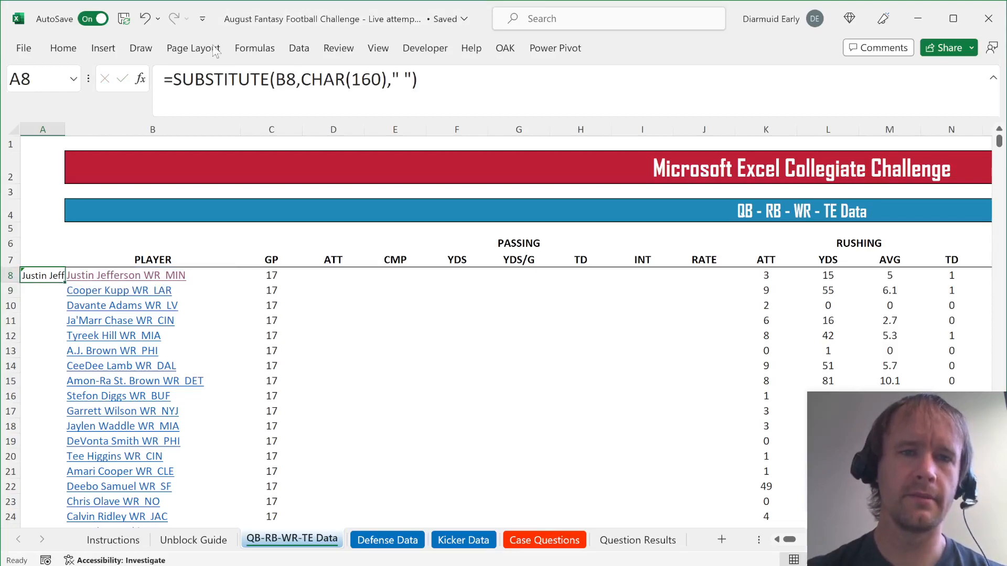
type("tex")
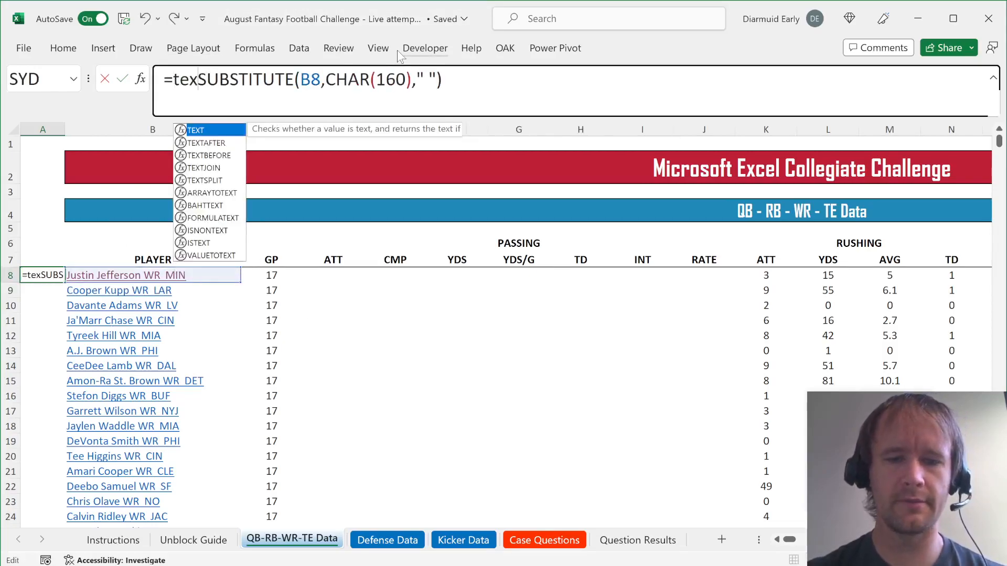
type("t")
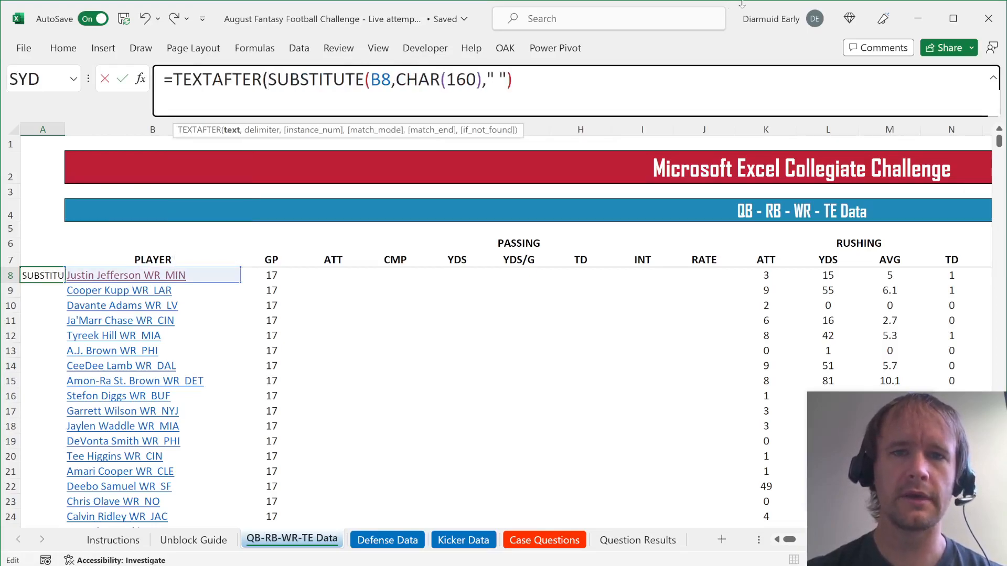
type(",\" \")")
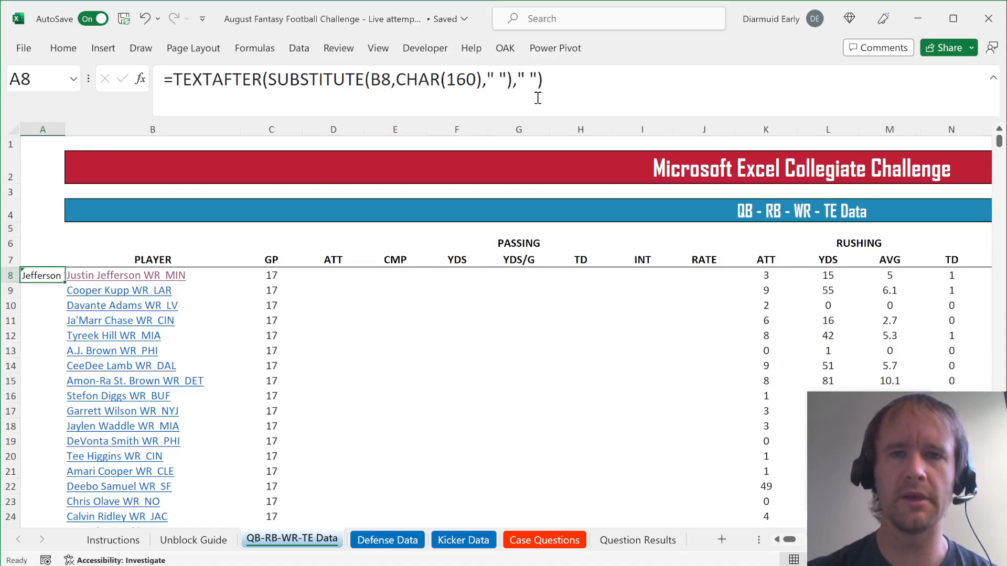
type(",")
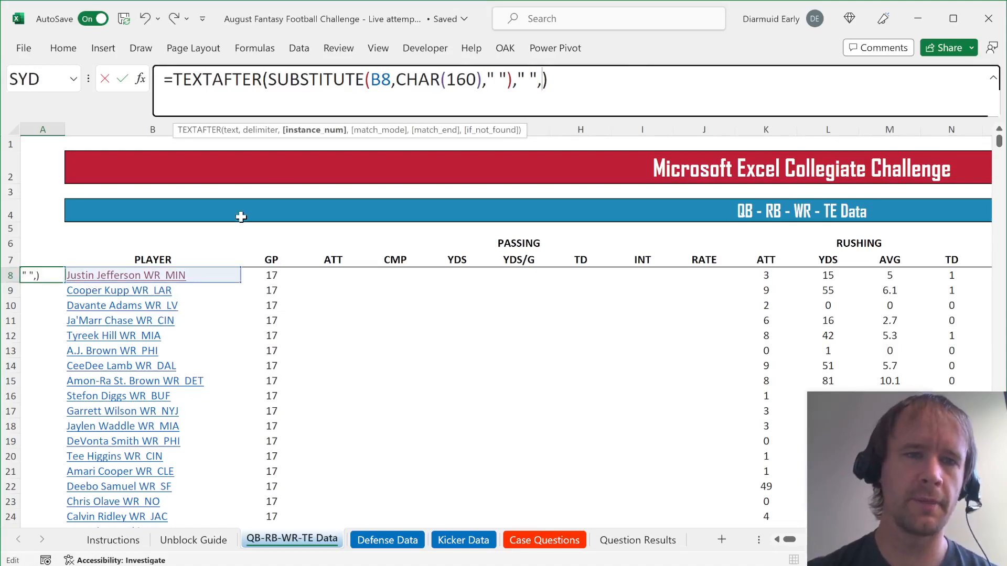
mouse_move(136, 275)
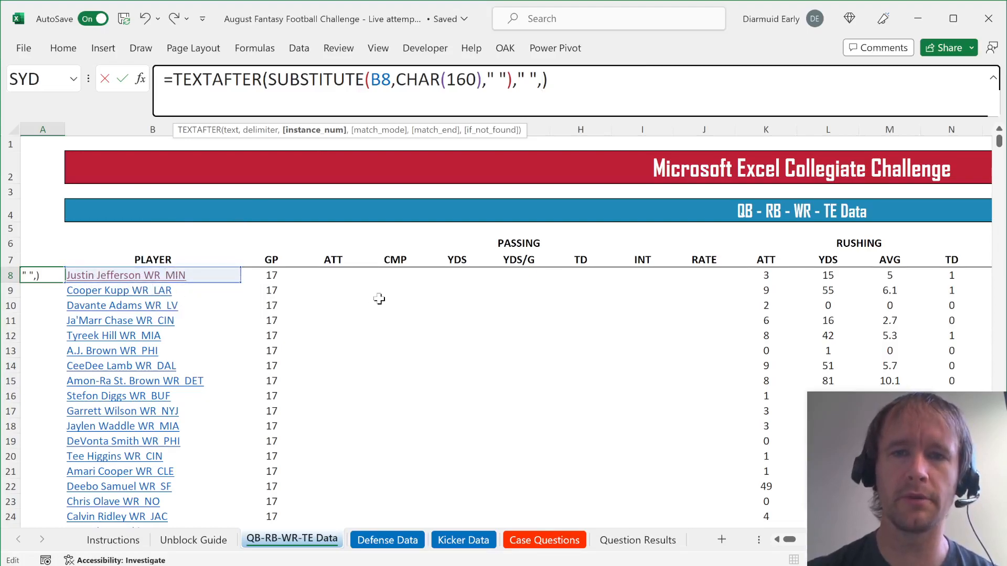
type("-1")
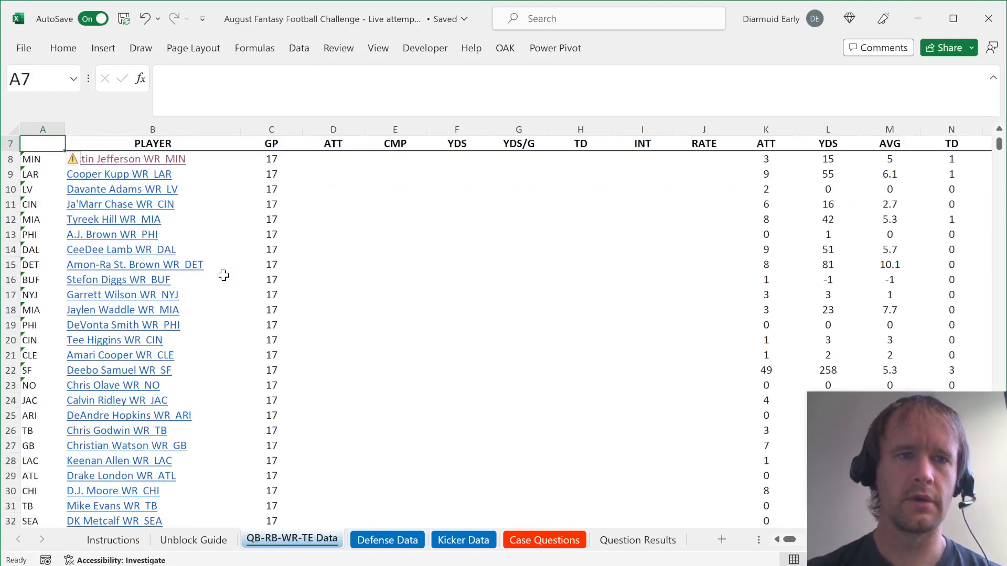
Wrap the TEXTAFTER abbreviations in SUM(1*(LEN(...)=2)) to count two-letter teams
type("=TEXTAFTER(SUBSTITUTE(B8:B379,CHAR(160),\" \"),\" \",-1))")
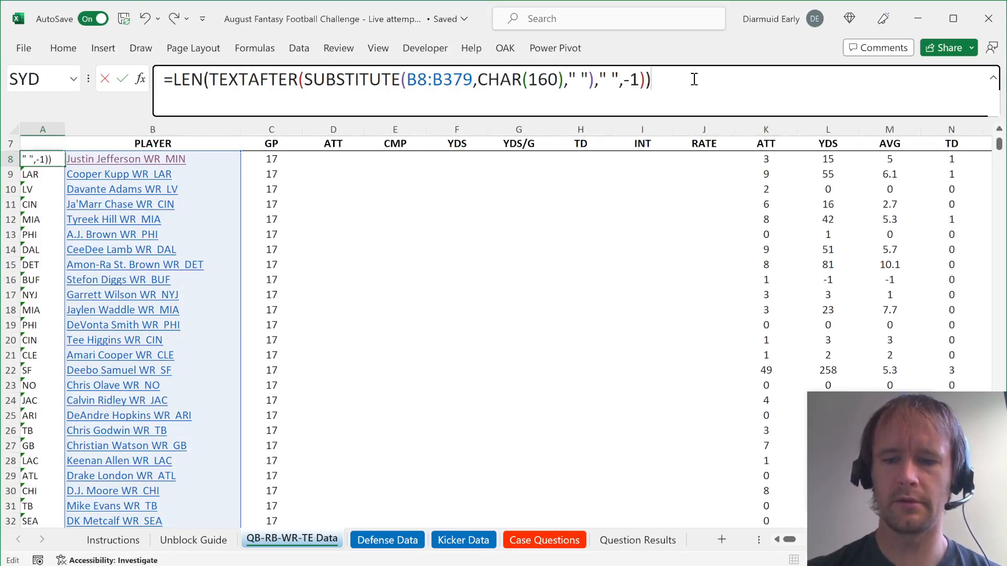
type("=2")
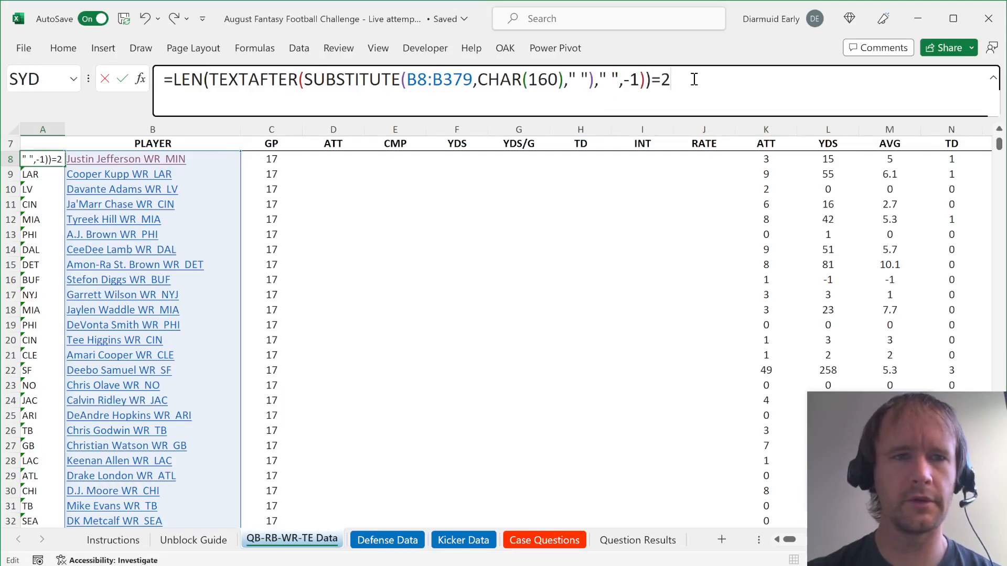
key("Enter")
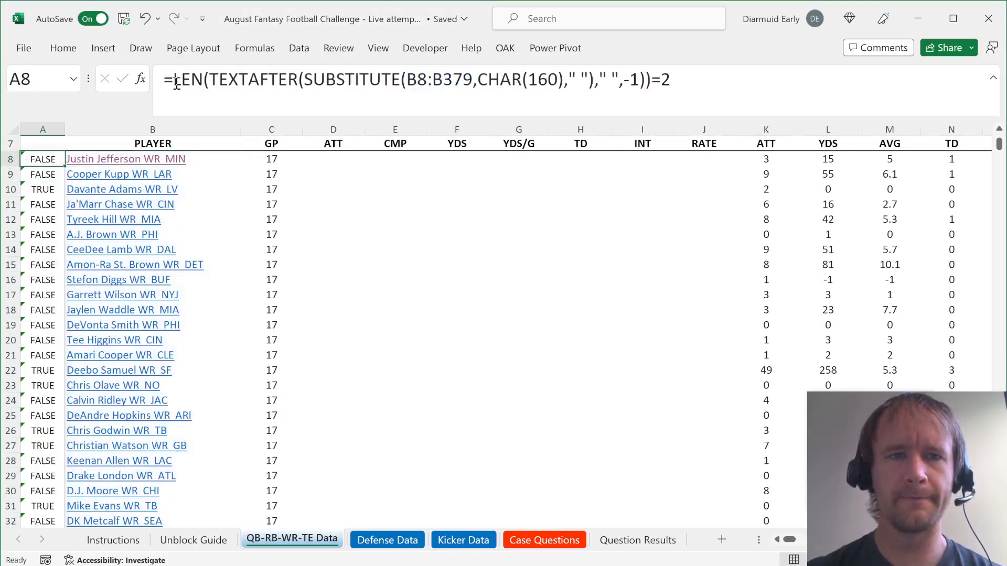
type("sum")
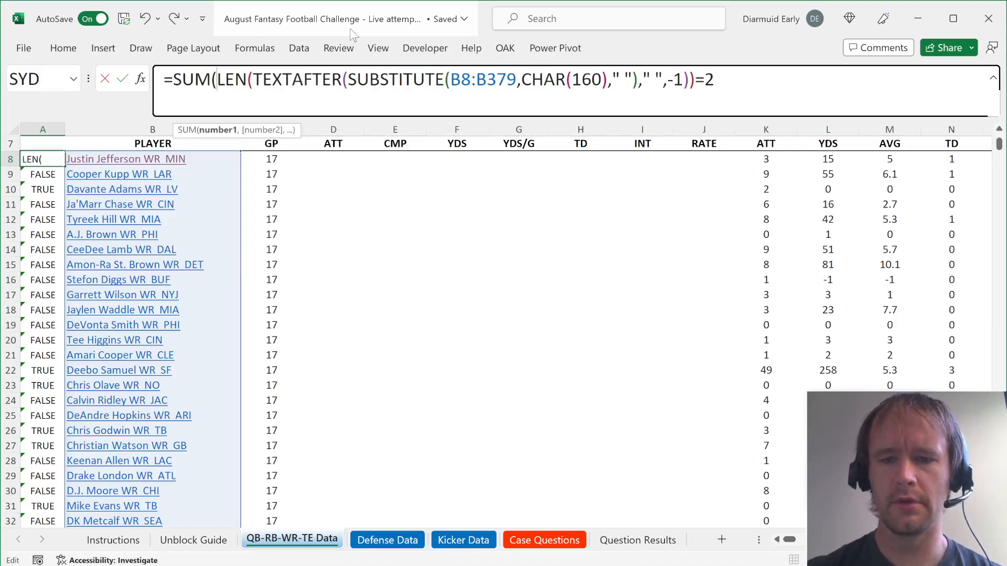
type("1*(")
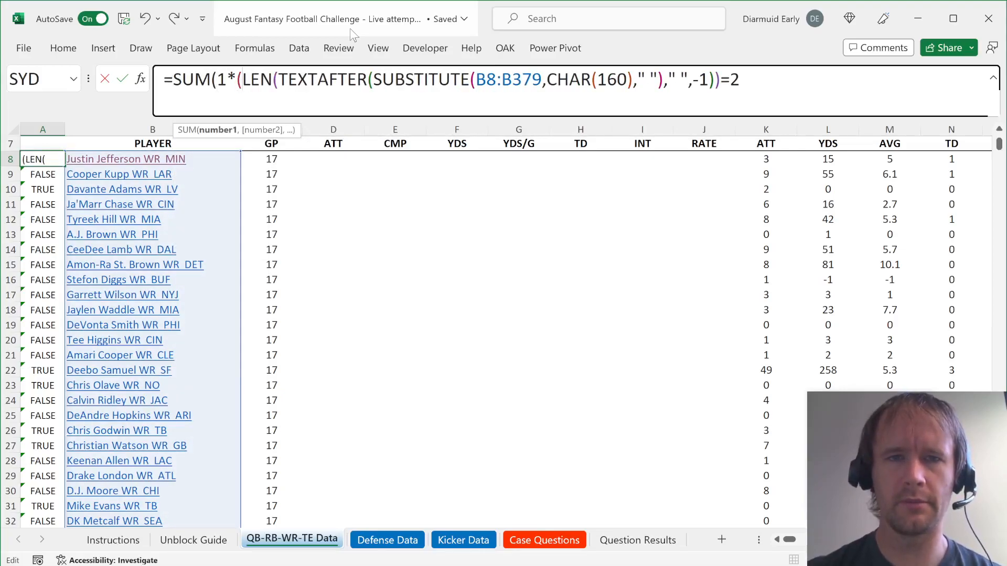
type("))")
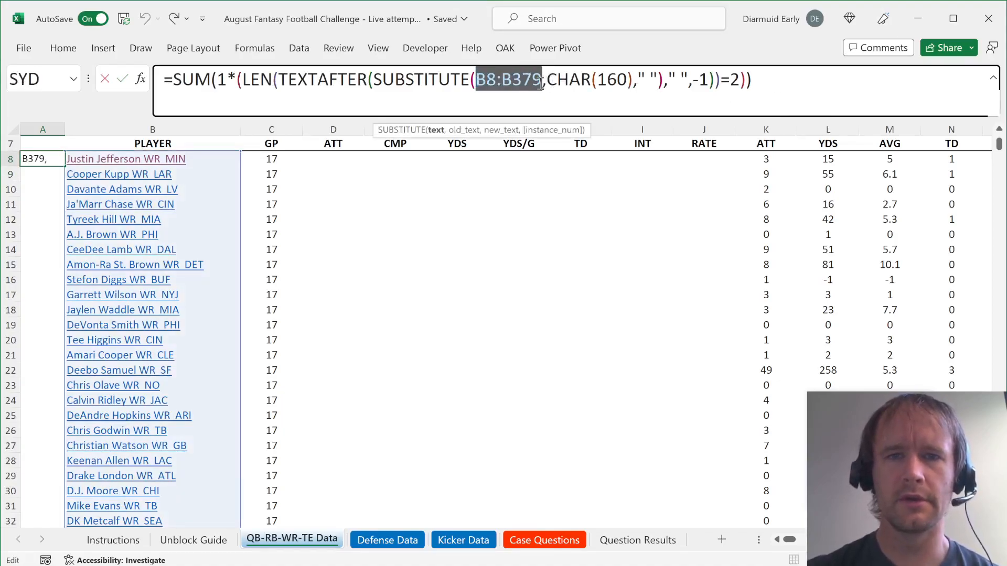
Reference the player range by sheet name and carry the formula to question 3, returning 81
left_click(386, 539)
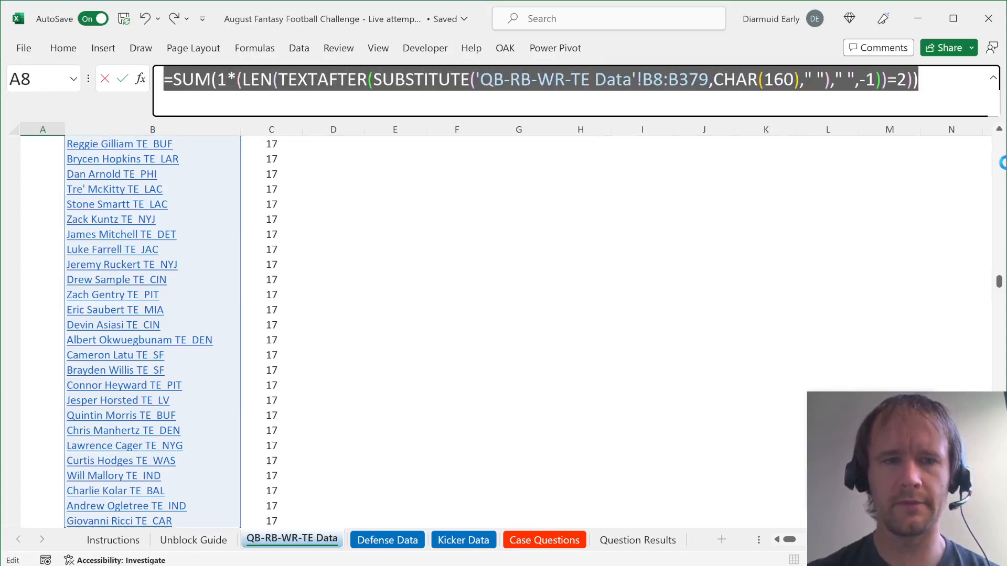
left_click(543, 539)
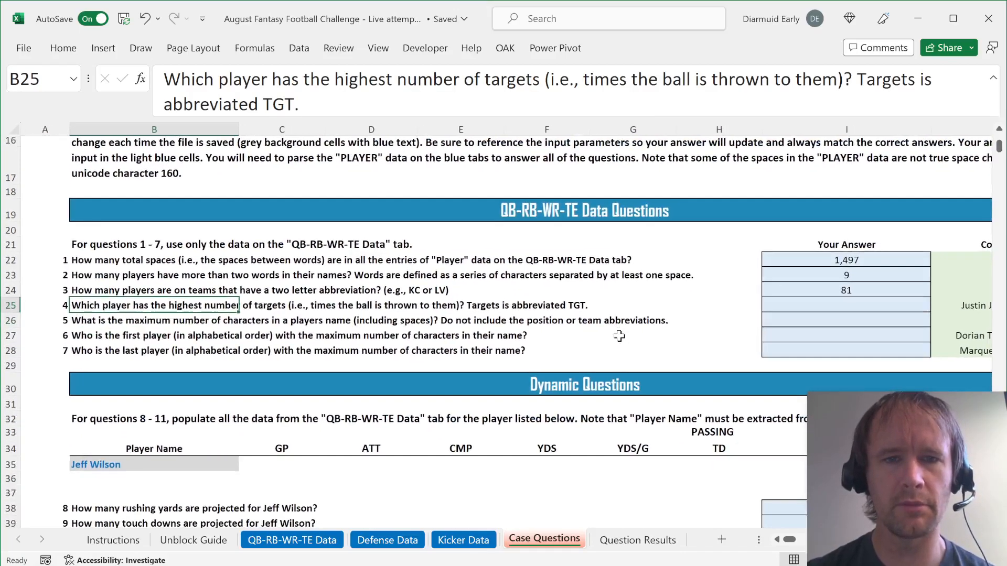
Review the data sheets and return to the Case Questions answer cell for question 4
left_click(387, 539)
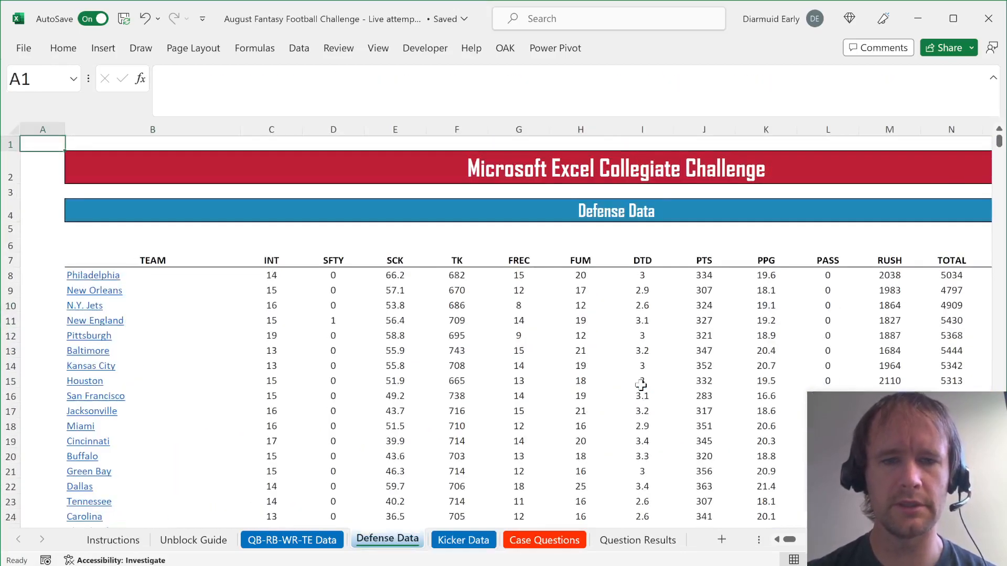
left_click(292, 539)
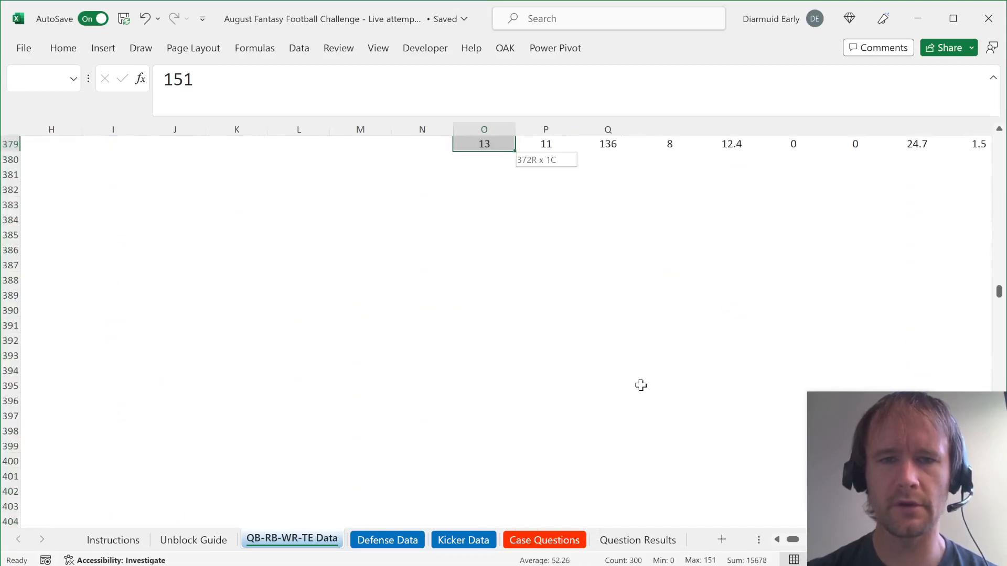
key("ctrl+Home")
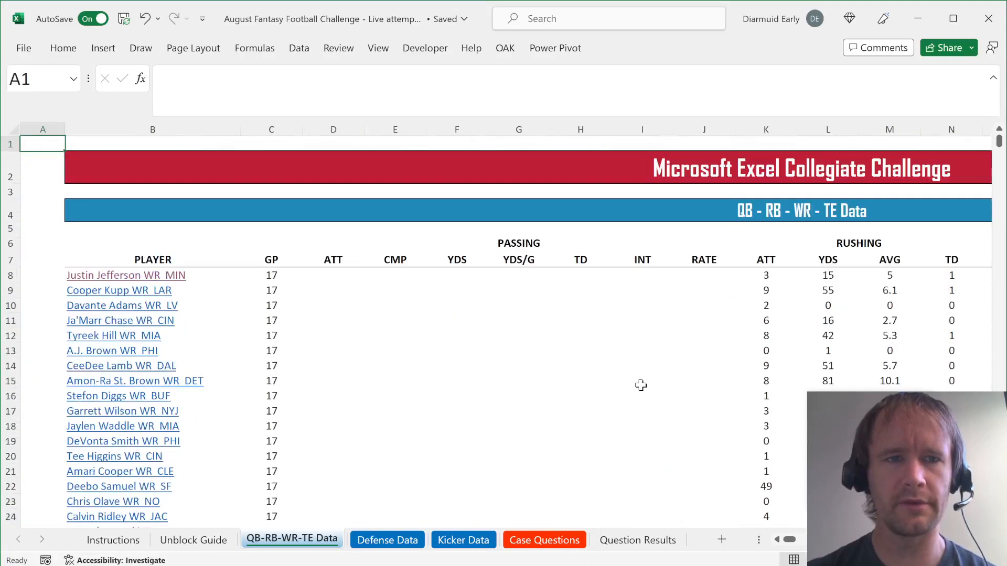
left_click(543, 539)
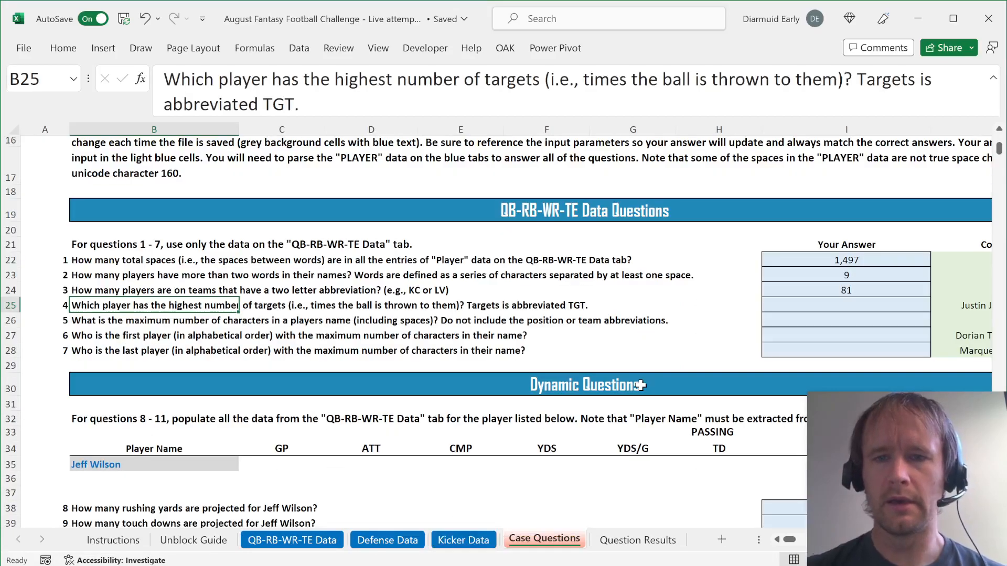
mouse_move(852, 302)
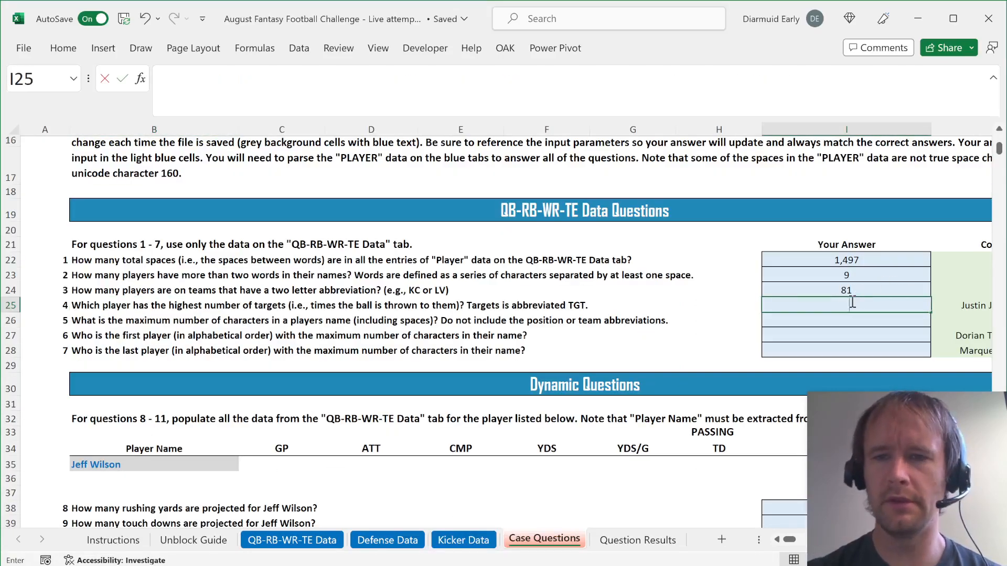
Answer question 4 with XLOOKUP(MAX(targets),targets,players) using absolute data-sheet ranges, returning Justin Jefferson WR MIN
type("=xl")
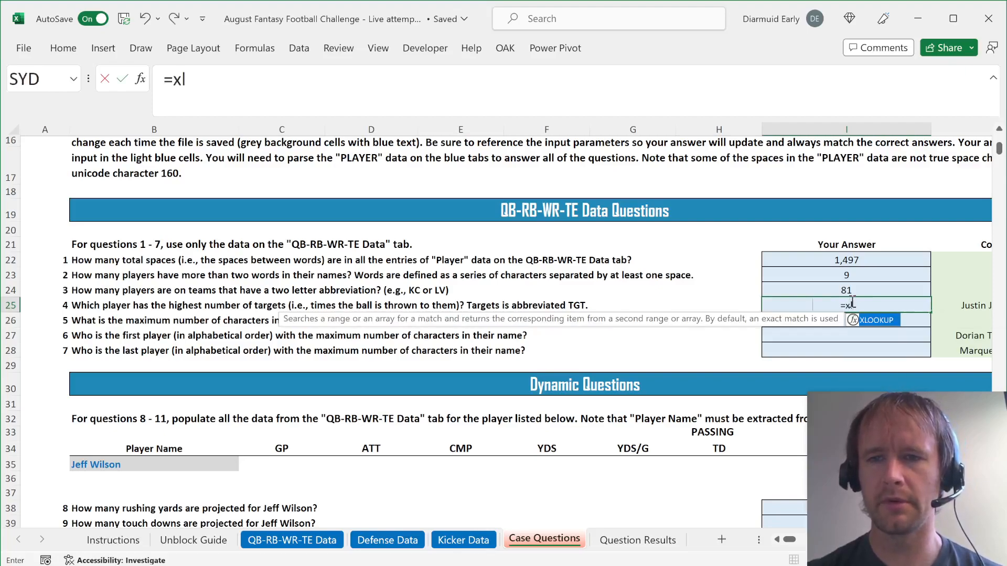
type("LOOKUP(MAX(")
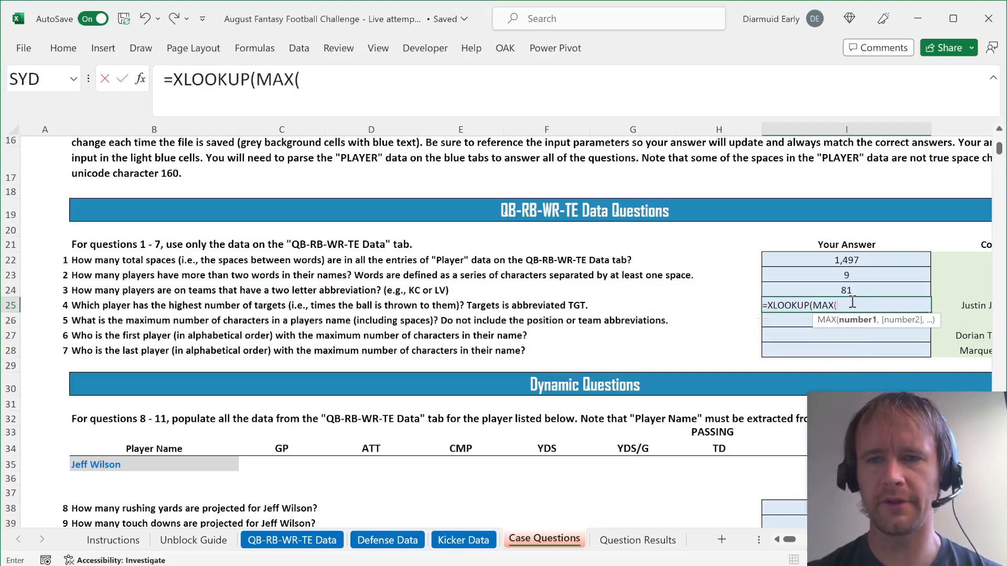
left_click(291, 539)
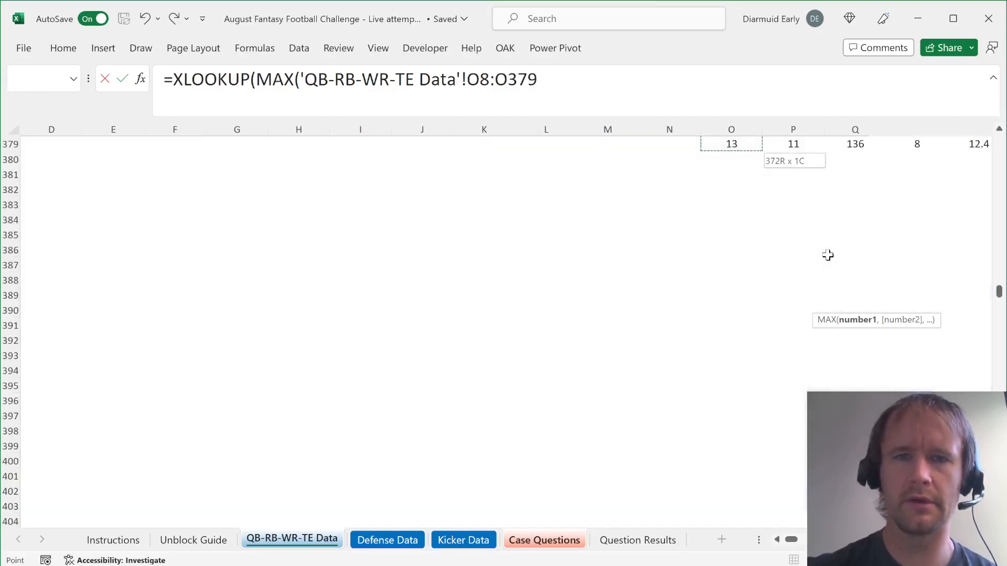
key("f4")
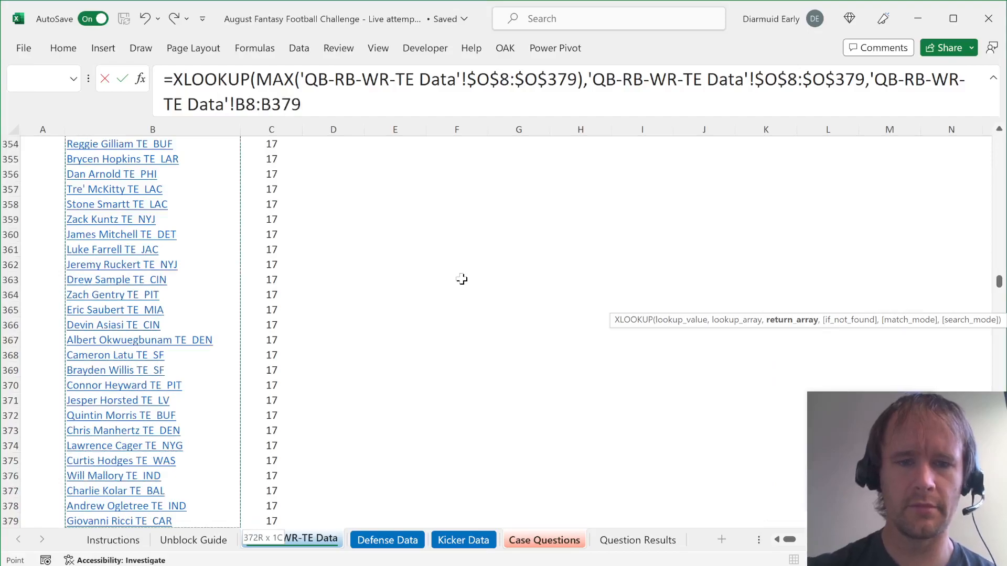
left_click(543, 539)
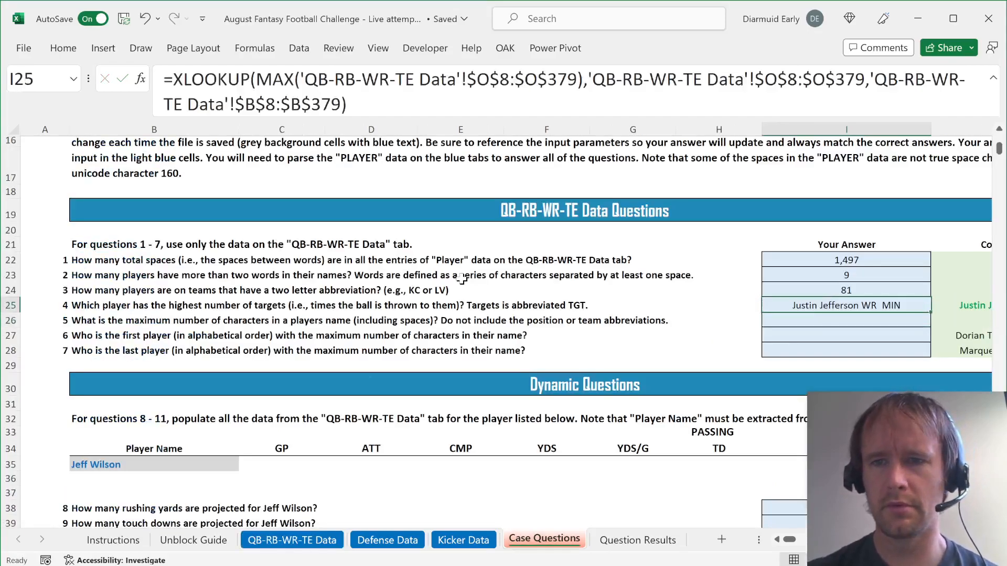
scroll("right", 3)
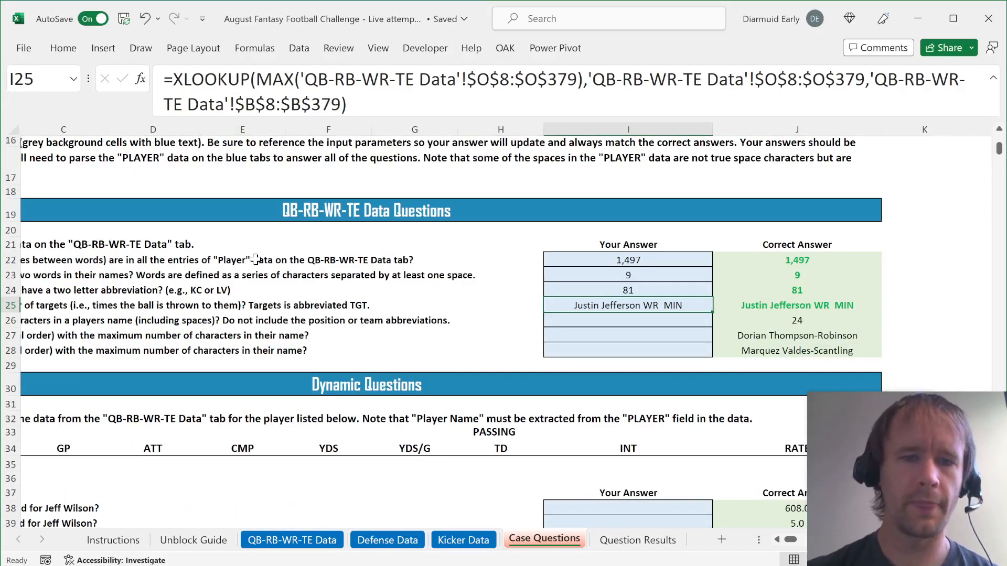
Check the TGT column values on the player data sheet before editing question 4
left_click(291, 539)
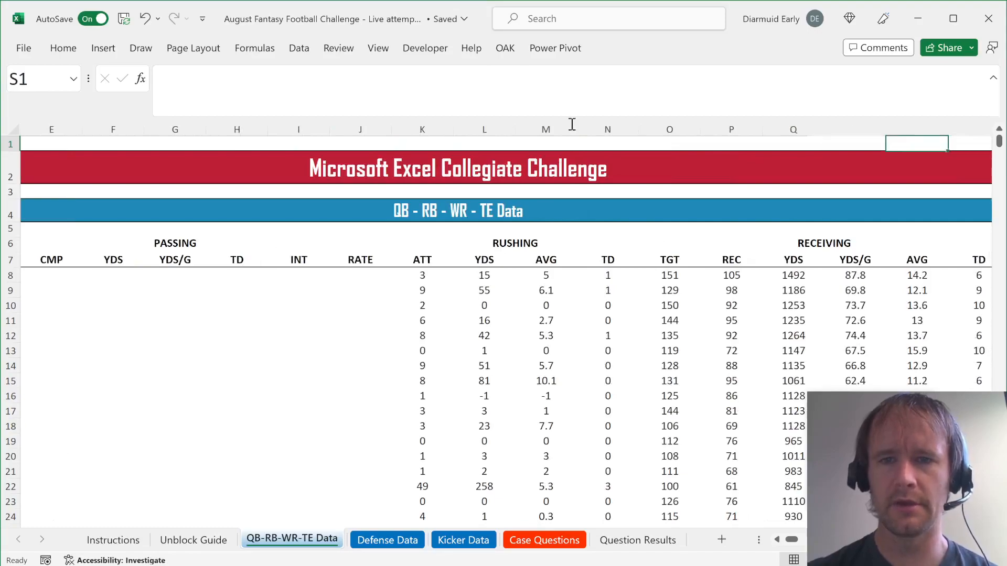
left_click(669, 129)
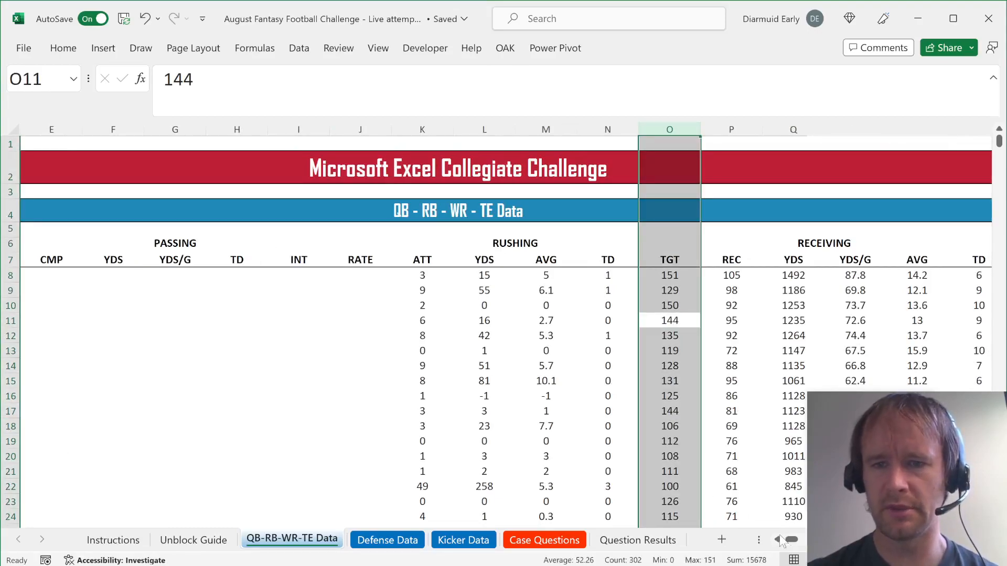
left_click(543, 539)
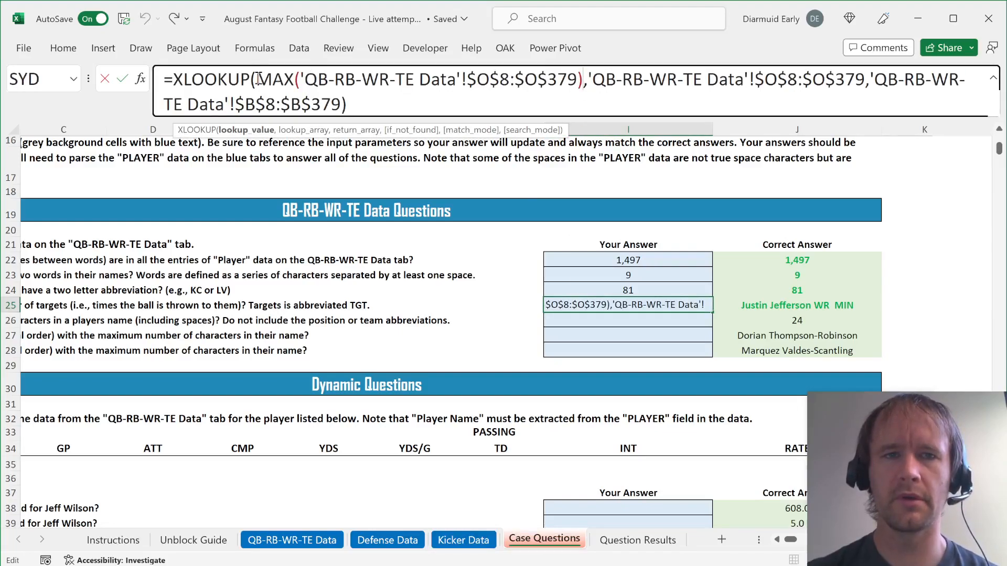
Replace MAX with a fixed 10000 lookup value and a next-smaller match mode in question 4's XLOOKUP
type("10000")
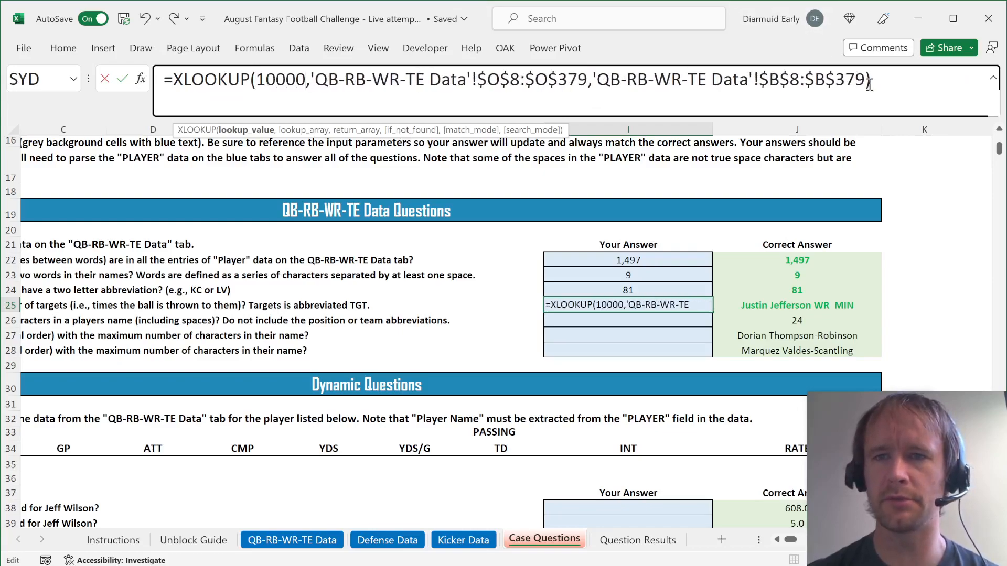
type(",")
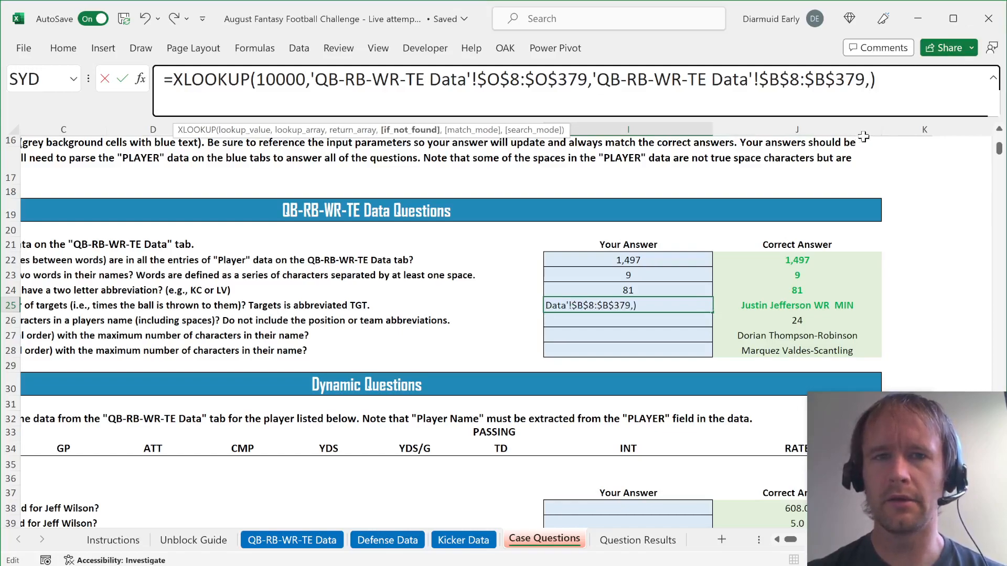
type(",")
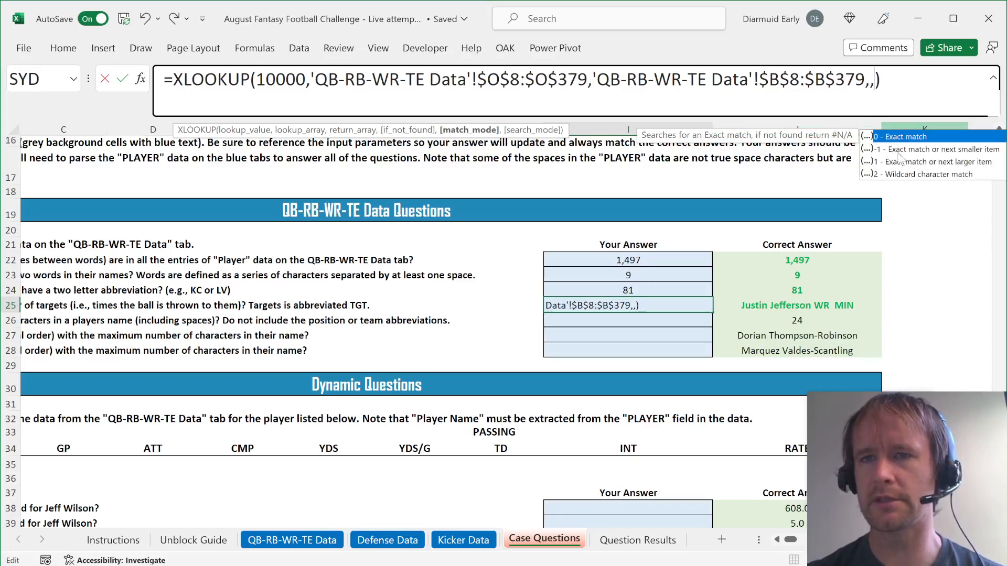
left_click(933, 149)
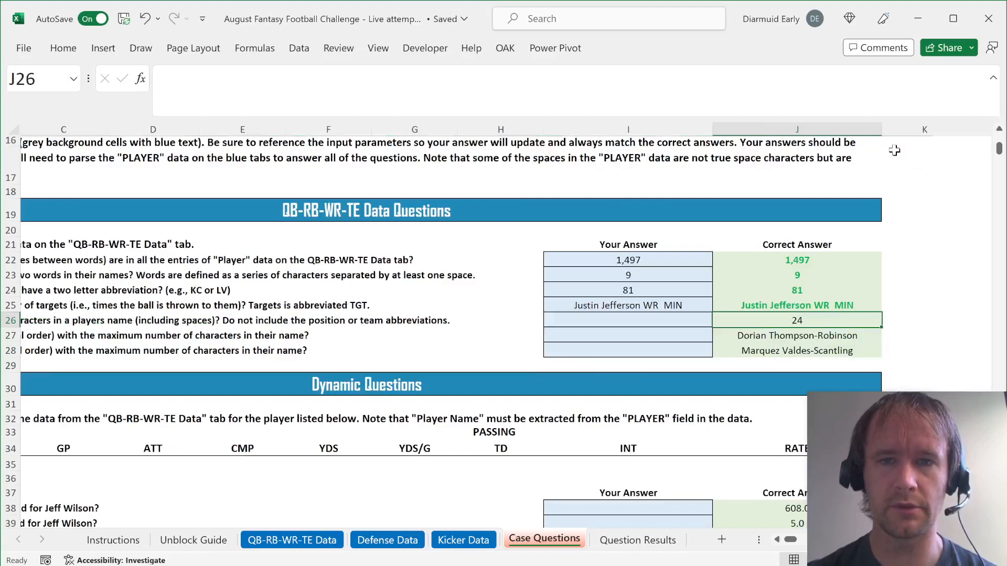
left_click(290, 539)
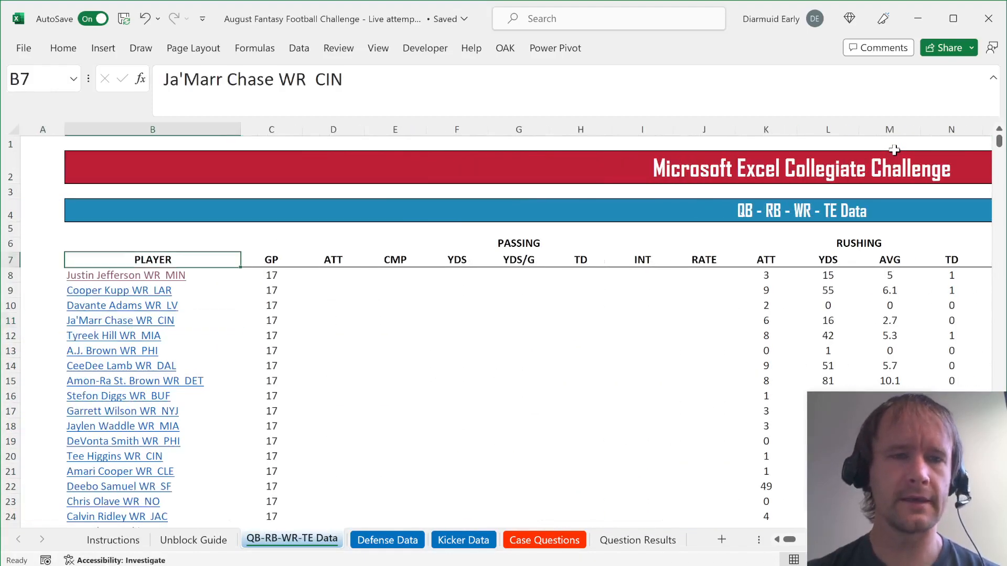
Enter a SUBSTITUTE/TEXTBEFORE helper in A8 with -2 instance returning "Justin Jefferson WR"
type("=")
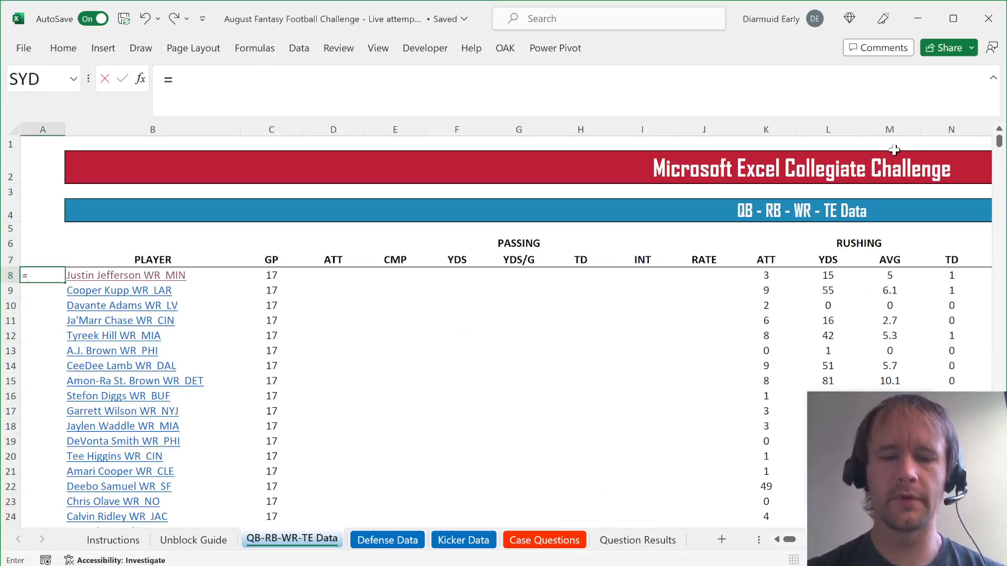
type("SUBSTITUTE(")
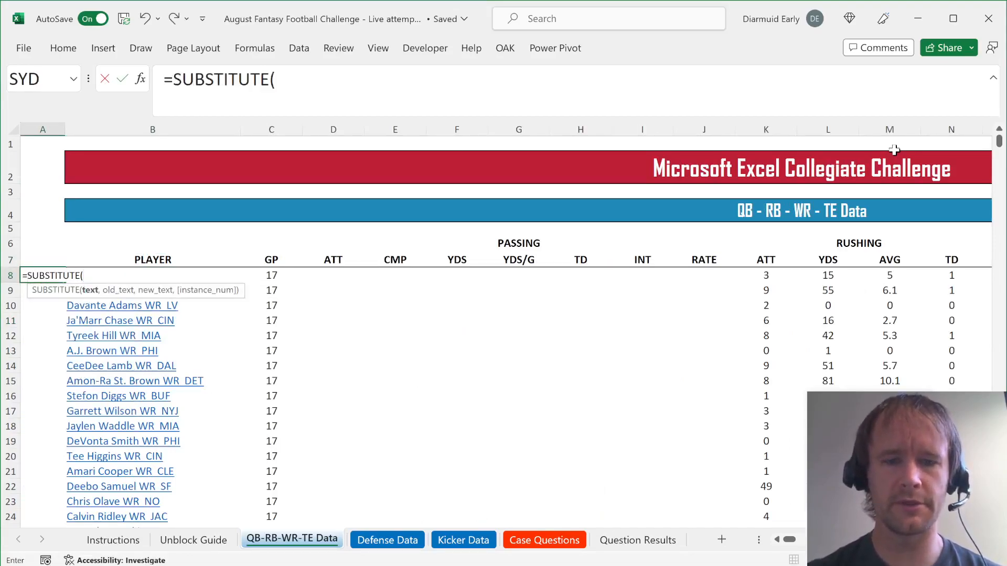
type("B8,char")
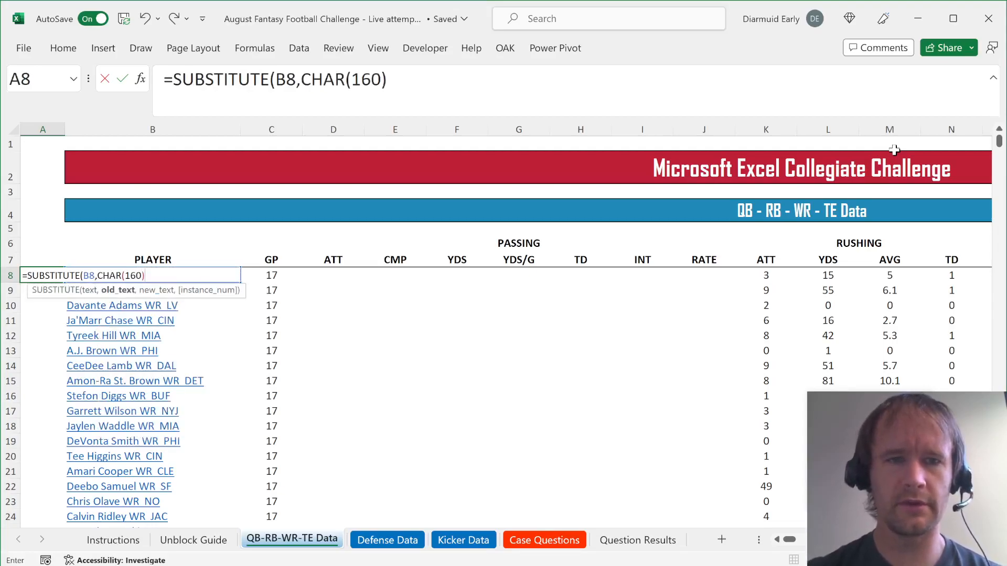
type(",\" \")")
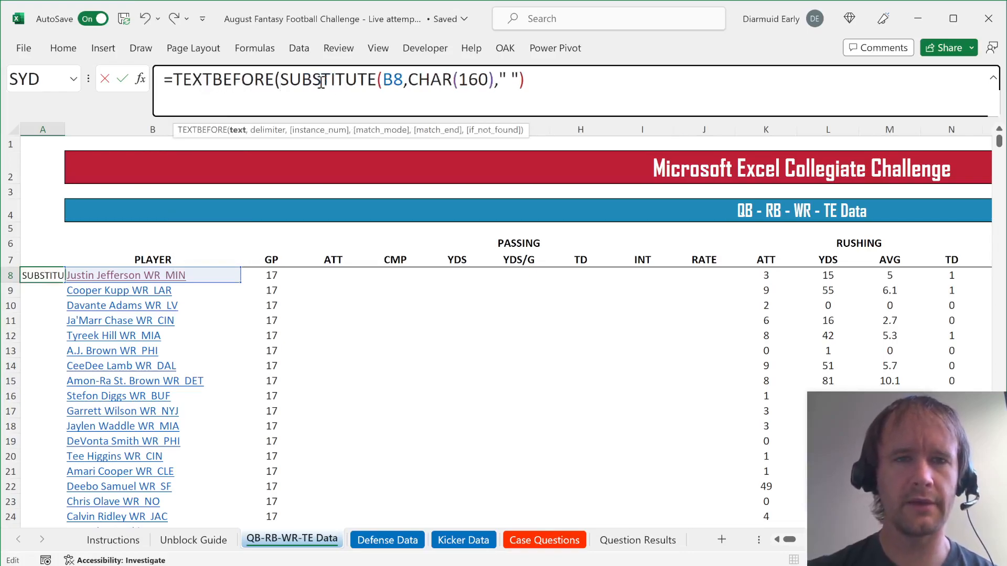
type(",\" \")")
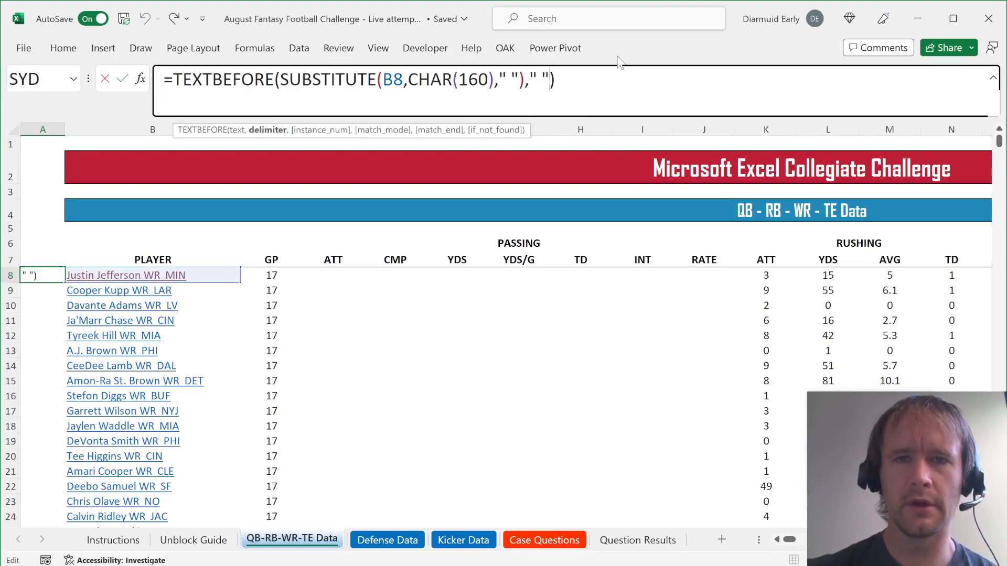
type(",")
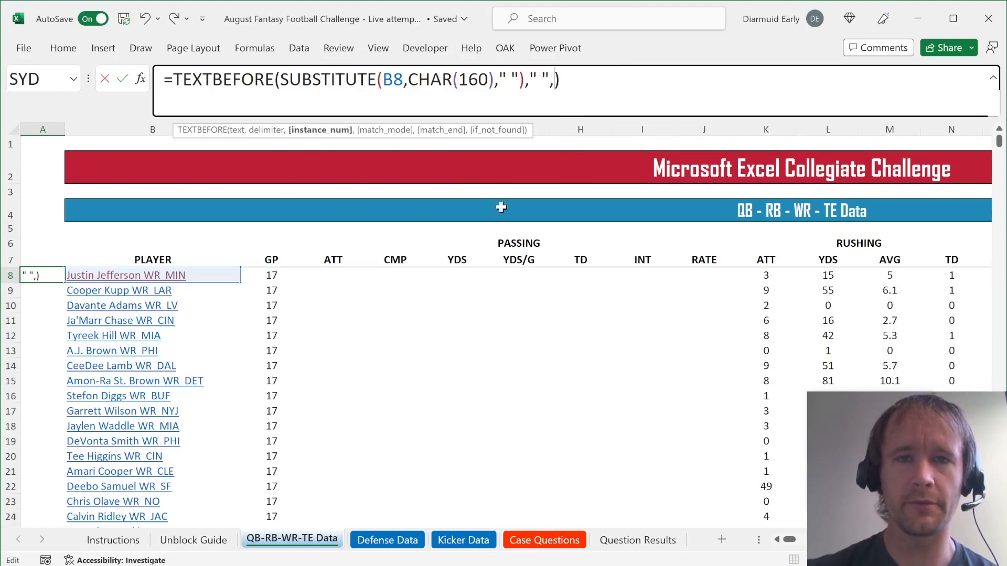
type("-2")
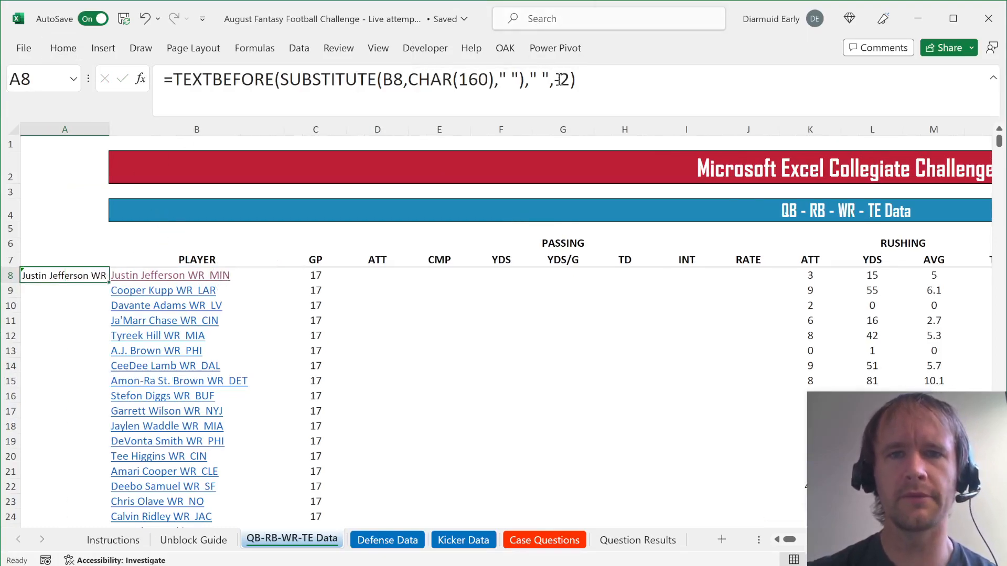
type("-2")
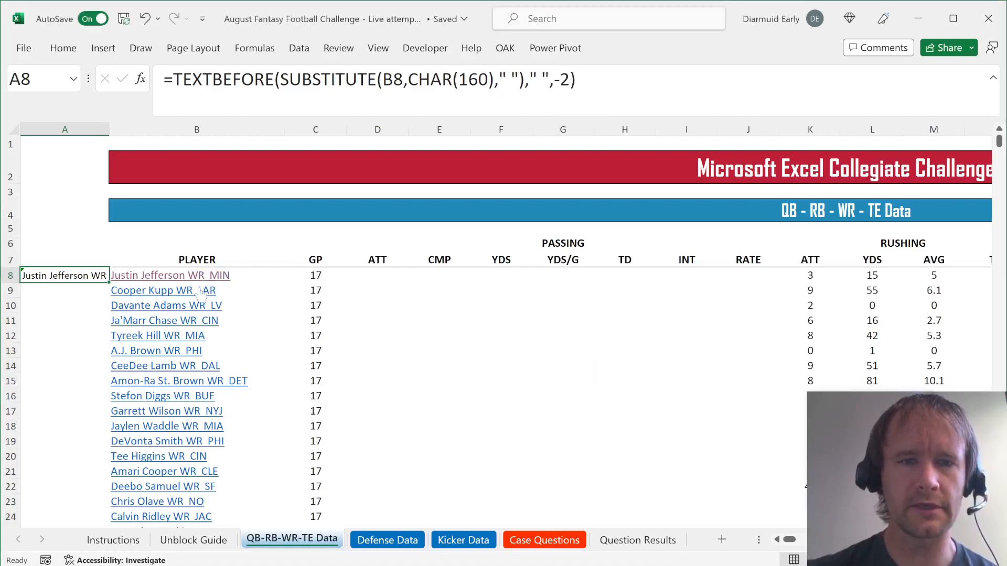
mouse_move(170, 291)
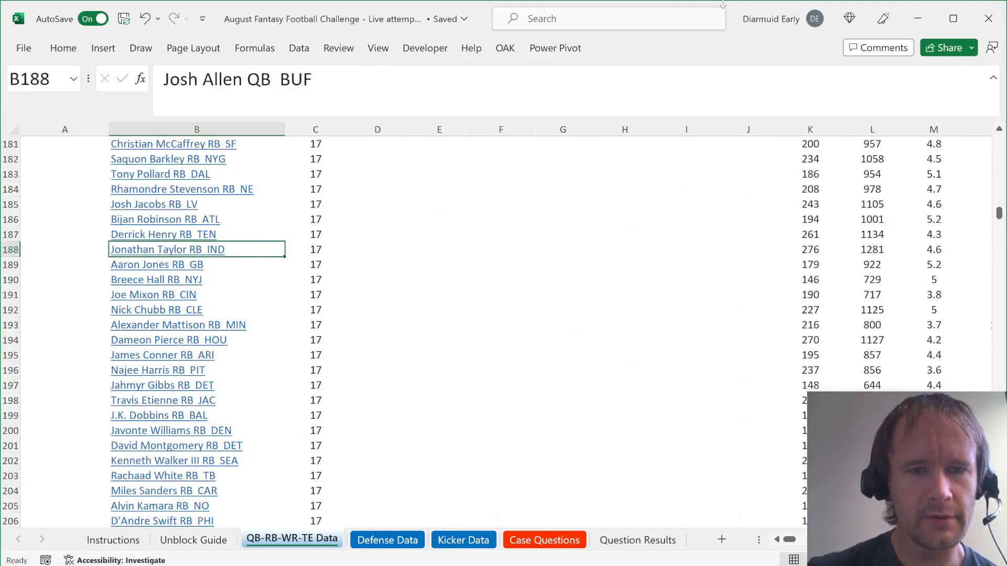
scroll("down", 3)
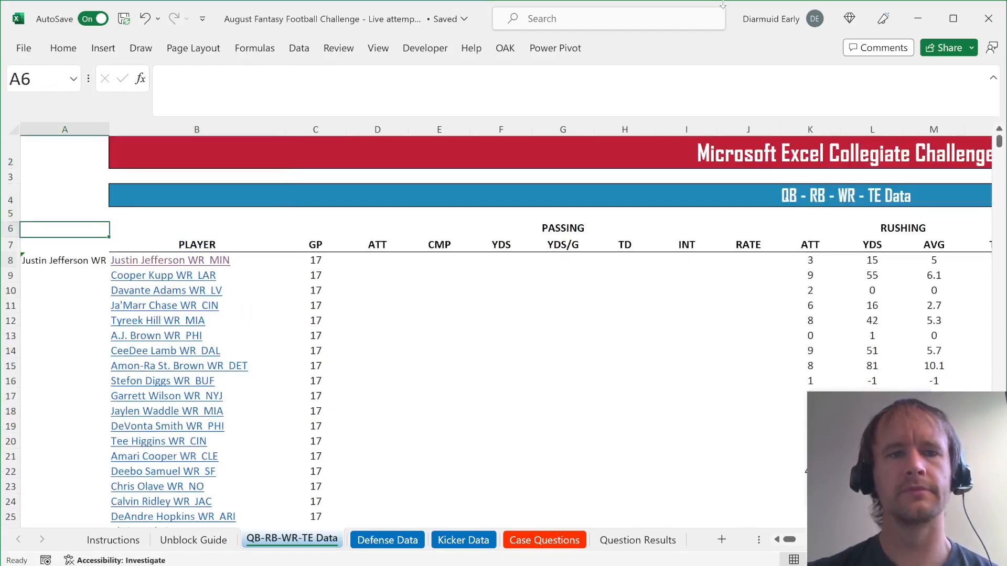
Rewrite A8 as =LET(t,TEXTSPLIT(...),INDEX(t,COLUMNS(t)-1)) to extract each player's position
left_click(64, 260)
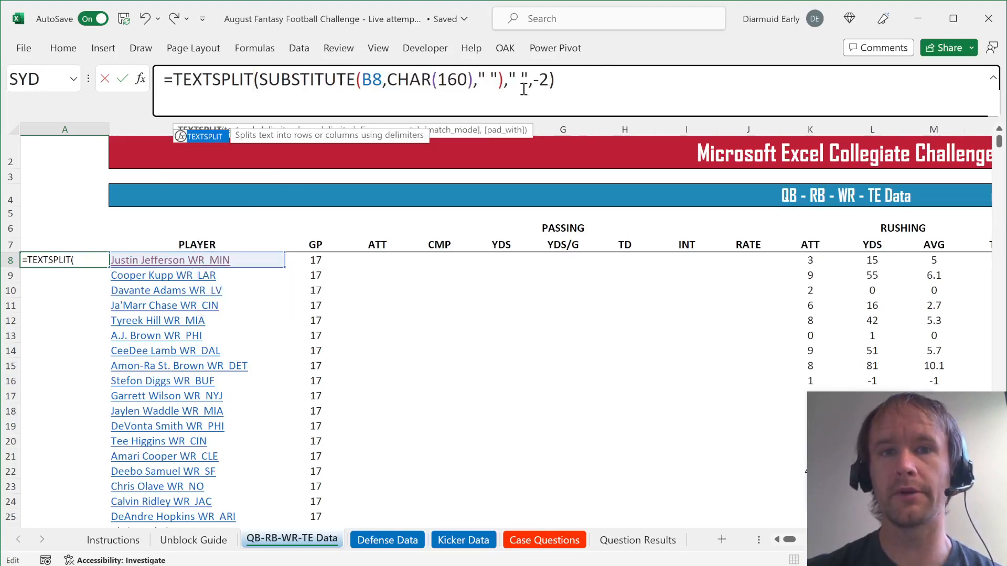
key("BackSpace")
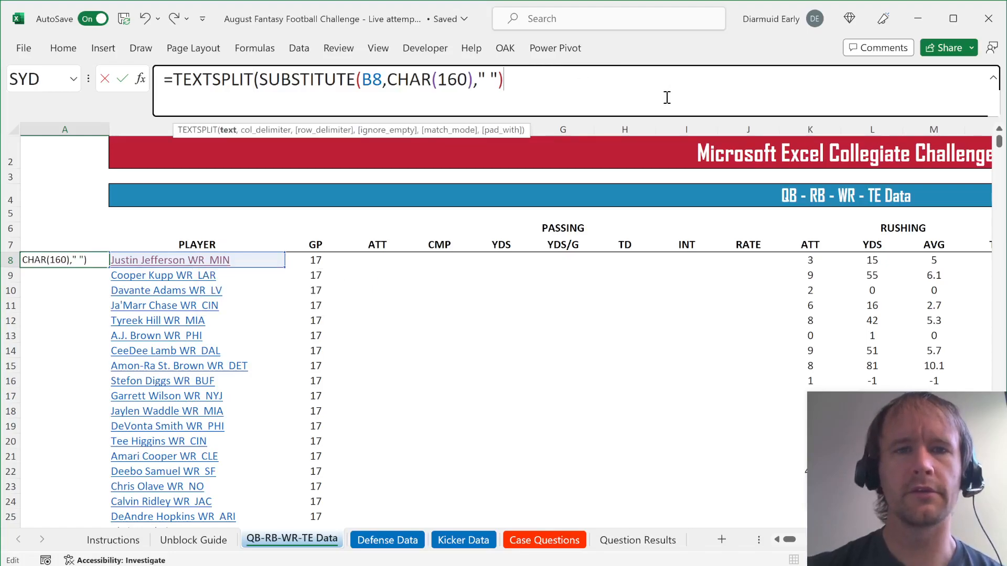
type(",")
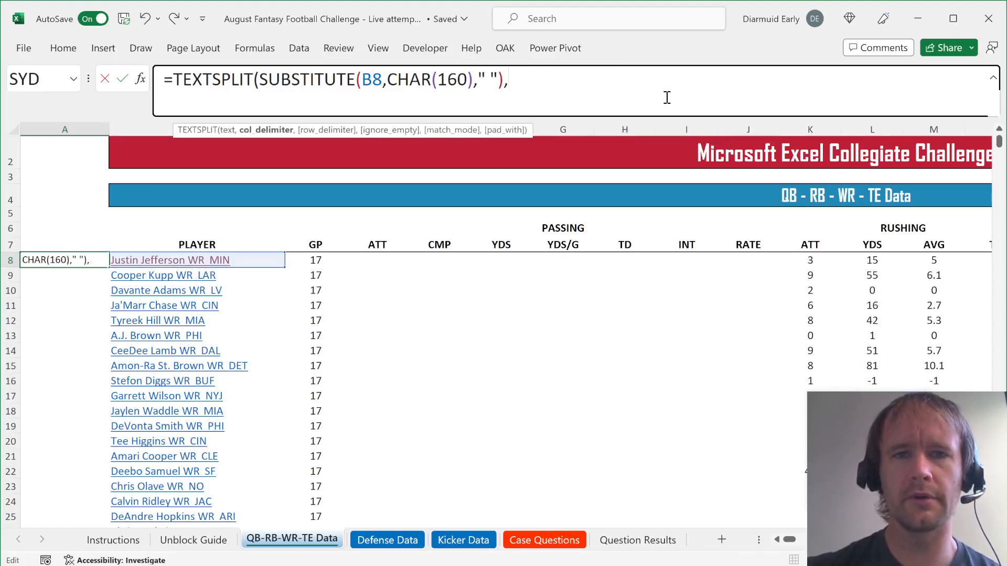
type("\" \",,1)")
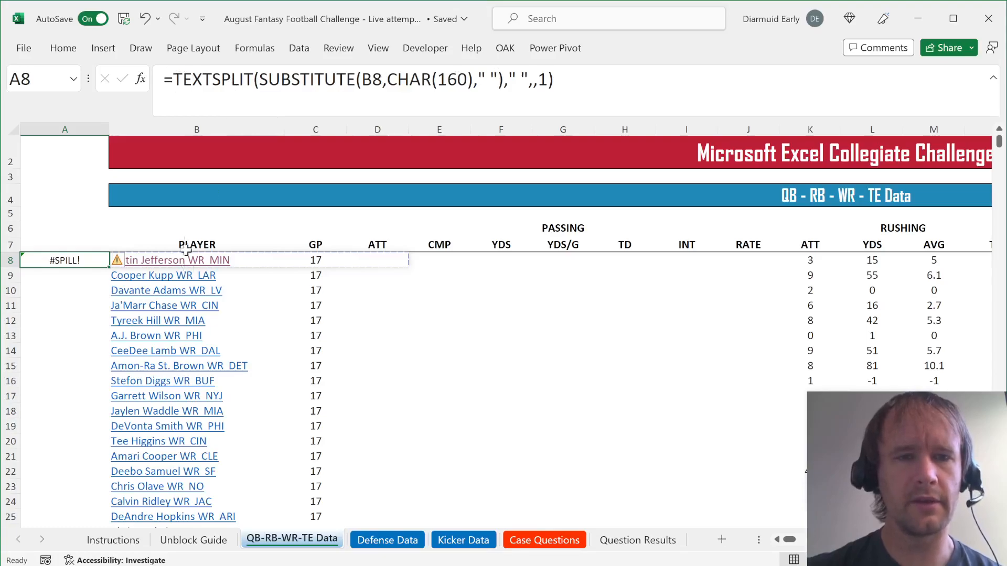
double_click(63, 260)
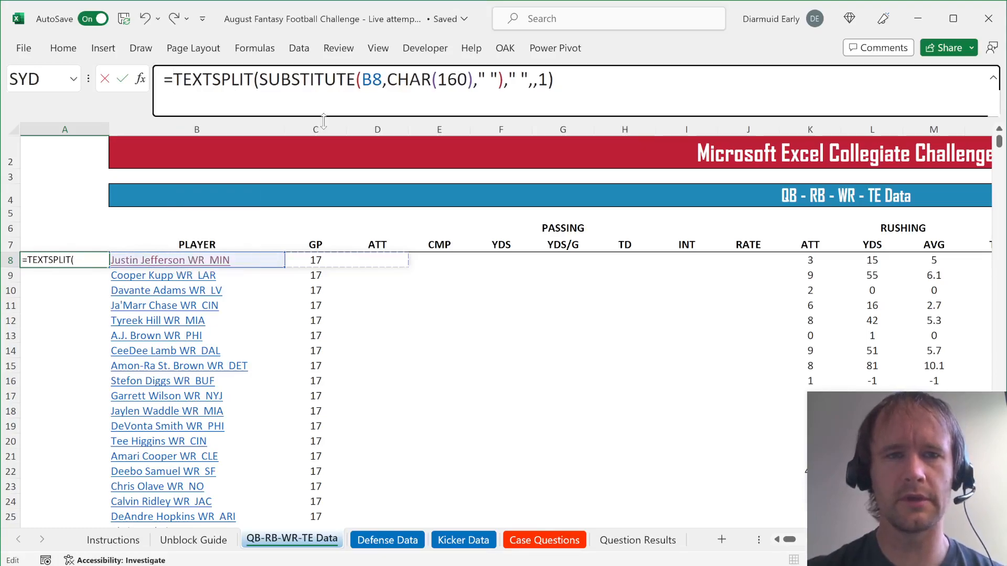
type("LET(t,")
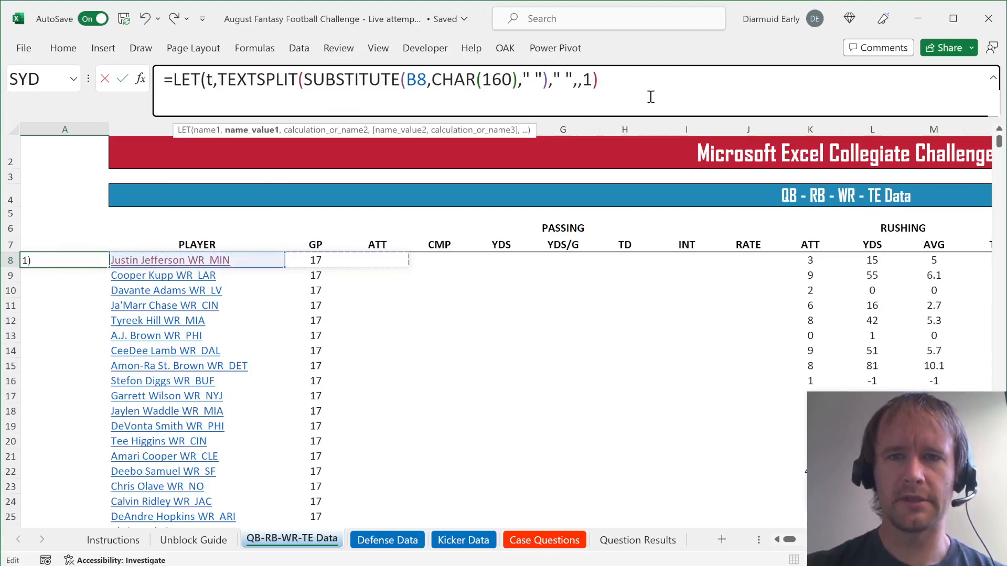
type(",INDEX(t")
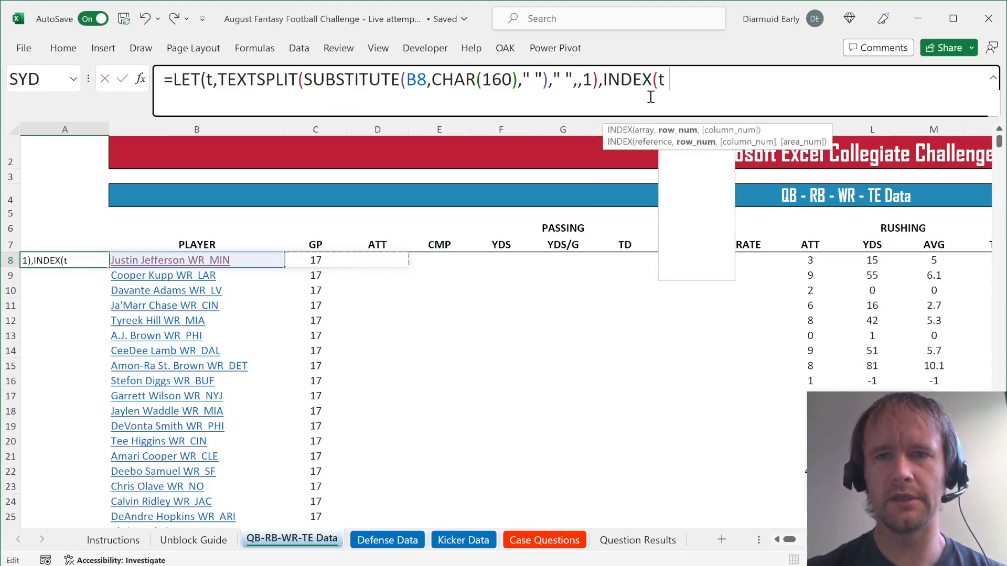
type("COLUMNS(")
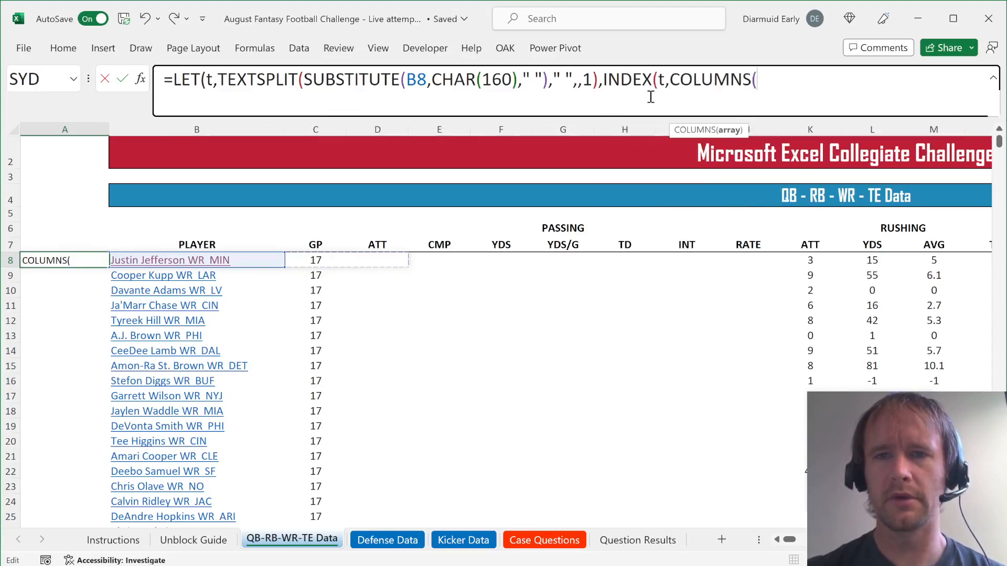
type("t)-")
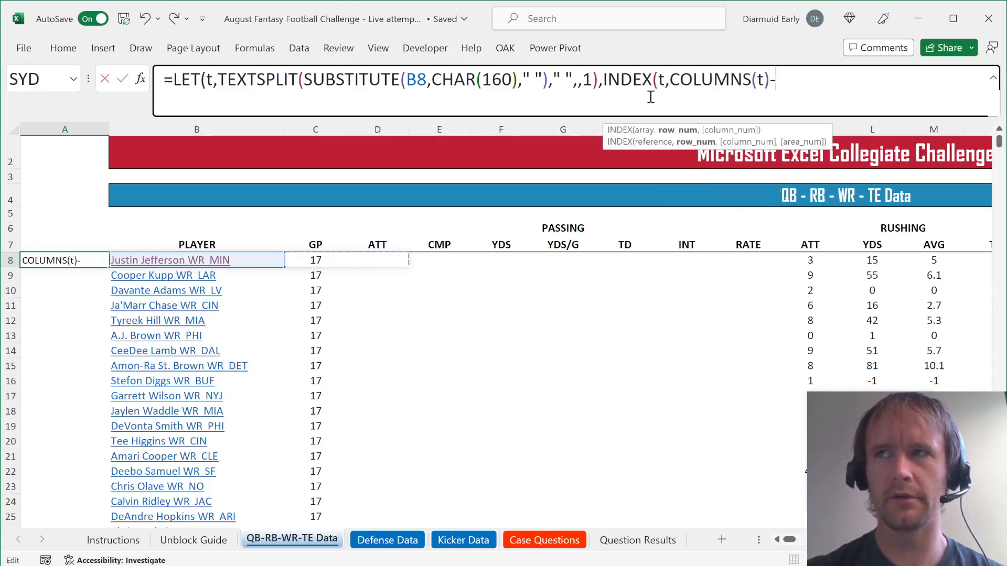
key("Enter")
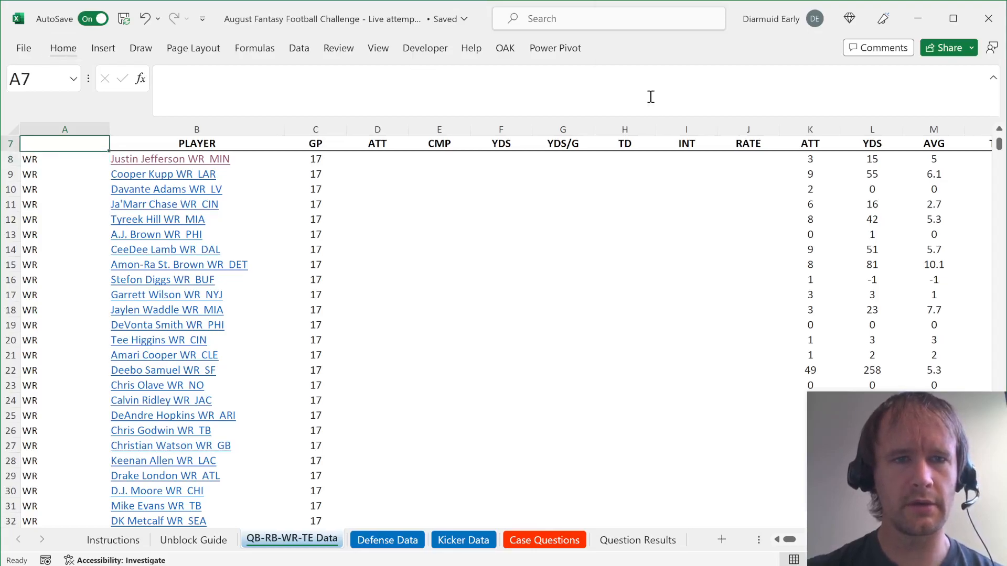
Start a UNIQUE formula above the table listing the distinct positions
left_click(100, 144)
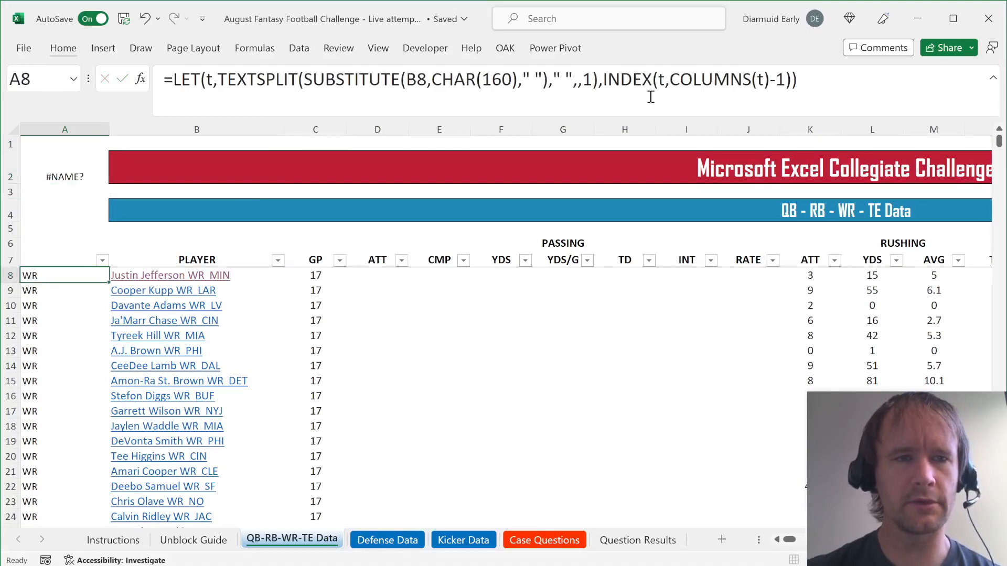
type("=uniq")
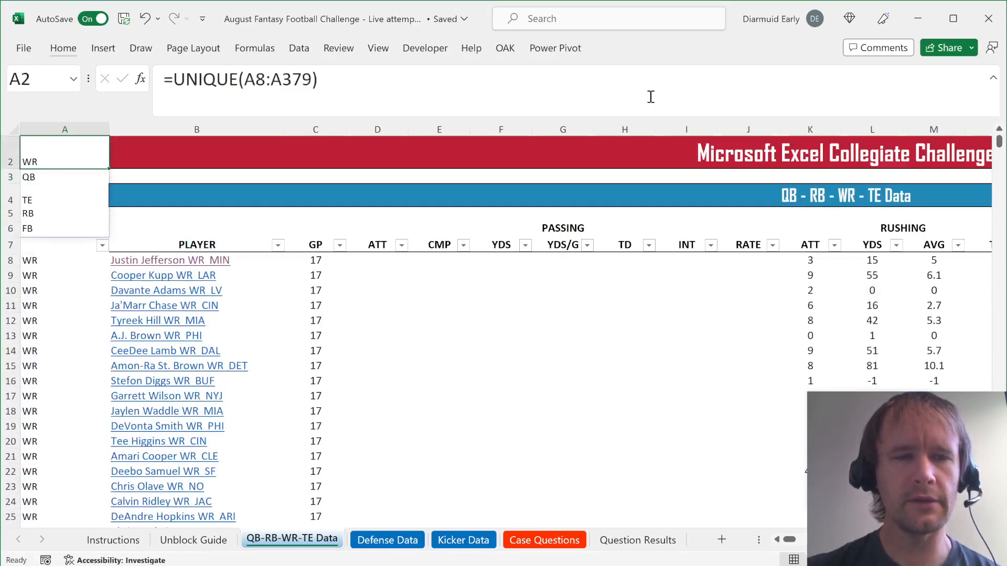
List distinct positions with =UNIQUE(A8:A379) and acknowledge the file-saved notice
left_click(64, 261)
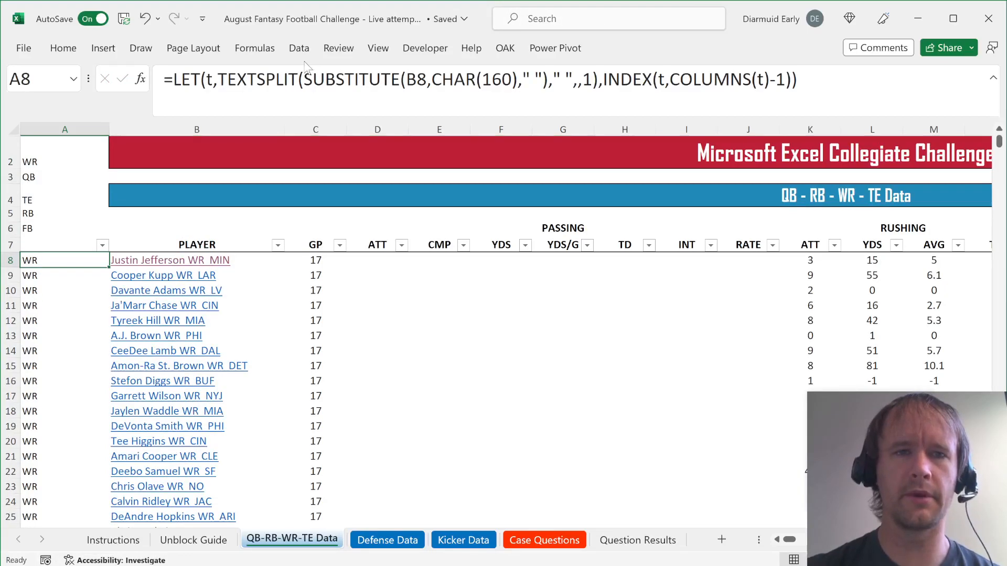
mouse_move(309, 81)
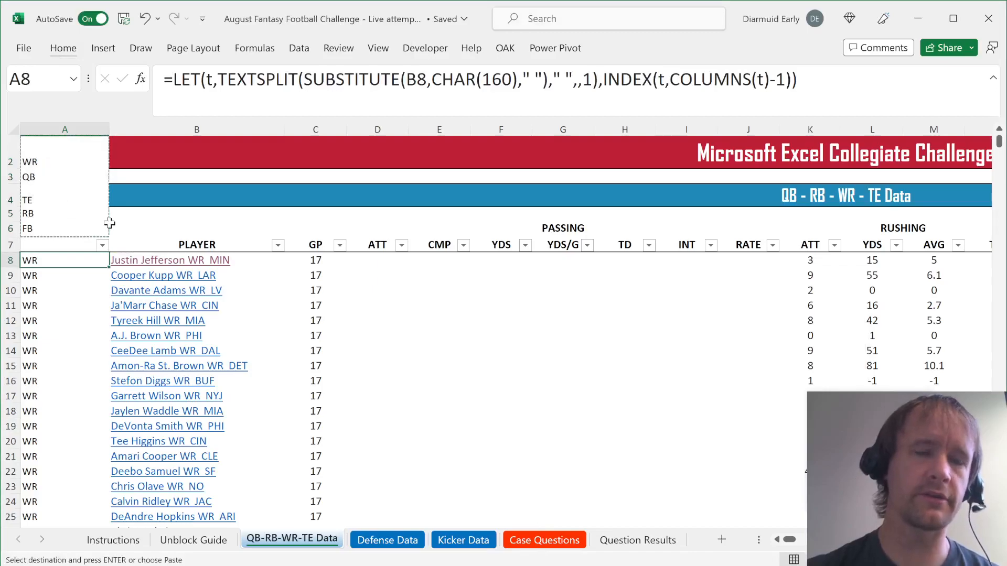
mouse_move(170, 260)
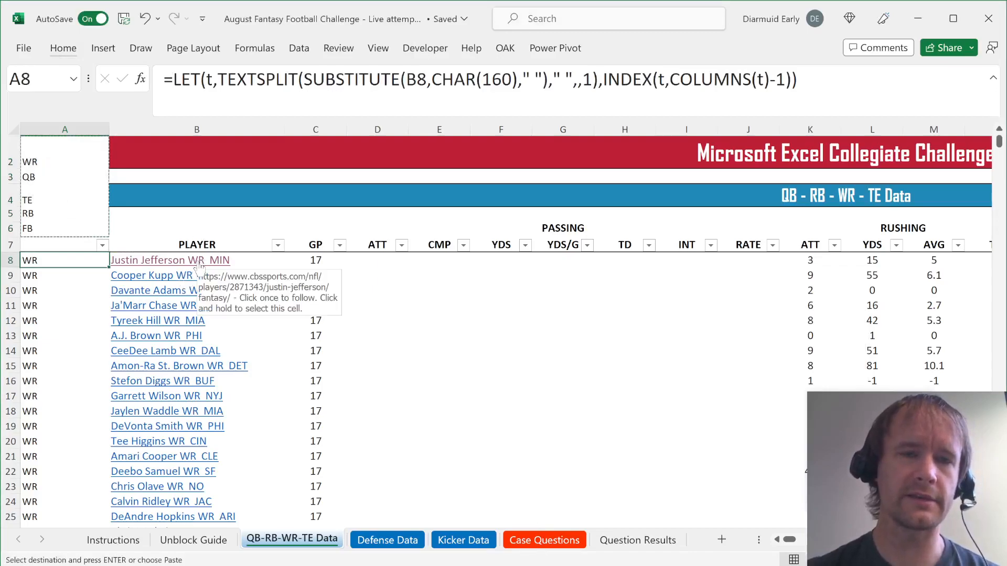
mouse_move(261, 107)
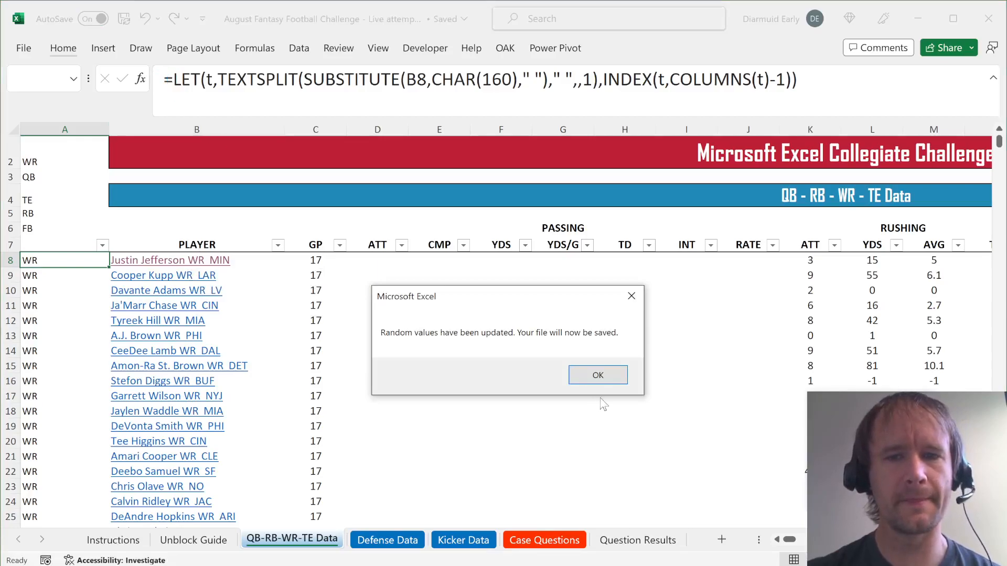
left_click(596, 375)
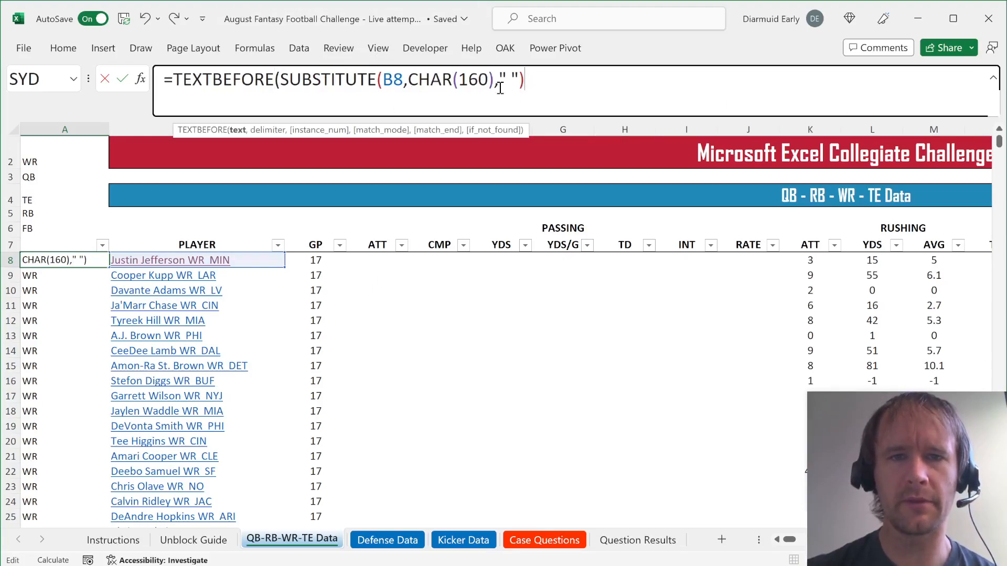
Build the TEXTBEFORE(SUBSTITUTE(B8,CHAR(160)," ")...) name formula in A8 and confirm it
type(",A2:A6")
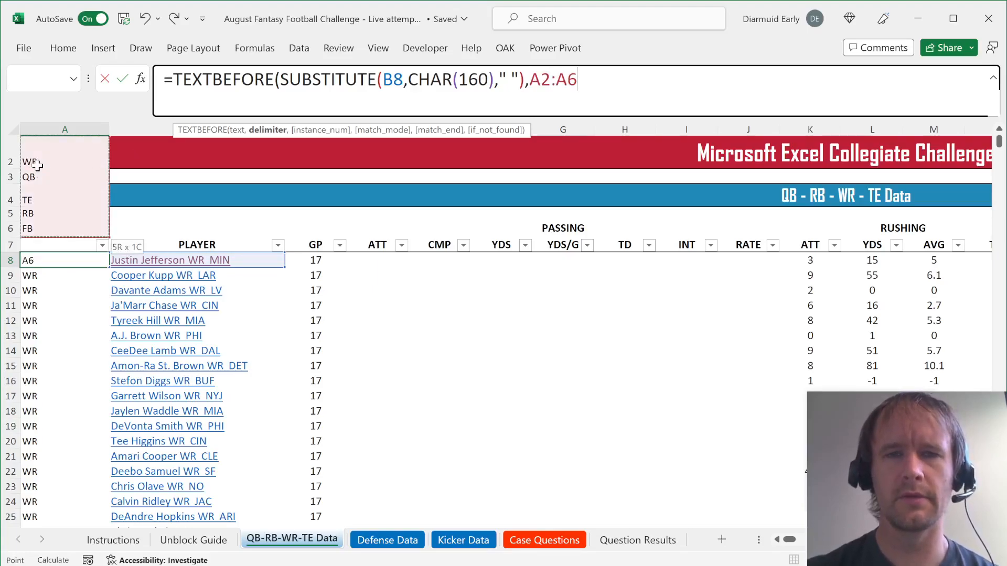
mouse_move(73, 163)
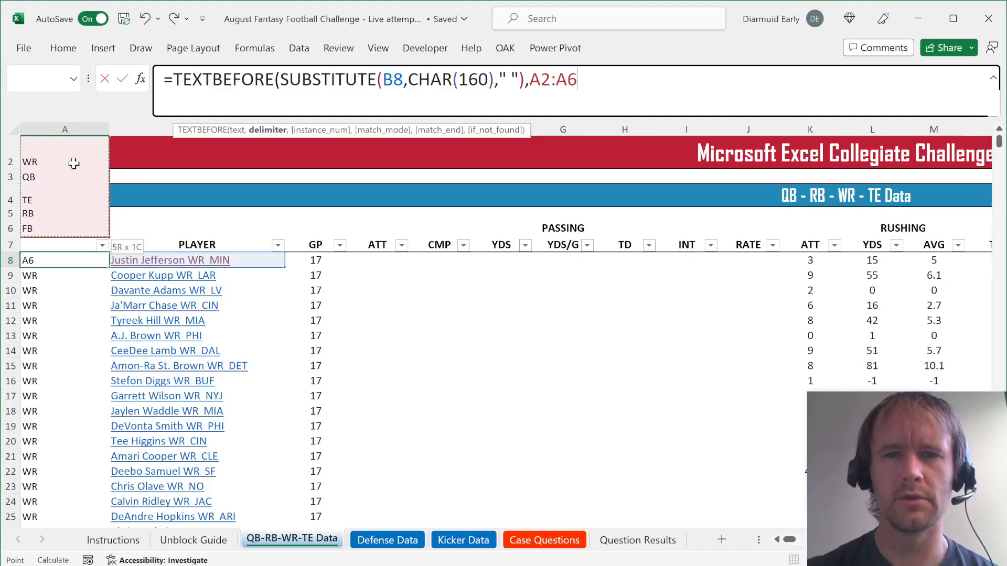
right_click(572, 70)
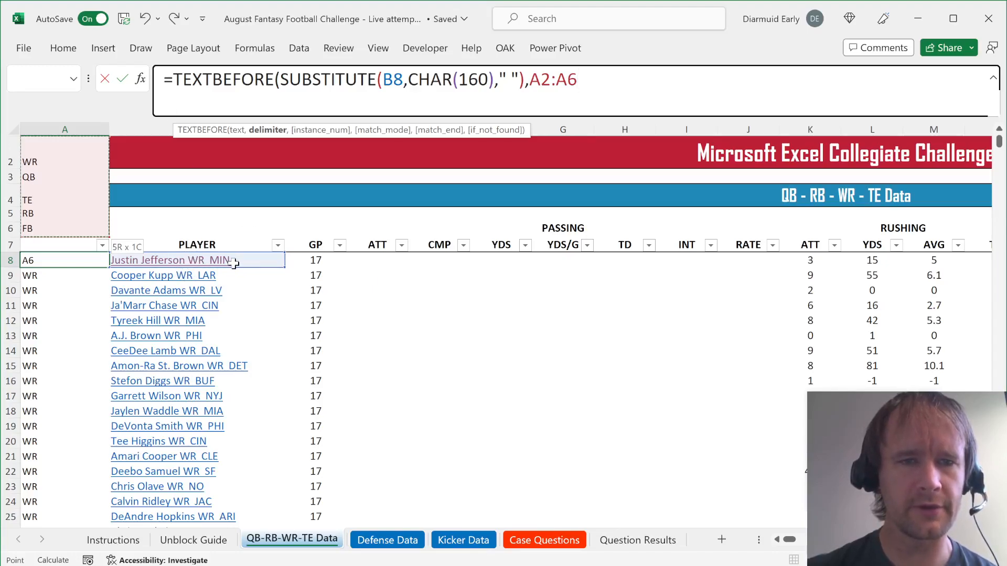
mouse_move(186, 260)
type("\" ")
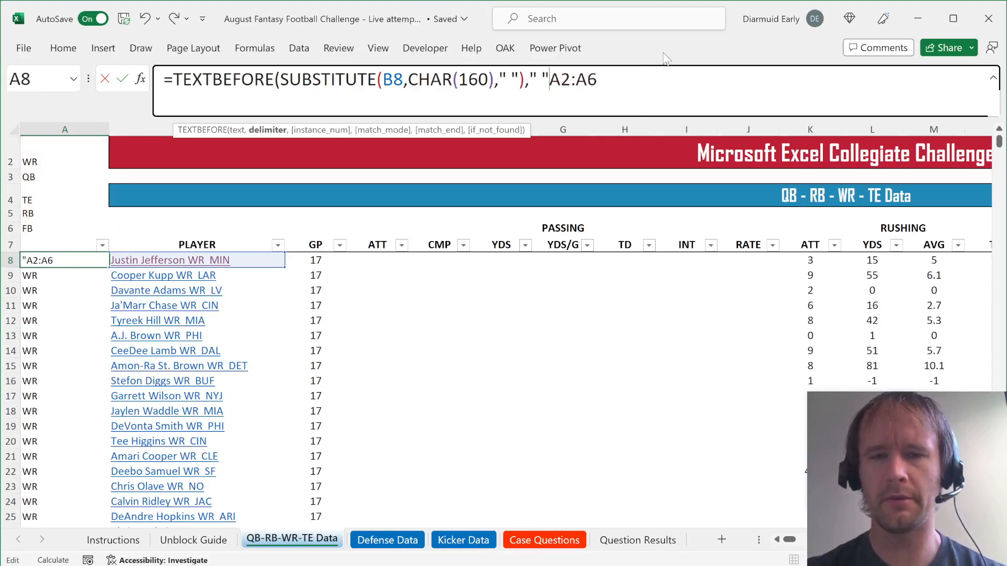
type("&")
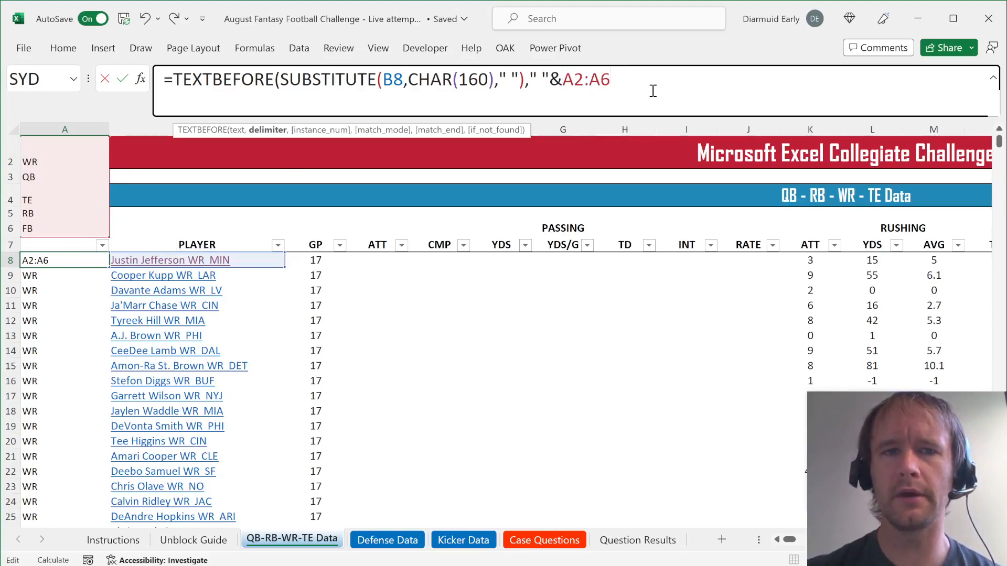
key("enter")
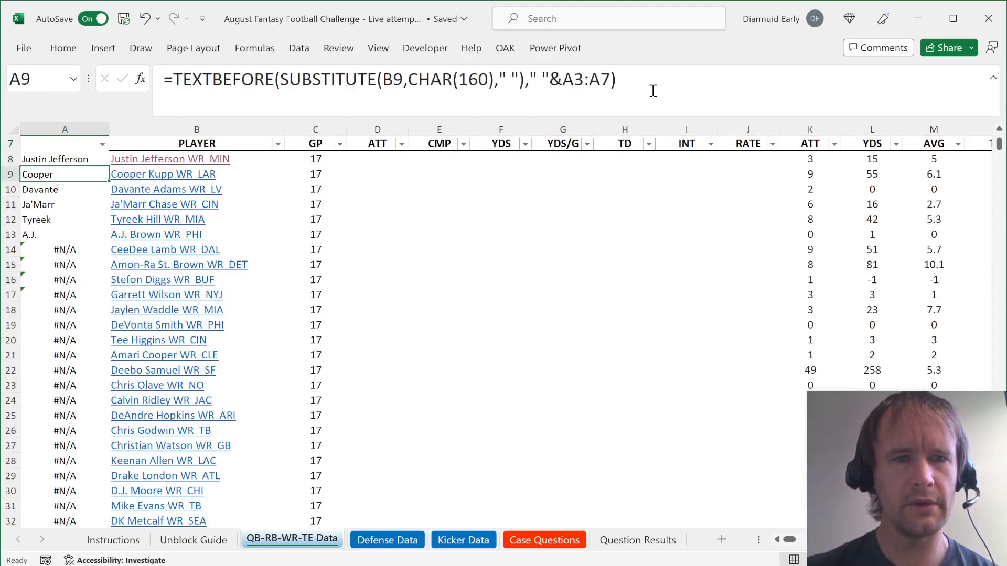
Add the position array {" WR";" QB";" TE";" RB";" FB"} so column A shows clean player names
left_click(64, 158)
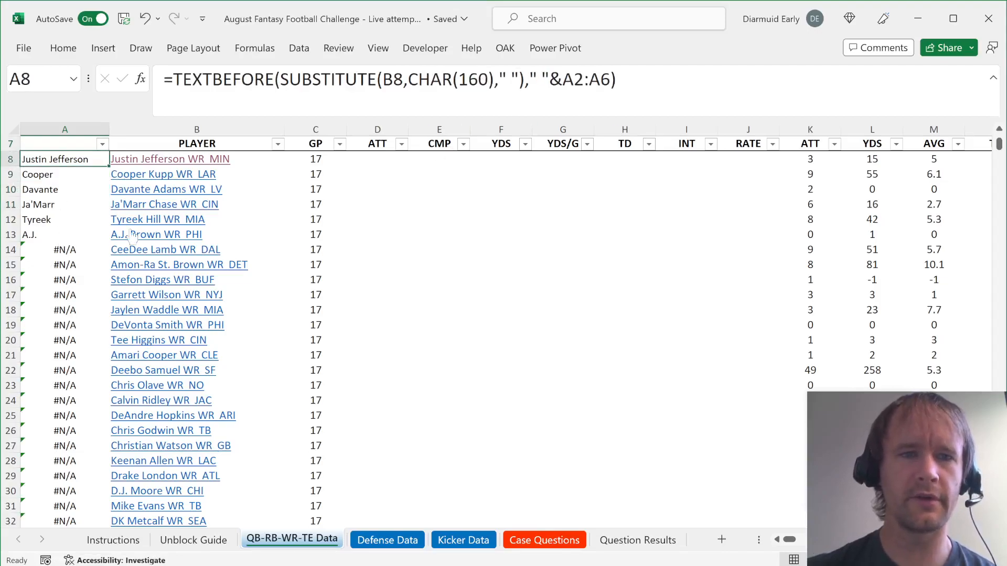
mouse_move(562, 64)
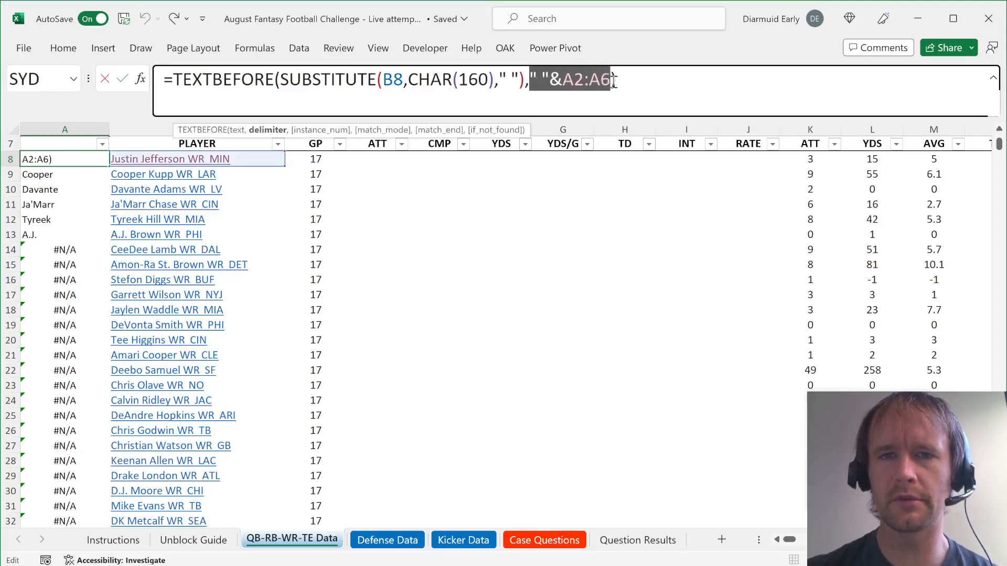
type("{\" WR\";\" QB\";\" TE\";\" RB\";\" FB\"}")
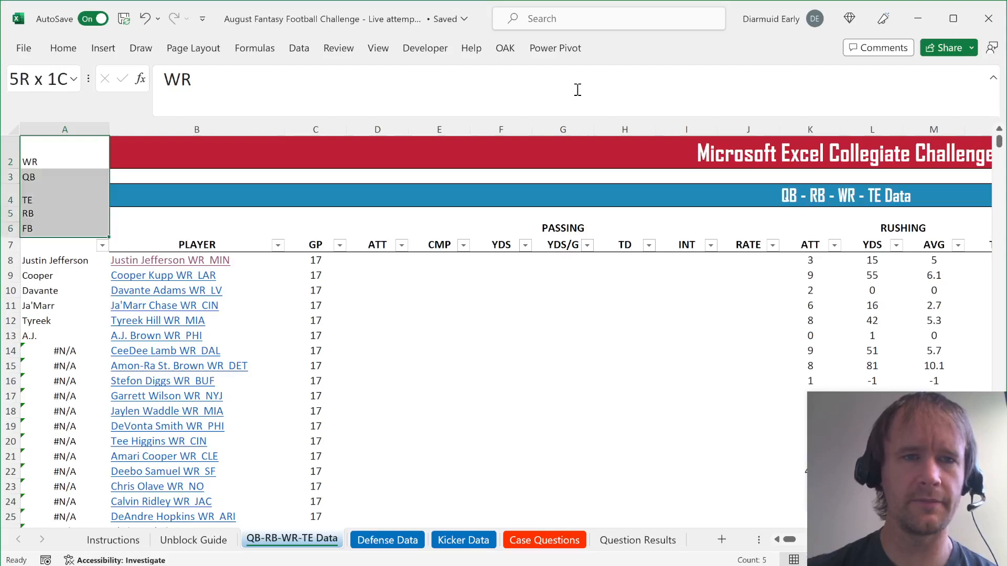
left_click(64, 260)
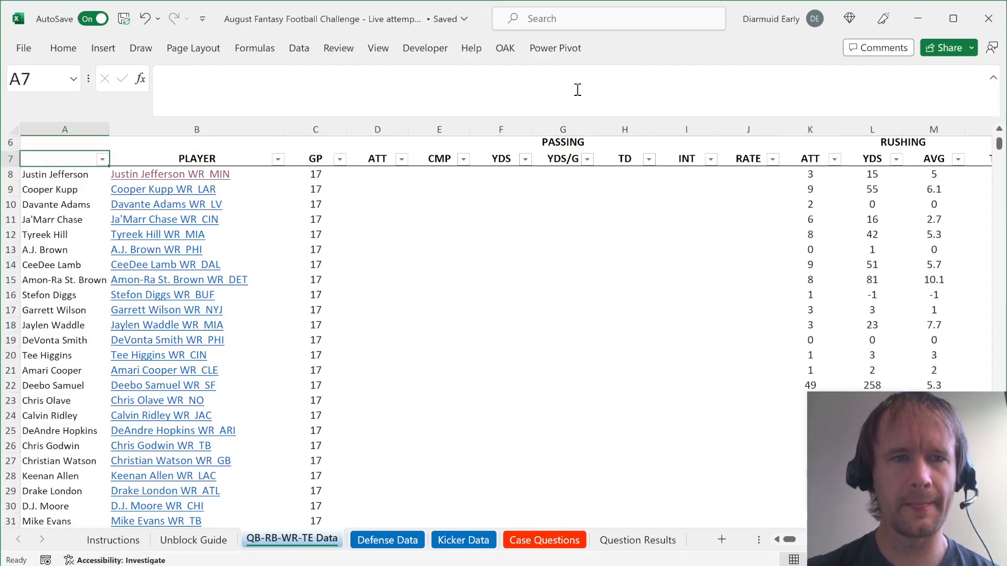
left_click(545, 539)
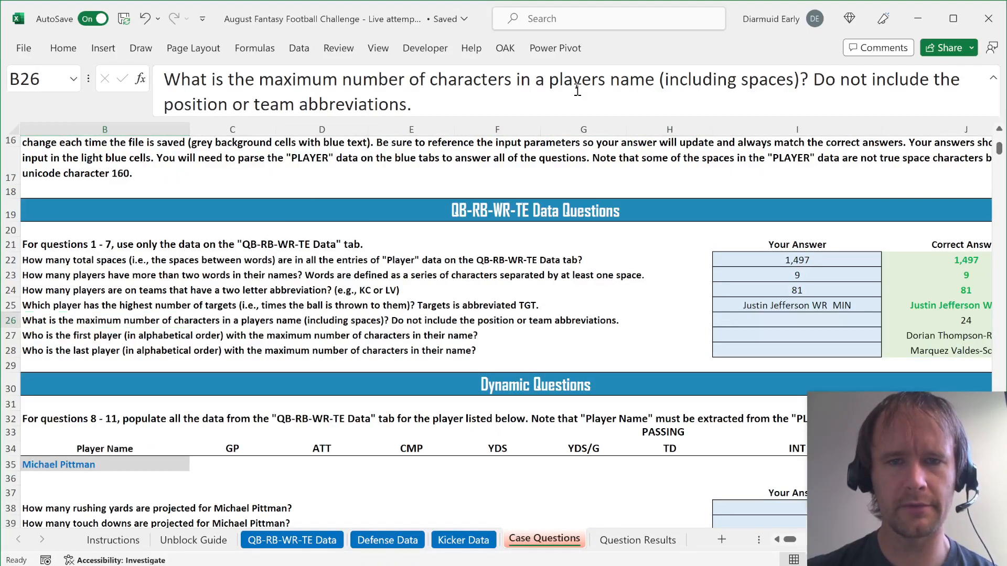
Wrap LEN(TEXTBEFORE(SUBSTITUTE(...))) over B8:B379 in MAX to get the longest name length
left_click(387, 539)
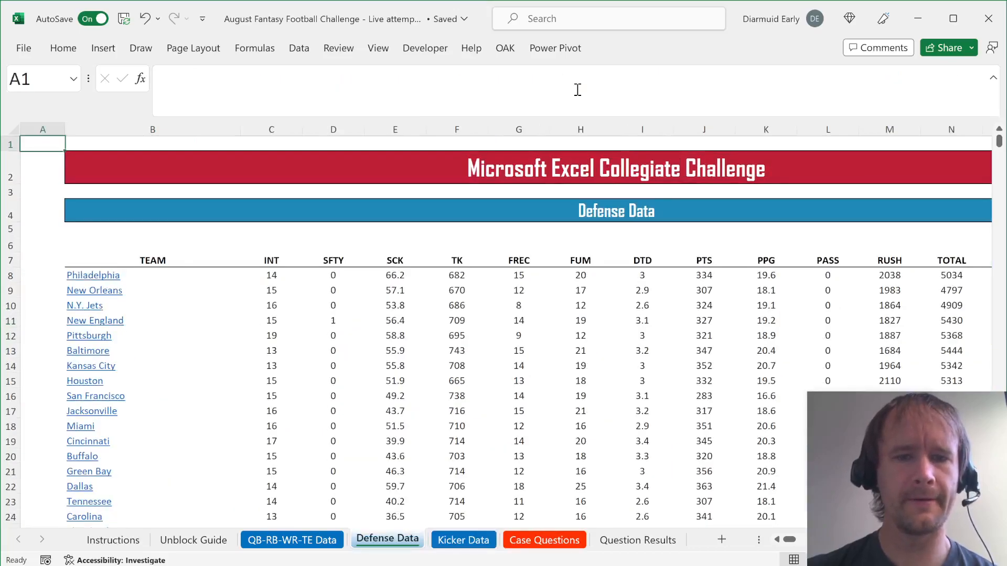
left_click(291, 539)
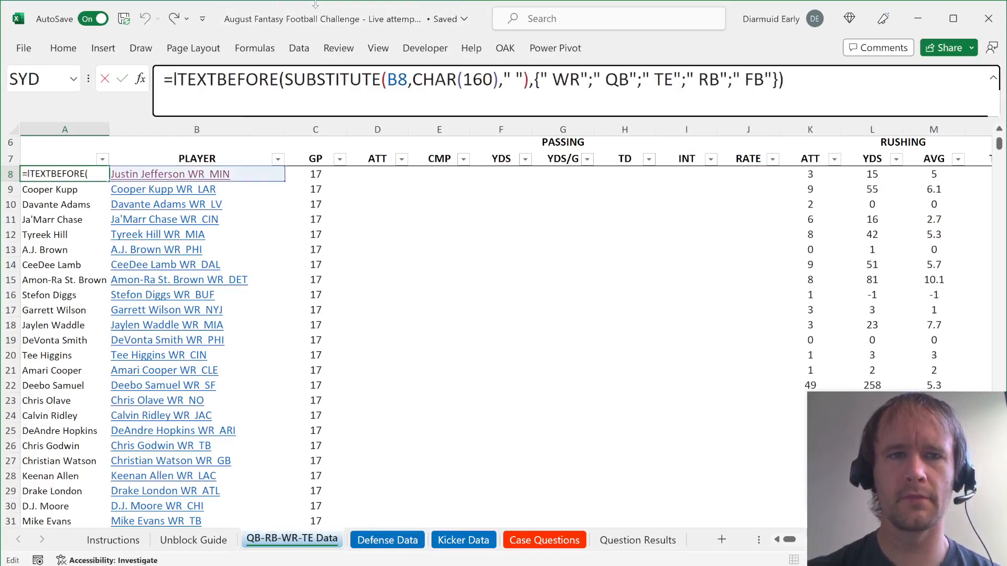
type("LEN(")
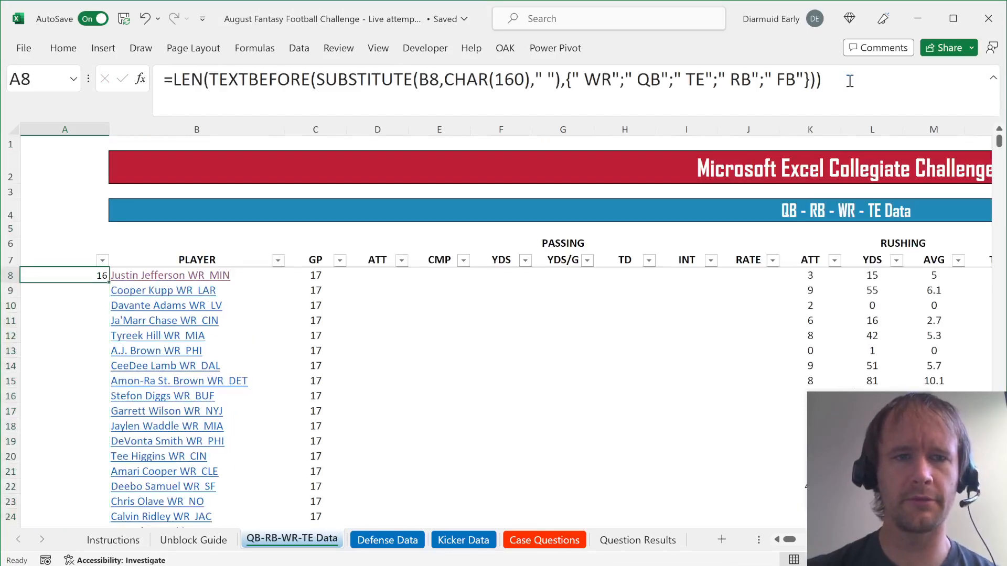
double_click(426, 80)
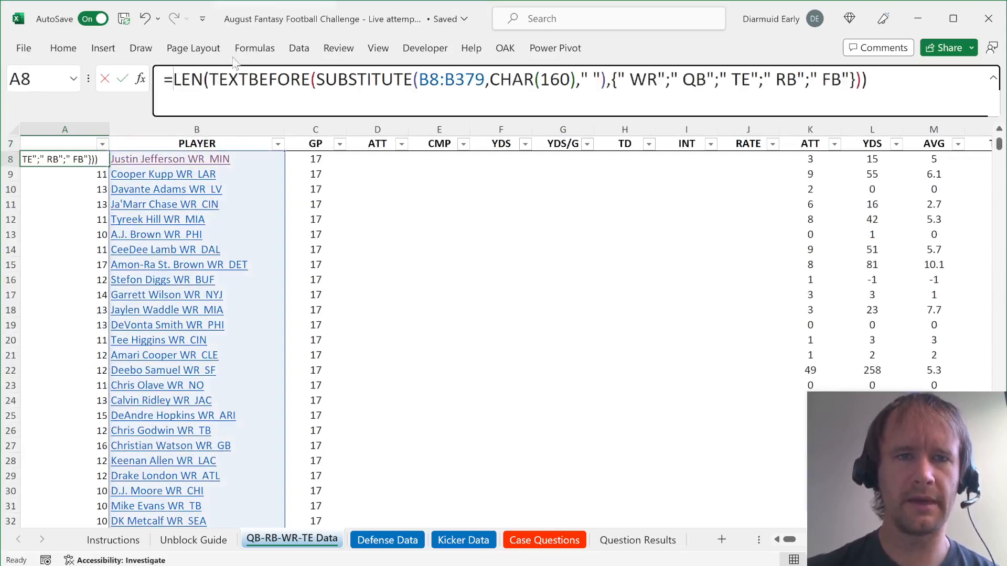
type("MAX(")
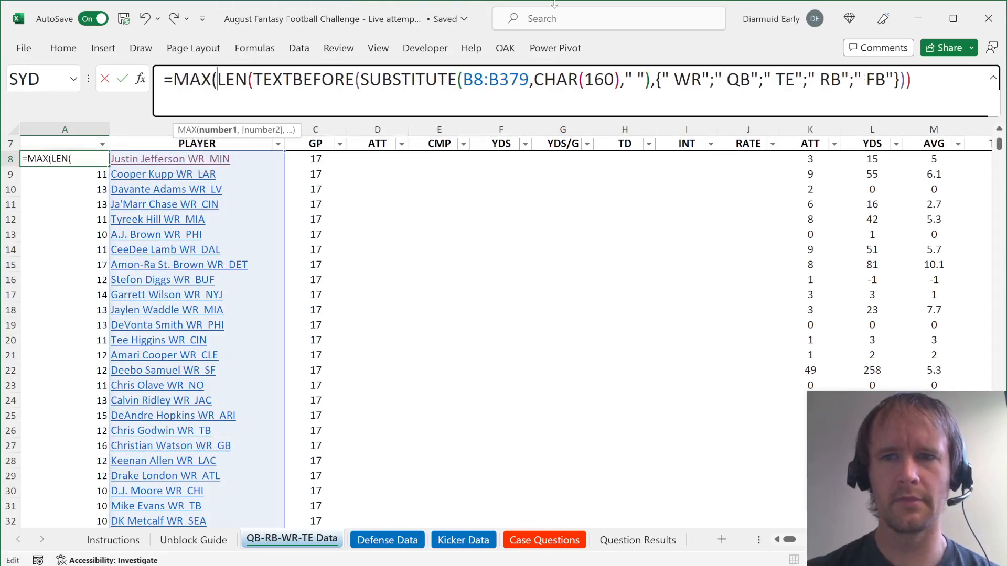
key("Enter")
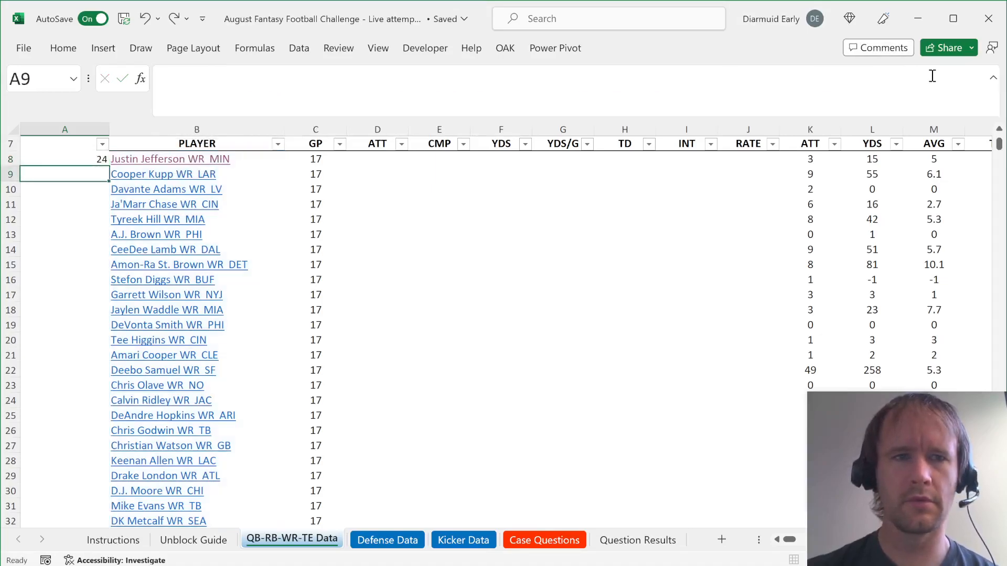
Copy the MAX-LEN formula into I26 on Case Questions so question 5 returns 24
left_click(64, 158)
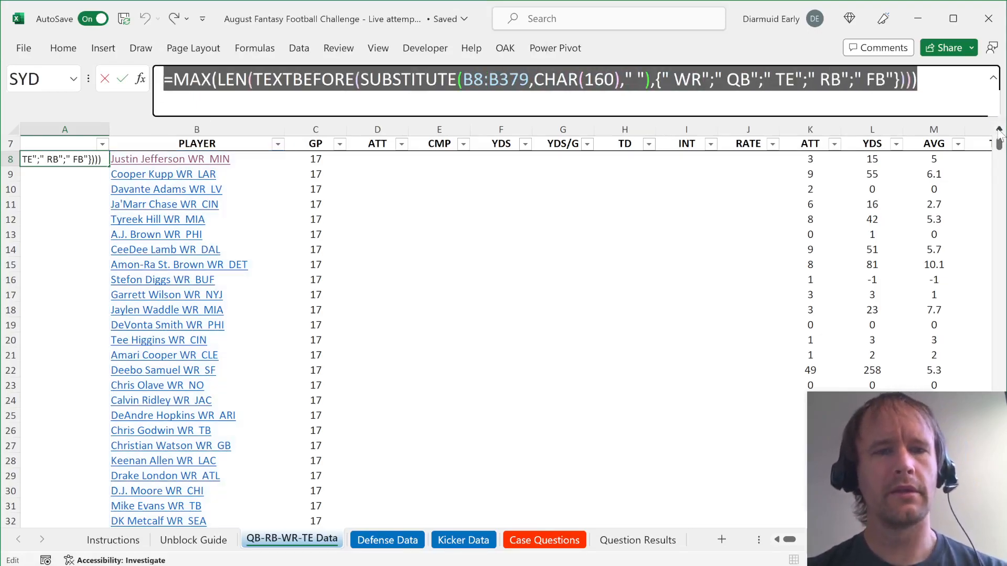
key("Escape")
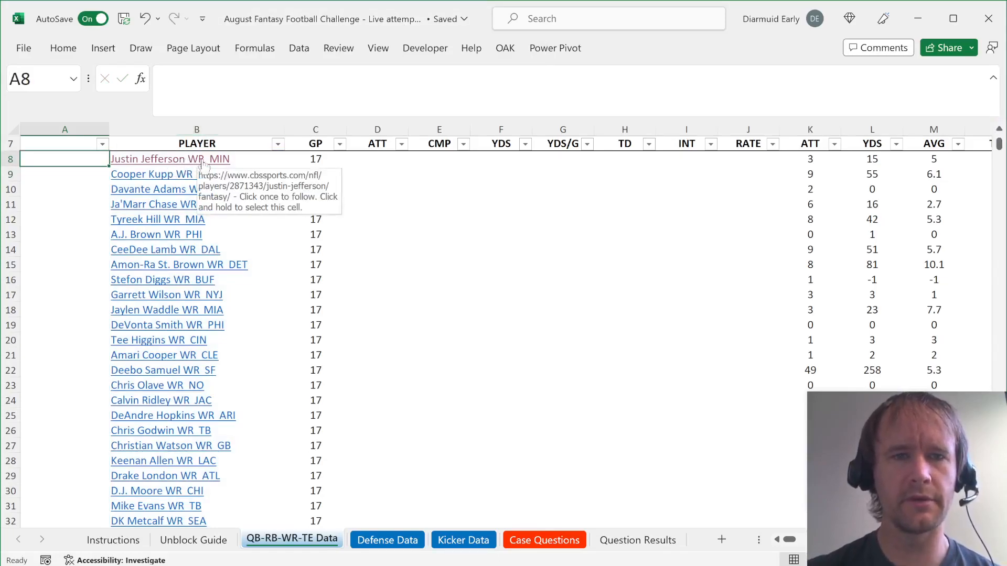
left_click(543, 539)
type("=MAX(LEN(TEXTBEFORE(SUBSTITUTE('QB-RB-WR-TE Data'!B8:B379,CHAR(160),\" \"),{\" WR\";\" QB\";\" TE\";\" RB\";\" FB\"})))")
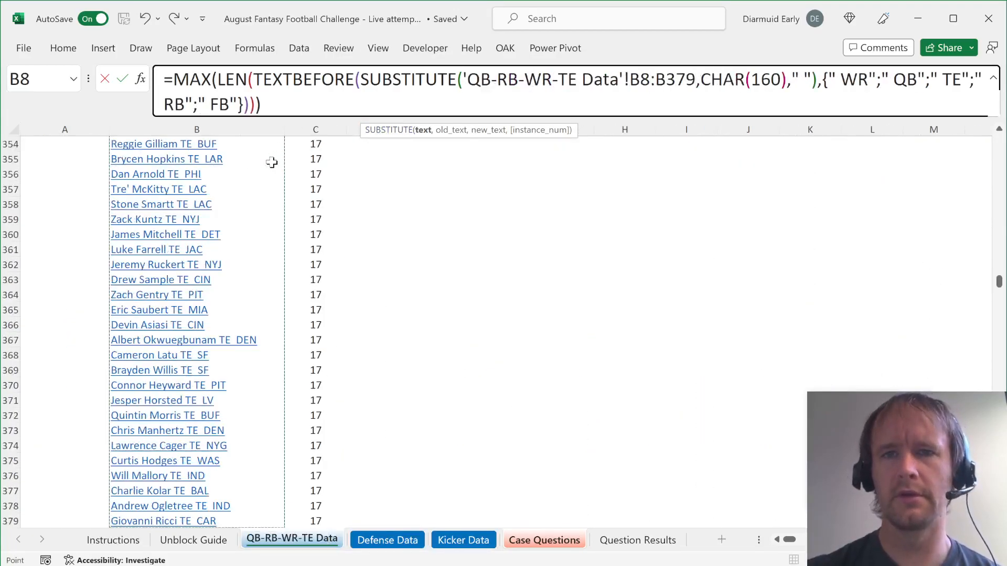
left_click(543, 539)
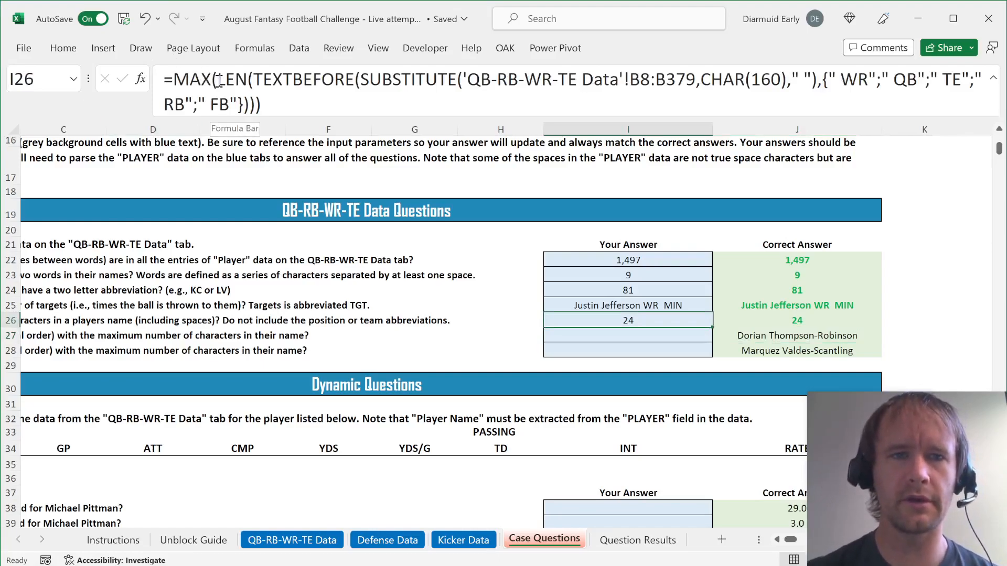
Start a FILTER formula on 'QB-RB-WR-TE Data'!B8:B379 player names
double_click(628, 320)
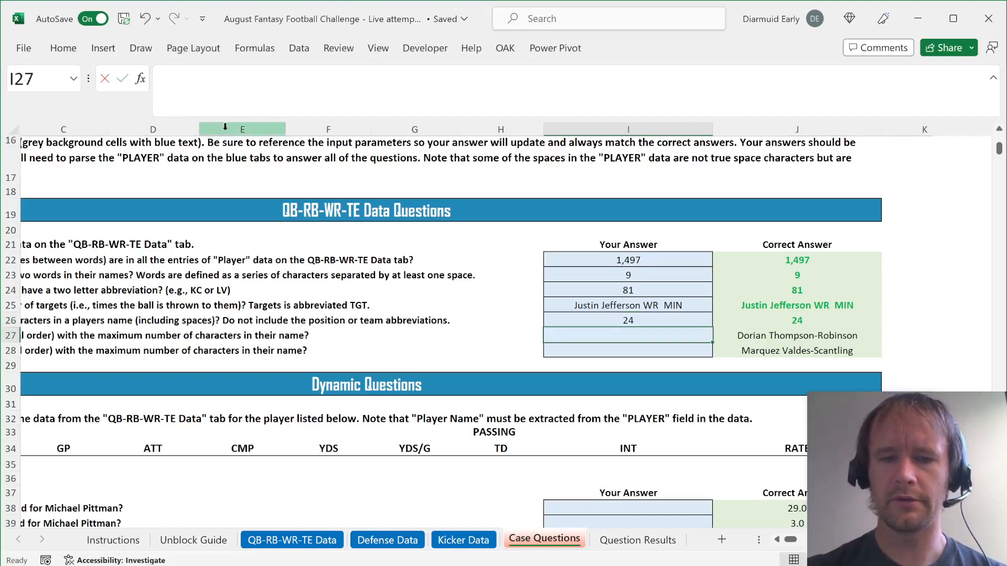
type("=fil")
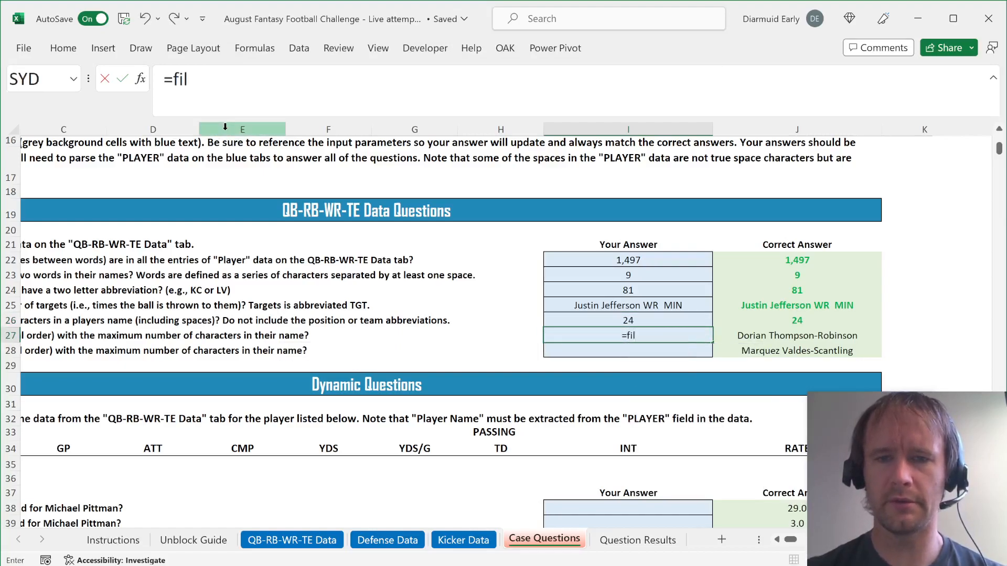
left_click(290, 539)
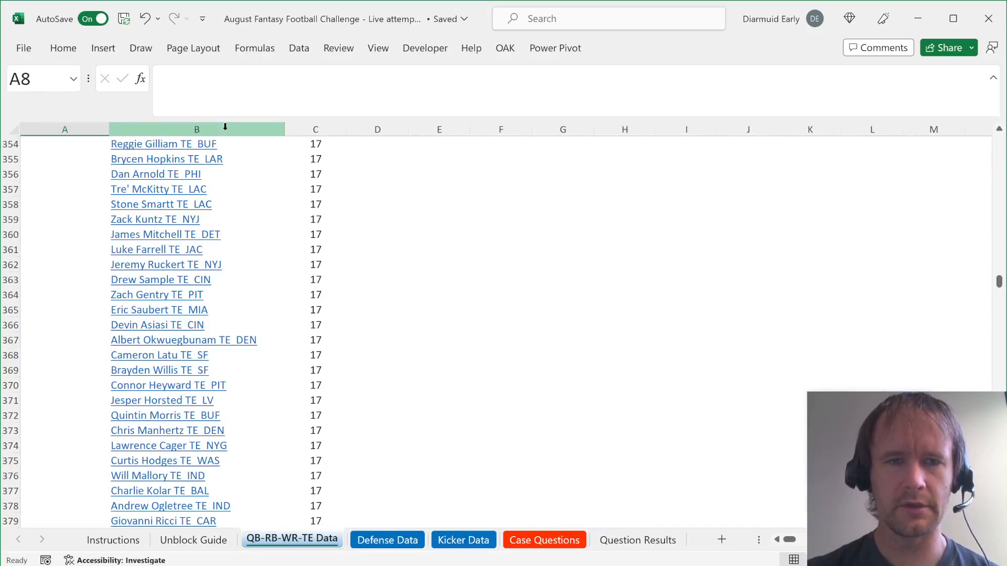
left_click(545, 539)
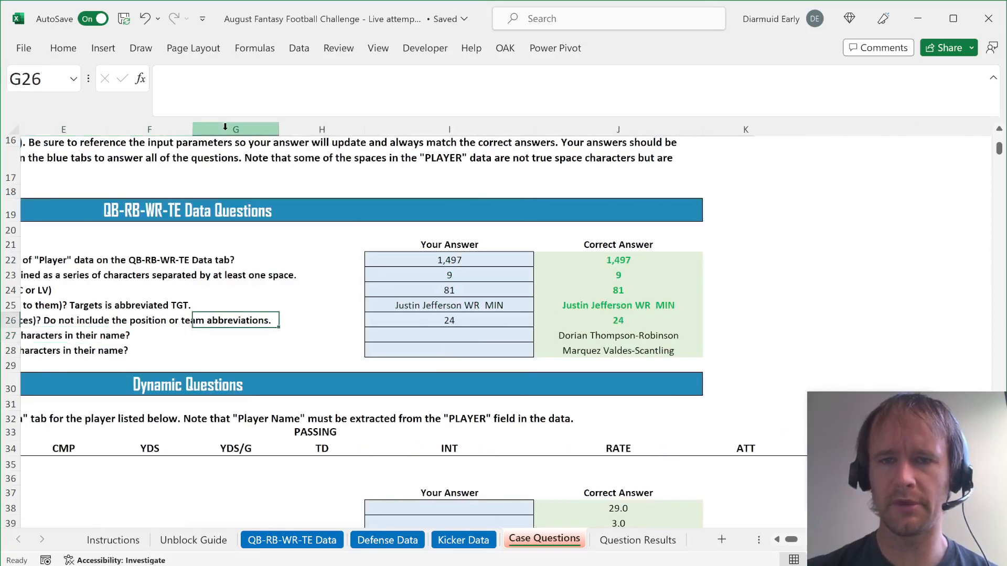
type("=")
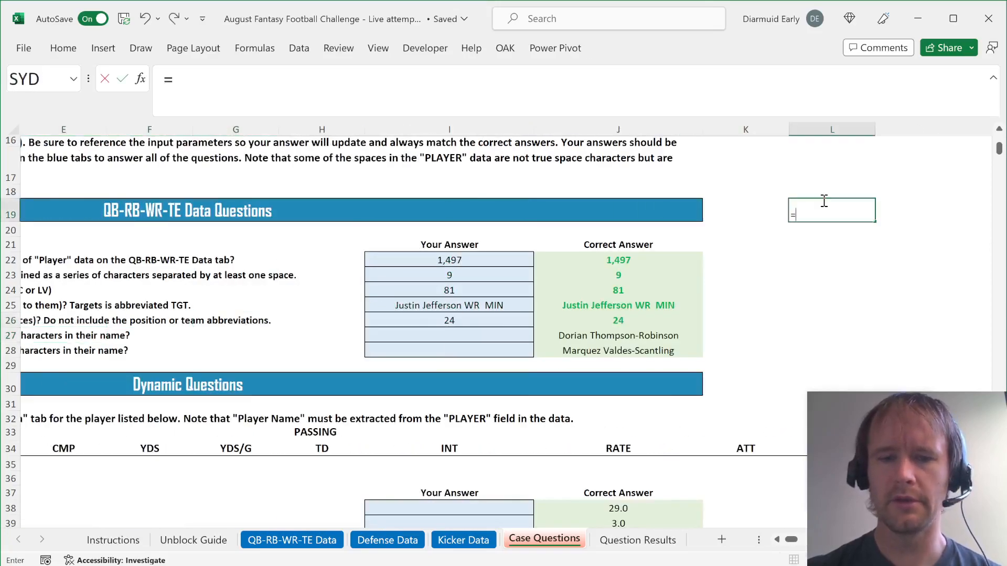
type("filt")
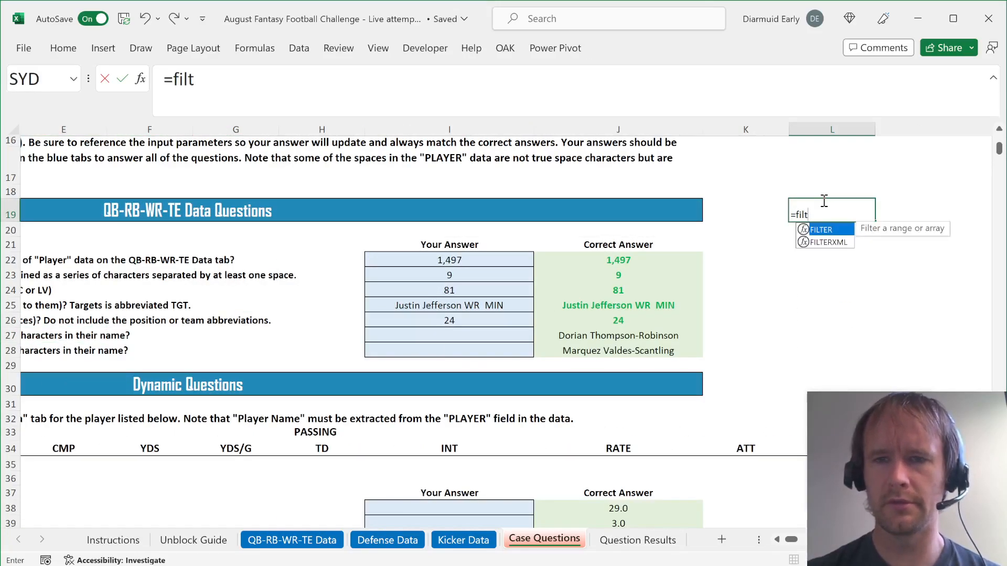
left_click(387, 539)
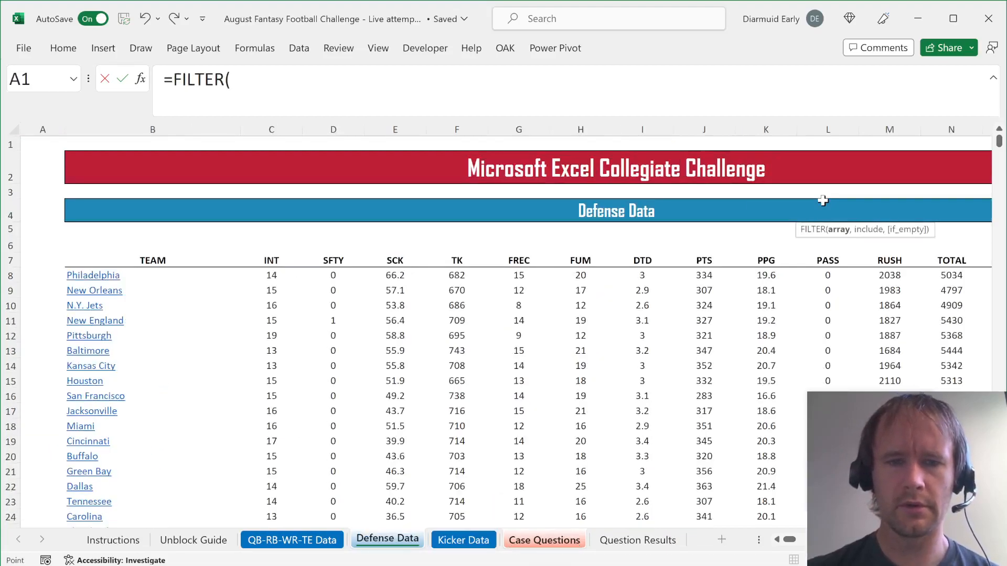
left_click(293, 539)
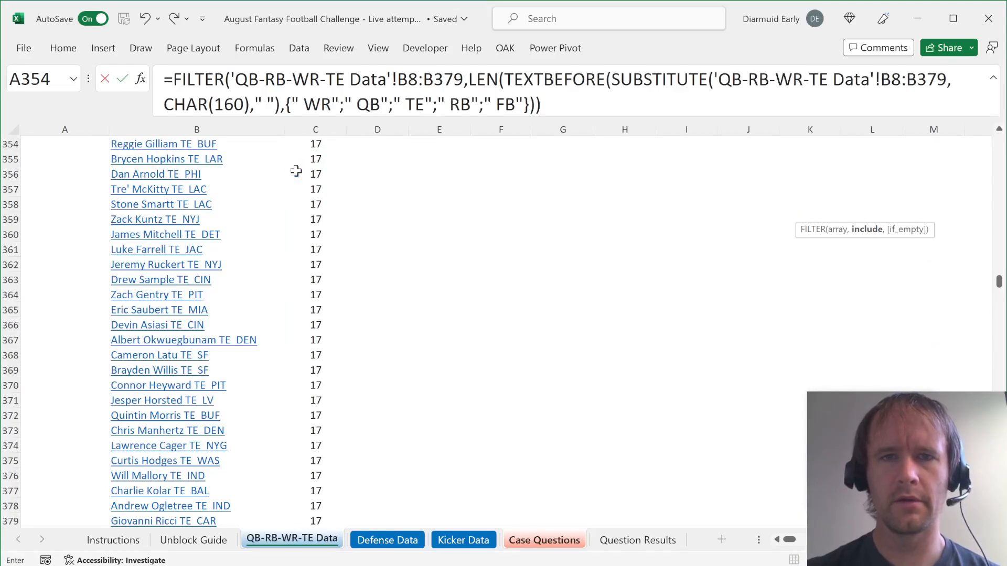
Filter names whose clean length equals I26, listing the two 24-character players, and acknowledge the save notice
type("=")
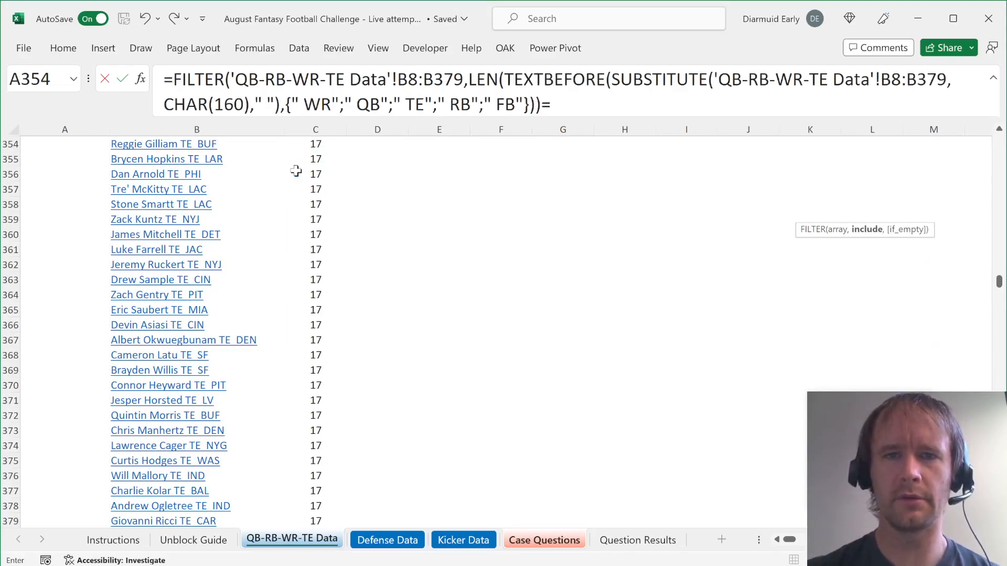
left_click(543, 539)
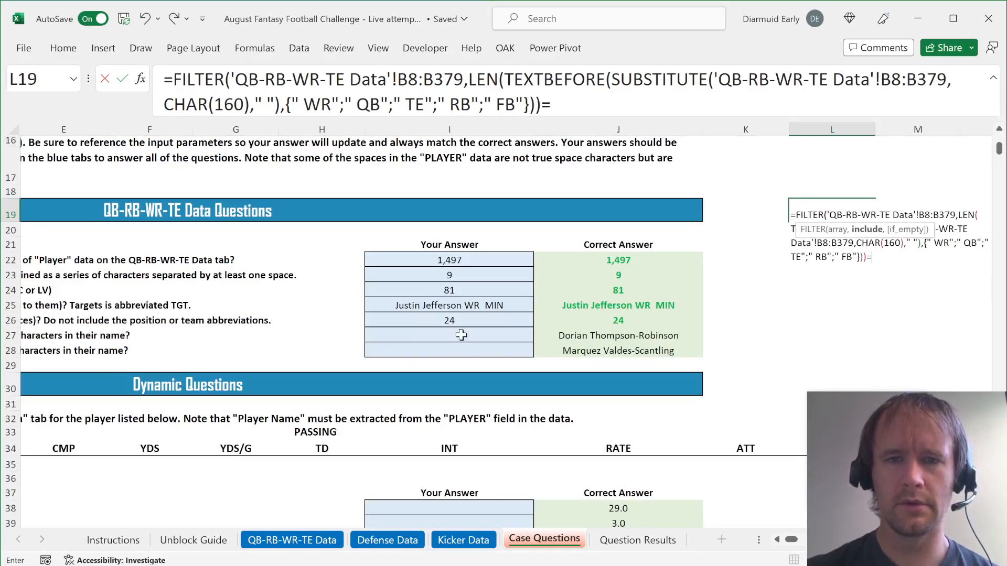
left_click(449, 320)
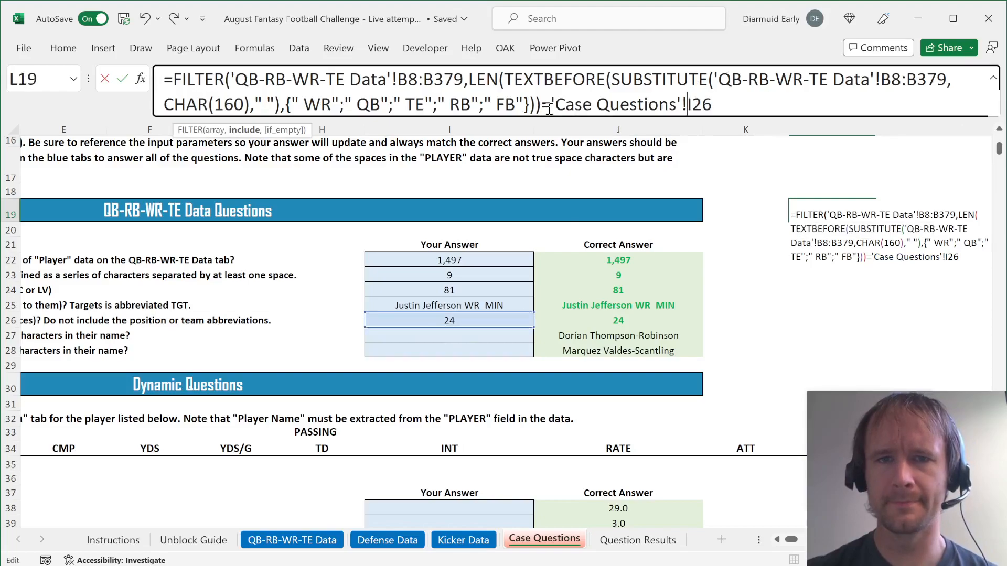
key("backspace")
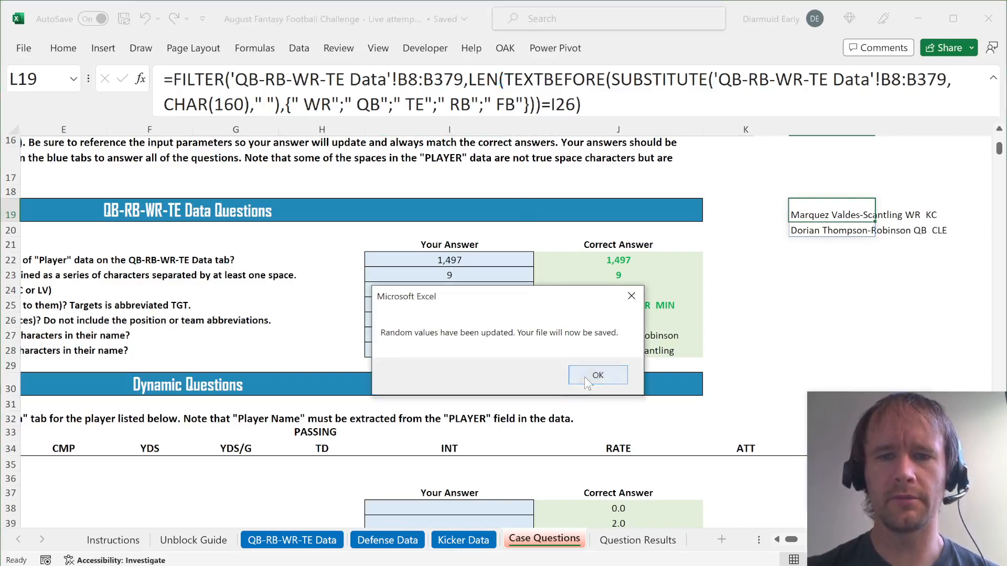
left_click(597, 376)
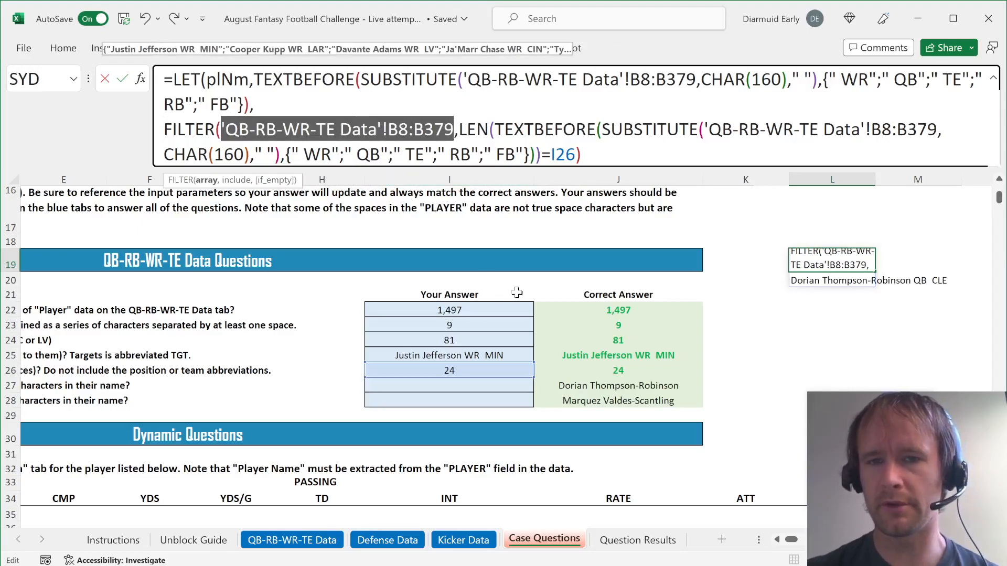
mouse_move(777, 313)
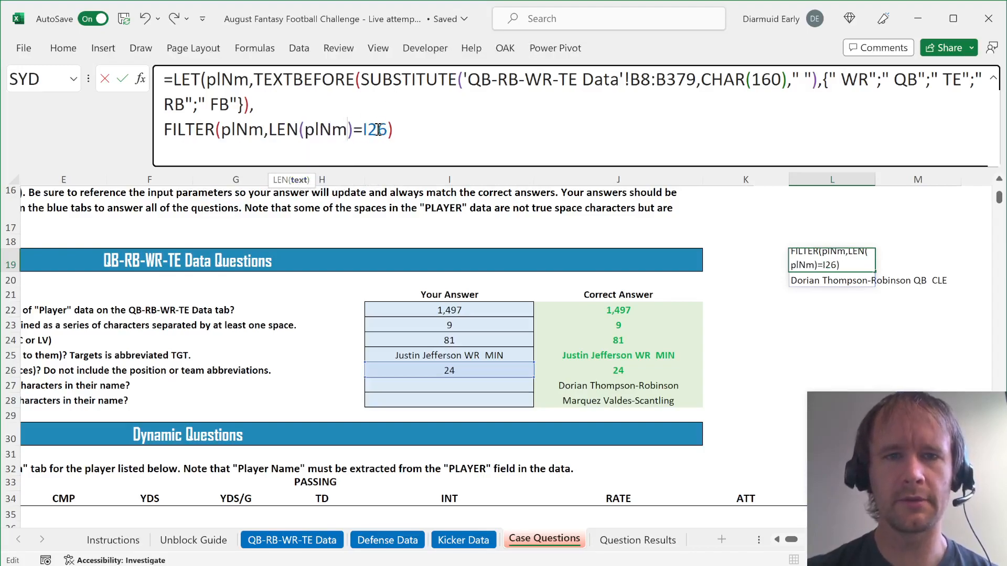
Rewrite as LET plNm FILTER on LEN(plNm)=MAX(LEN(plNm)), SORT and TAKE(...,1) returning Dorian Thompson-Robinson
type("MAX(")
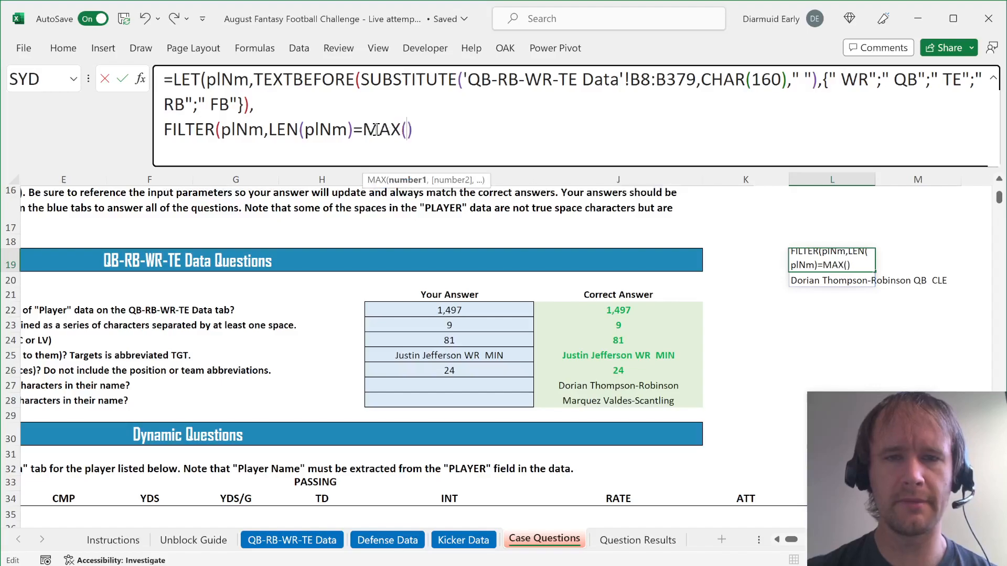
type("LEN(pl")
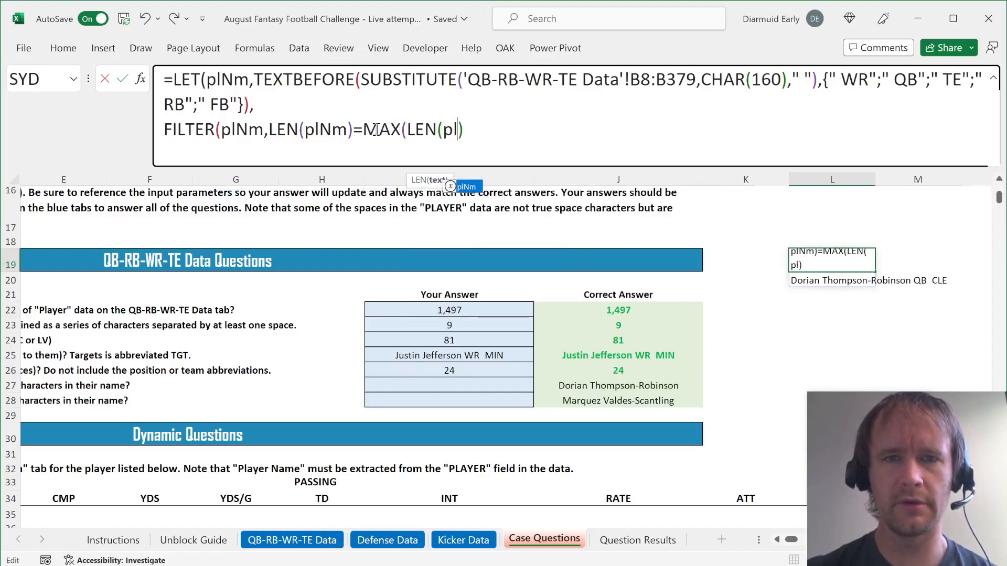
type("Nm)))))")
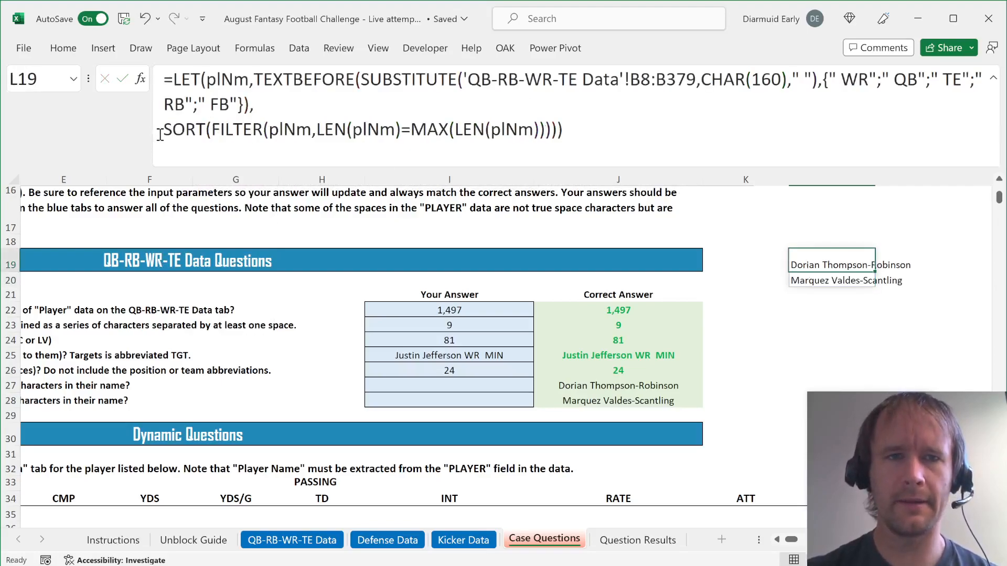
type("tak")
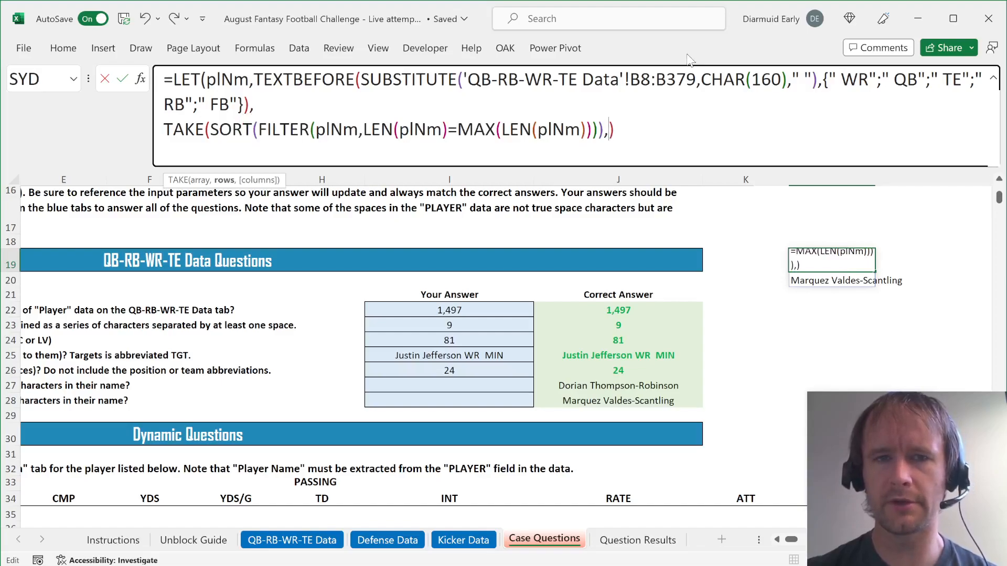
type("1")
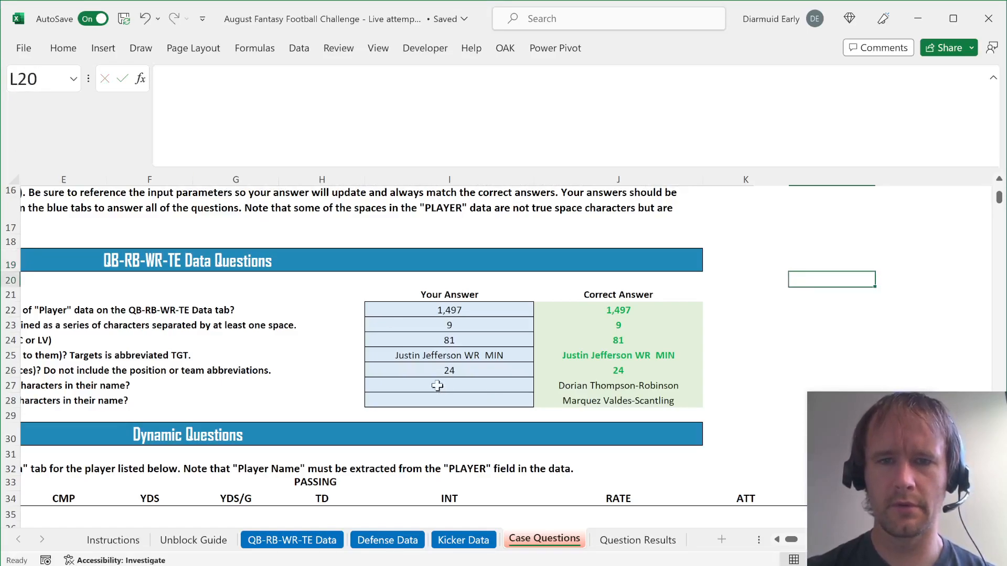
type("Dorian Thompson-Robinson")
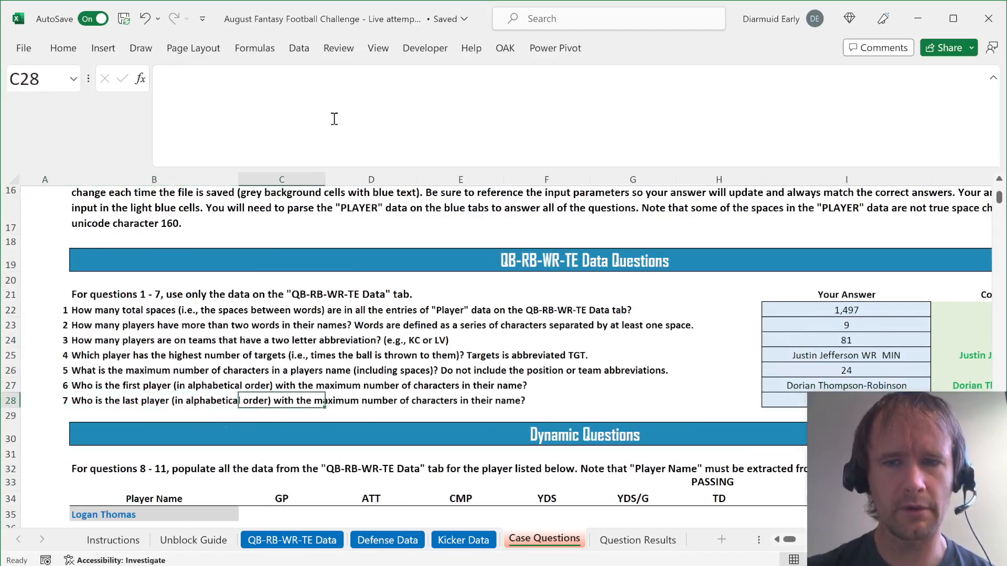
Answer question 7 with a descending SORT (-1) version returning Marquez Valdes-Scantling
scroll("right", 3)
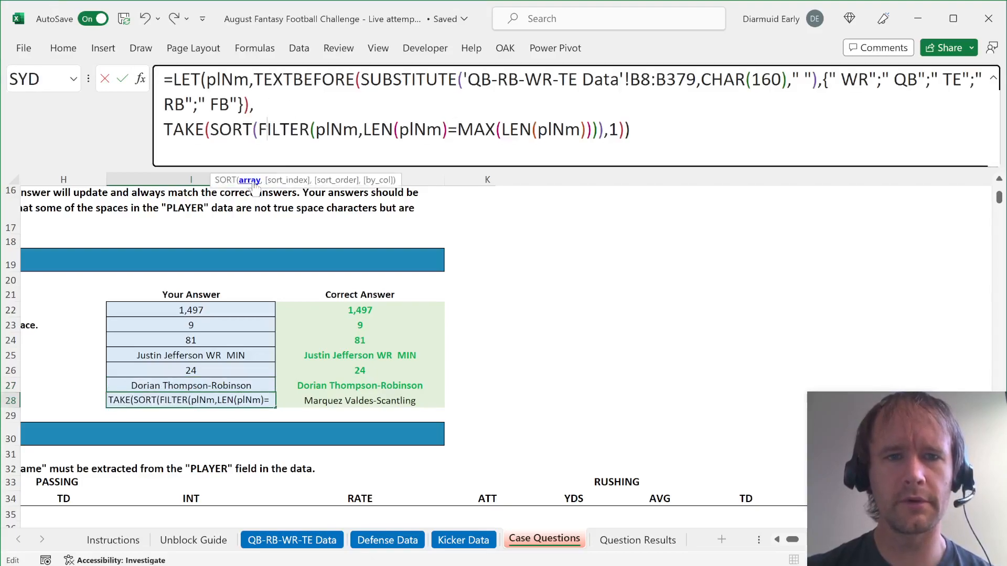
type(",")
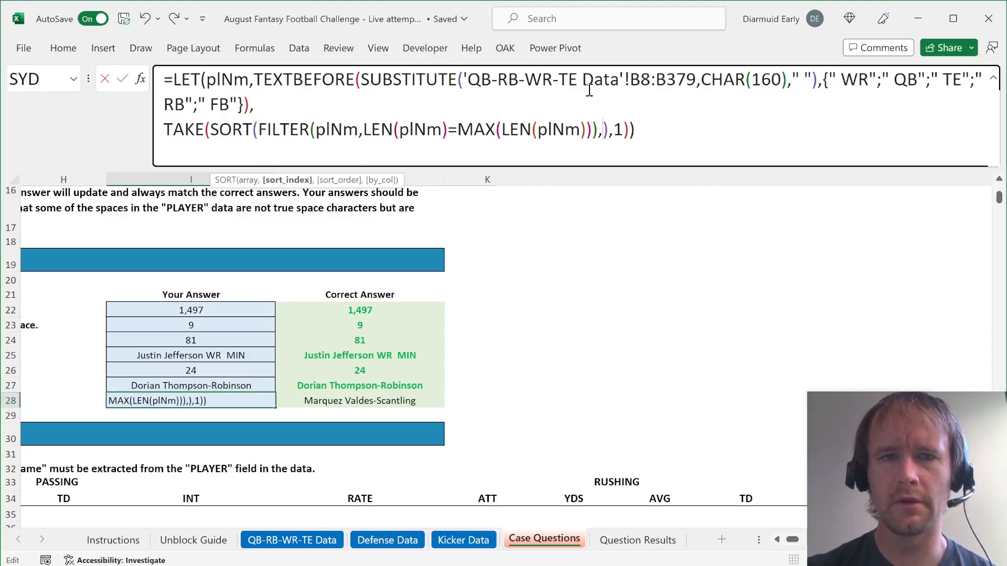
type("-1")
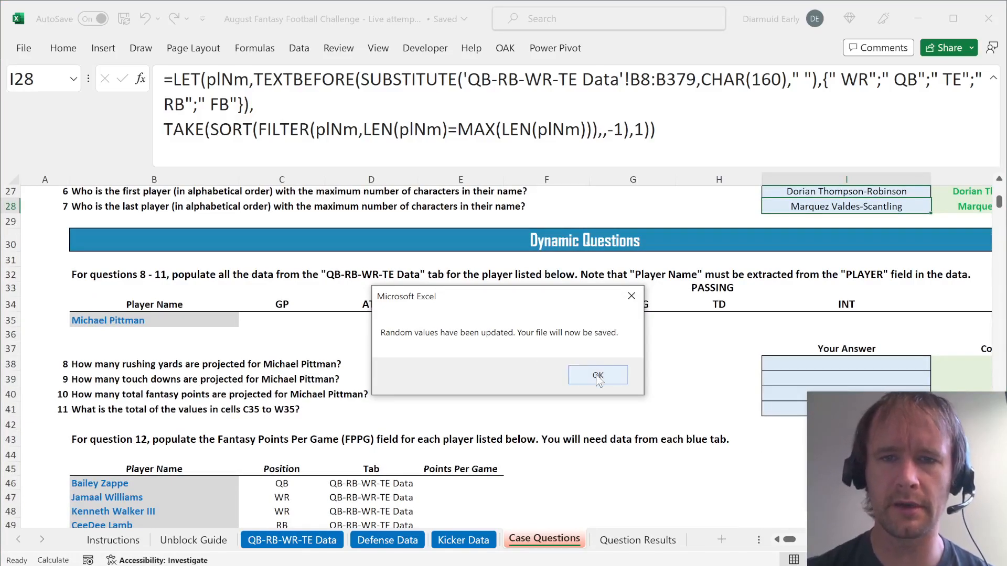
Acknowledge the random-value notices and compare row 34 stat headings with the QB-RB-WR-TE Data sheet
left_click(596, 375)
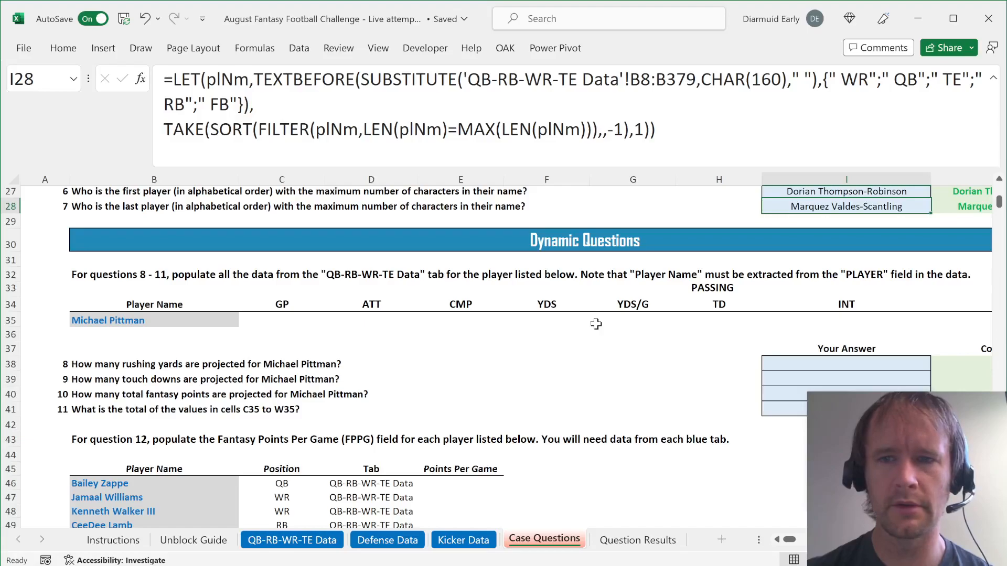
mouse_move(334, 332)
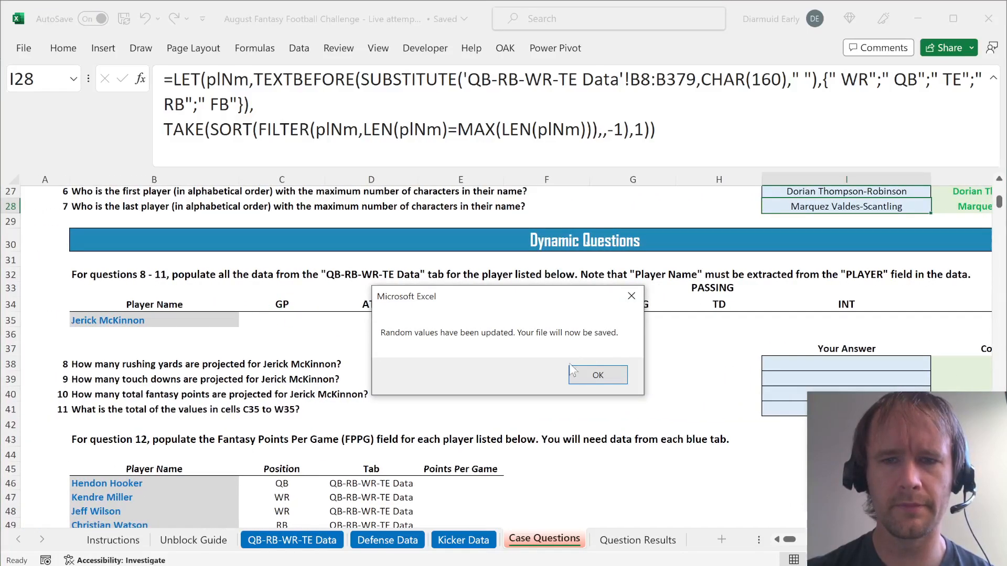
left_click(596, 374)
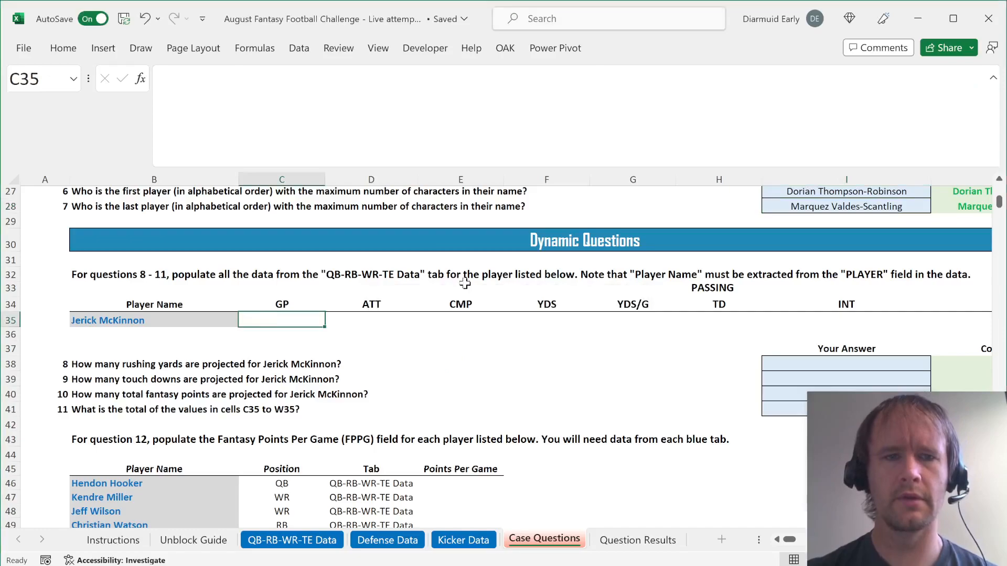
type("=")
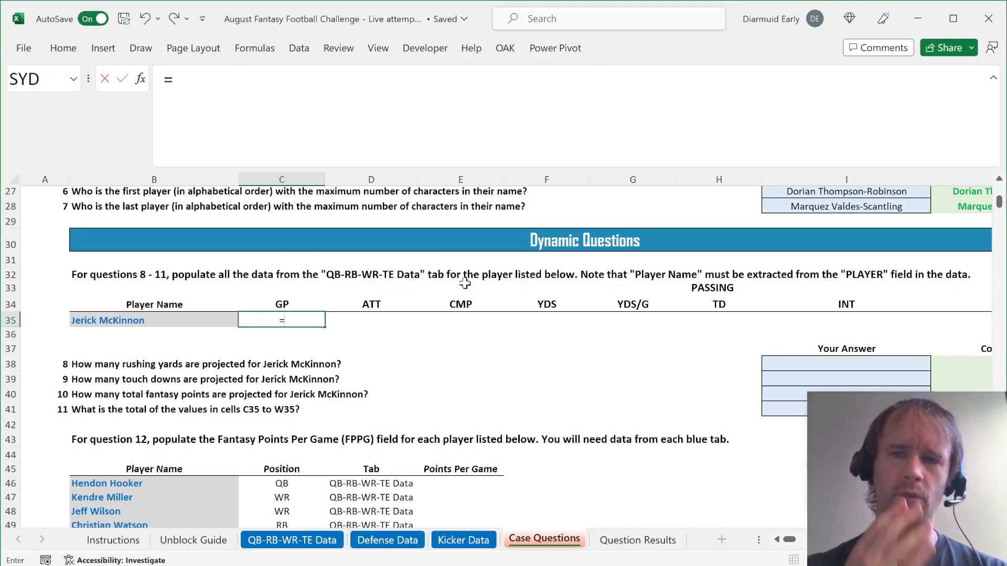
key("Escape")
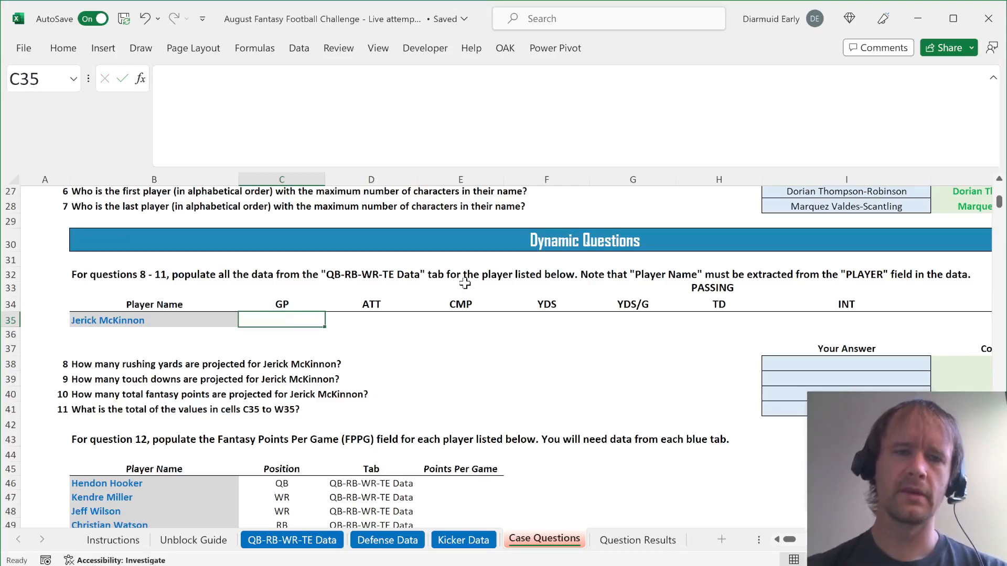
left_click(154, 320)
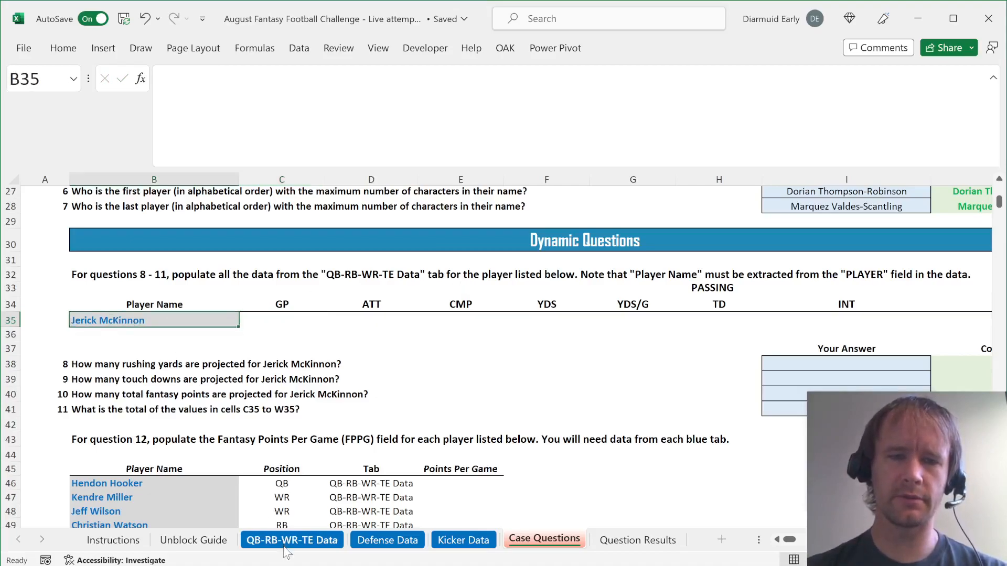
left_click(291, 539)
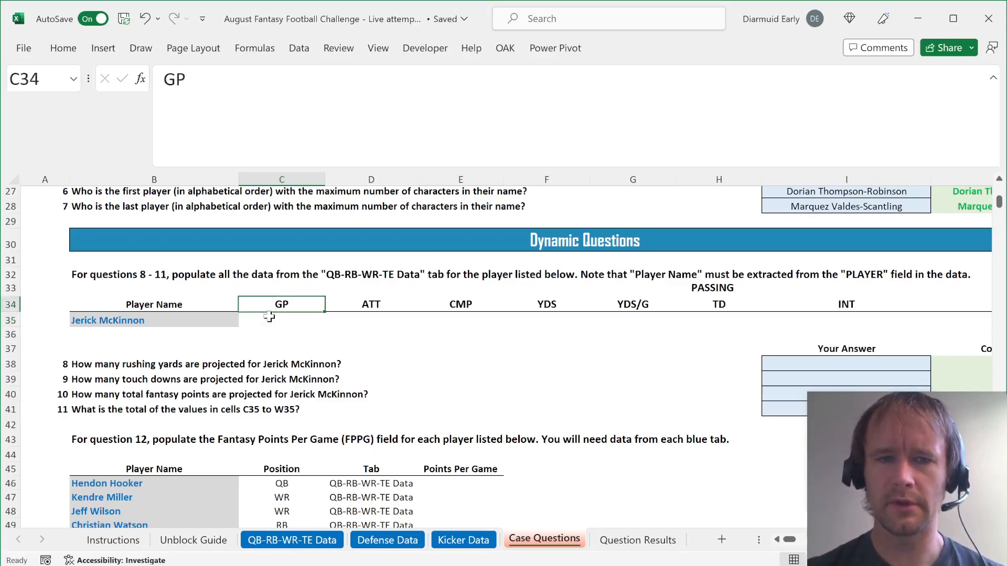
scroll("right", 3)
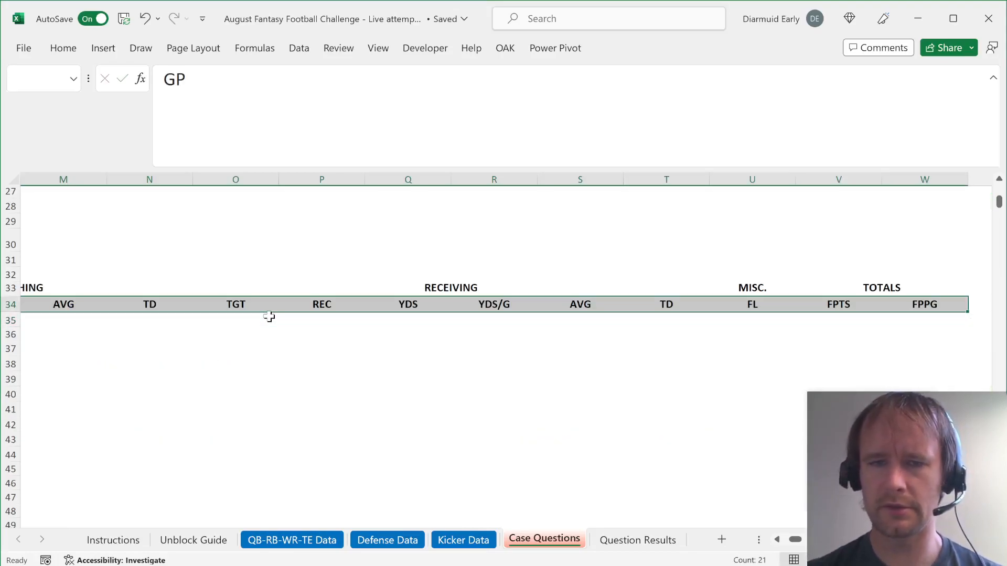
left_click(292, 539)
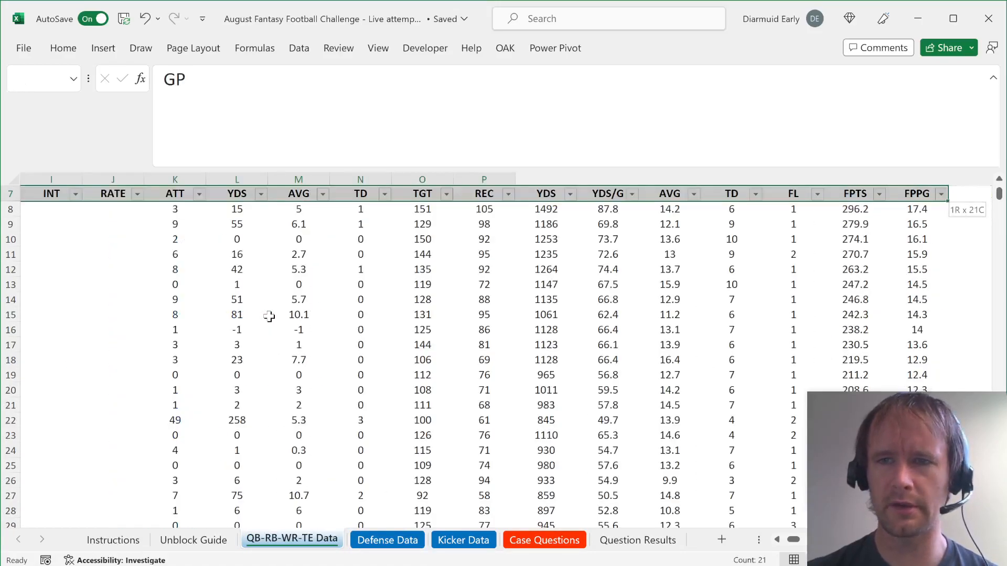
Fill row 35 with =XLOOKUP(B35&"*", player list, C8:W379,,2) for Jerick McKinnon's stat line
left_click(545, 539)
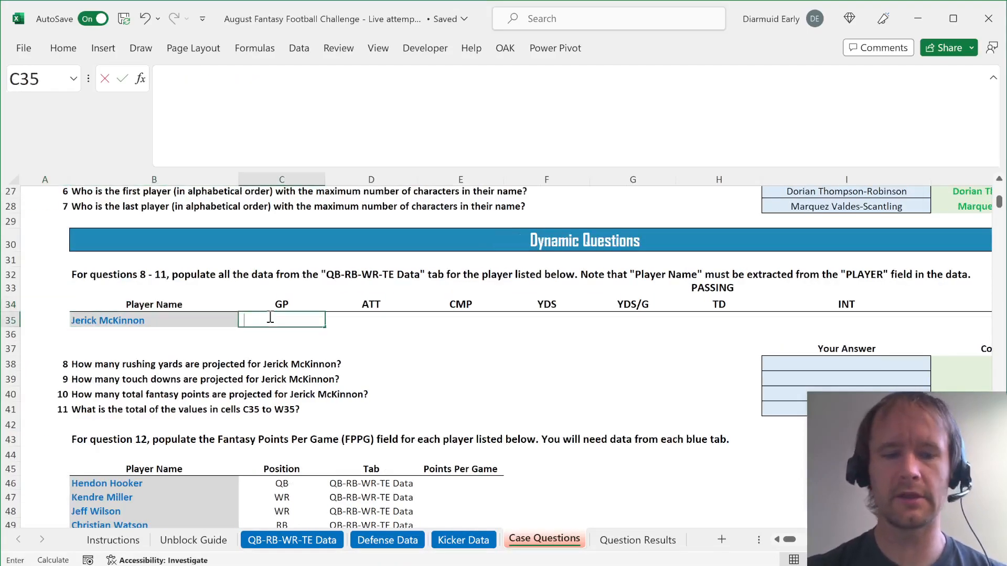
type("=XLOOKUP(B35")
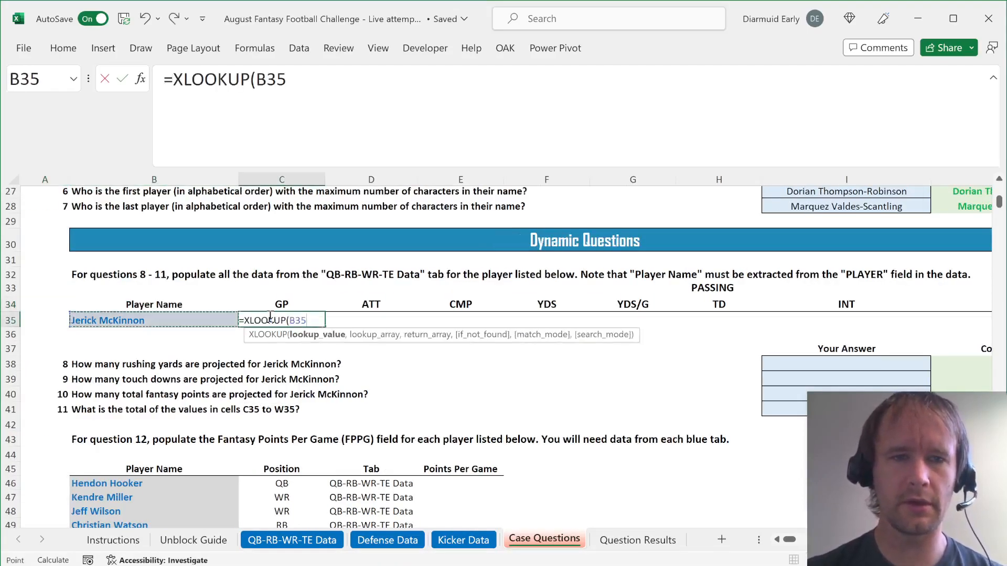
type("&\"*\",")
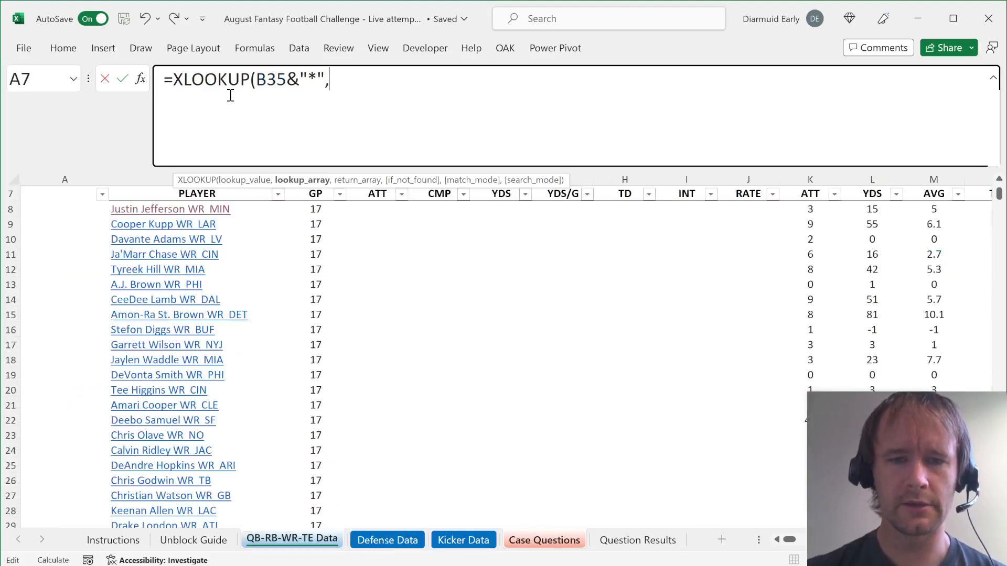
left_click(196, 209)
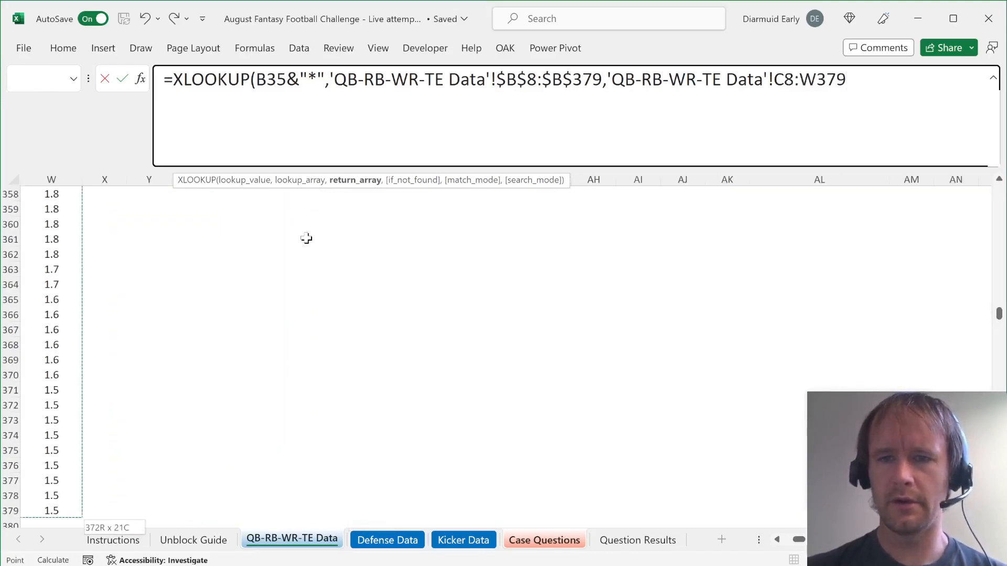
key("f4")
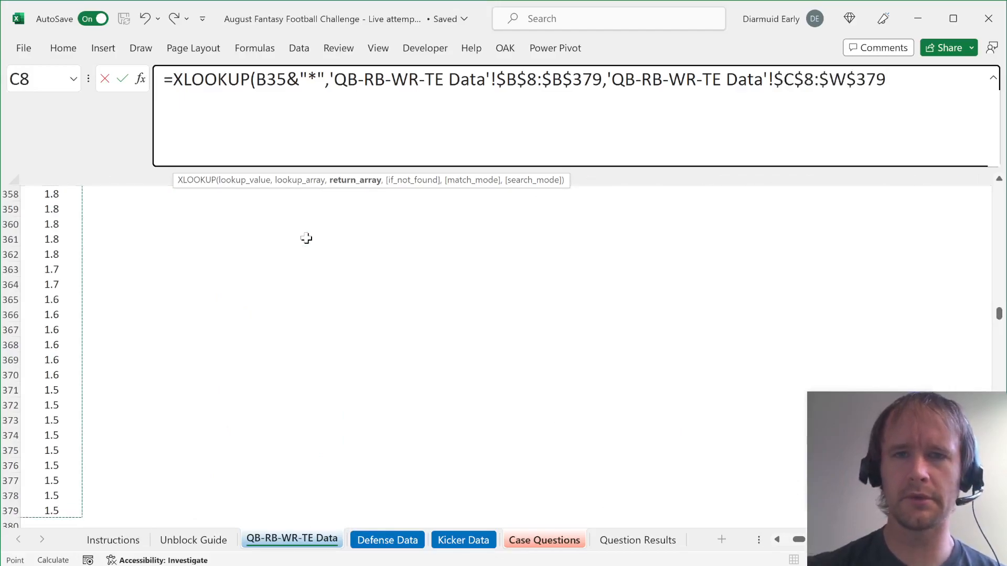
type(",,")
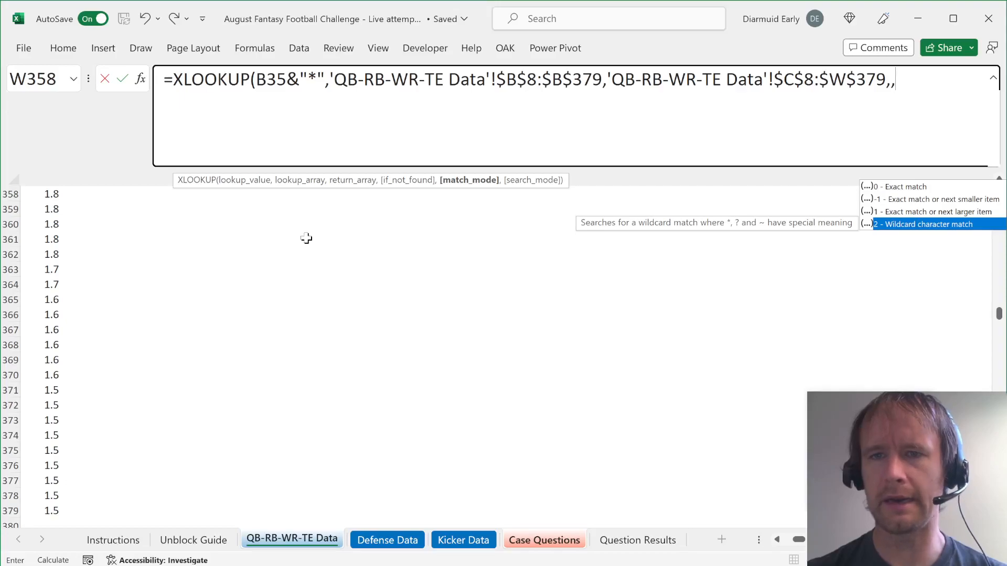
type("2)")
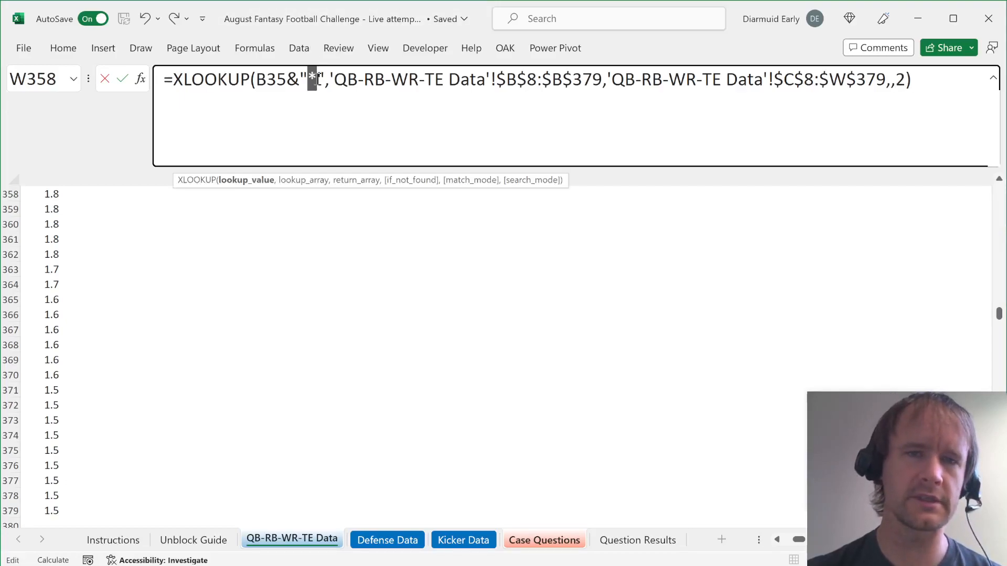
left_click(544, 539)
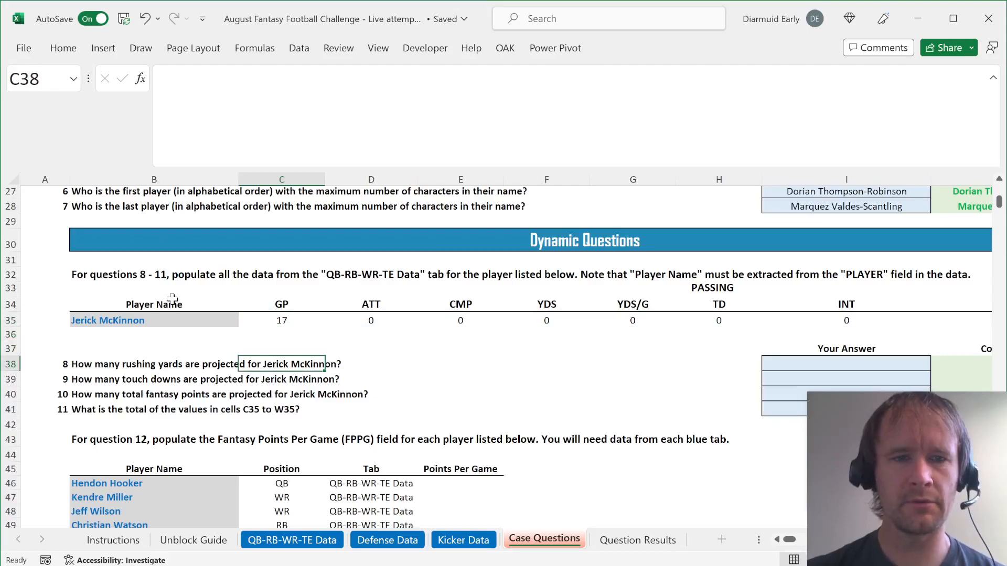
Answer questions 8 and 9 with =L36 rushing yards (144.0) and a SUMIFS over TD headers (5.0)
left_click(845, 364)
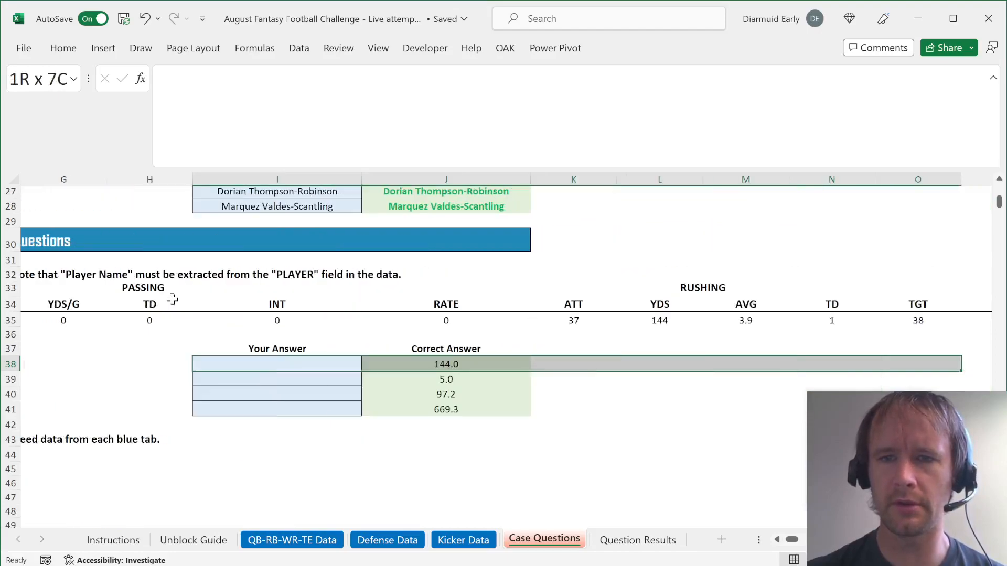
type("=L36")
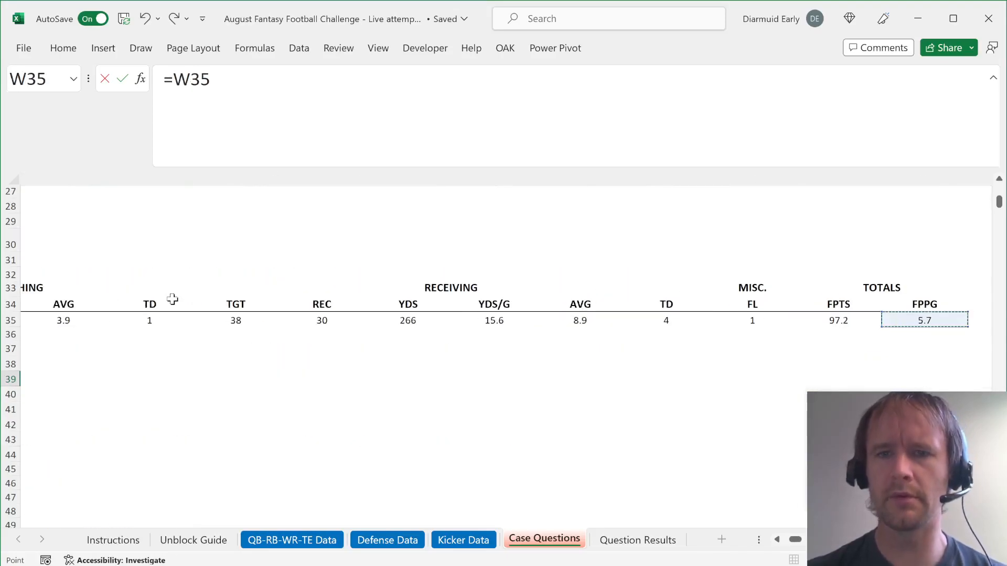
type("=sumi")
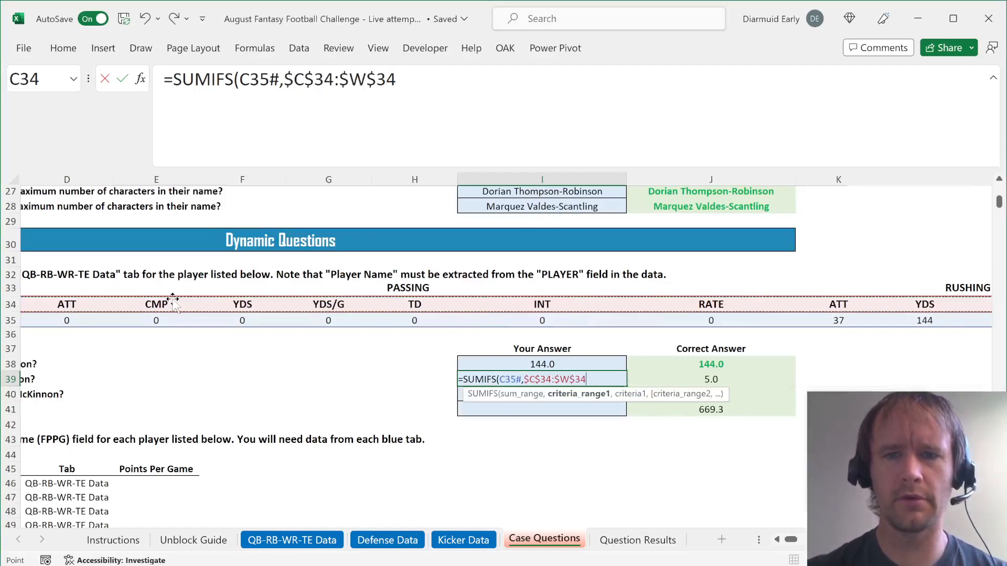
type(",\"T")
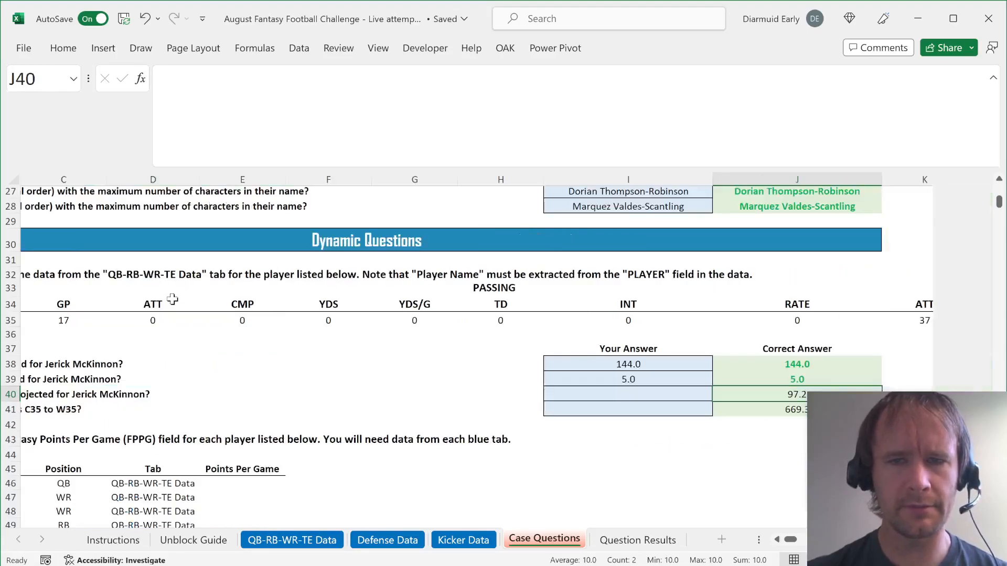
left_click(924, 319)
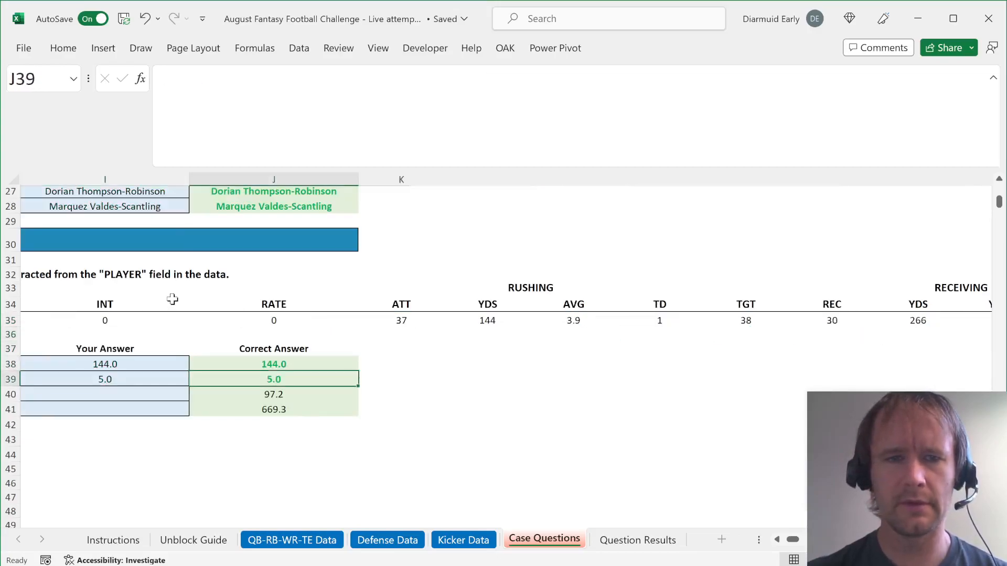
type("=I36")
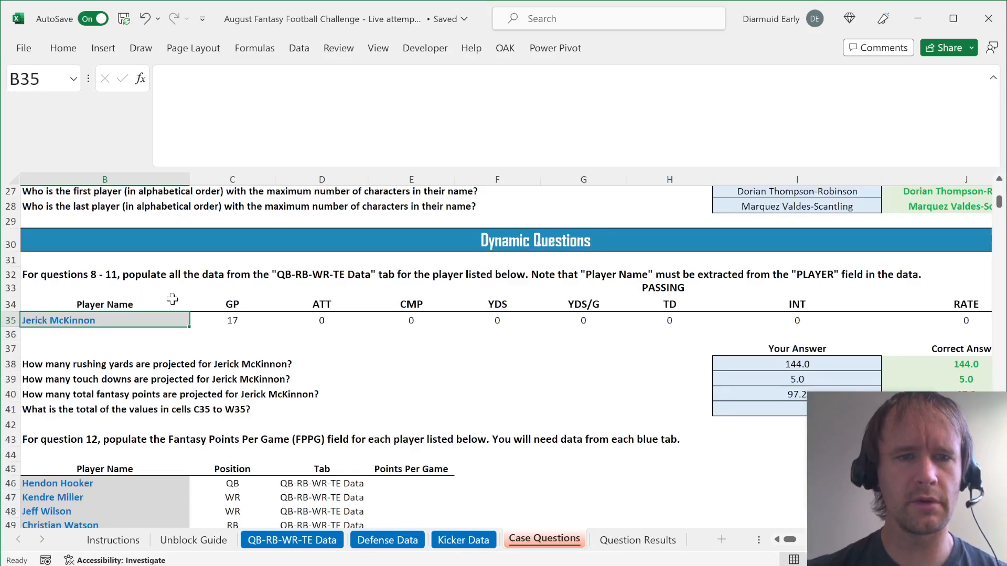
Answer question 11 with =SUM(C35#) giving the 669.3 row total
left_click(758, 409)
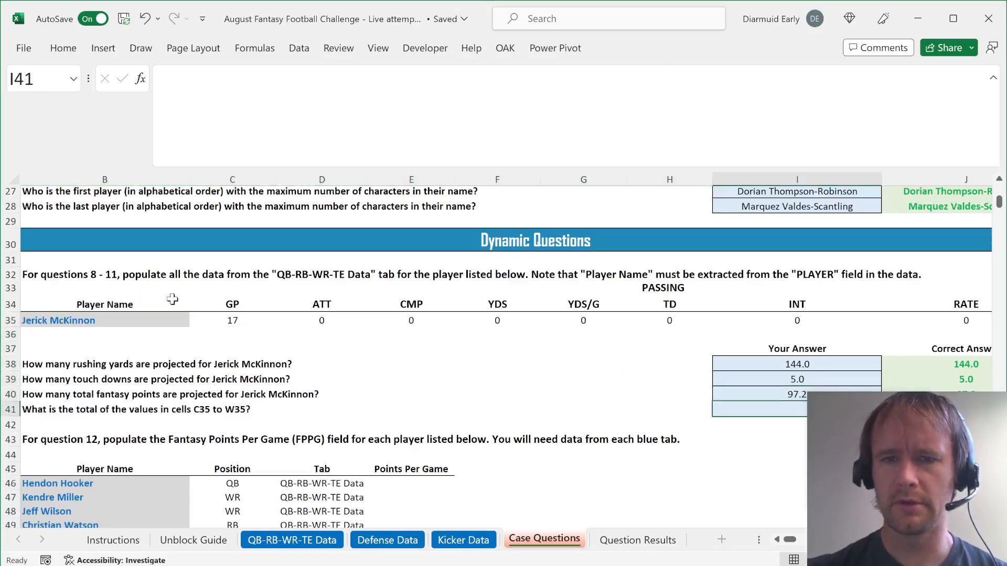
type("=SUM(")
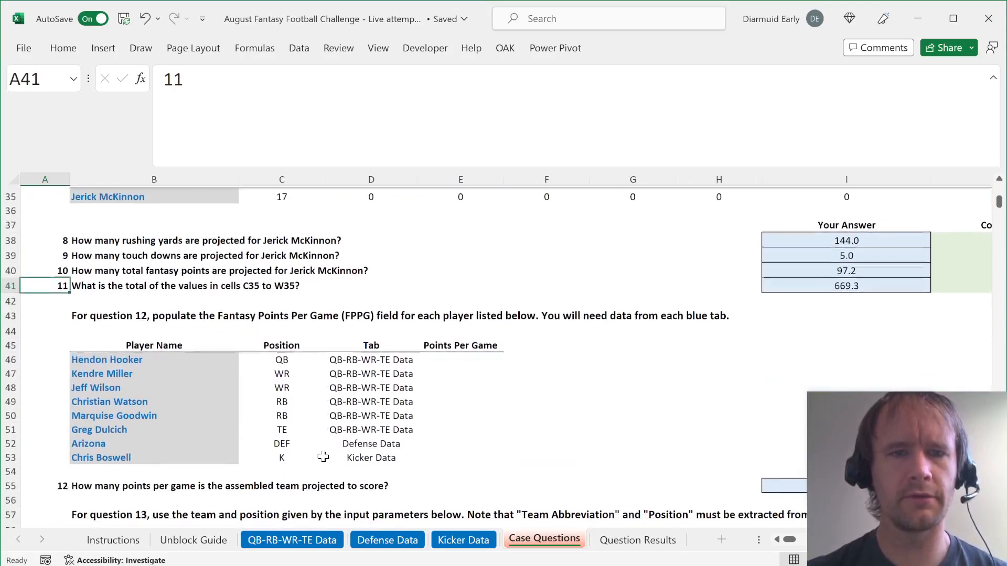
scroll("down", 3)
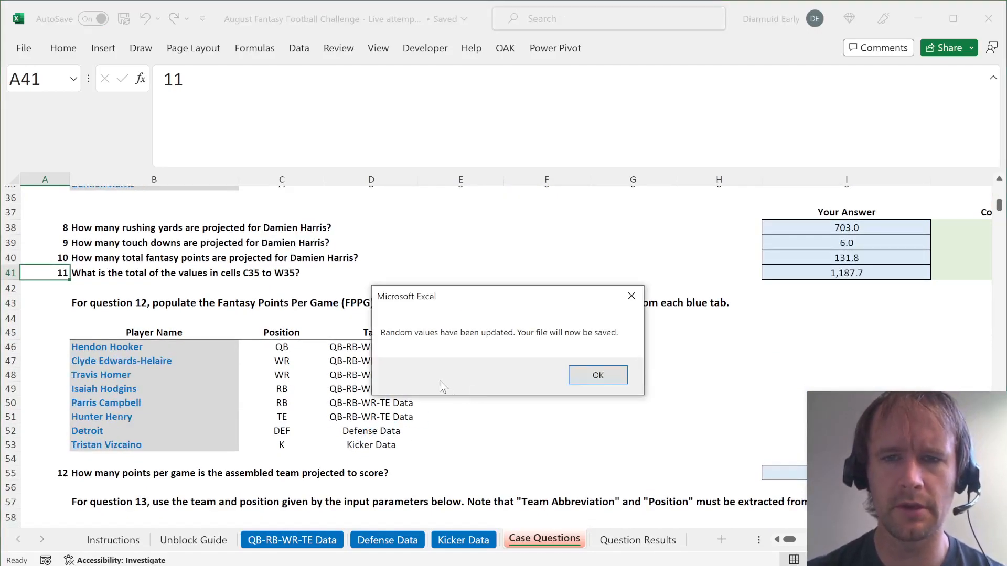
left_click(597, 375)
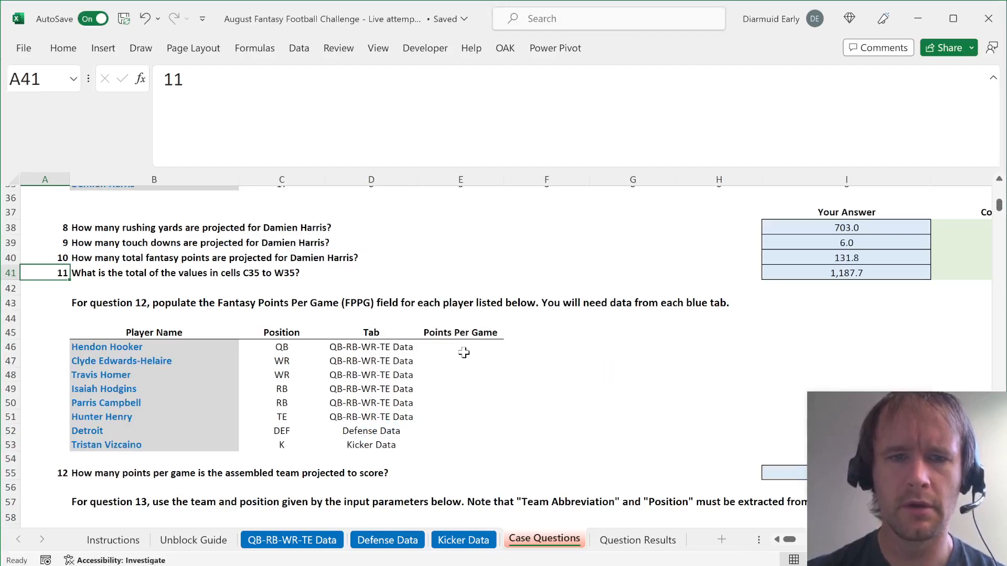
left_click(370, 360)
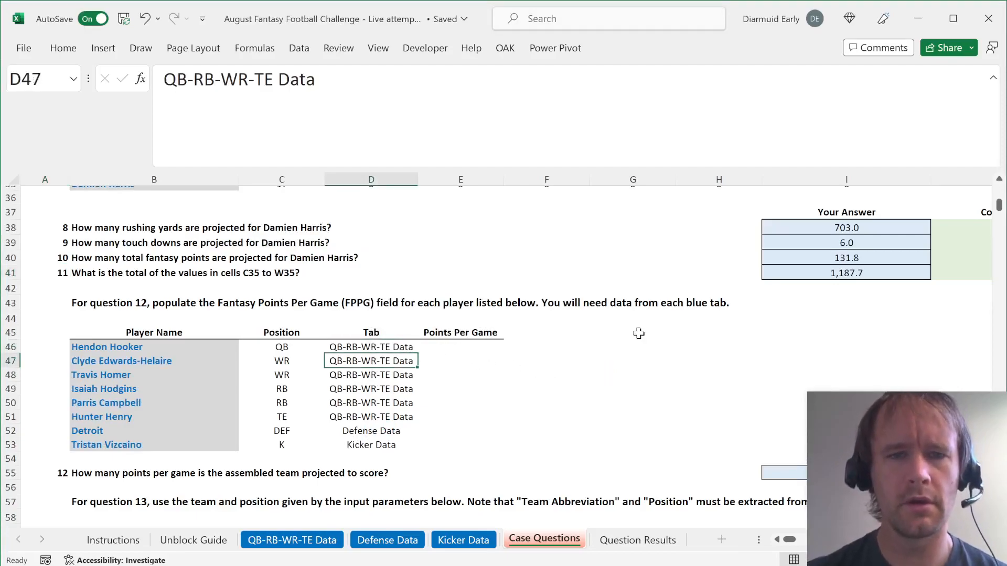
left_click_drag(370, 360, 370, 445)
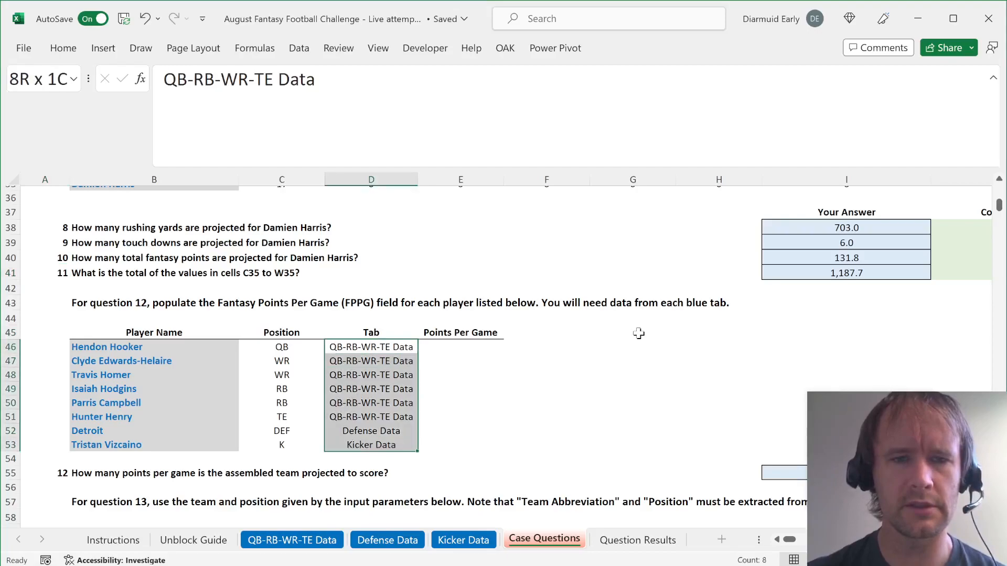
left_click(281, 347)
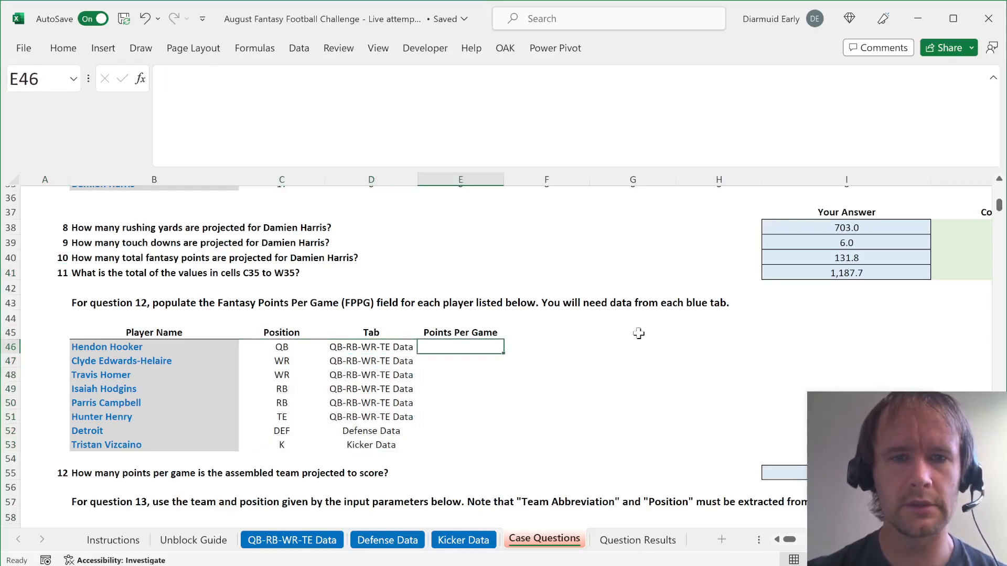
type("=")
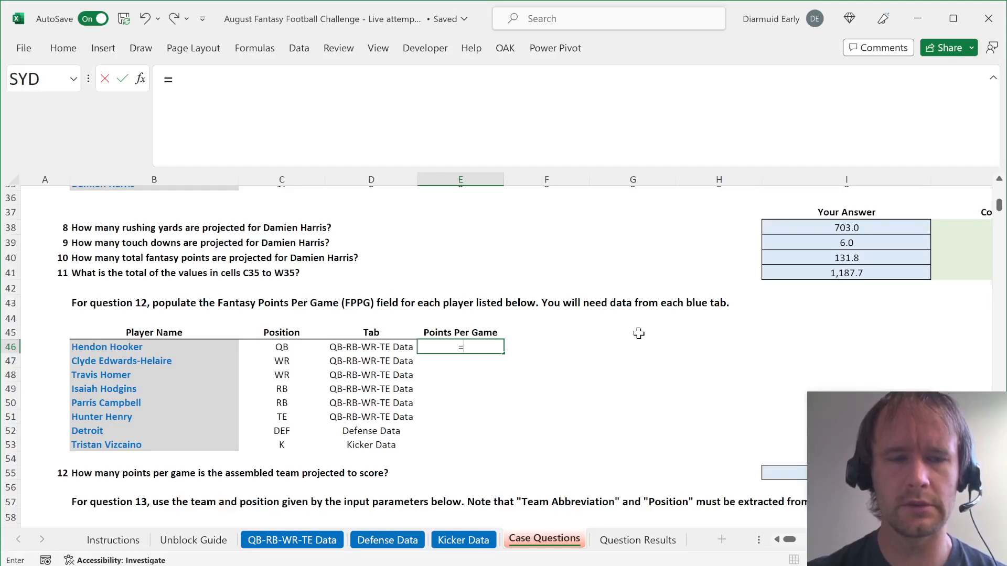
key("Escape")
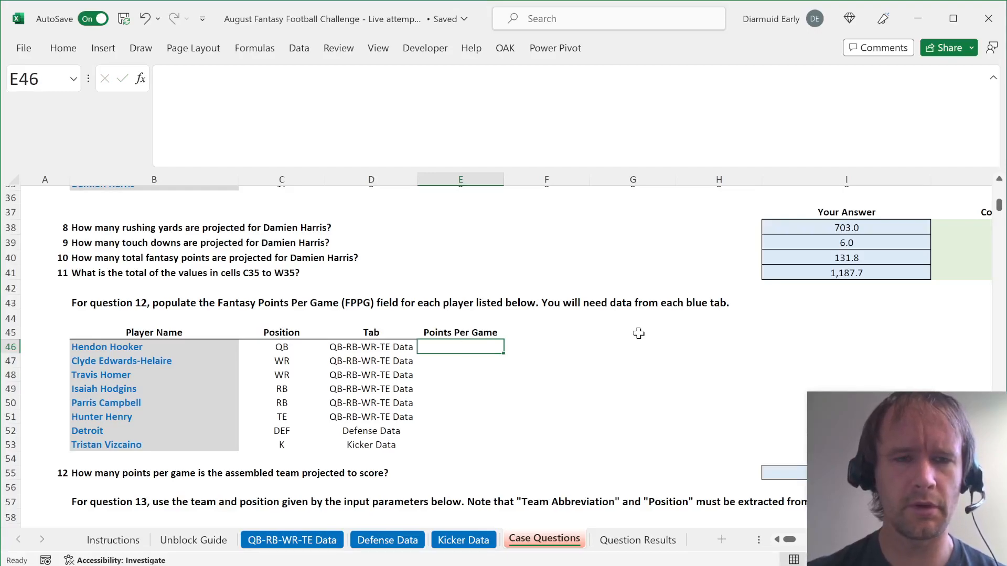
left_click(281, 347)
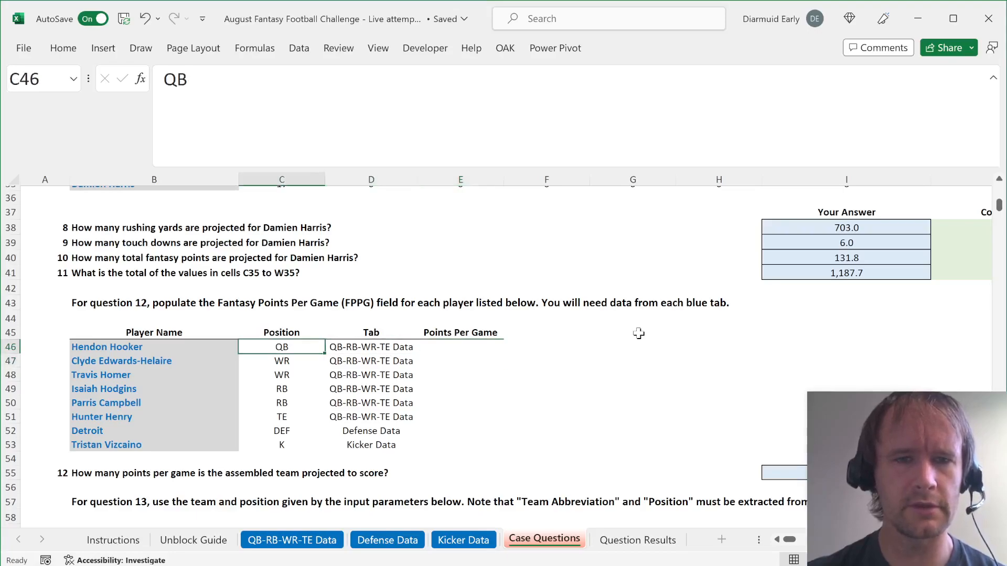
left_click(460, 347)
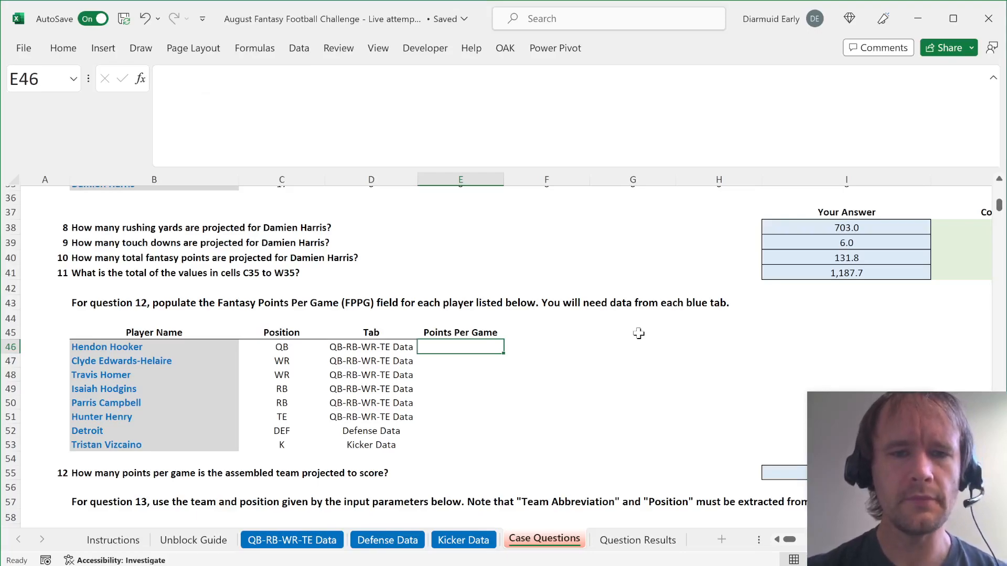
left_click(291, 539)
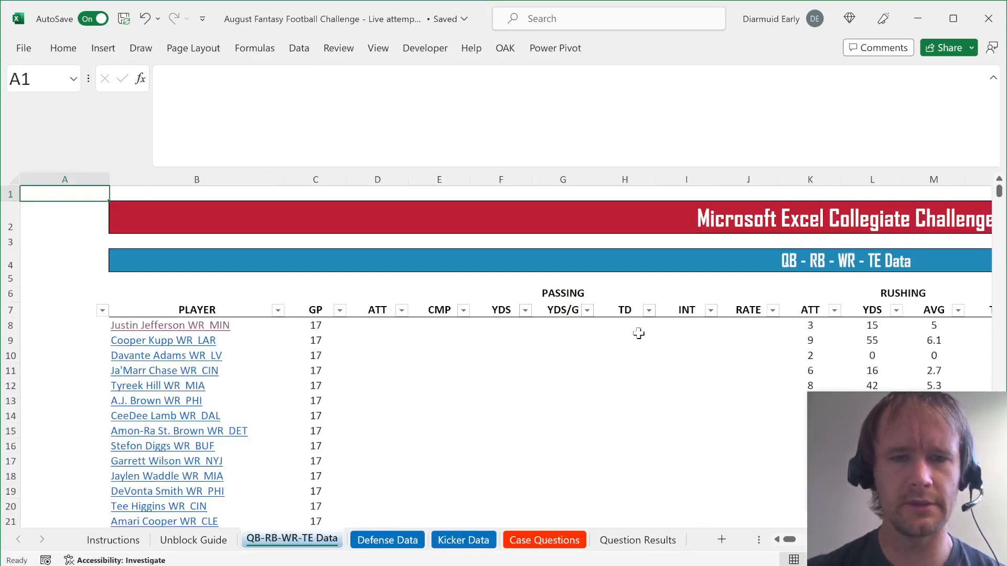
left_click(386, 539)
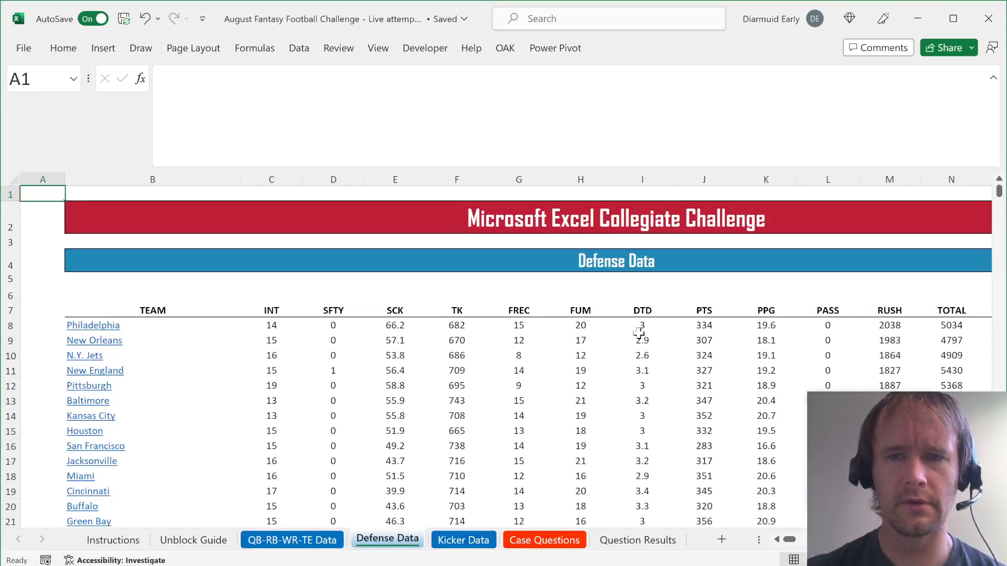
left_click(462, 540)
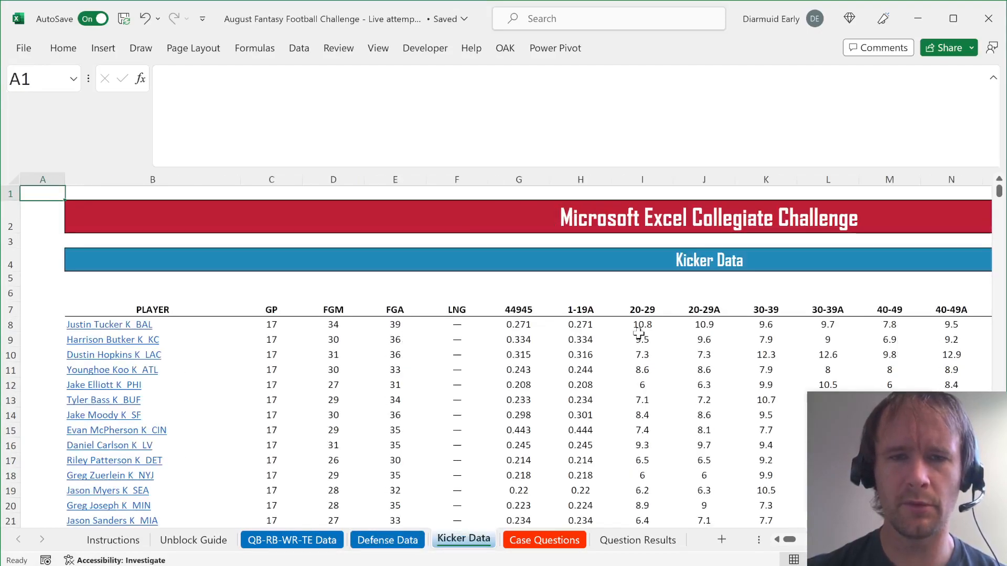
left_click(42, 217)
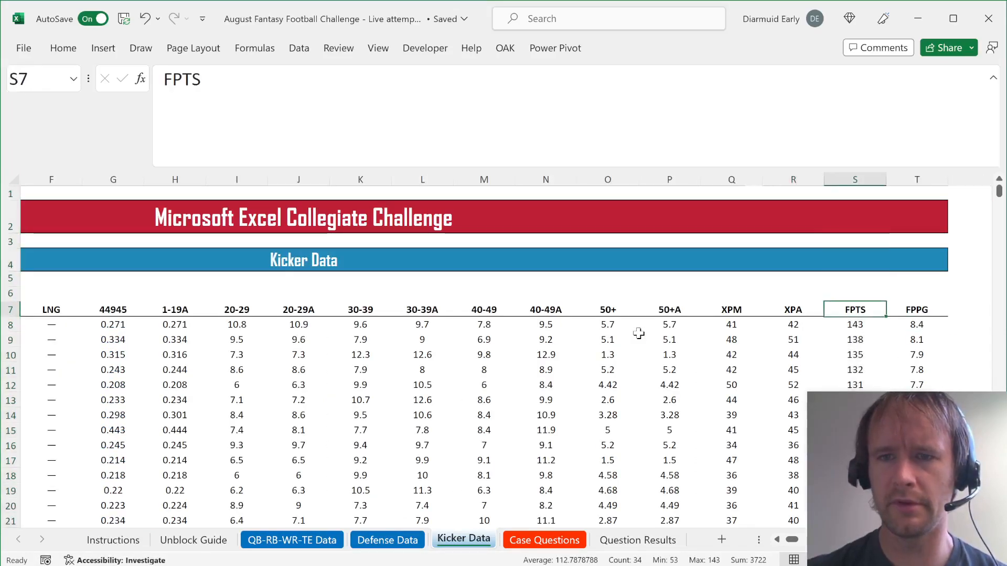
left_click(387, 539)
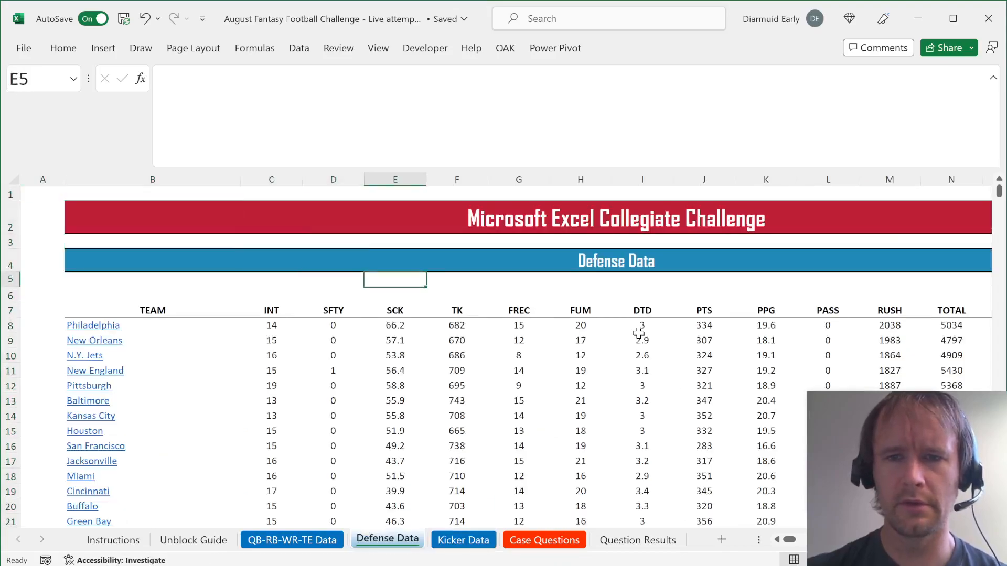
type("f")
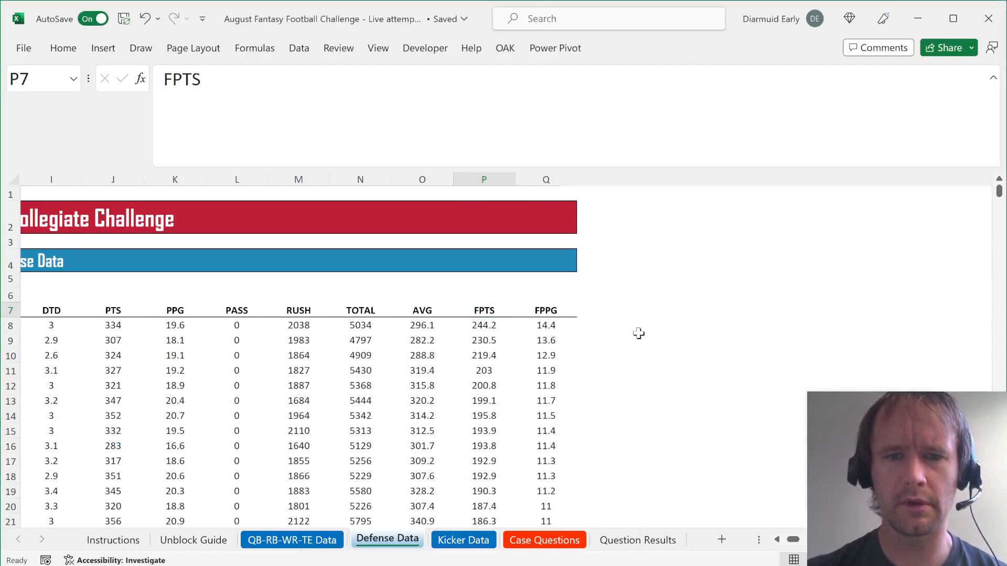
left_click(292, 539)
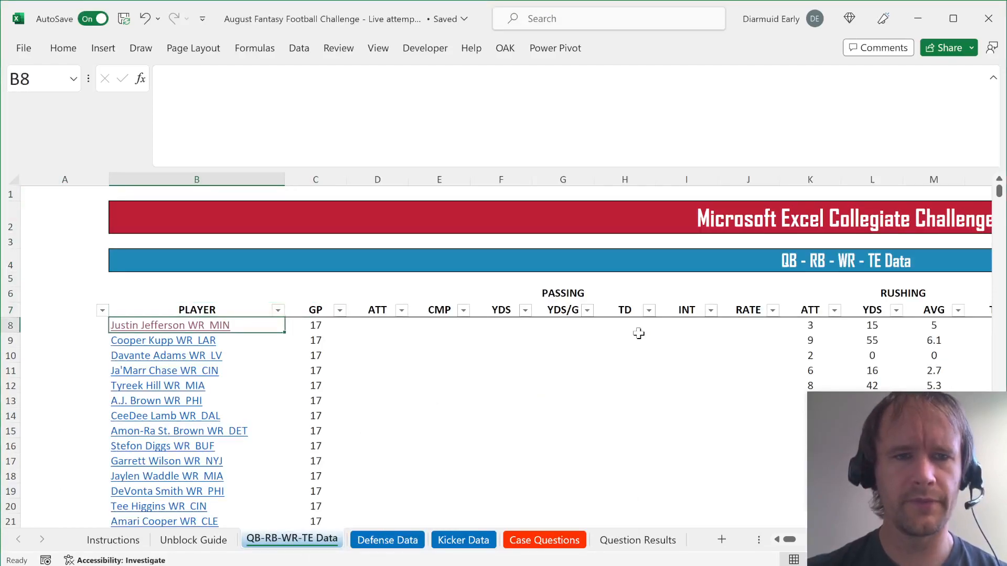
left_click(387, 539)
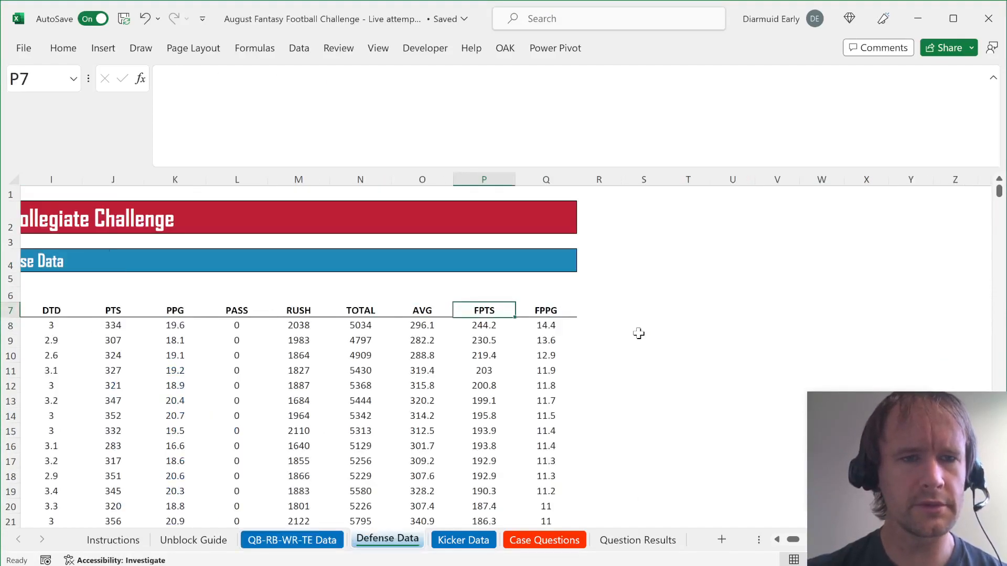
left_click(462, 539)
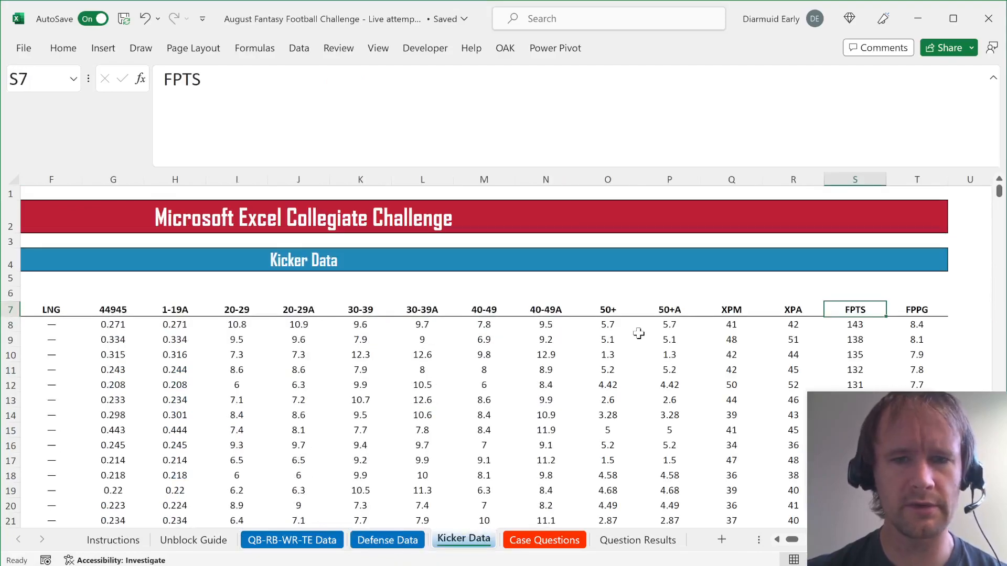
left_click(543, 539)
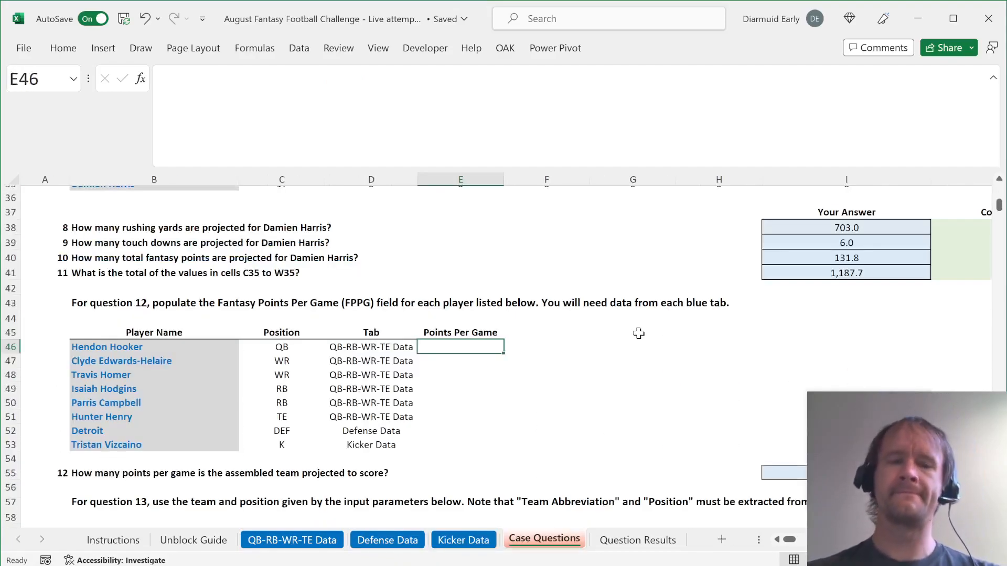
Enter =XLOOKUP(B46&"*", $B$8:$B$379, $V$8:$V$379,,2) returning 14.9 FPPG for the first player
type("=")
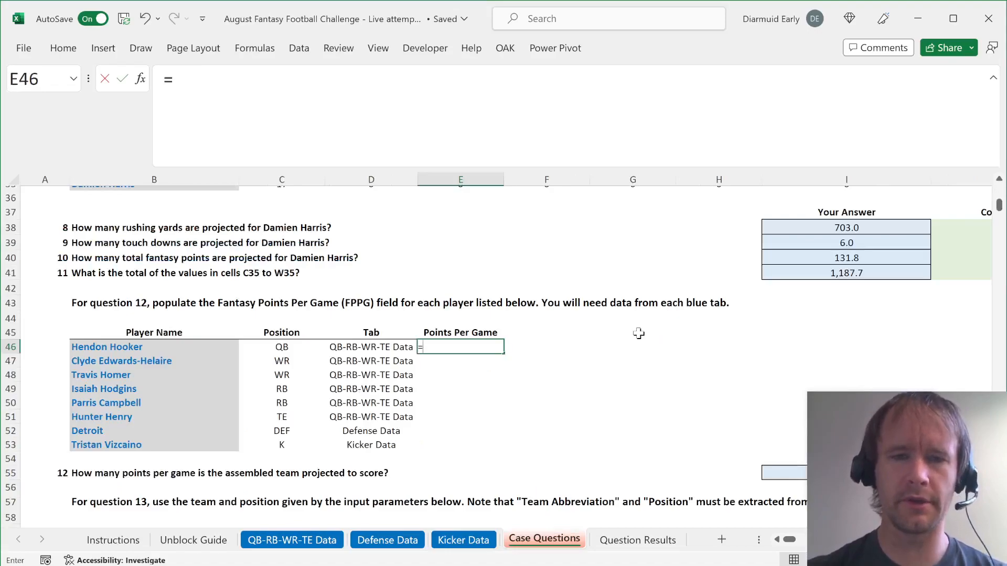
type("XLOOKUP(")
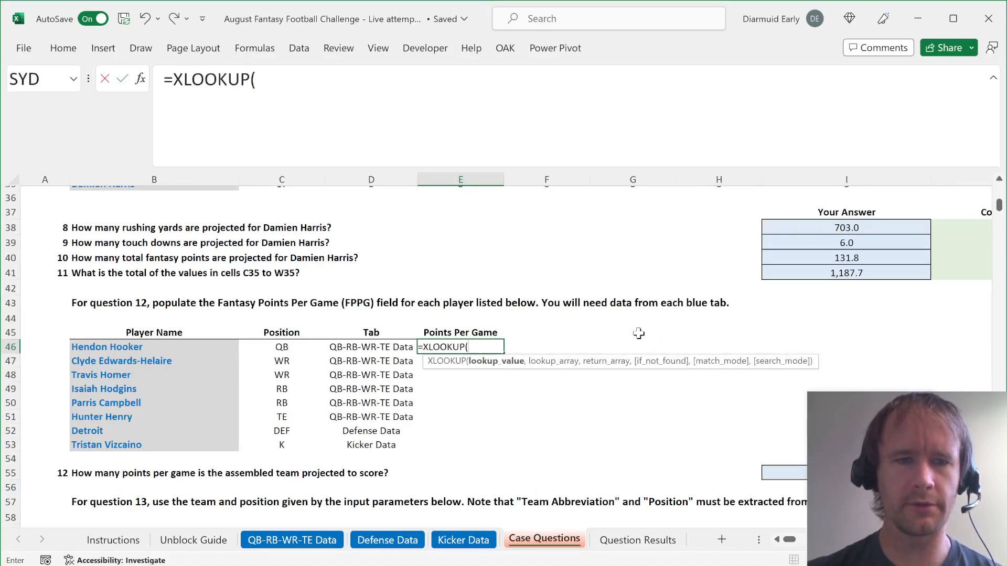
left_click(107, 348)
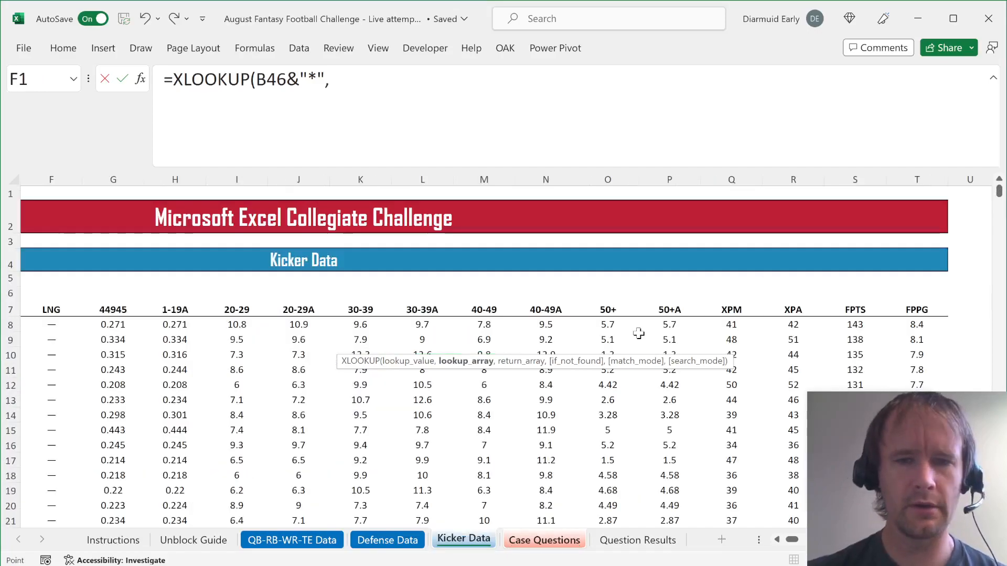
left_click(291, 539)
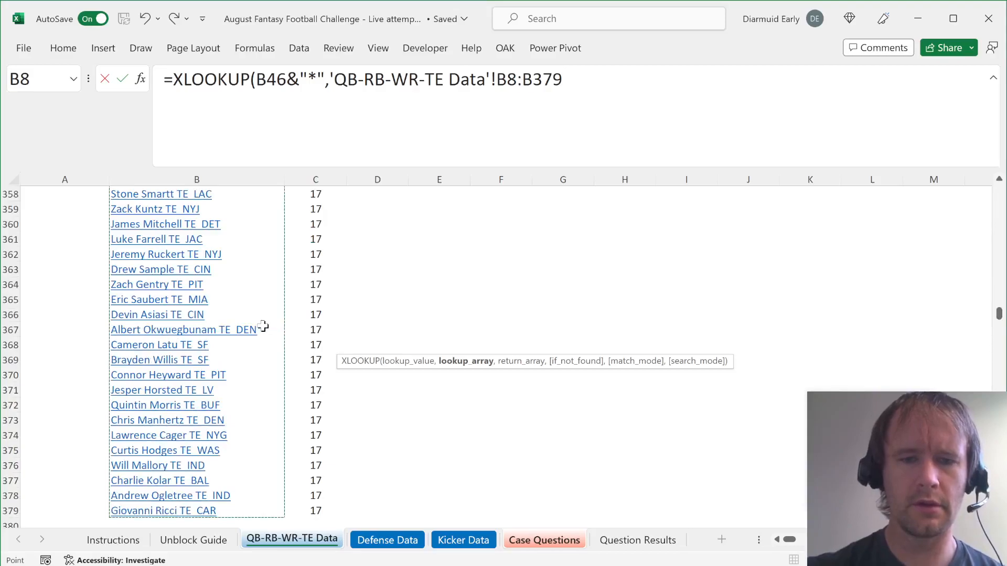
key("f4")
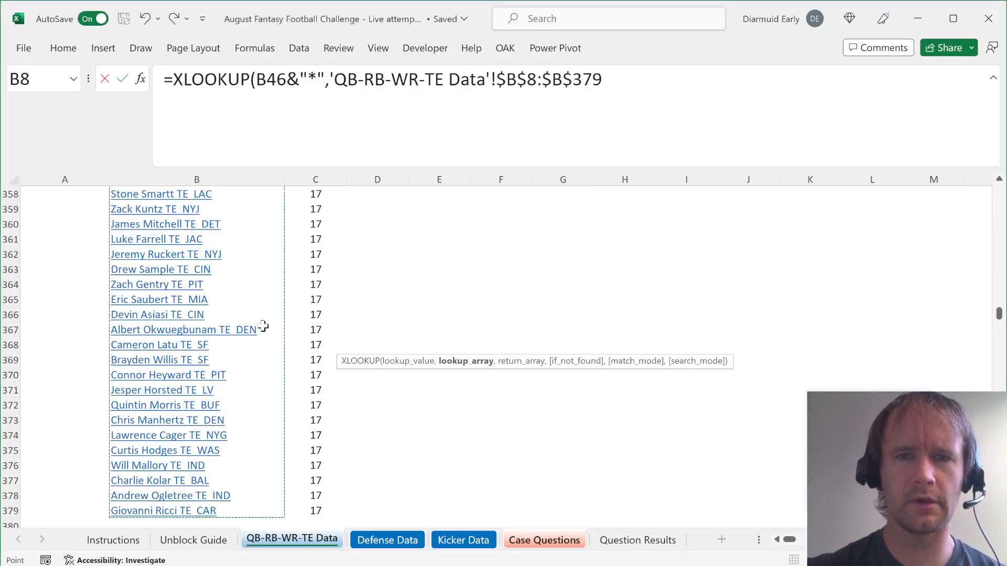
type(",")
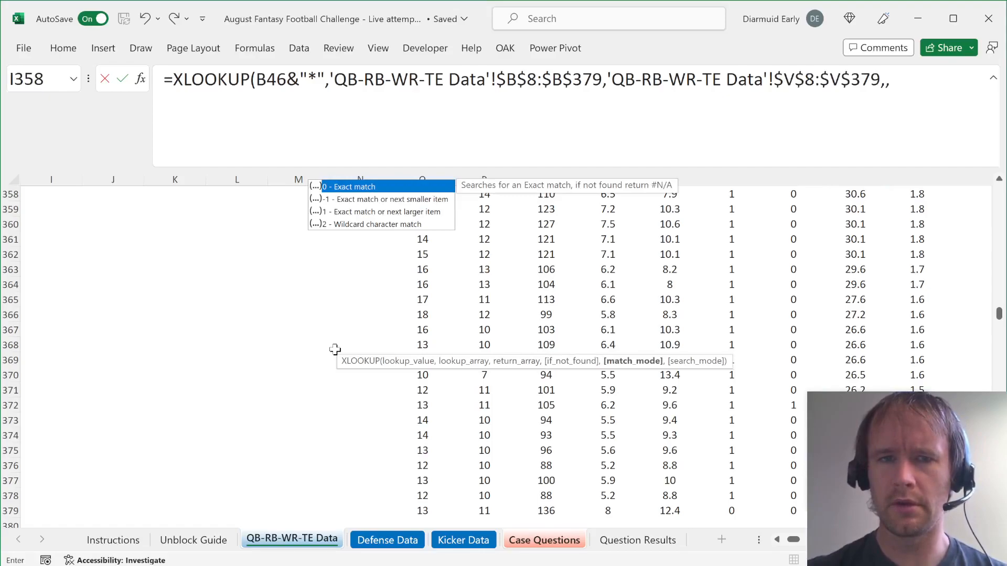
key("enter")
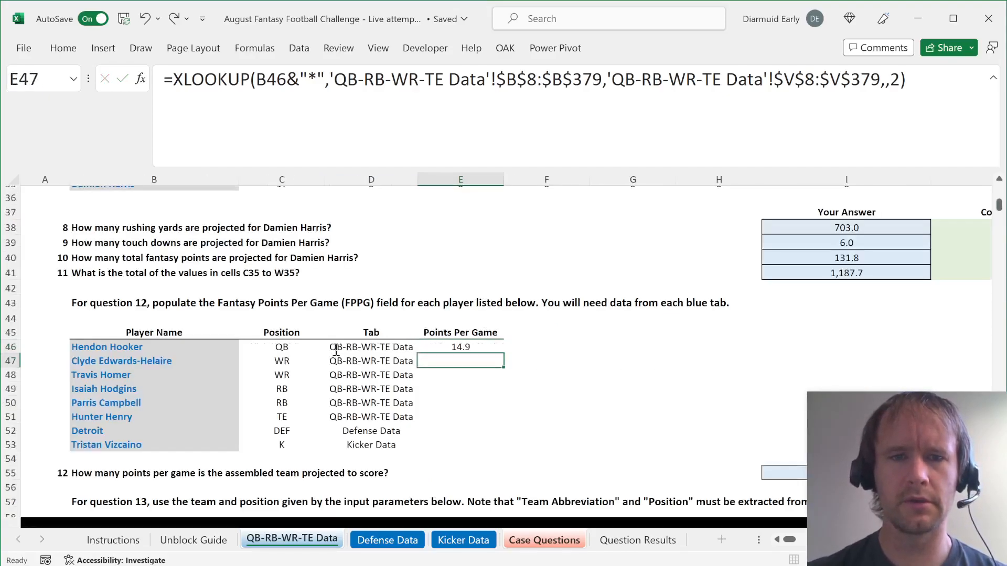
Review the Points Per Game cells of the other players and the first lookup formula
left_click(461, 416)
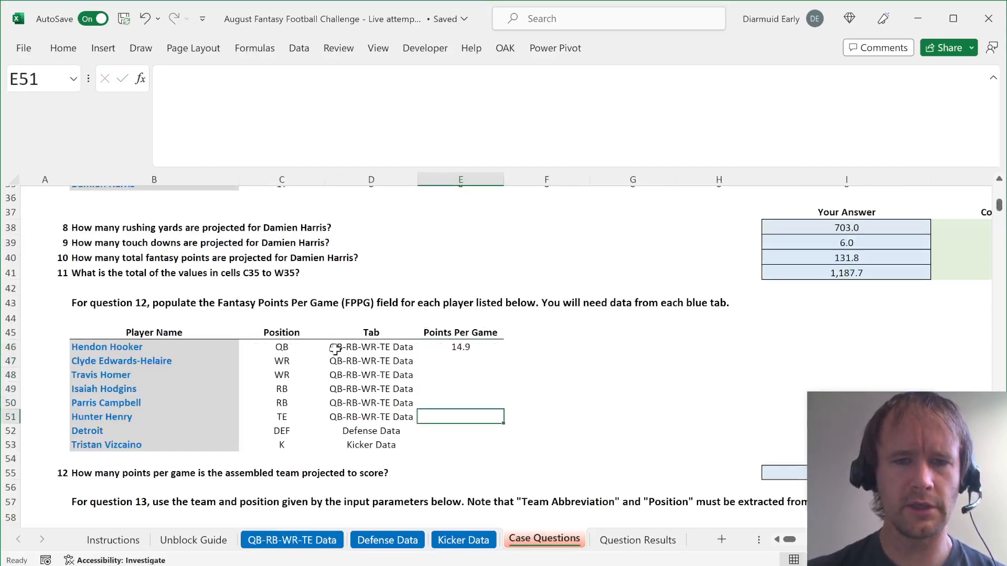
left_click(461, 375)
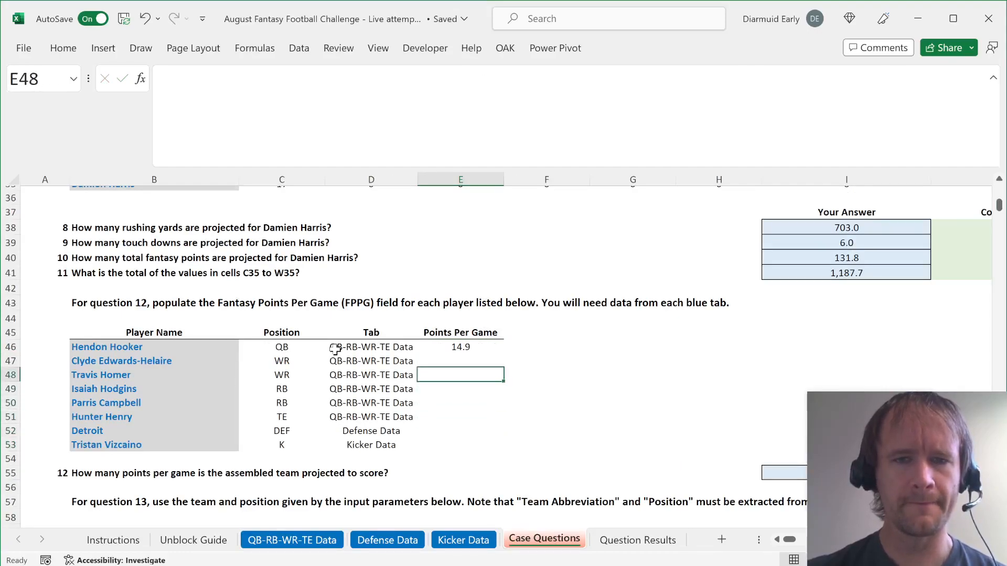
left_click(460, 347)
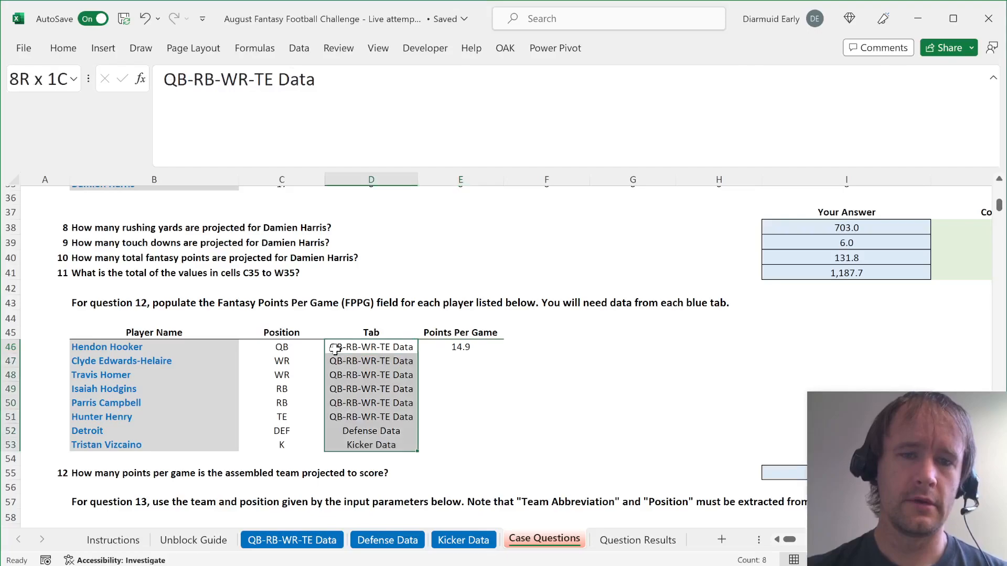
left_click(460, 347)
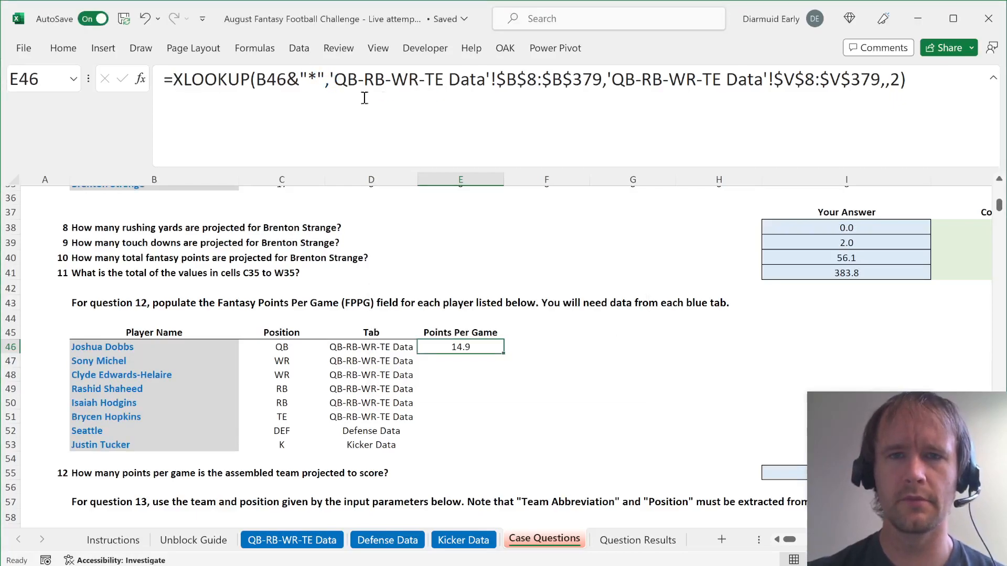
mouse_move(328, 490)
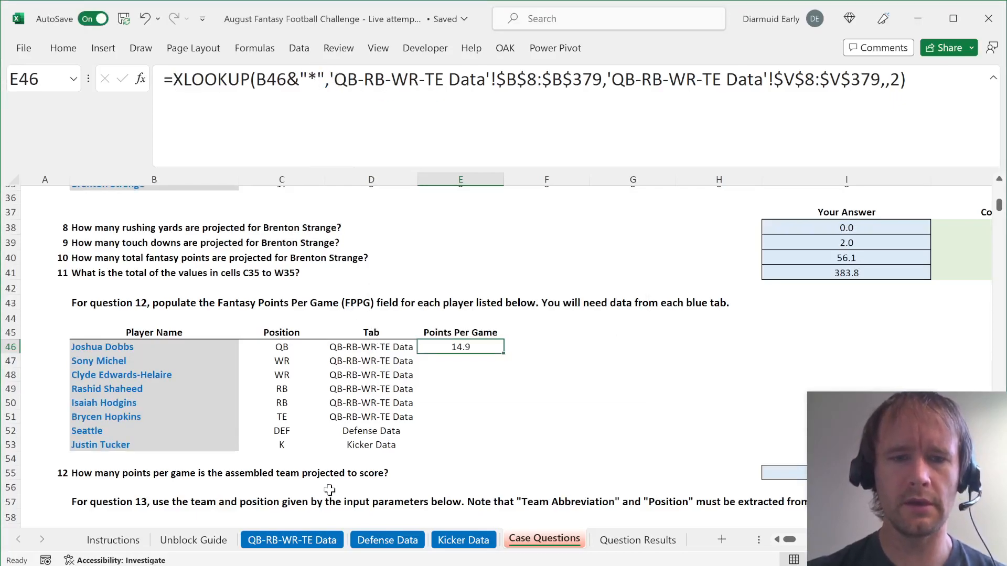
left_click(291, 539)
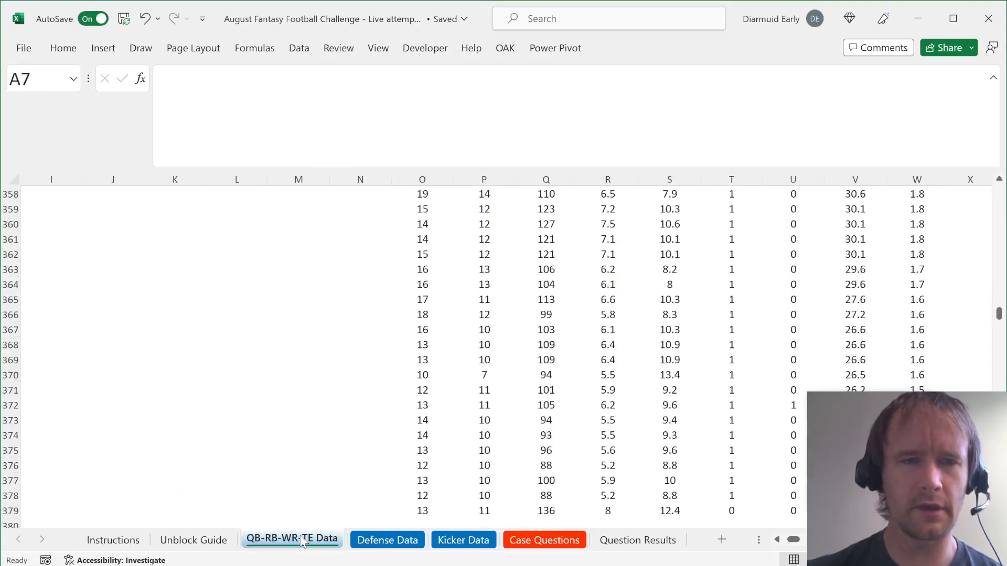
left_click(387, 539)
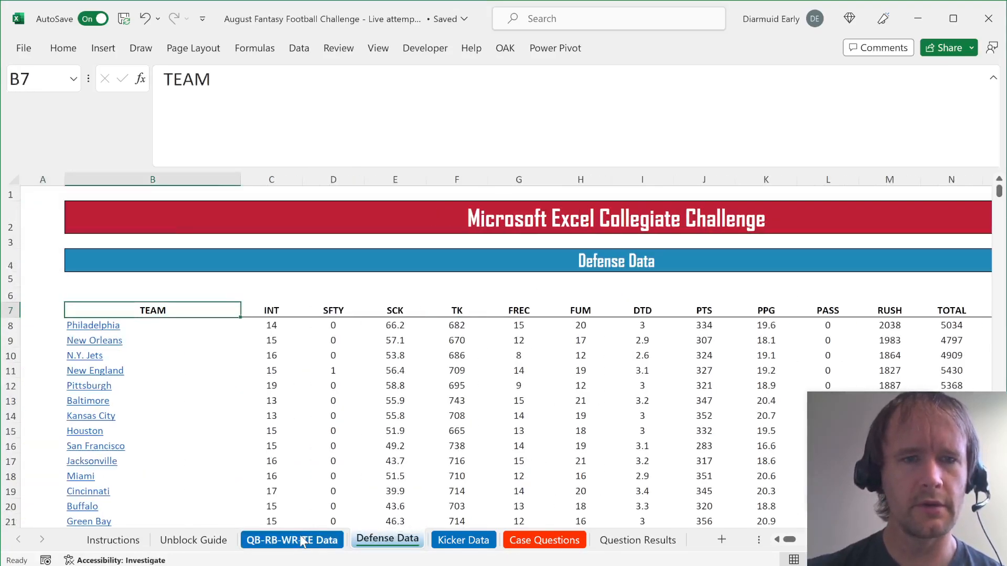
left_click(544, 539)
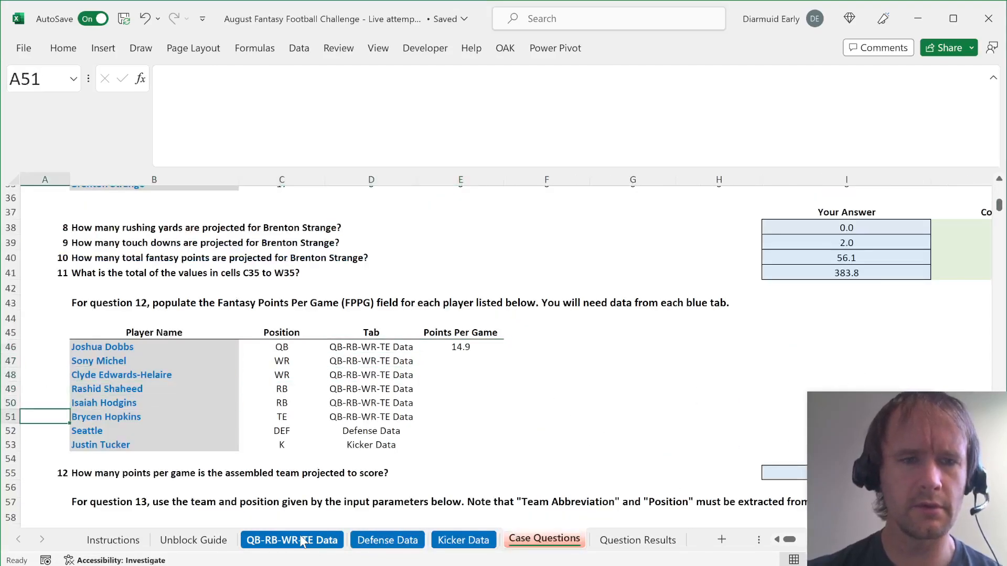
left_click(463, 539)
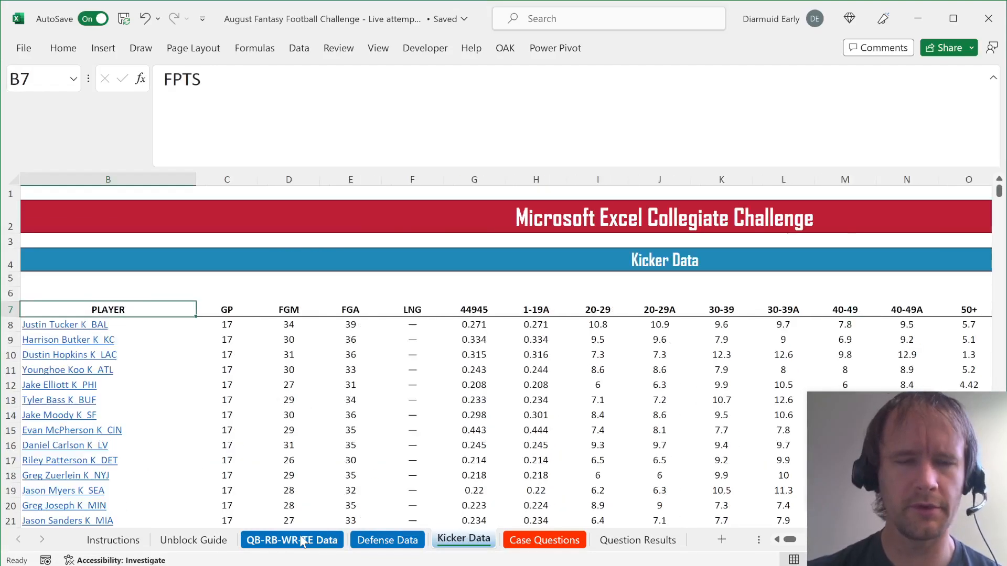
left_click(291, 539)
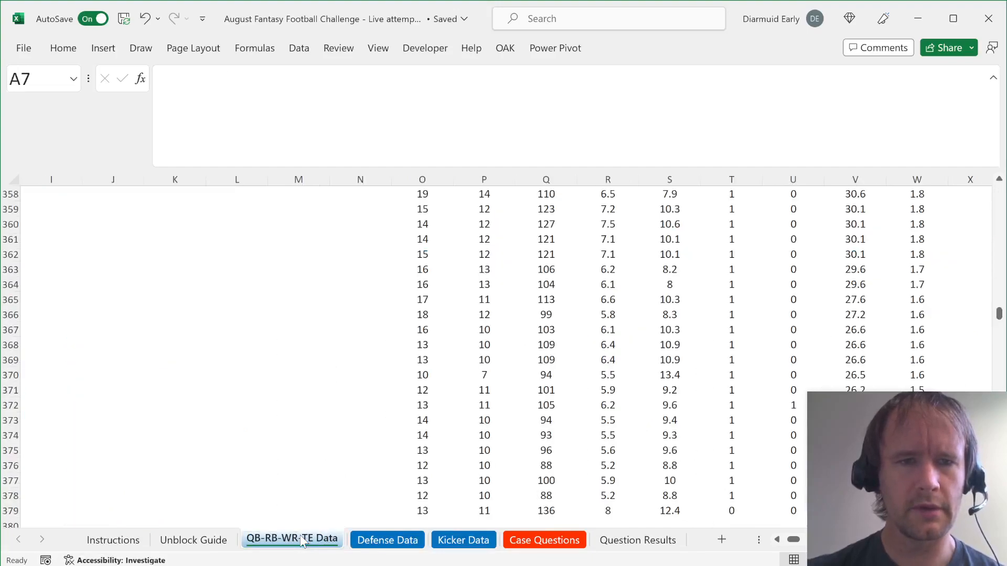
left_click(387, 540)
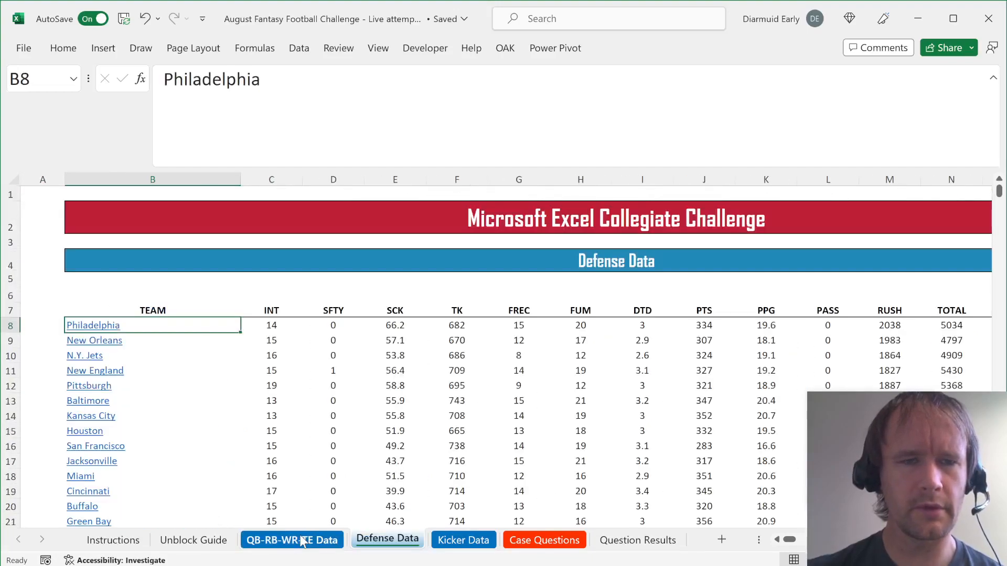
left_click(544, 539)
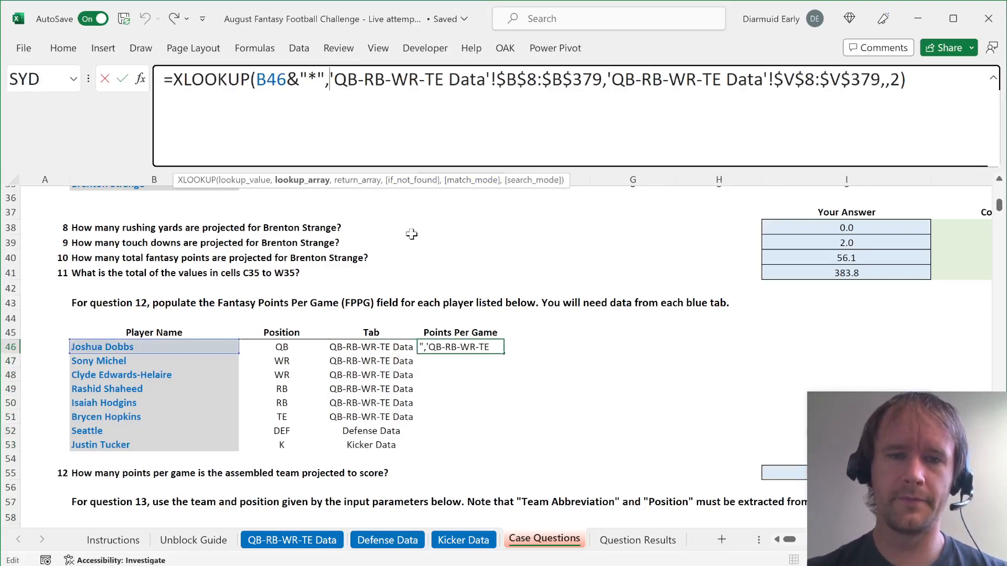
Start a SWITCH on the Tab column in E46 with XLOOKUP branches for the QB-RB-WR-TE and Defense Data sheets
type("s")
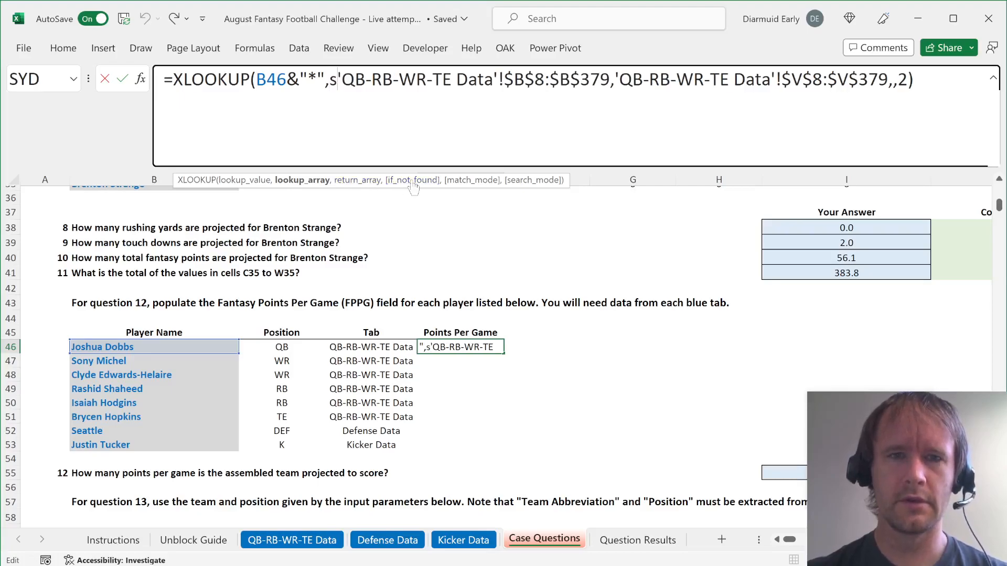
type("SWITCH(")
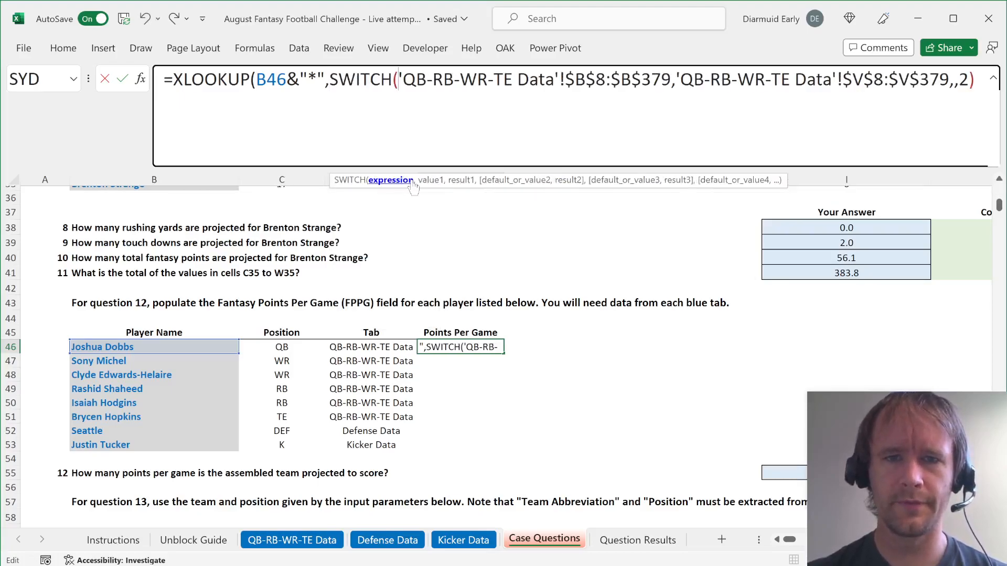
left_click(371, 347)
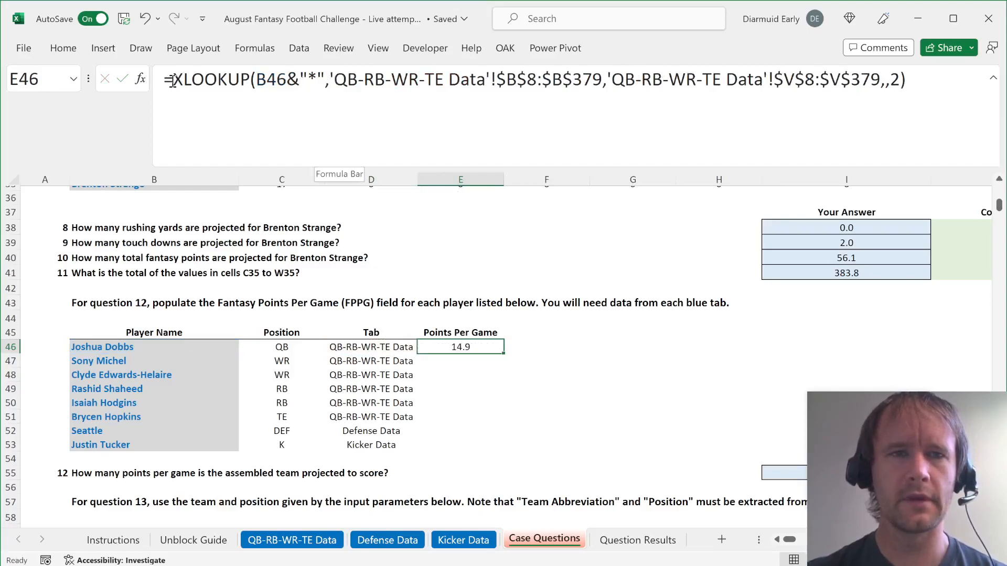
type("swi")
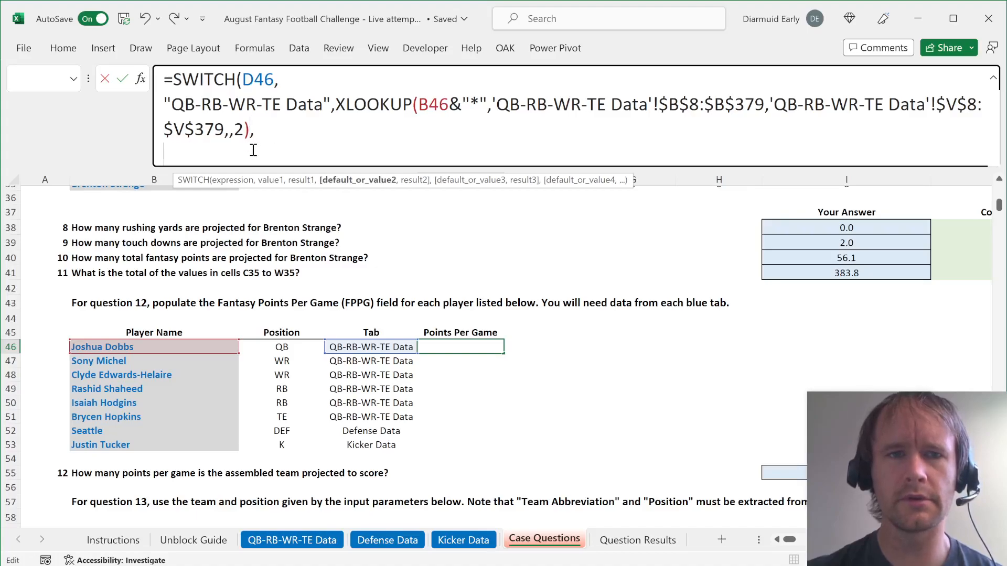
mouse_move(255, 214)
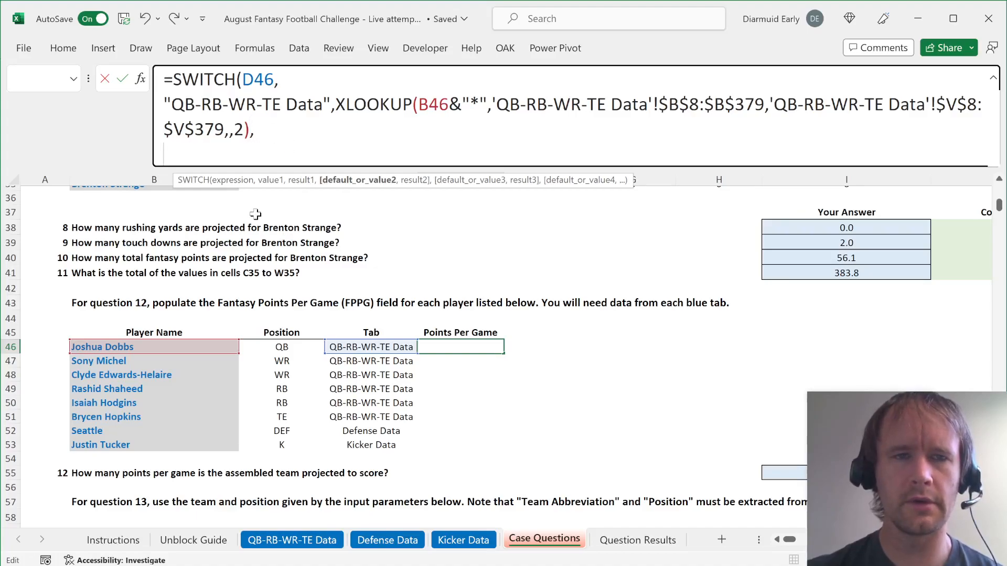
mouse_move(356, 281)
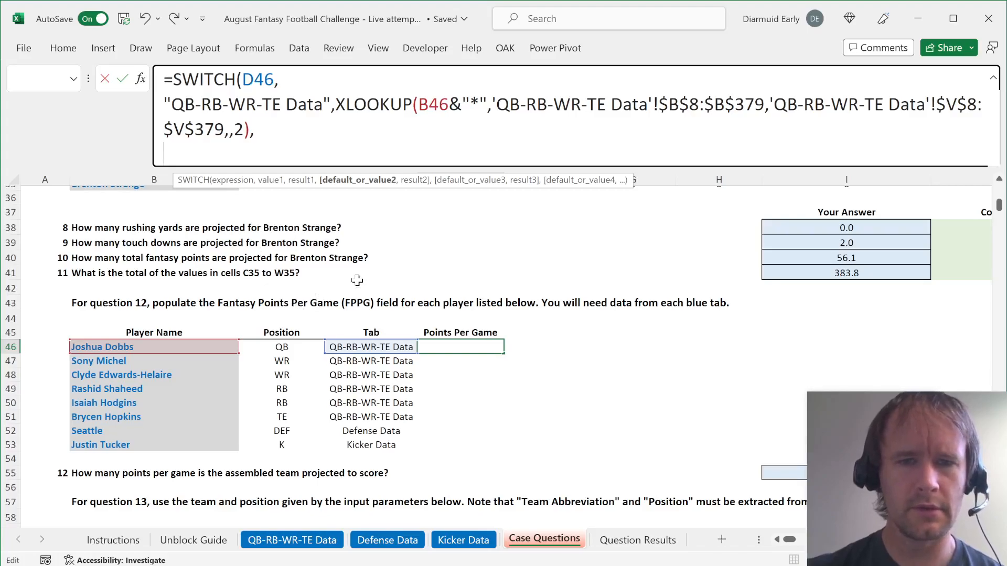
type("\"Defense")
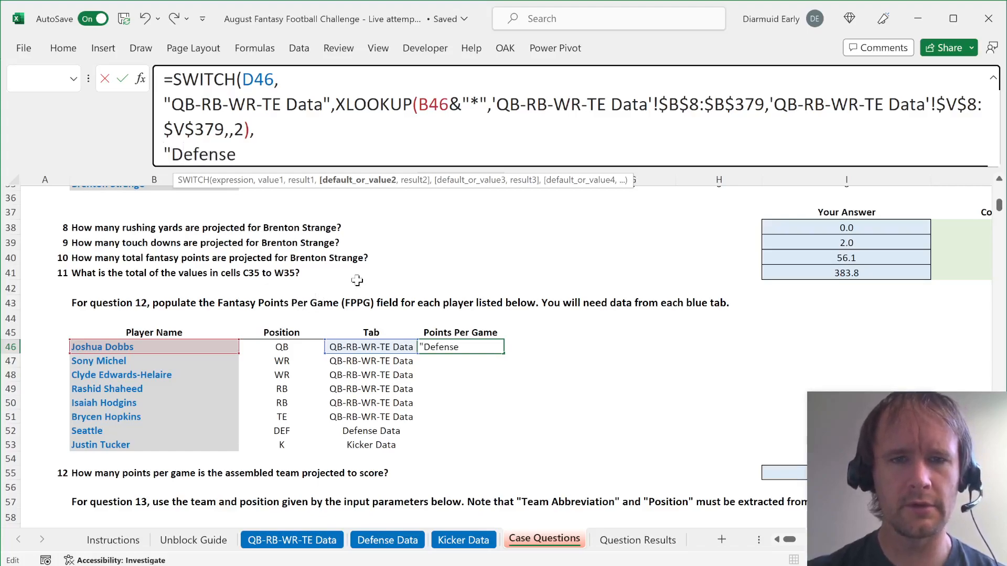
type("Data\",")
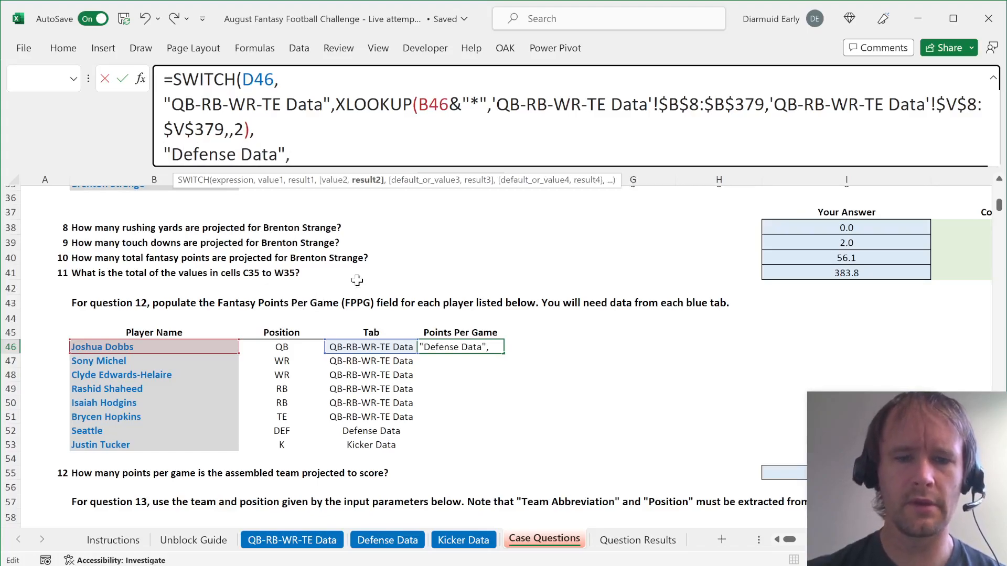
type("XLOOKUP(B46")
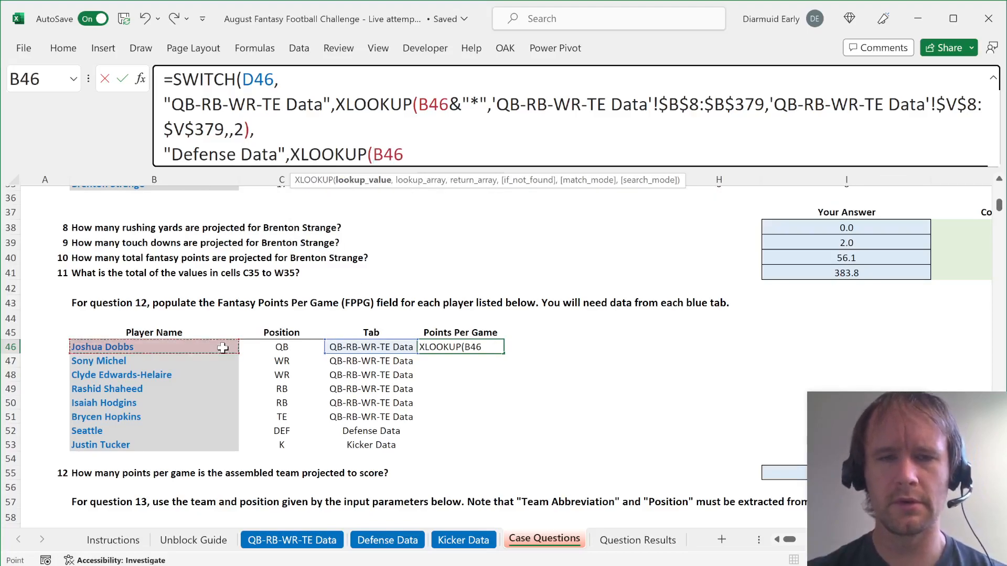
type(",")
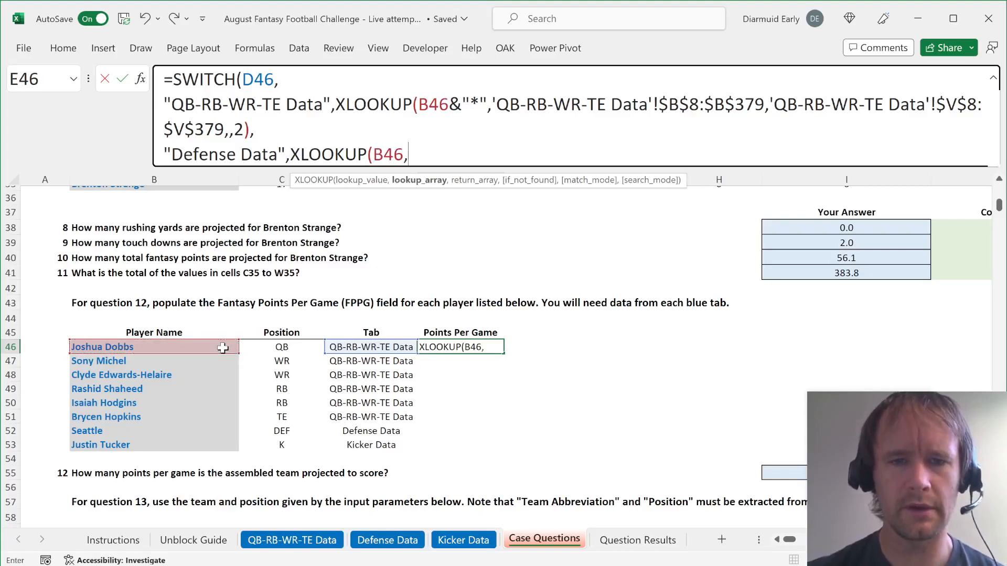
left_click(387, 539)
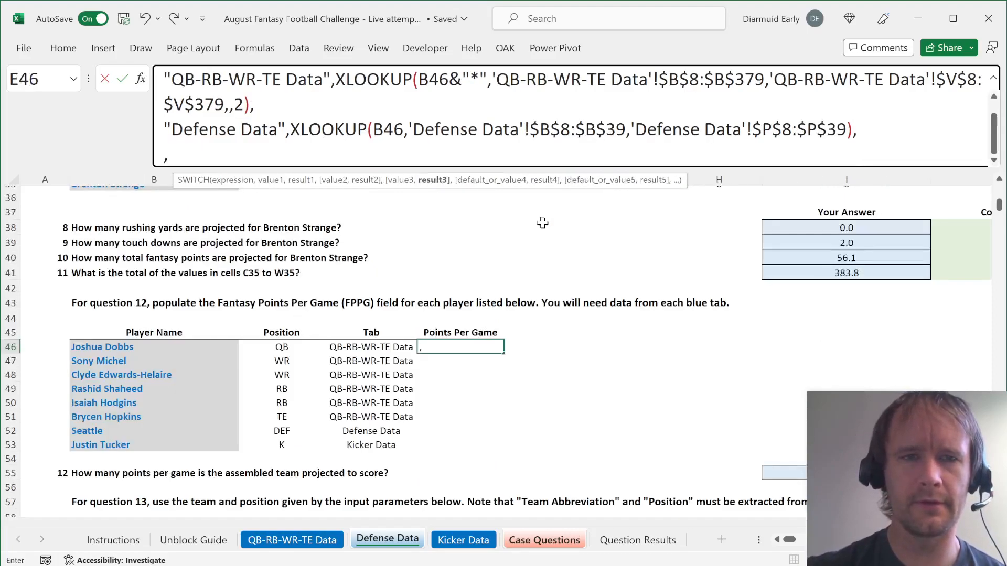
left_click(543, 539)
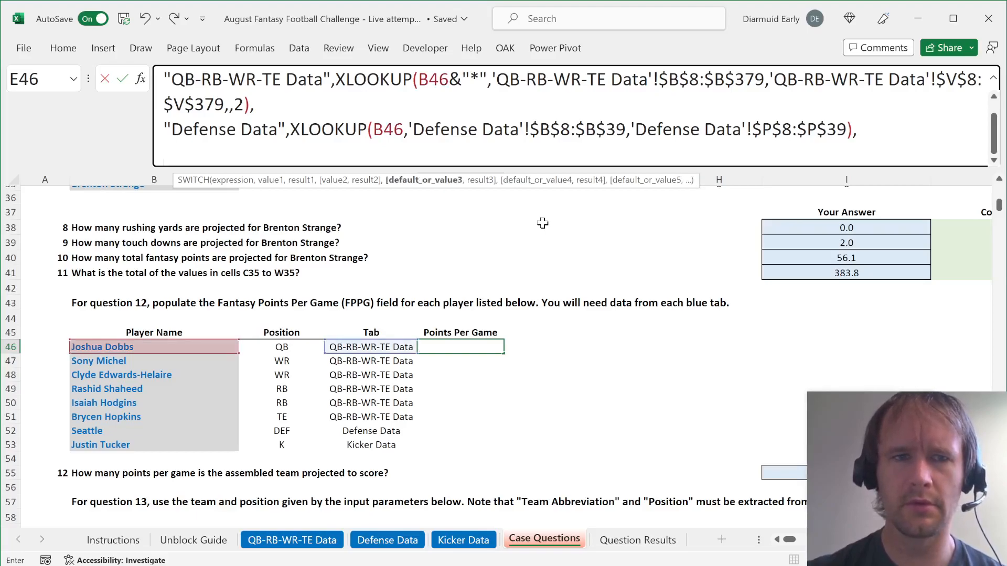
Add the Kicker Data XLOOKUP branch with a wildcard on the player name and complete the formula
type("\"Kicker")
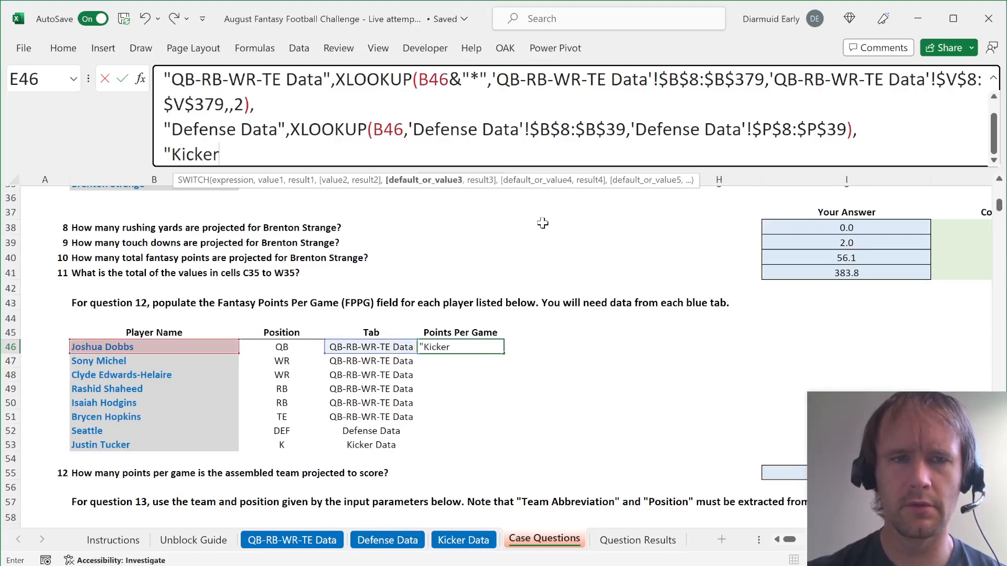
type("Data\",xl")
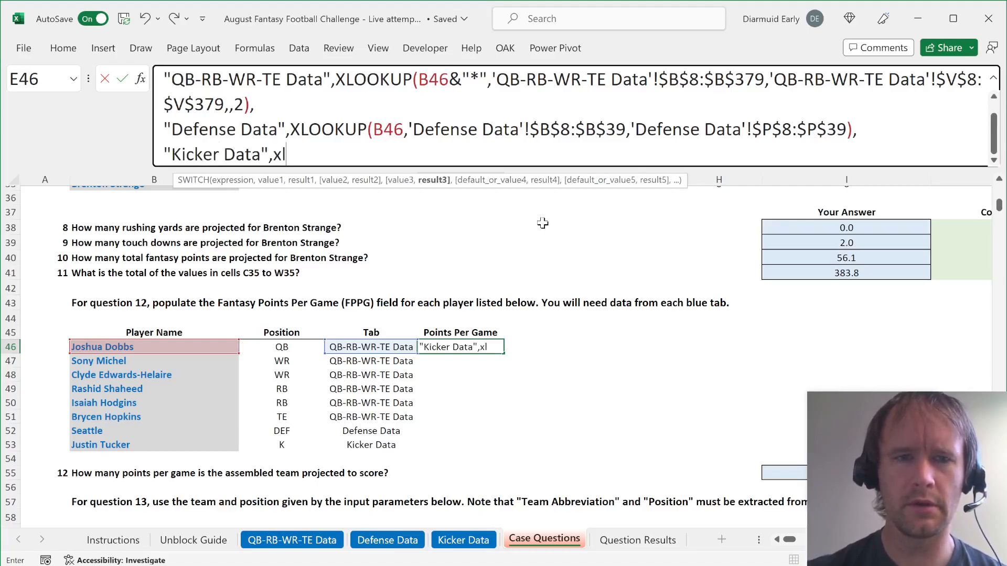
type("XLOOKUP(")
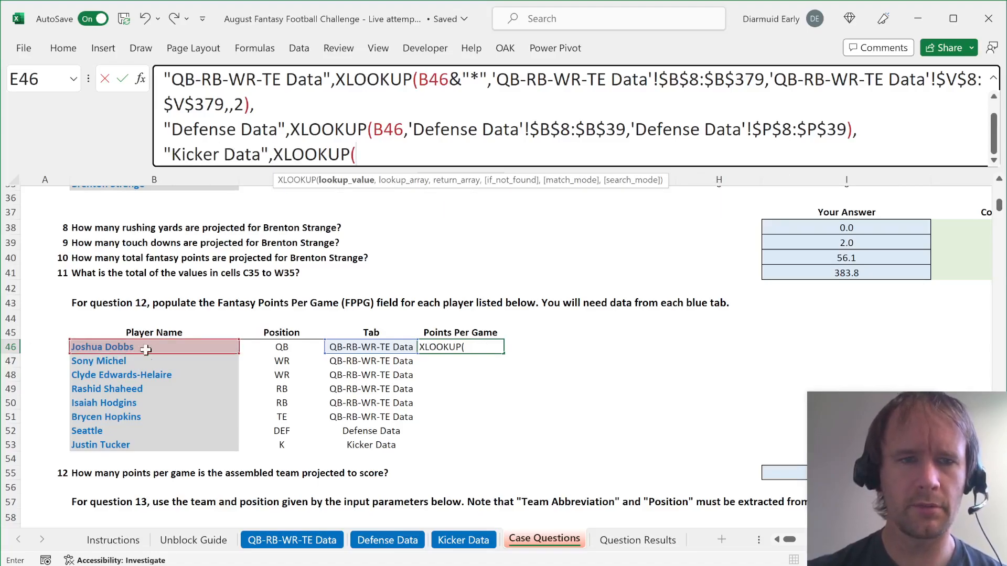
left_click(102, 347)
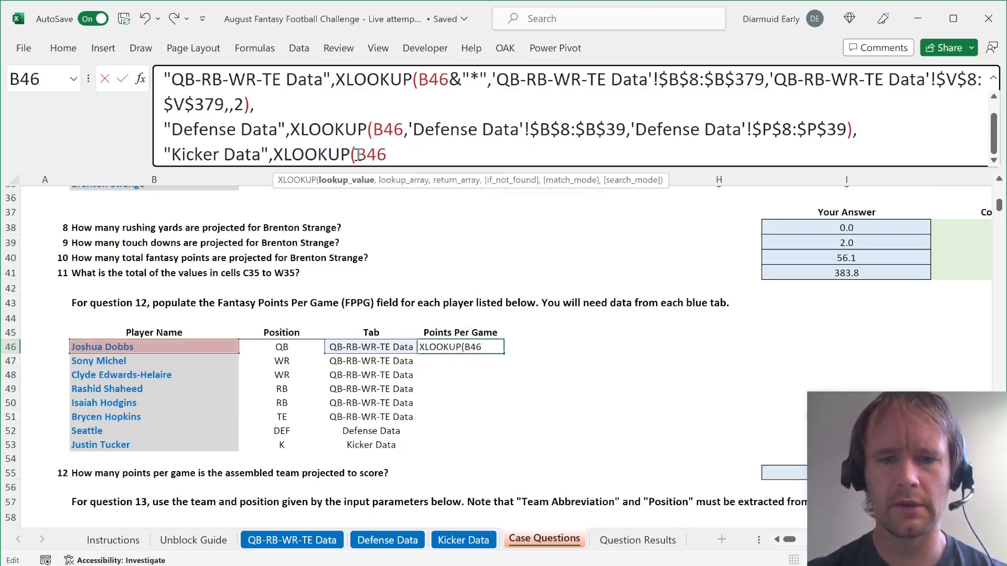
type("&\"*\",")
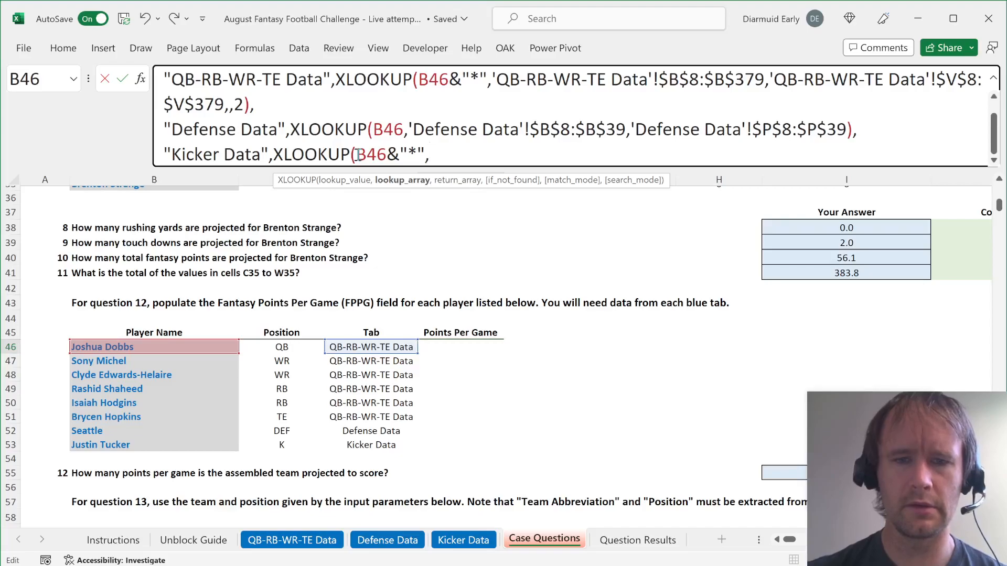
left_click(463, 539)
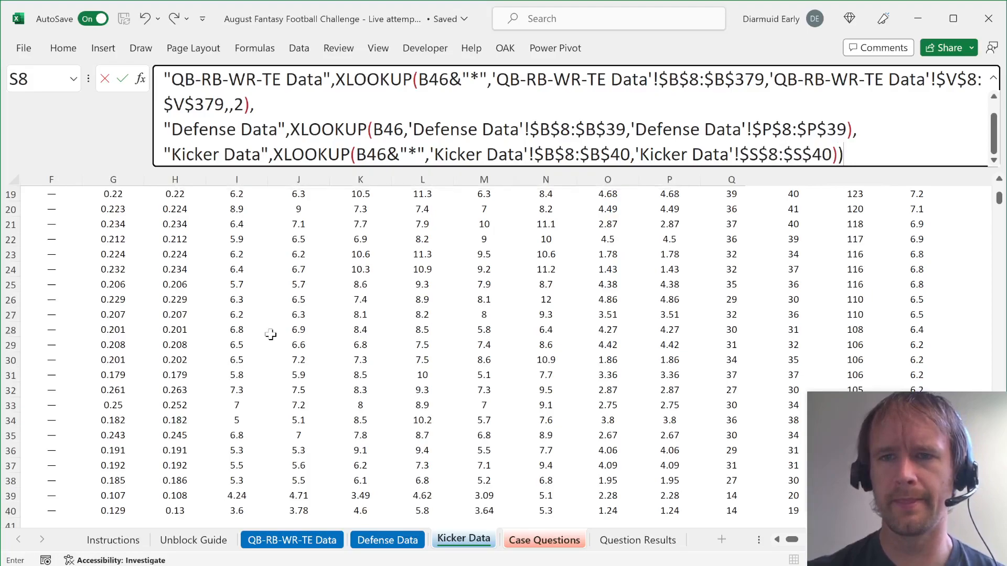
left_click(543, 539)
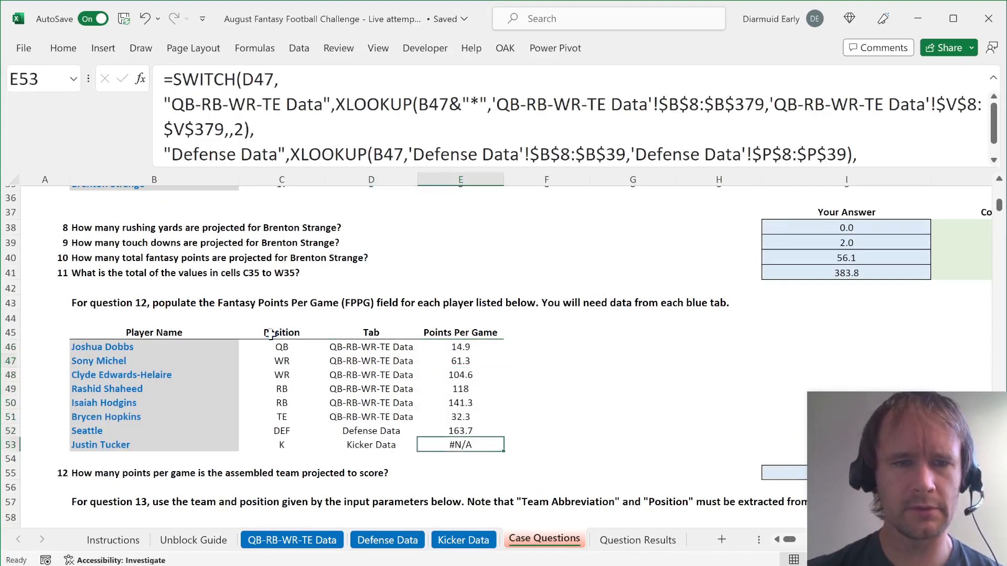
Correct the Kicker Data XLOOKUP in E46 to wildcard match mode 2 so Justin Tucker resolves
left_click(460, 347)
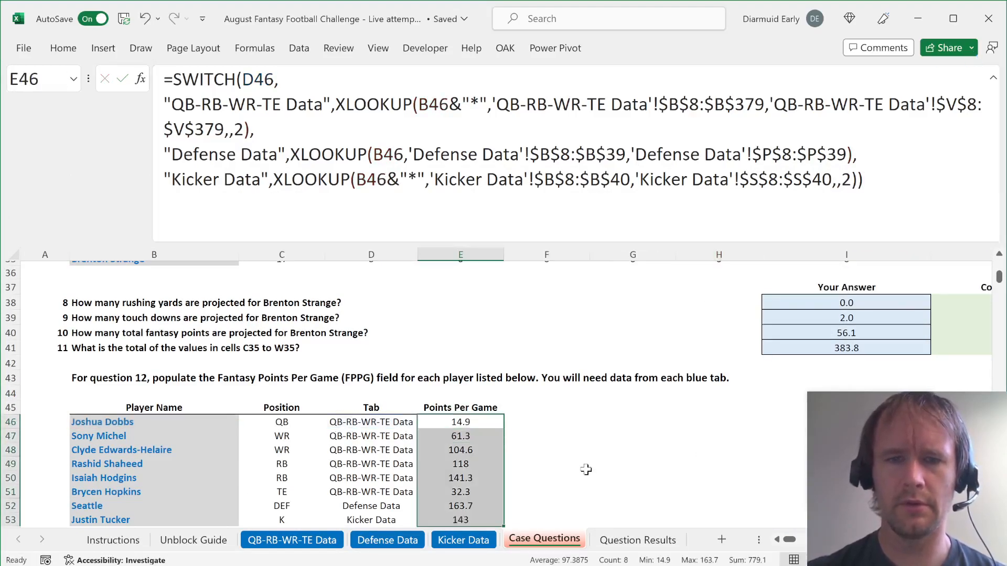
scroll("down", 3)
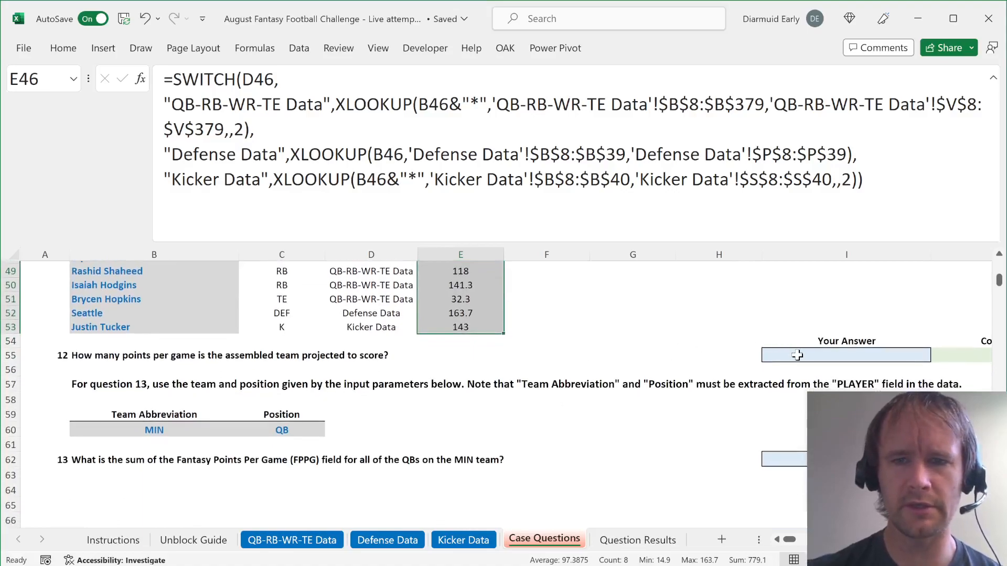
type("=sum")
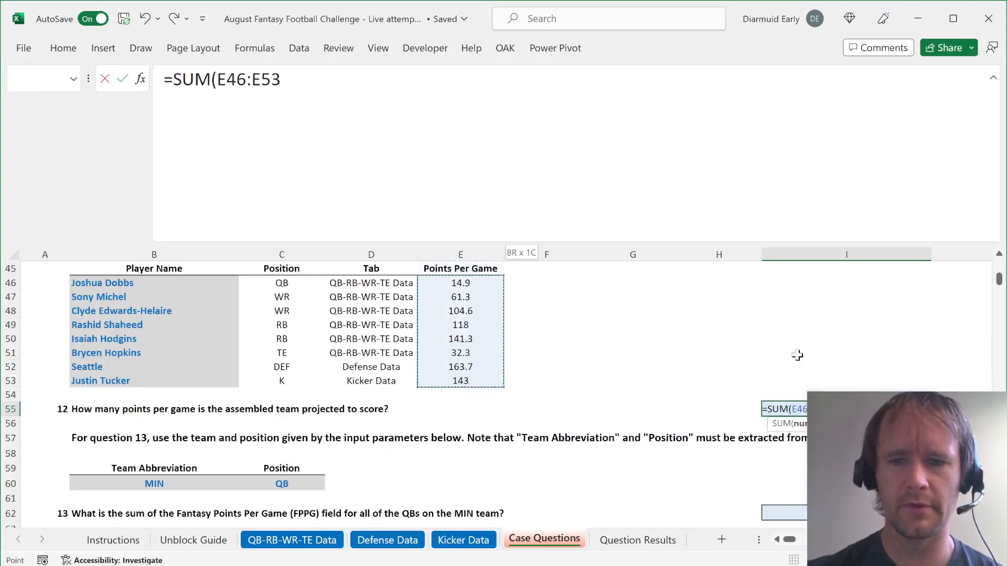
key("Enter")
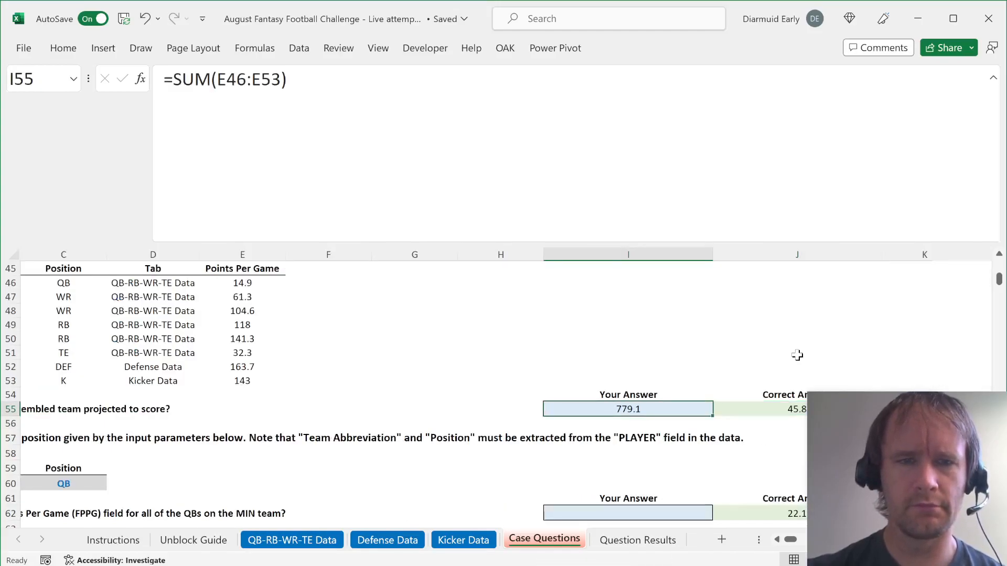
Enter a SUM of the players' Points Per Game in I55 for the team total
type("=SUM(")
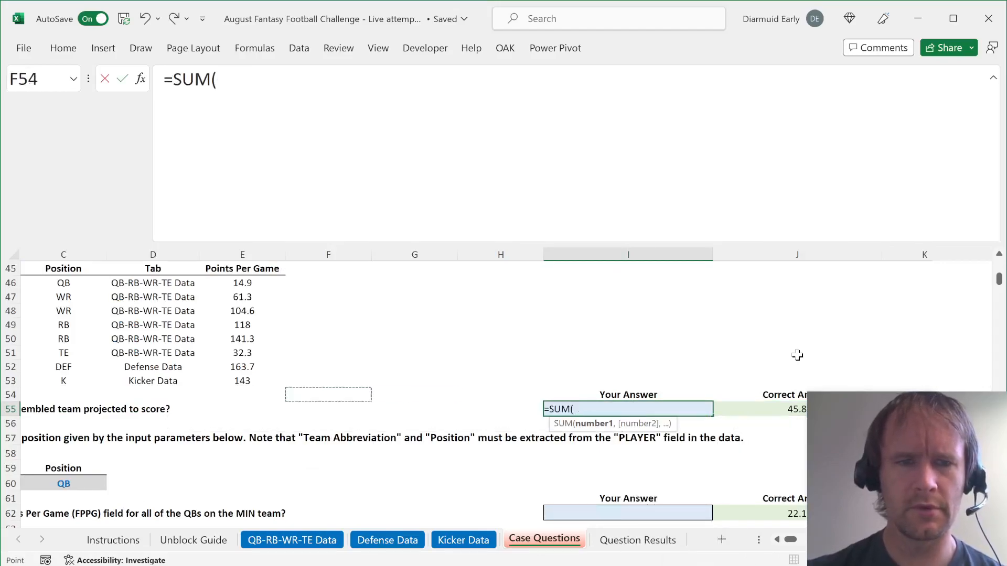
left_click_drag(242, 282, 242, 352)
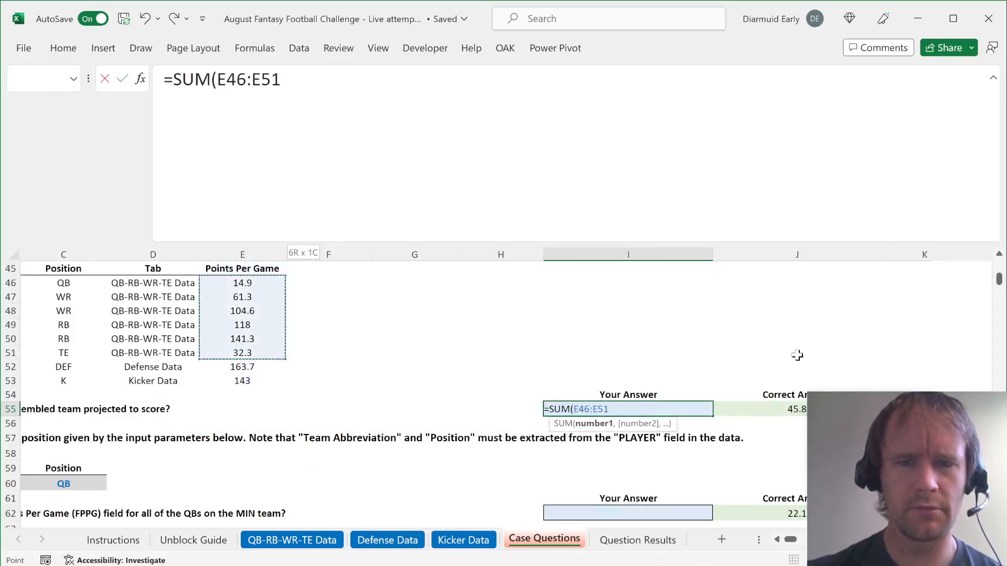
type(",")
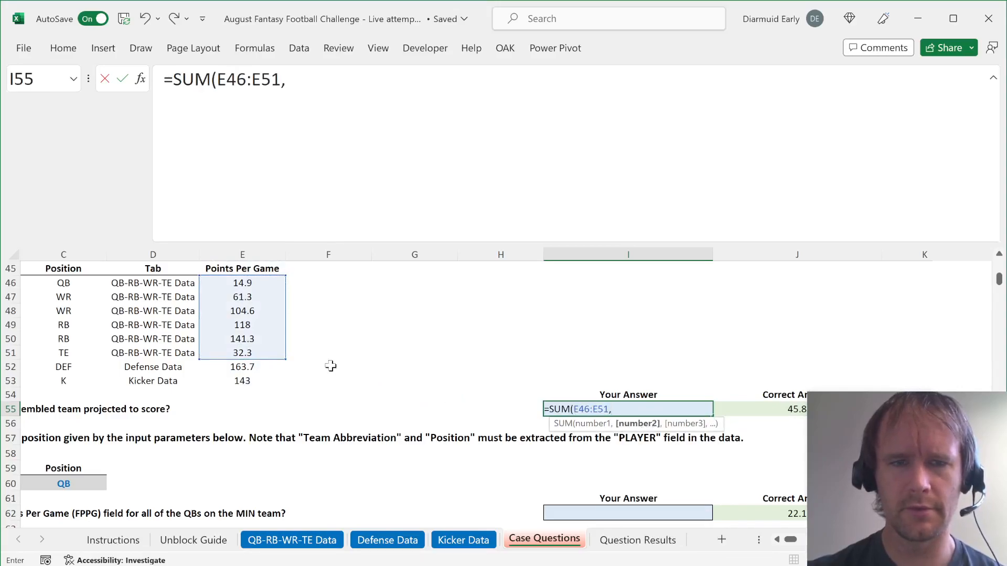
key("Enter")
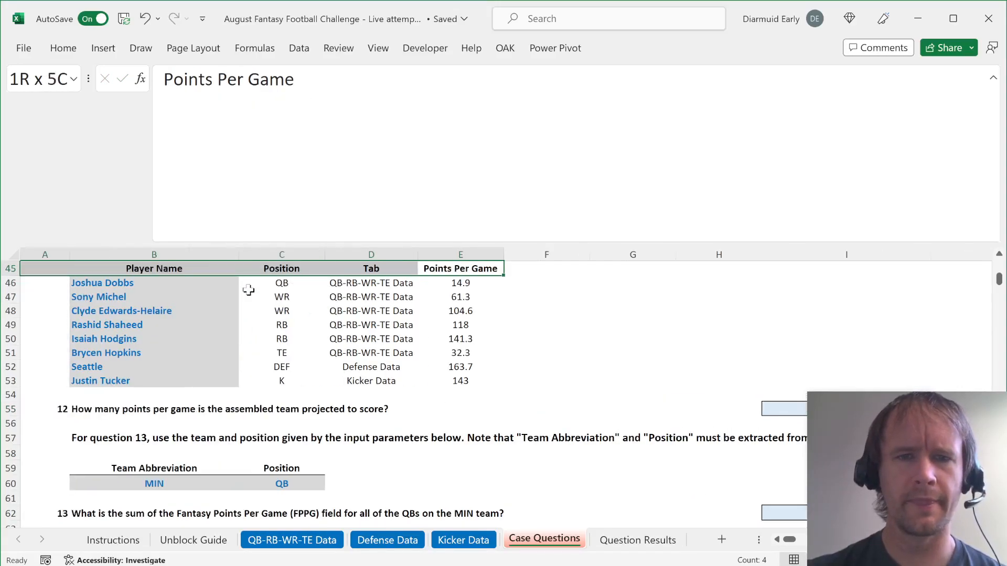
Review the FPPG columns on the QB-RB-WR-TE, Defense and Kicker Data sheets
left_click(462, 539)
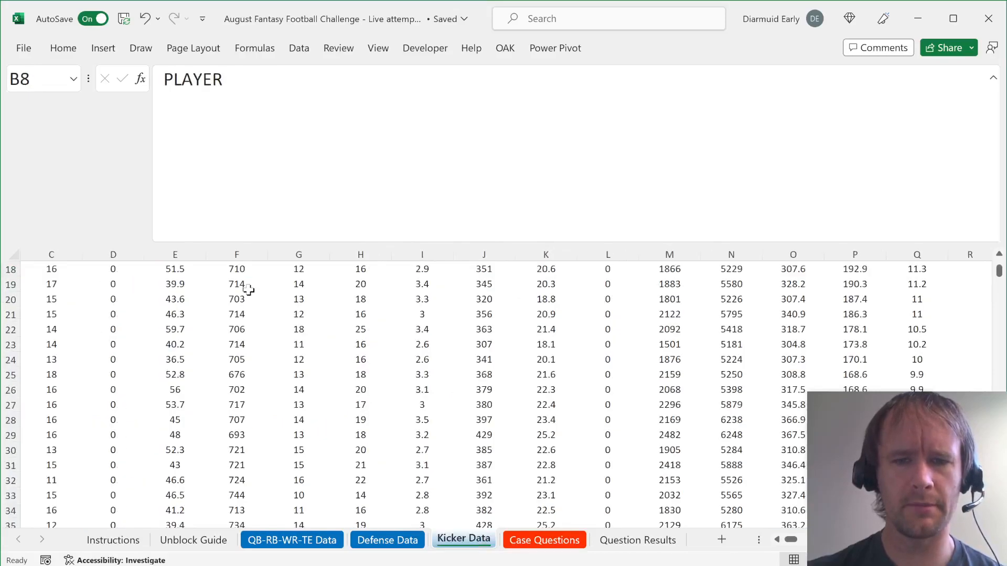
left_click(292, 539)
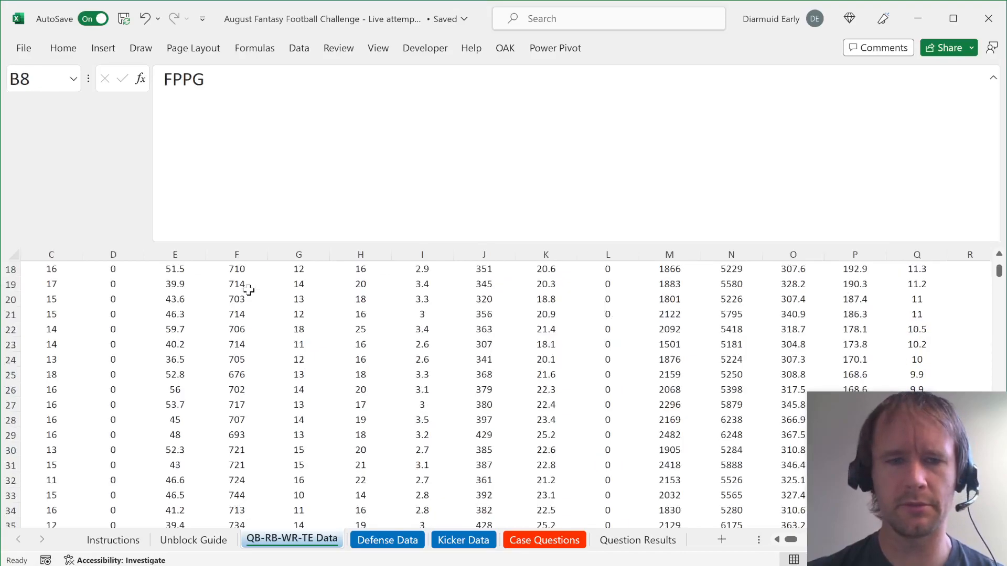
left_click(387, 539)
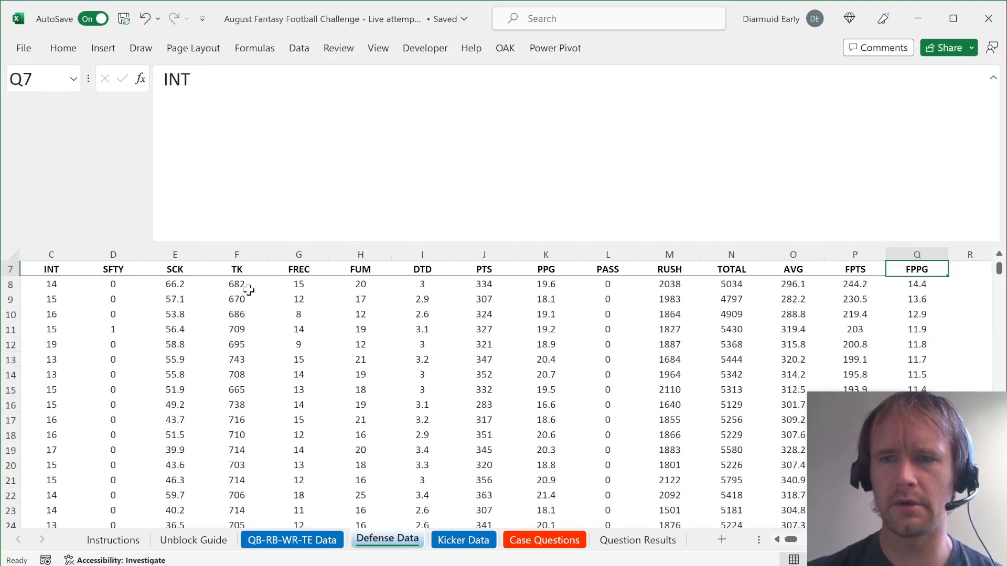
left_click(463, 539)
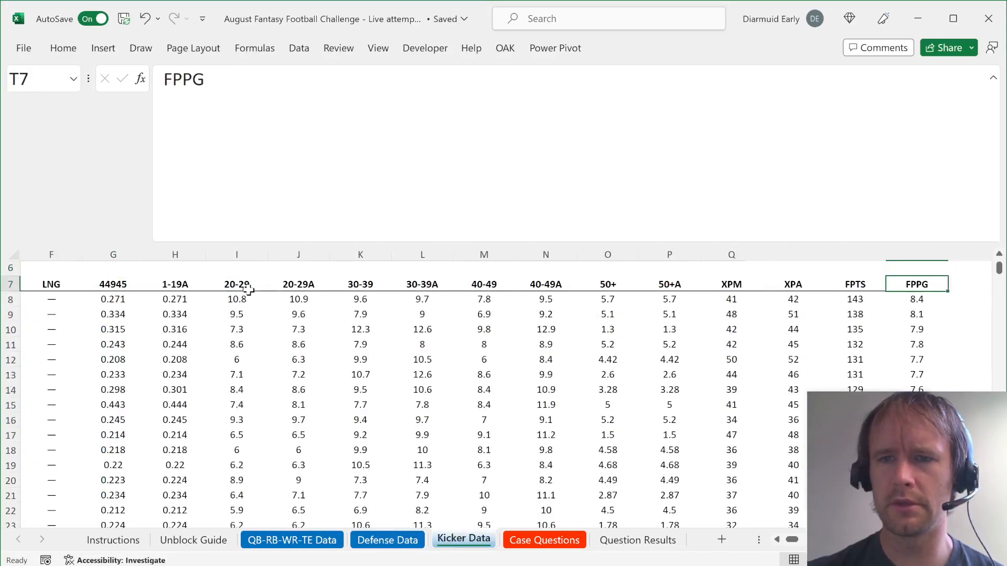
left_click(544, 539)
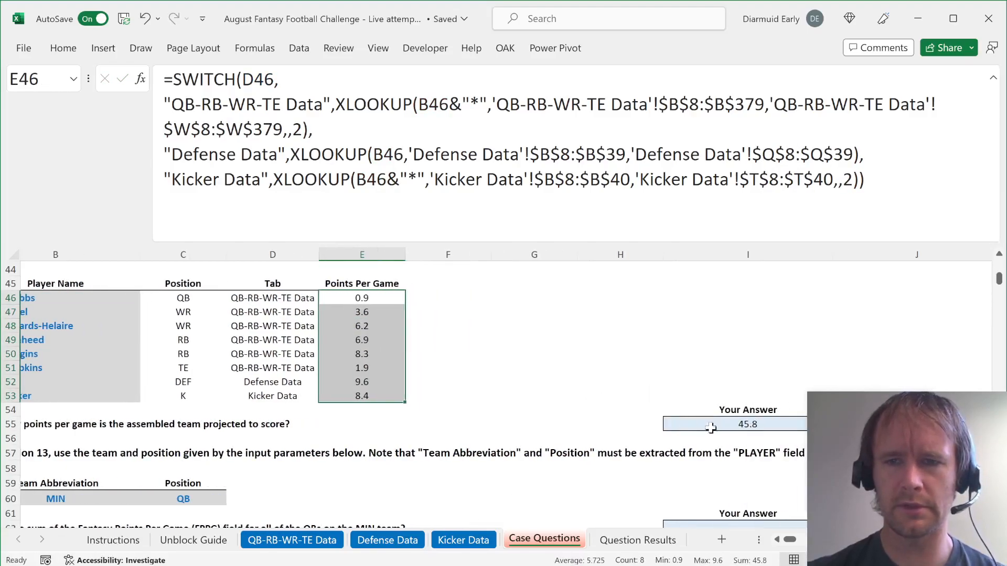
Back on Case Questions, check question 12's =SUM(E46:E53) total of 45.8
scroll("right", 3)
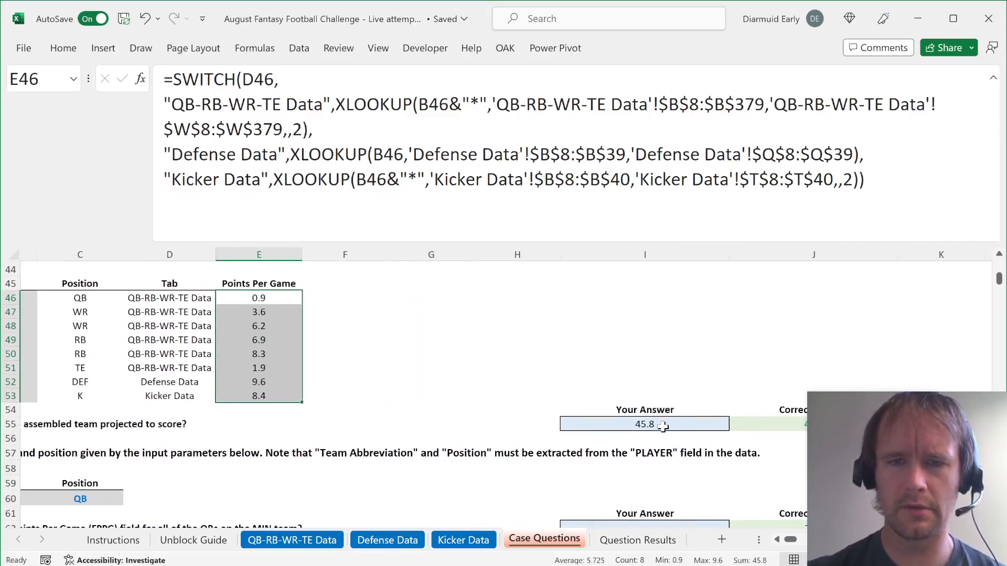
left_click(644, 423)
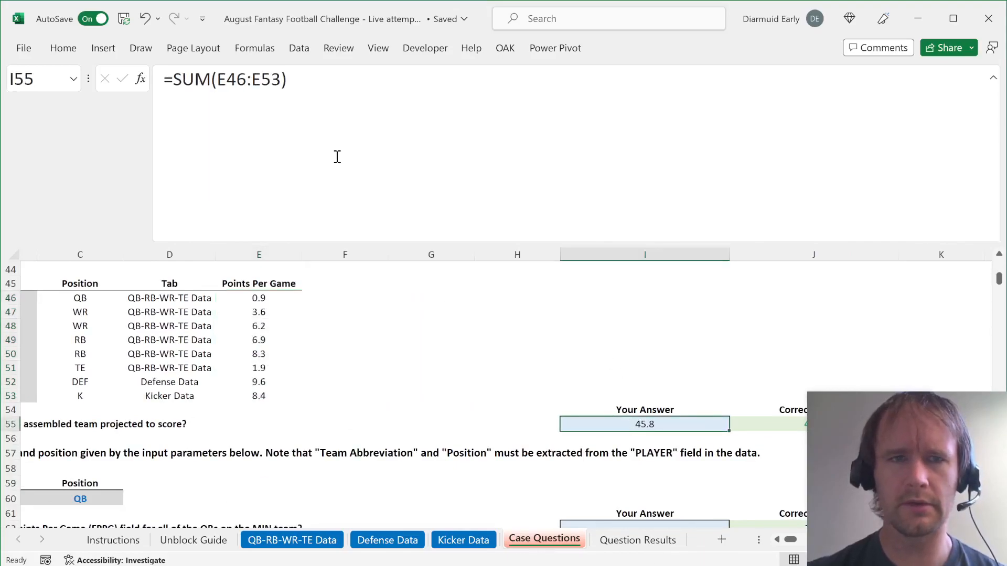
scroll("left", 3)
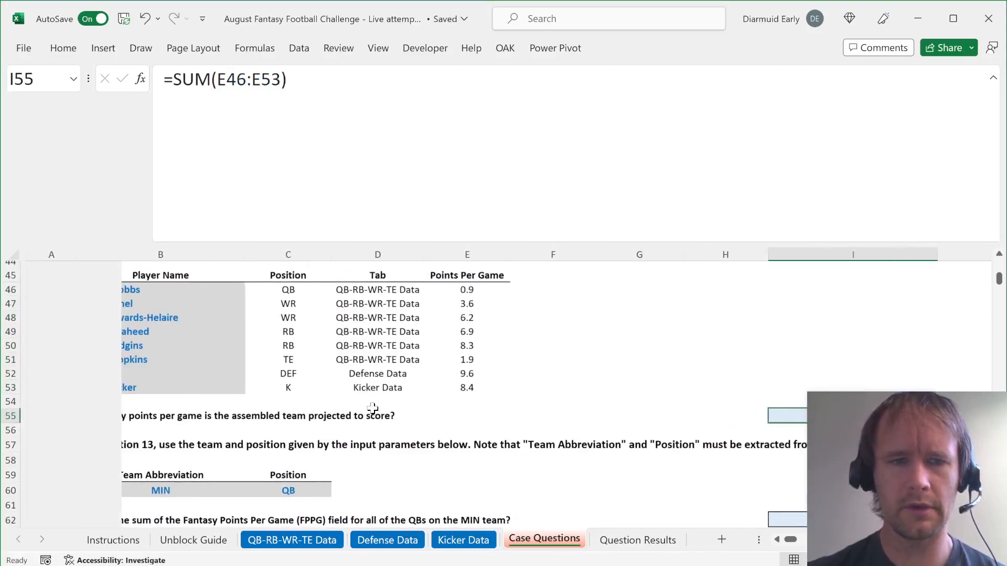
scroll("down", 3)
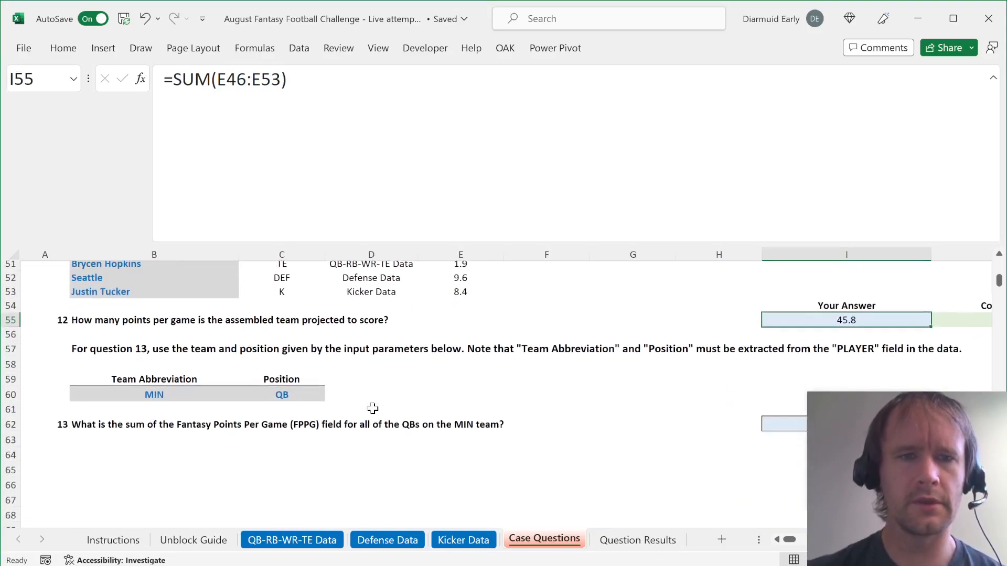
Begin a SUMIFS in I62 over the QB-RB-WR-TE Data FPPG column W8:W379 and column B8:B379
scroll("down", 3)
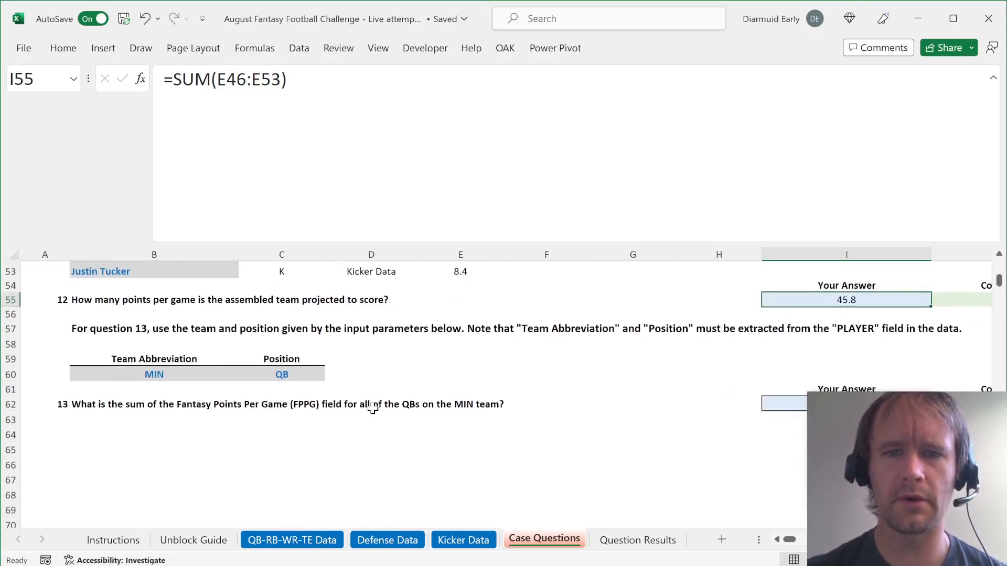
scroll("down", 3)
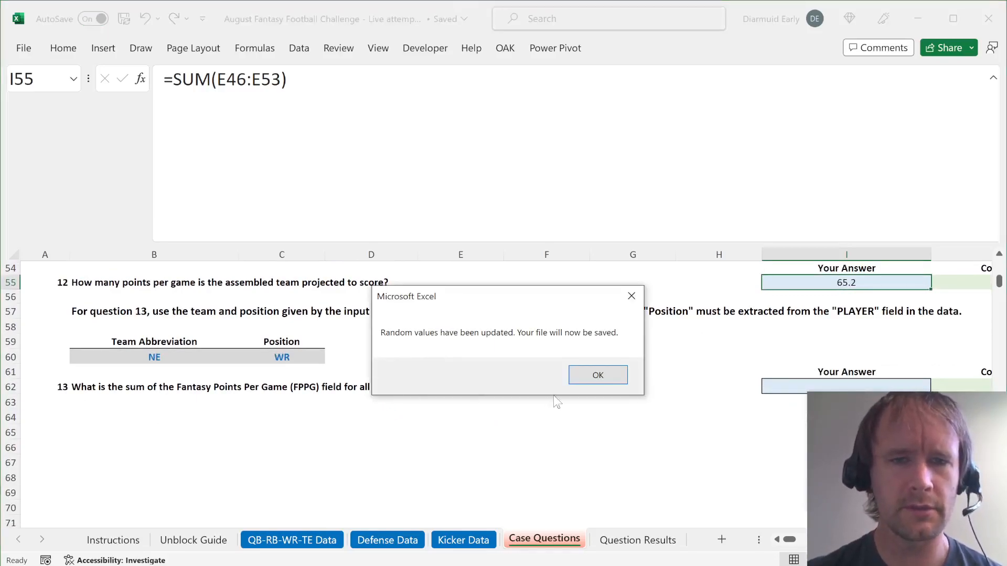
left_click(597, 374)
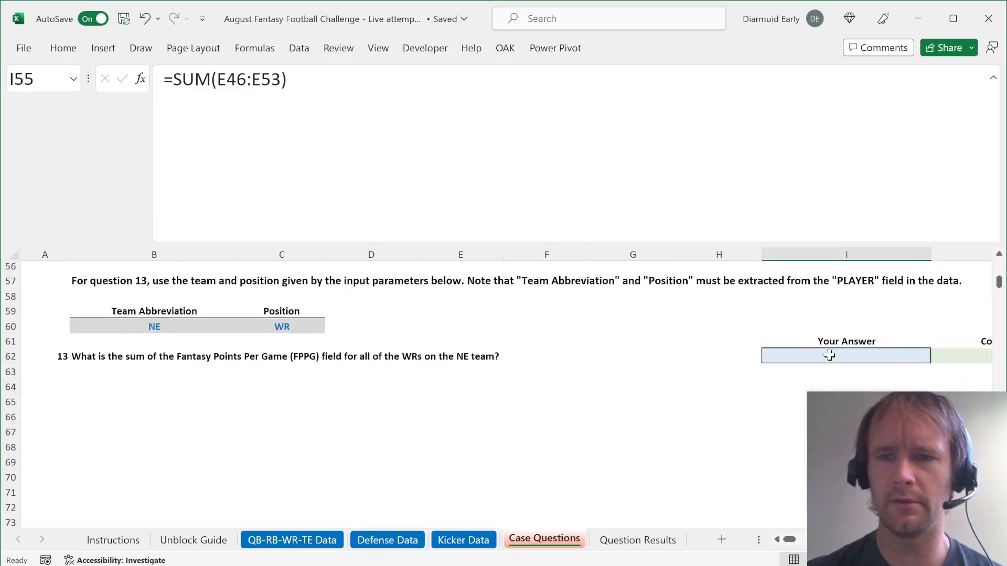
type("=sumi")
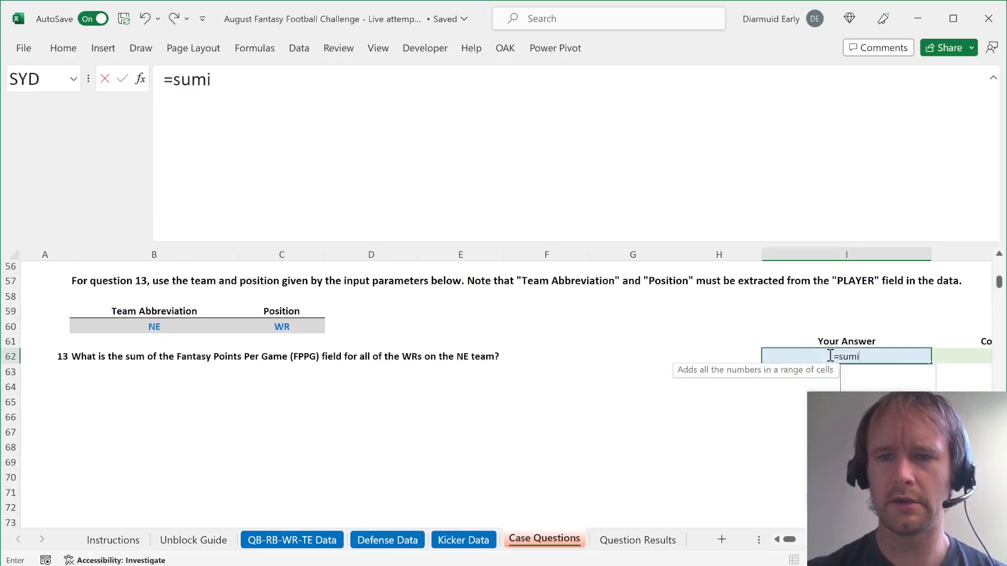
type("SUMIFS(")
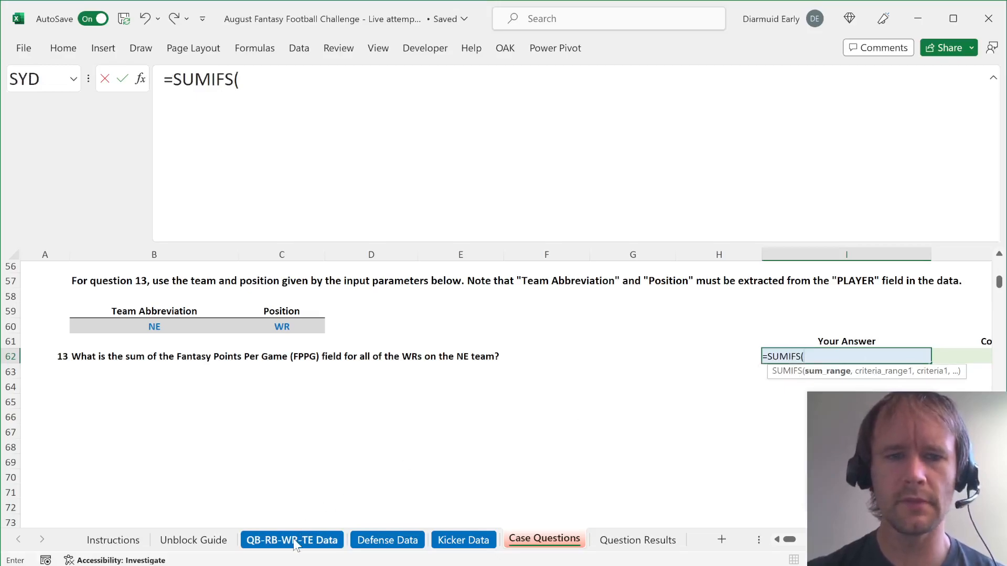
left_click(292, 539)
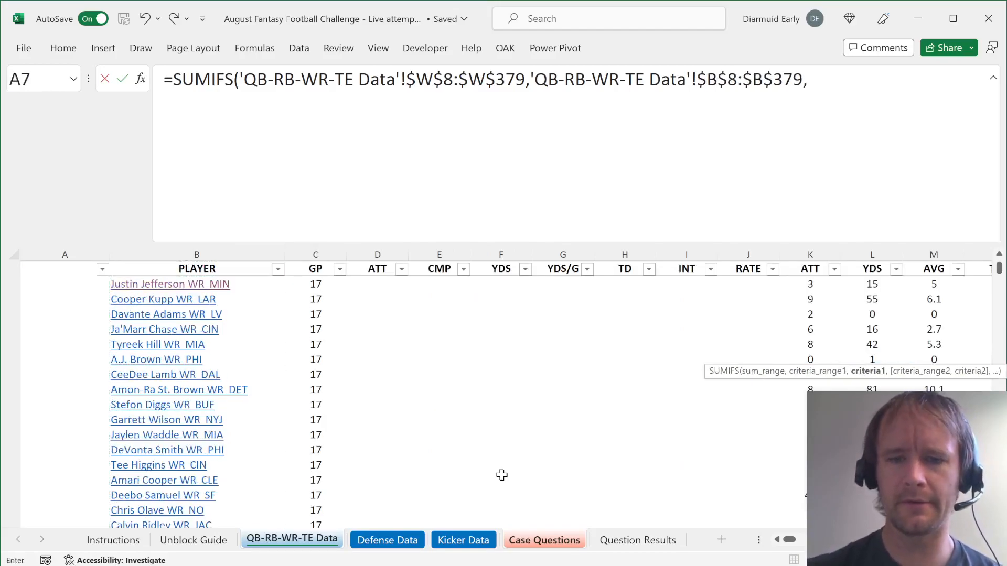
Complete the wildcard criteria "*"&C60&"*"&B60 on position WR and team NE, returning 15.8
type("\"*\"")
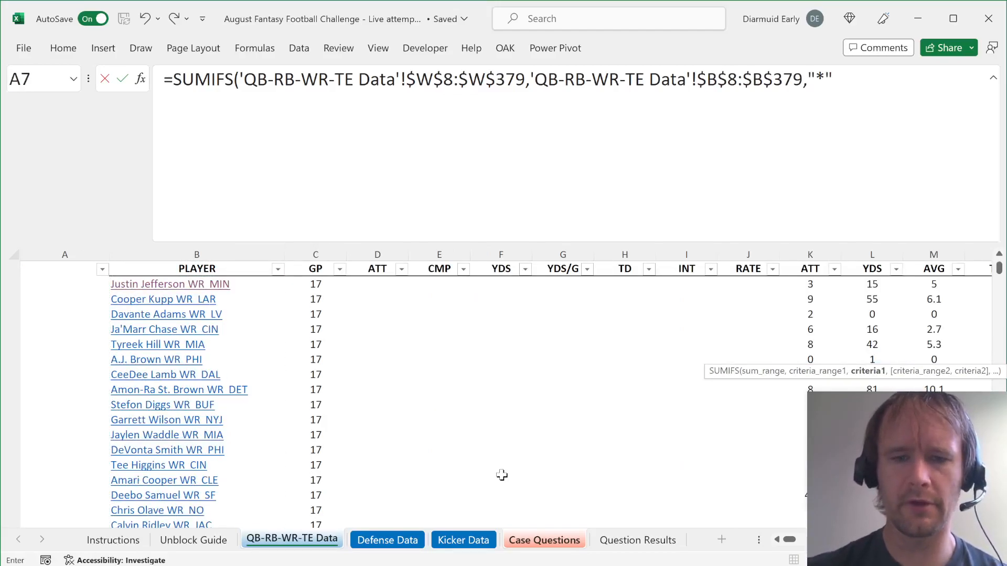
left_click(543, 539)
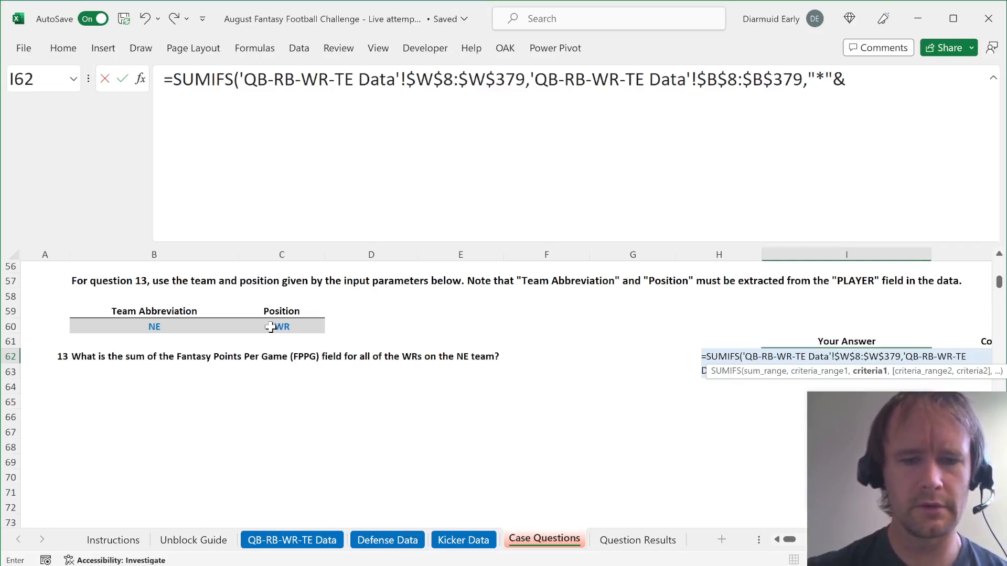
left_click(281, 326)
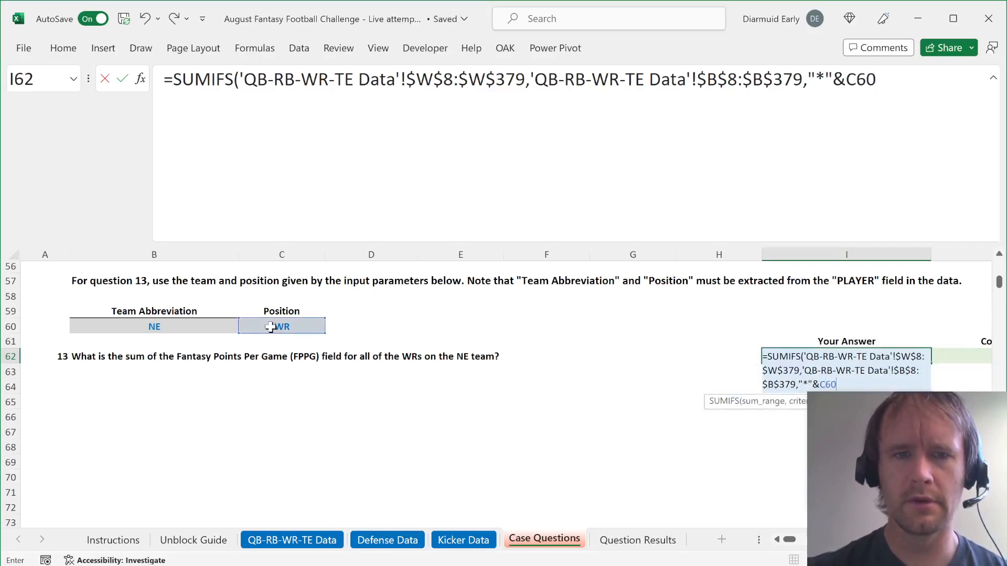
type("&\"*\"")
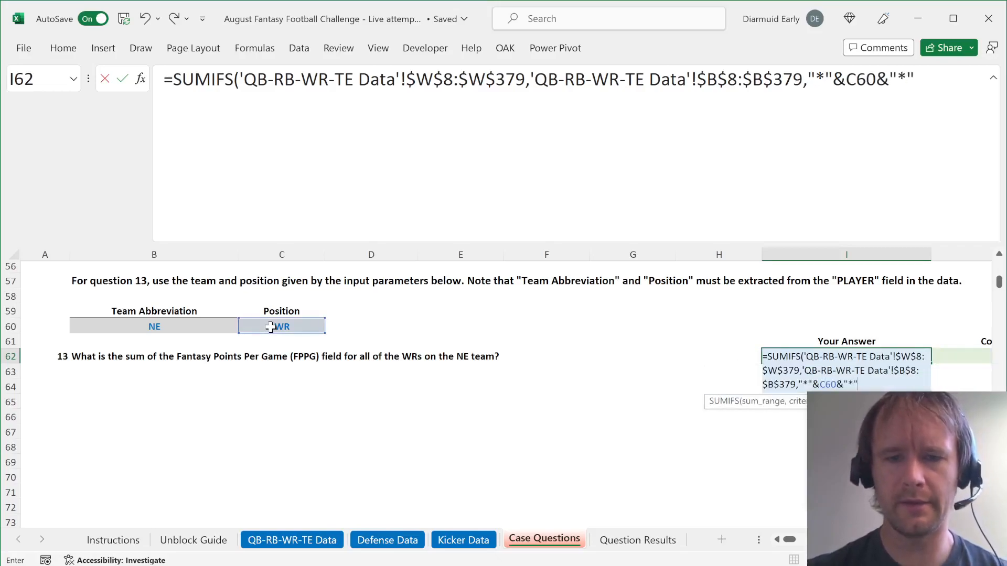
type("&")
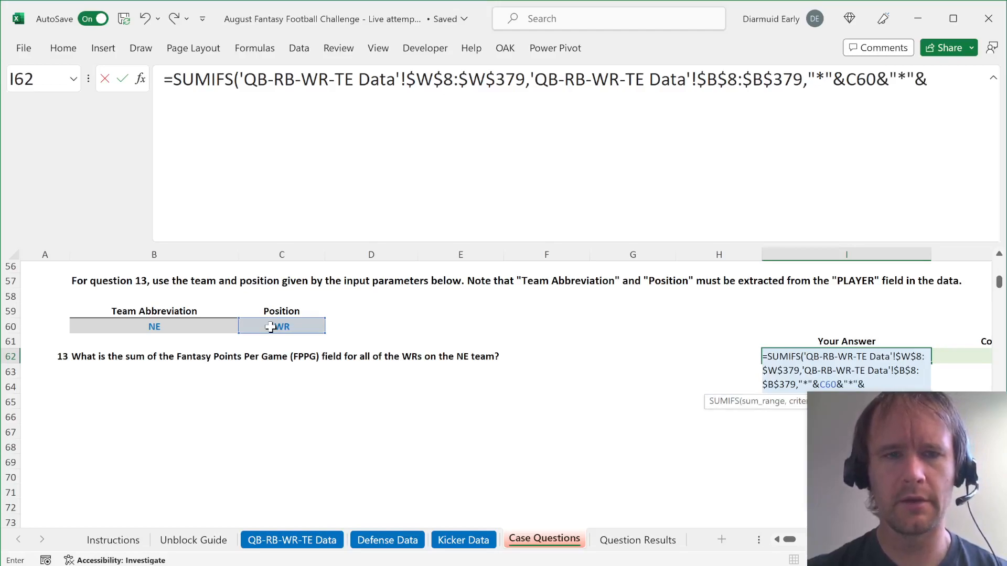
type("B60)")
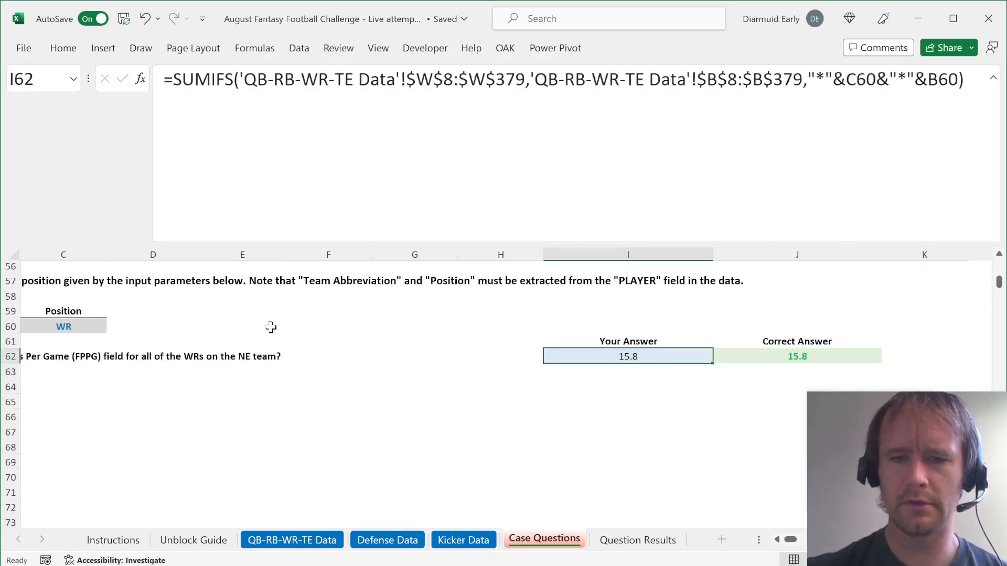
Confirm Question Results shows 13 of 13 correct (100%) and scroll back through Case Questions
left_click(637, 539)
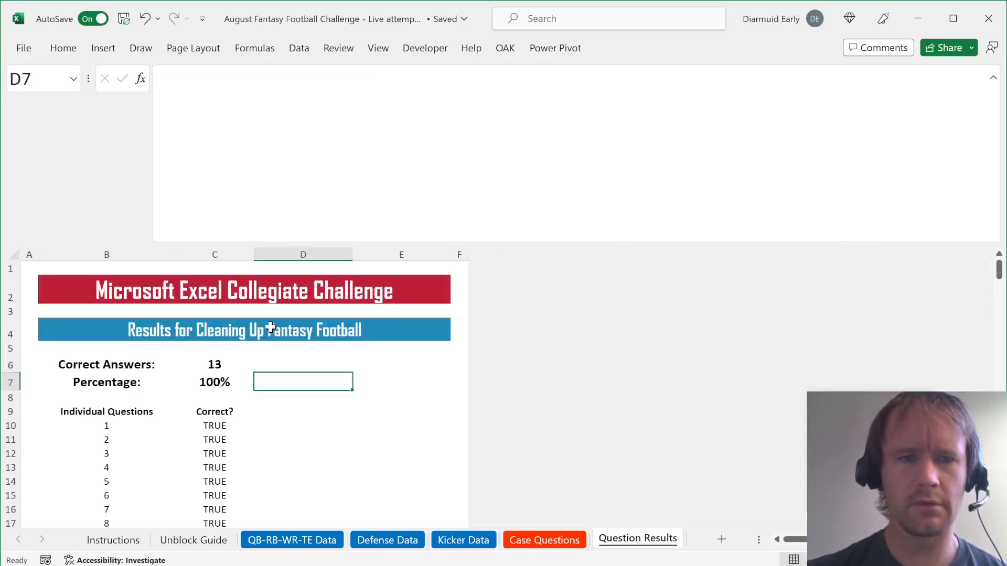
scroll("down", 3)
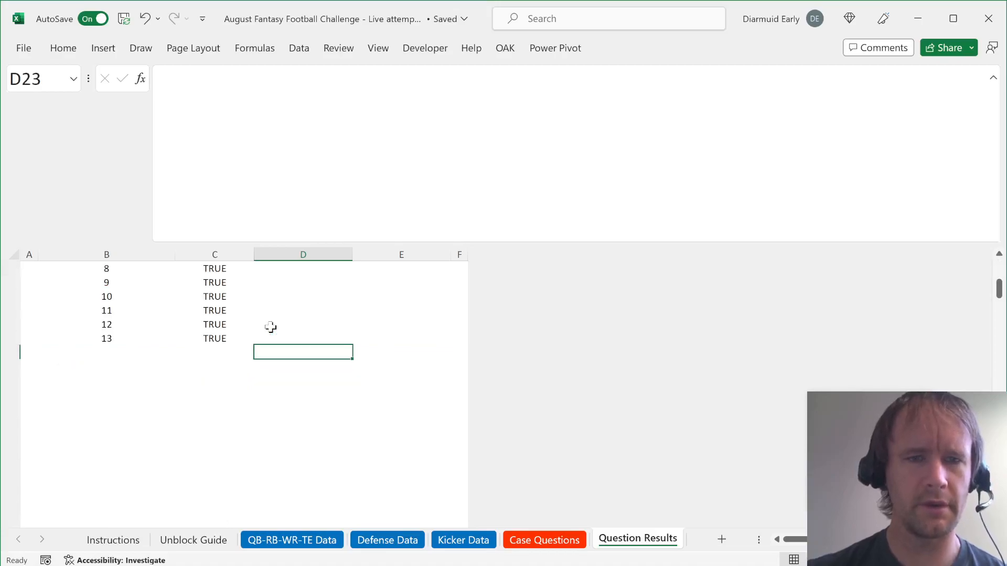
left_click(544, 539)
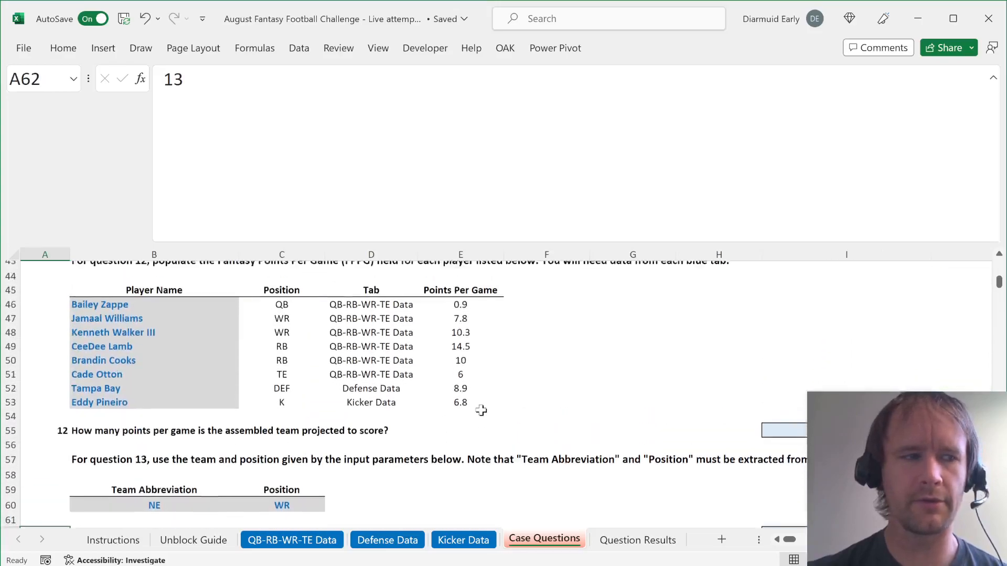
scroll("up", 3)
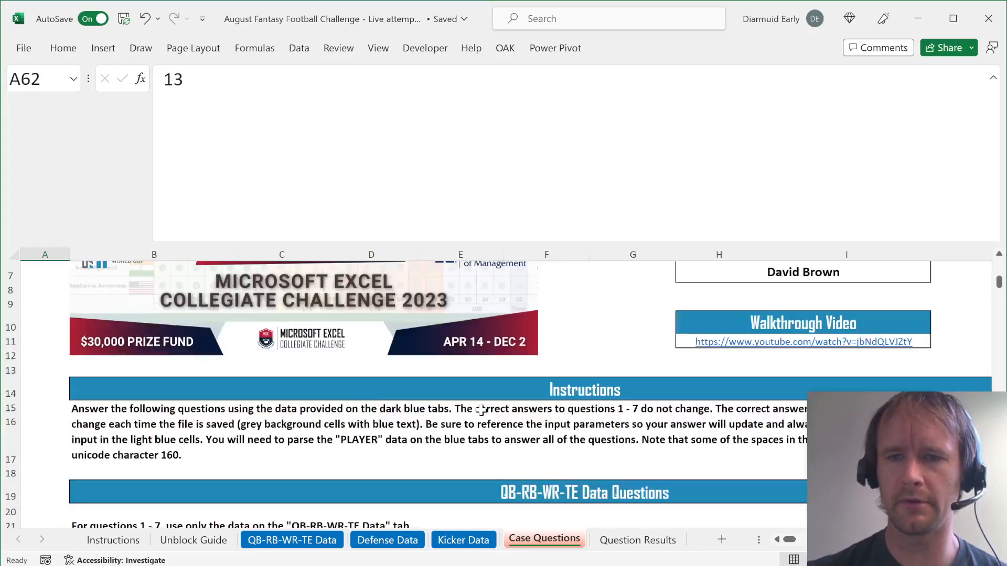
scroll("down", 3)
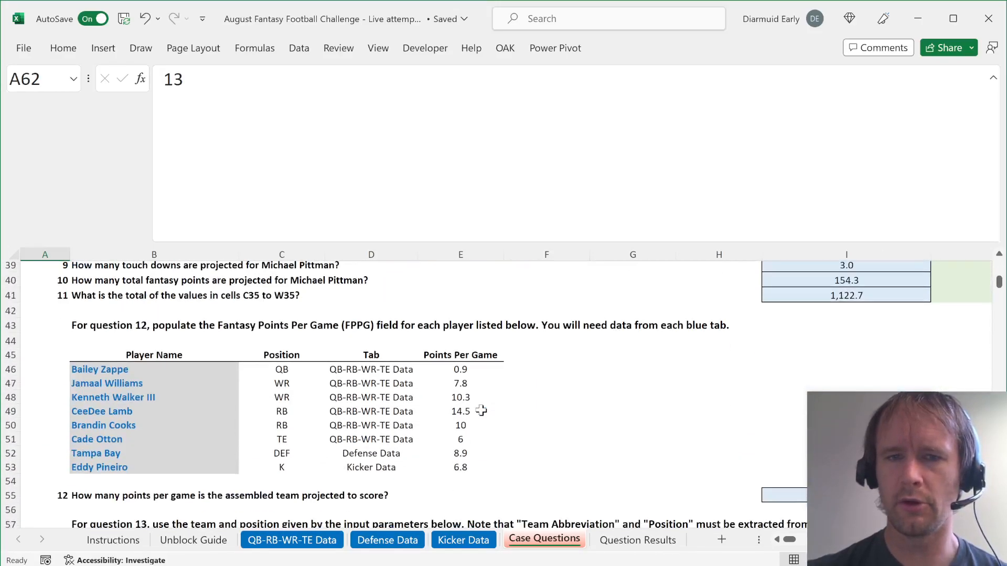
scroll("down", 3)
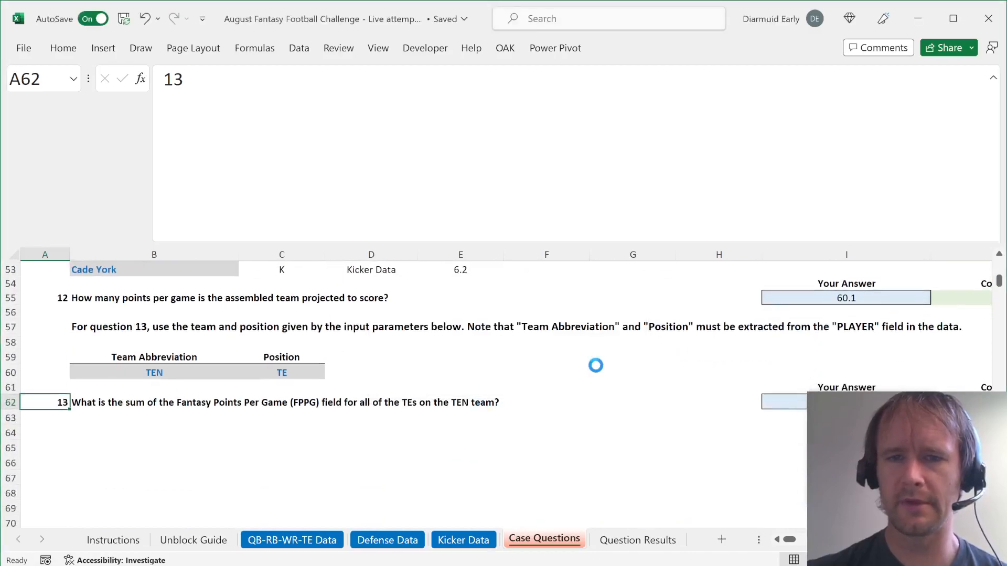